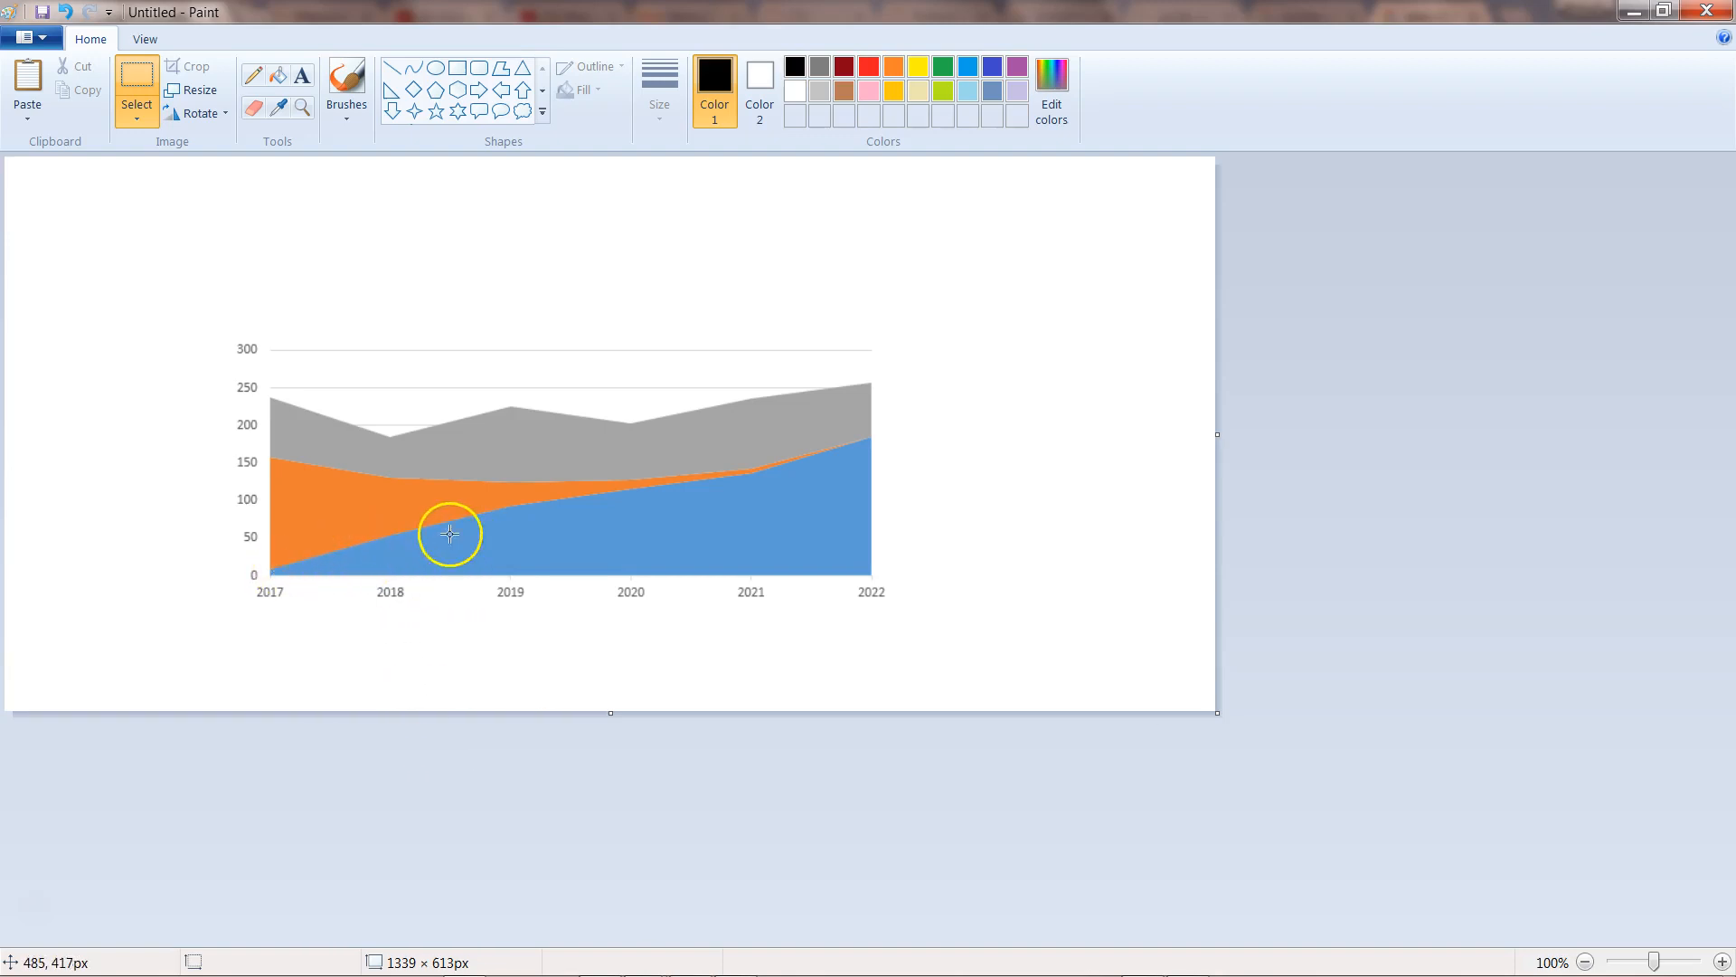
mouse_move(500, 541)
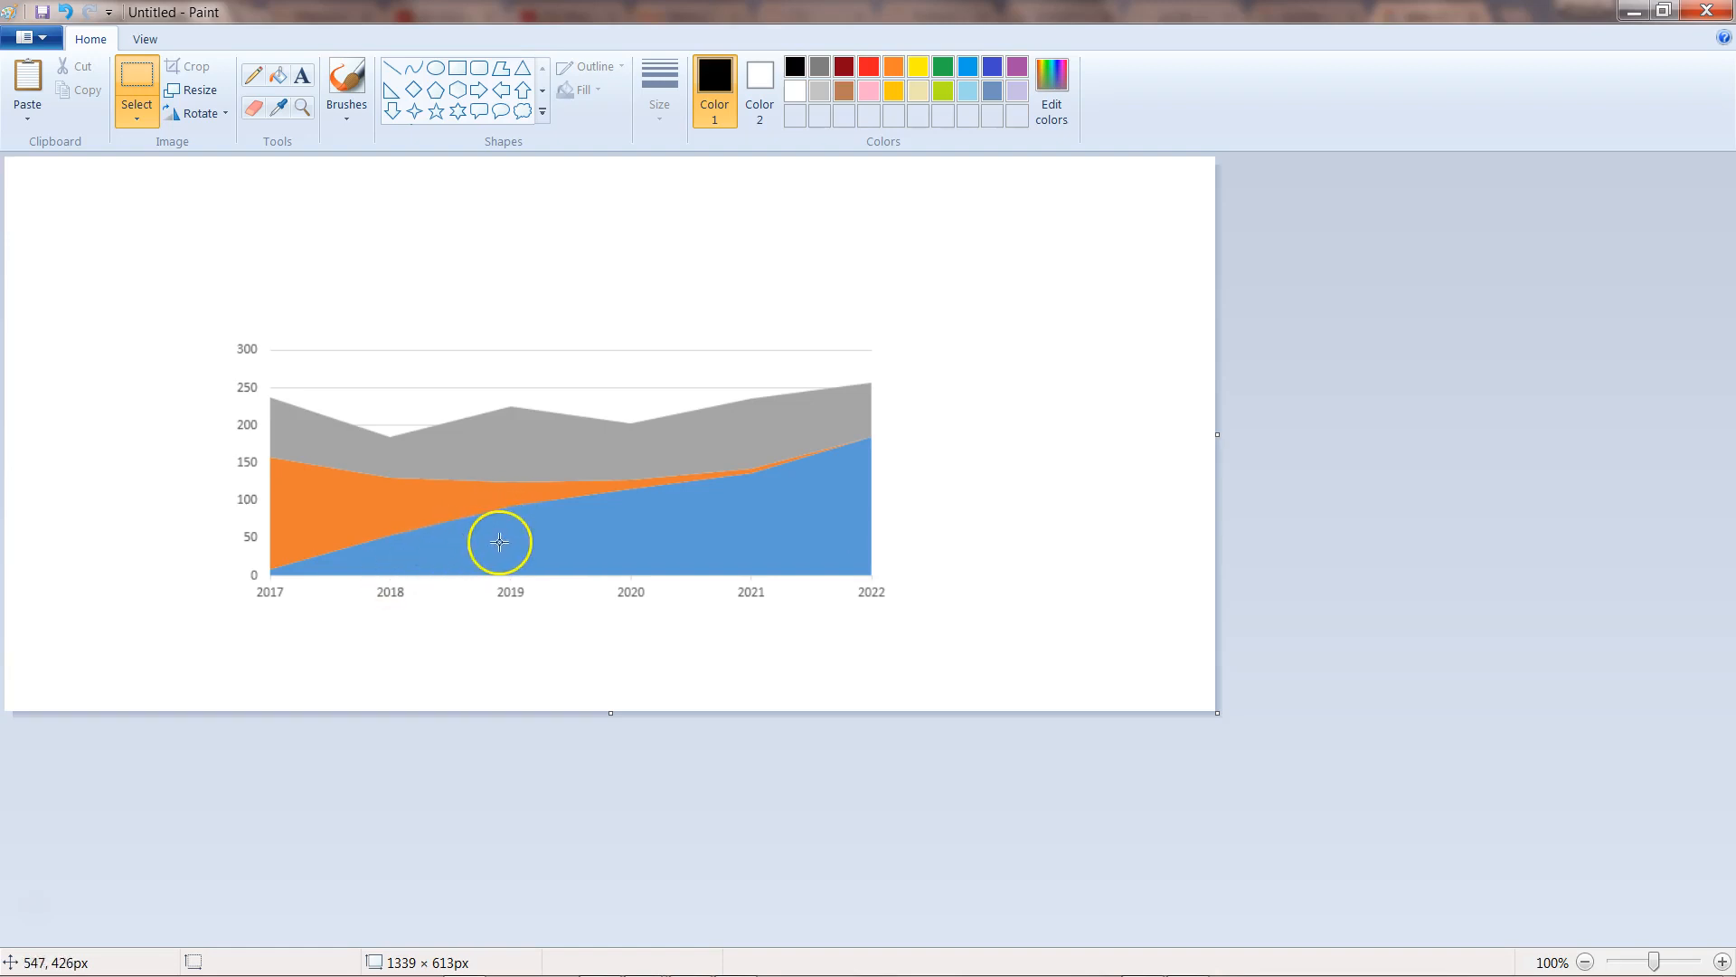
mouse_move(353, 510)
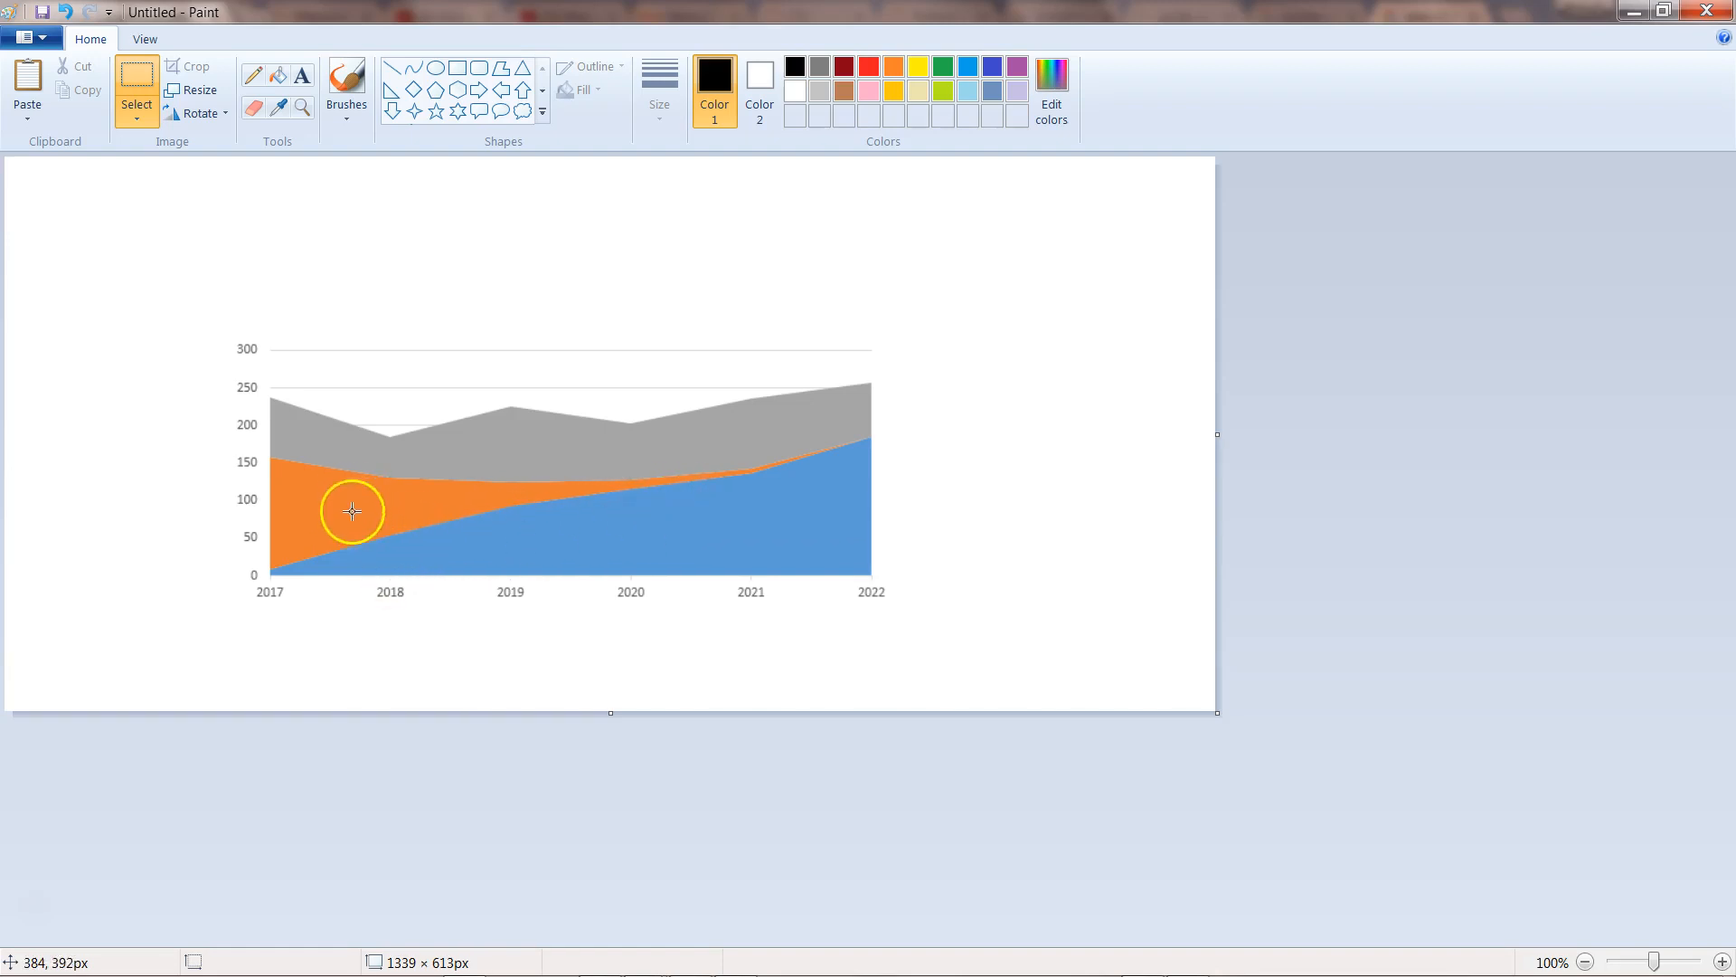
mouse_move(664, 489)
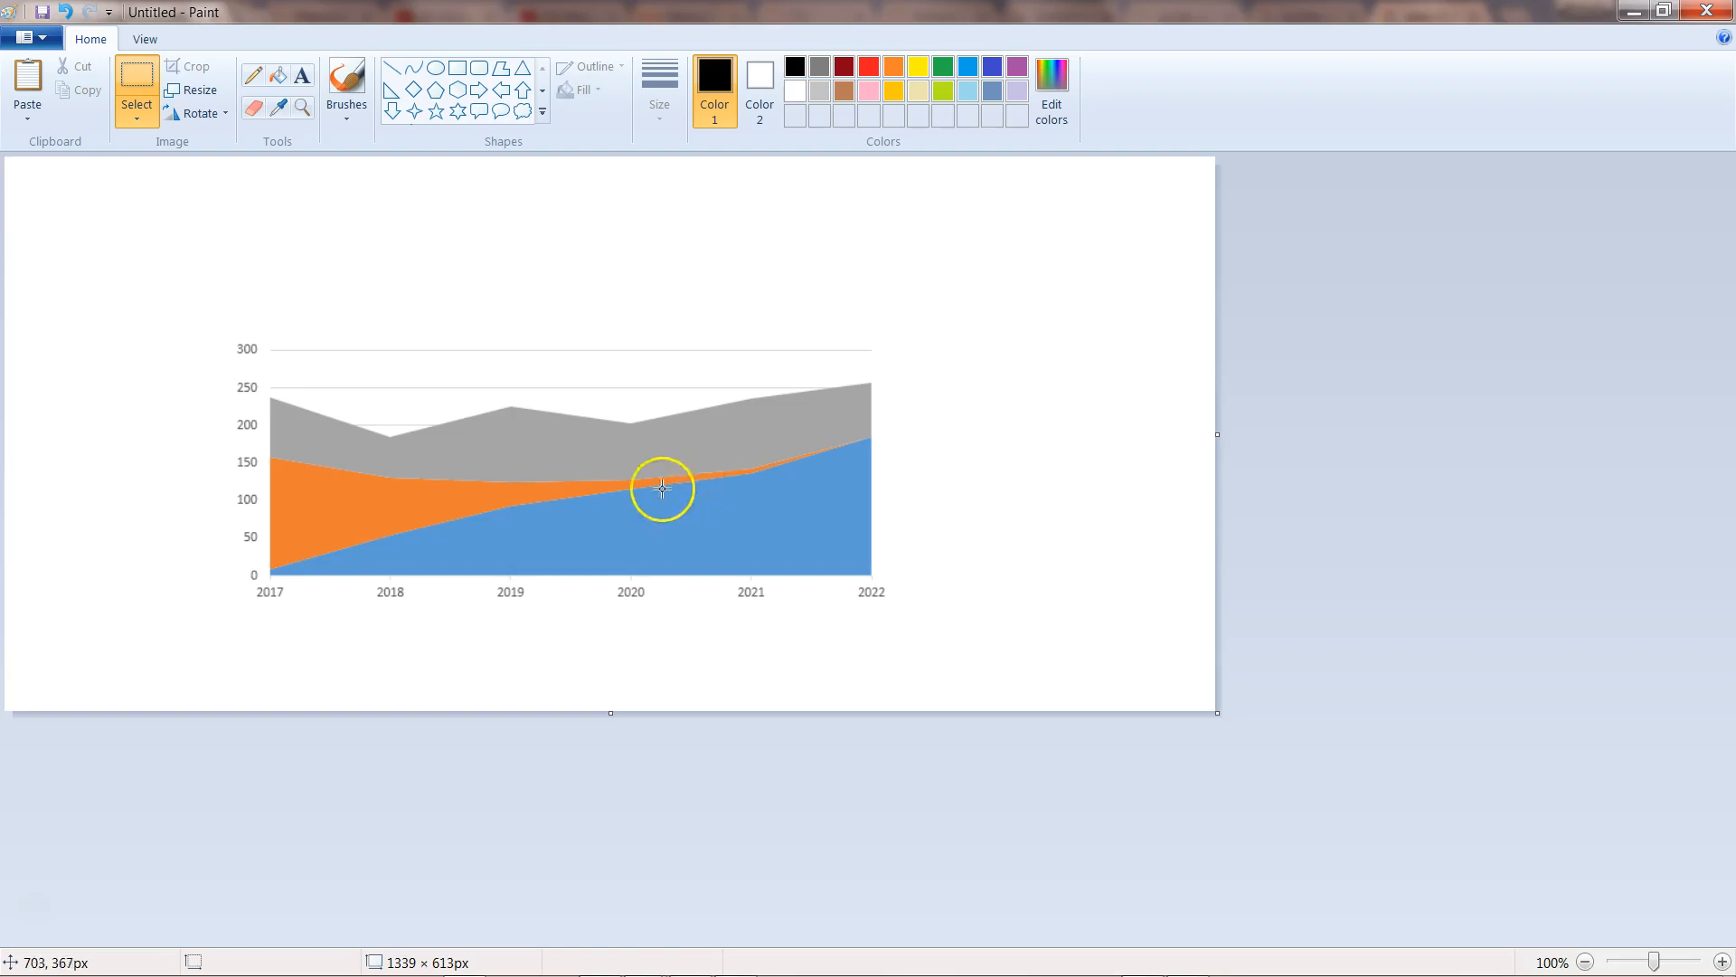
mouse_move(570, 525)
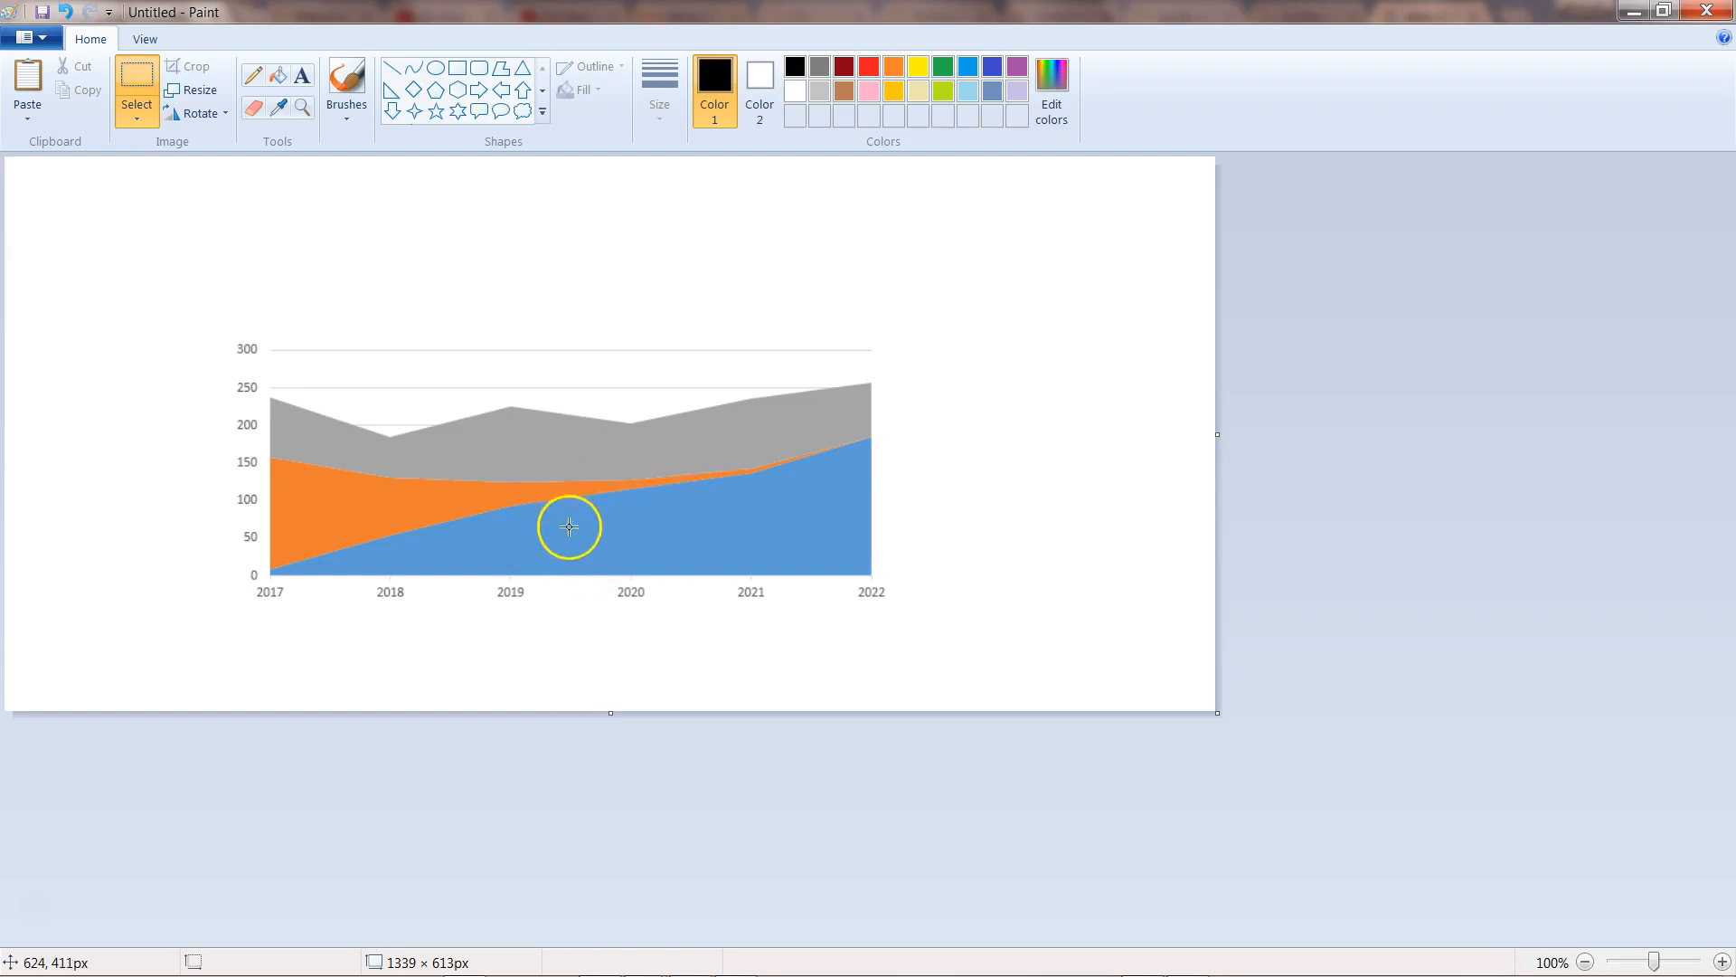
mouse_move(546, 445)
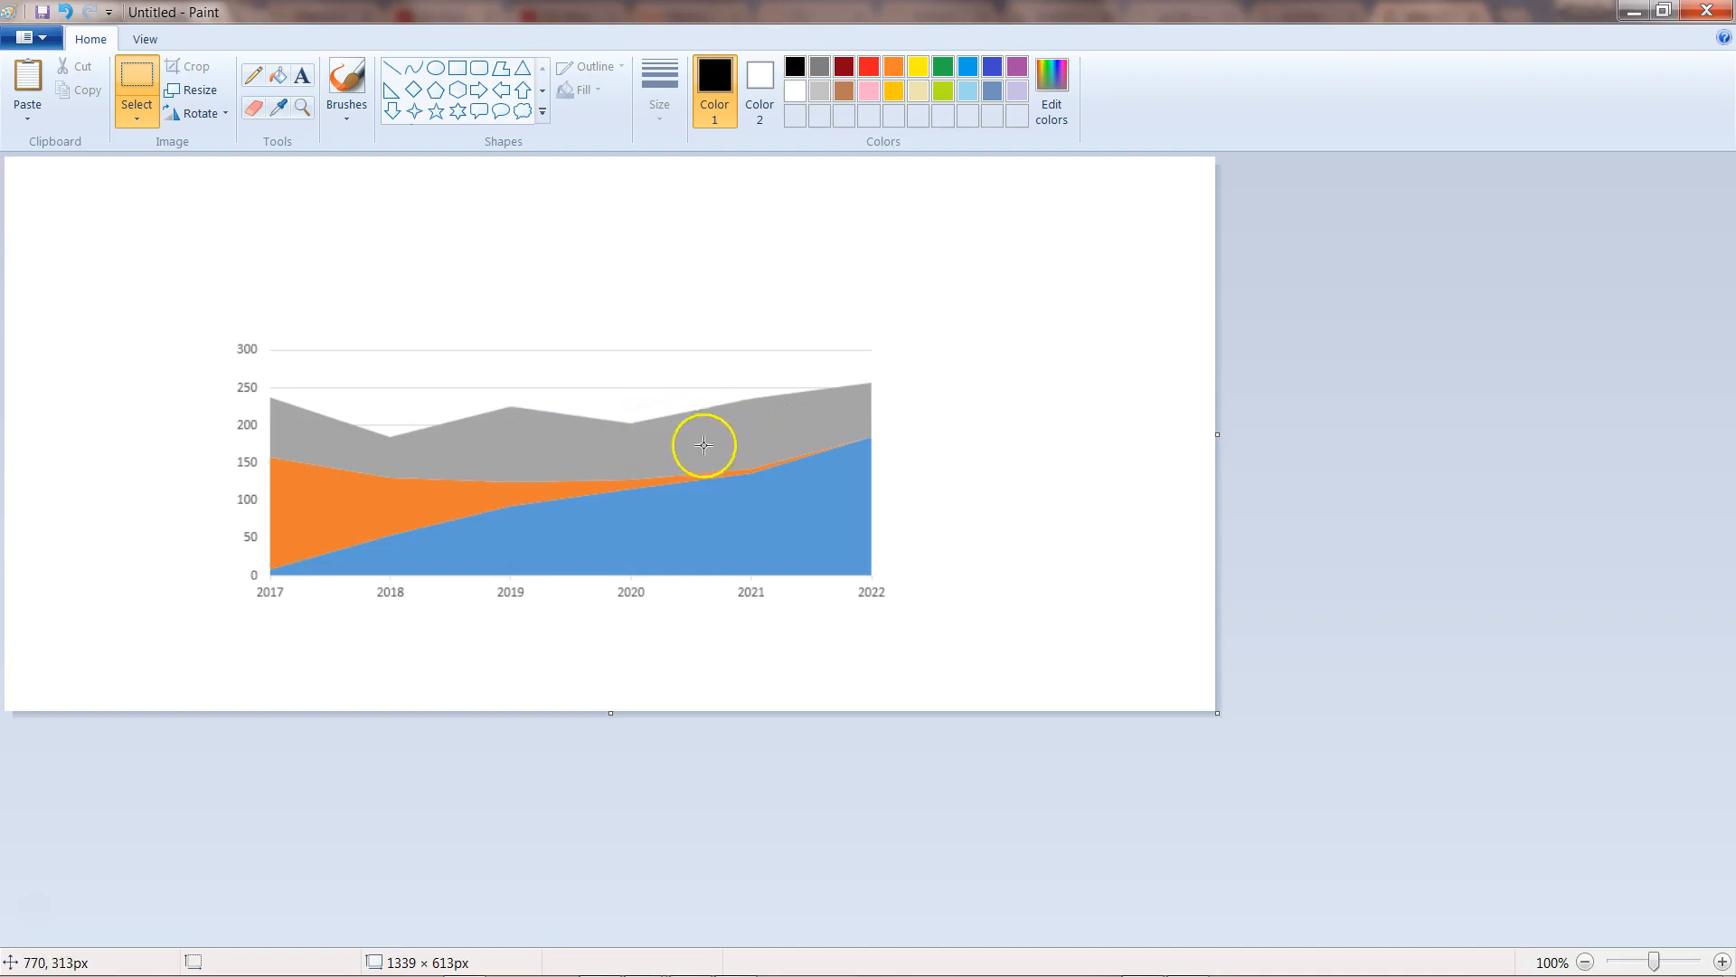
mouse_move(546, 436)
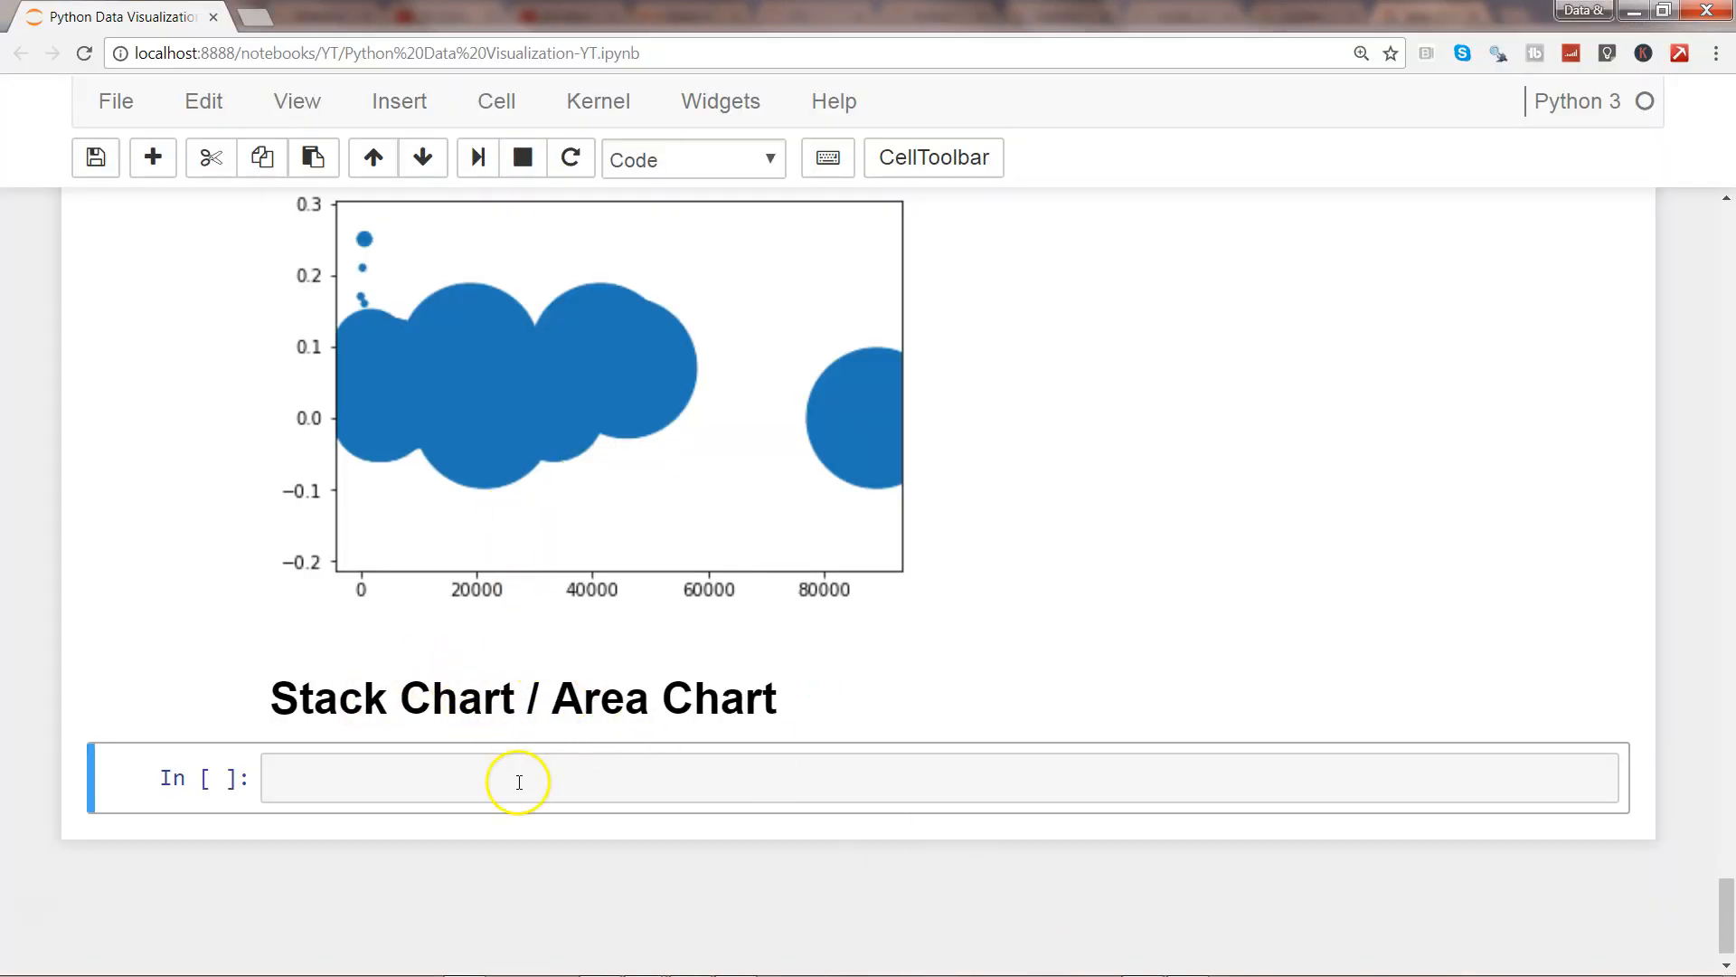
- Write 'import matplotlib.pyplot as plt' and '%matplotlib inline' in the empty cell and run it
click(519, 776)
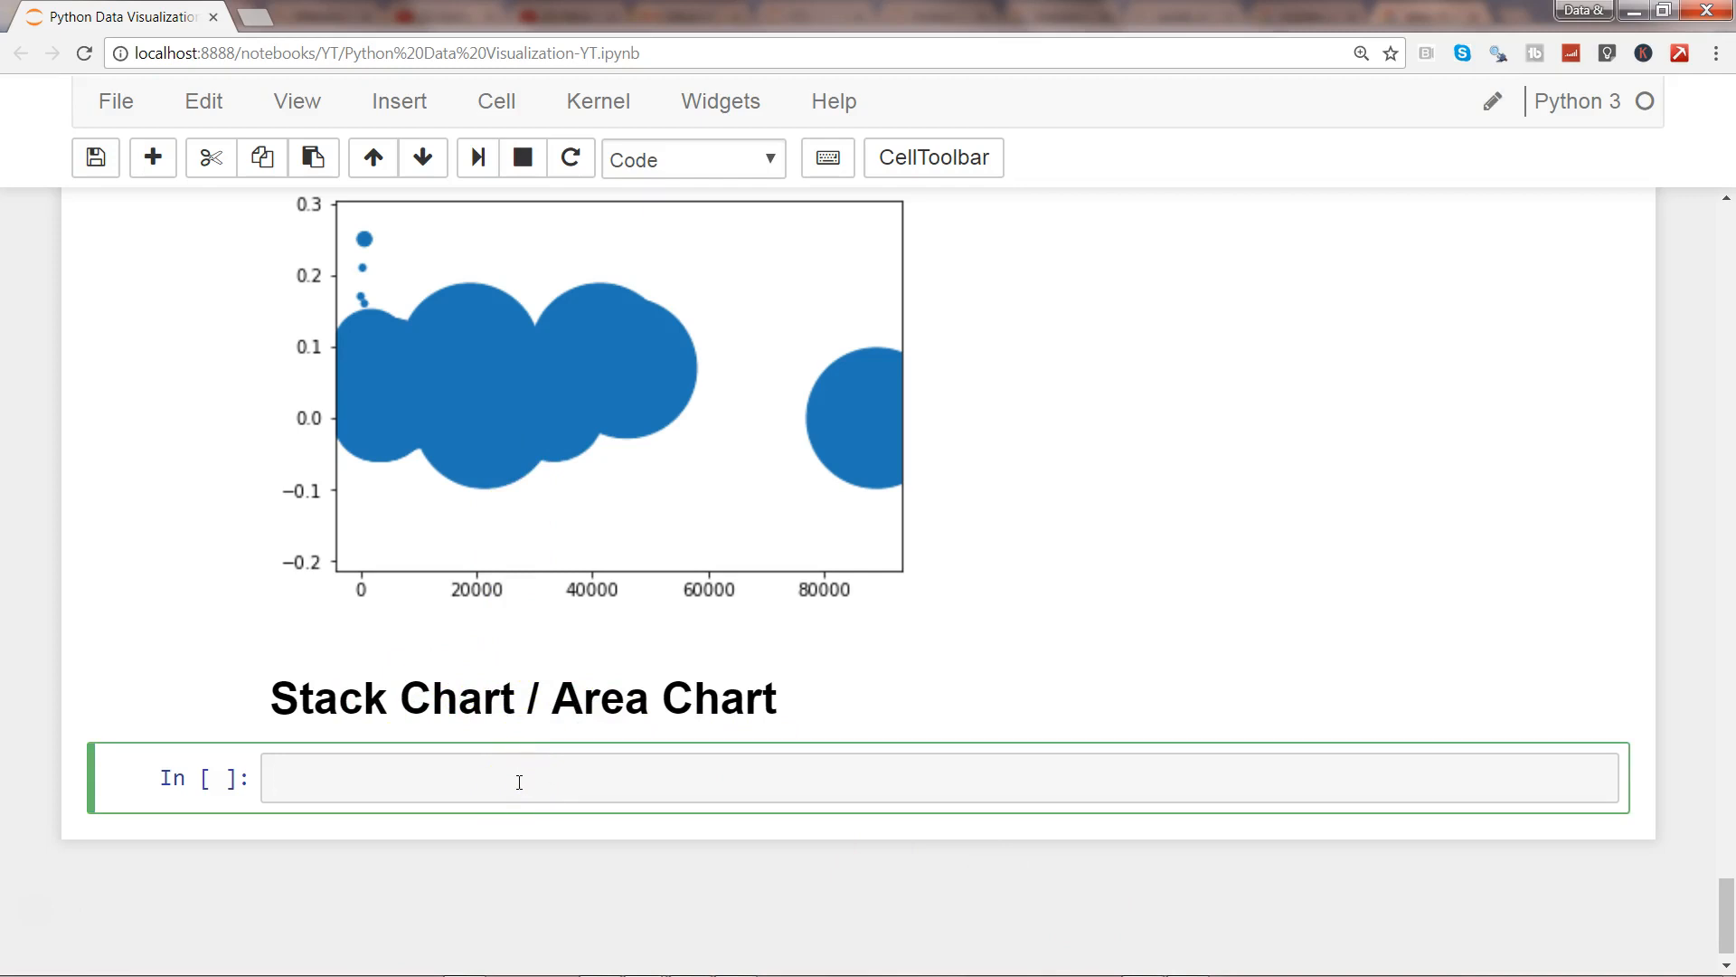
text(import)
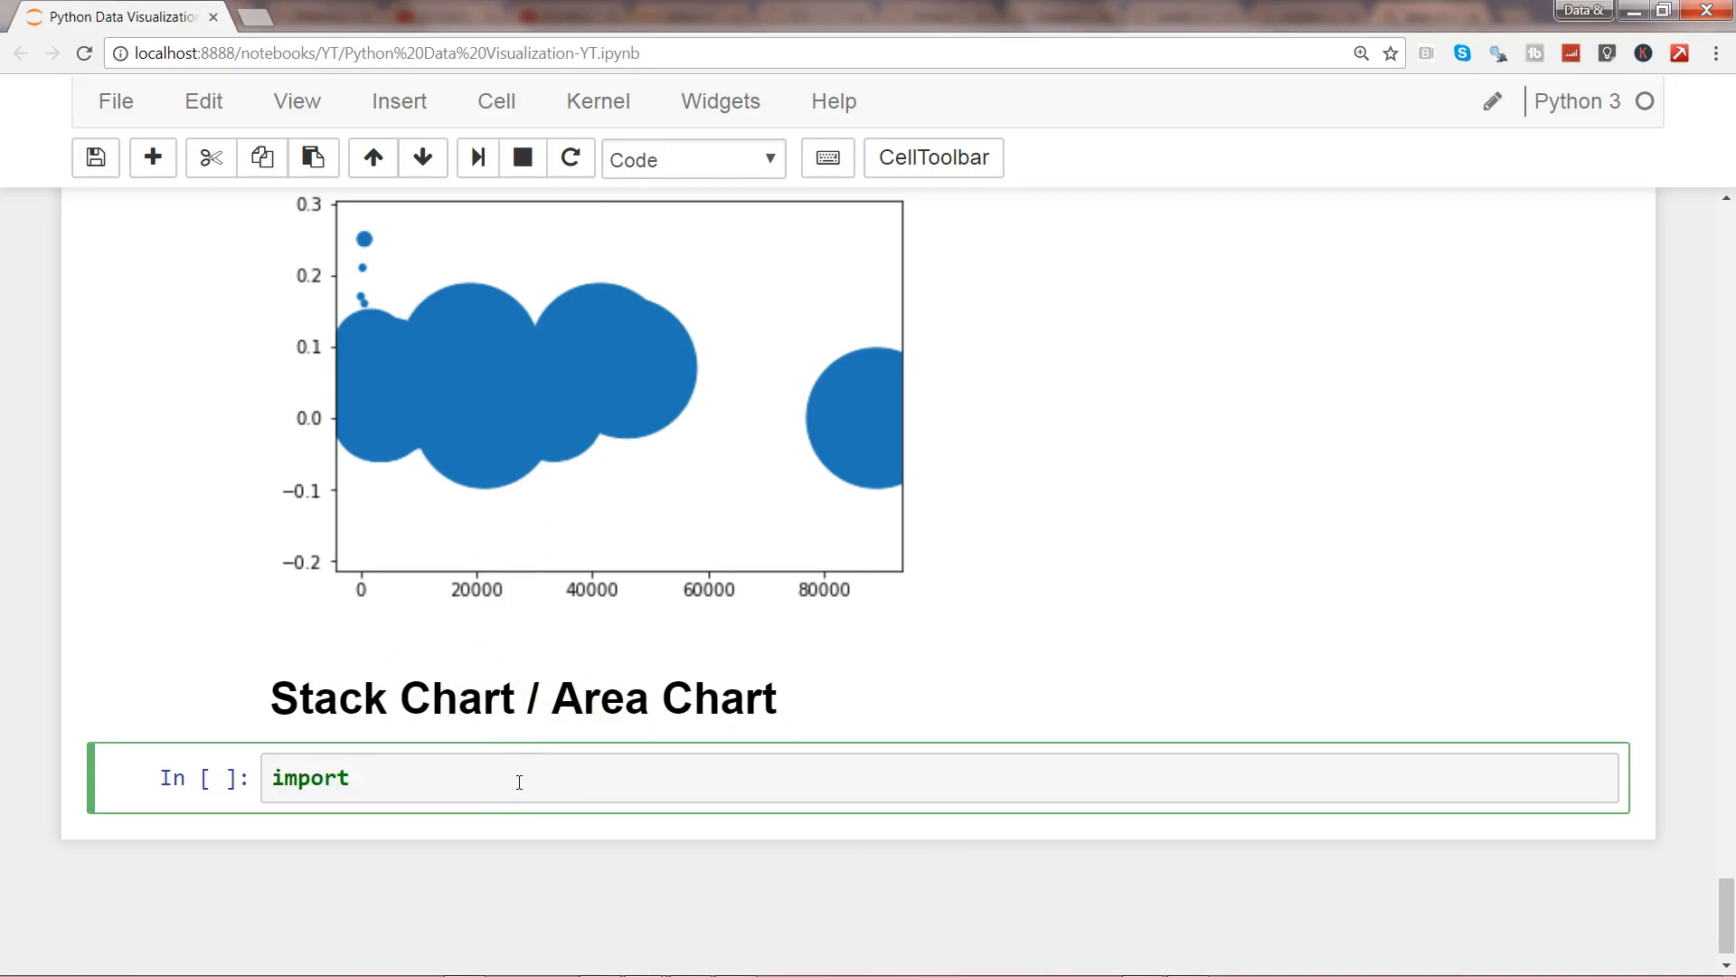
text(matlplotlib.p)
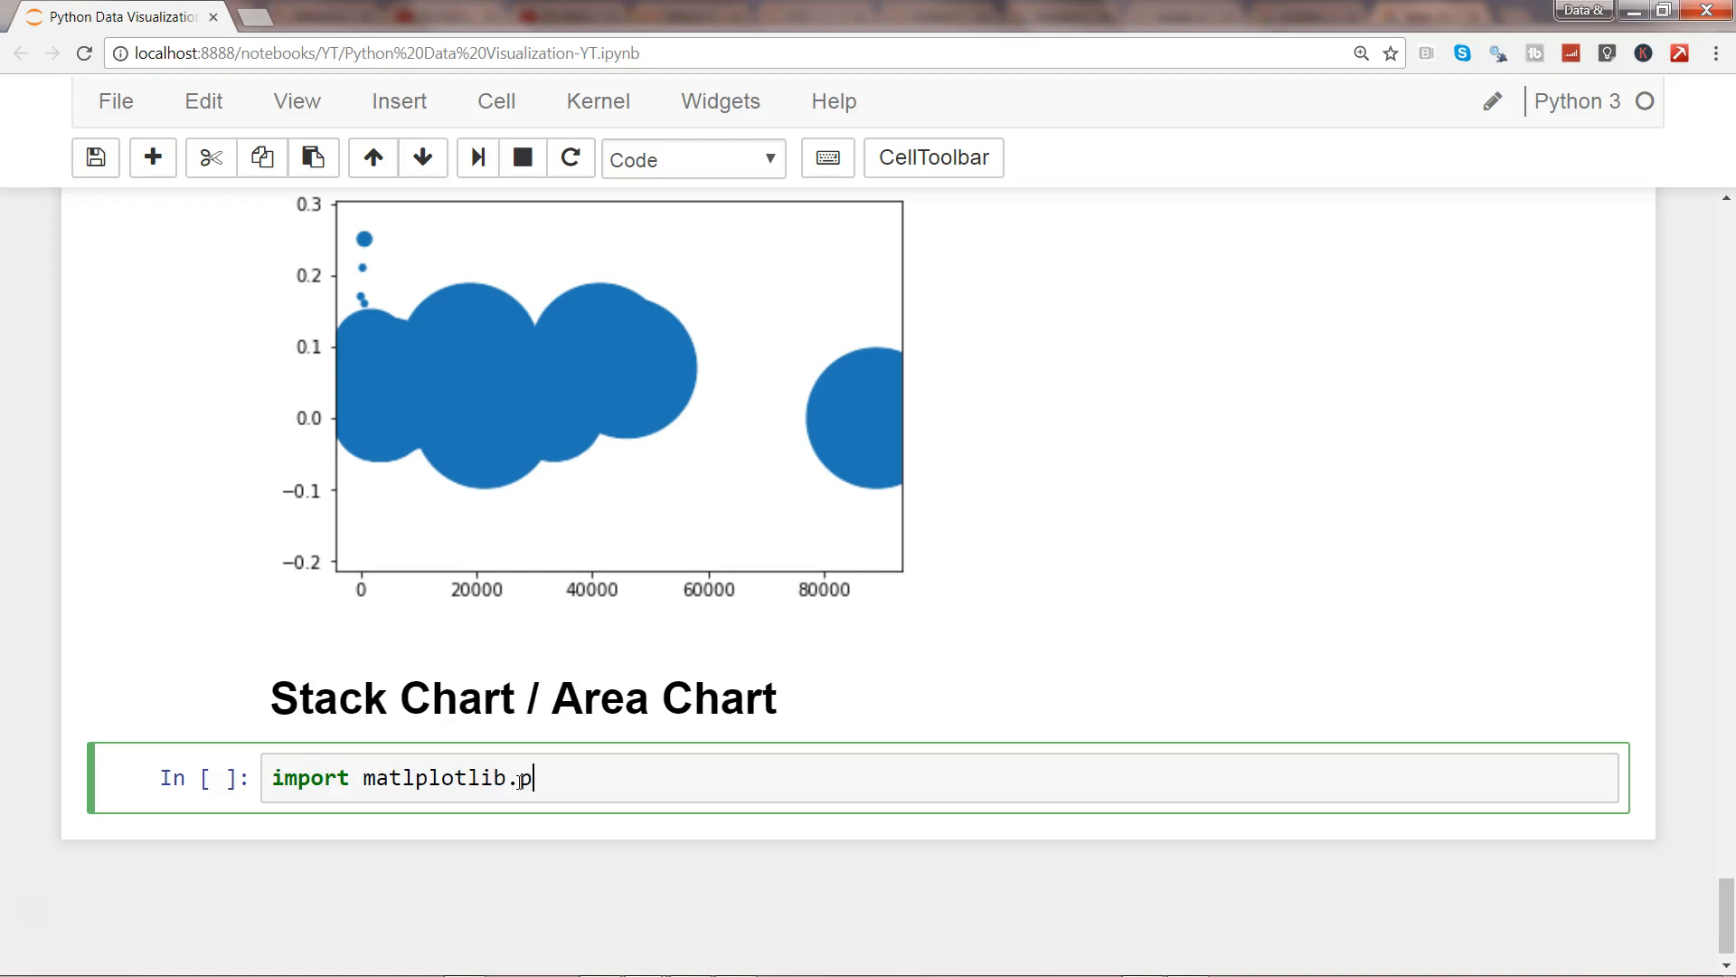
text(yplot)
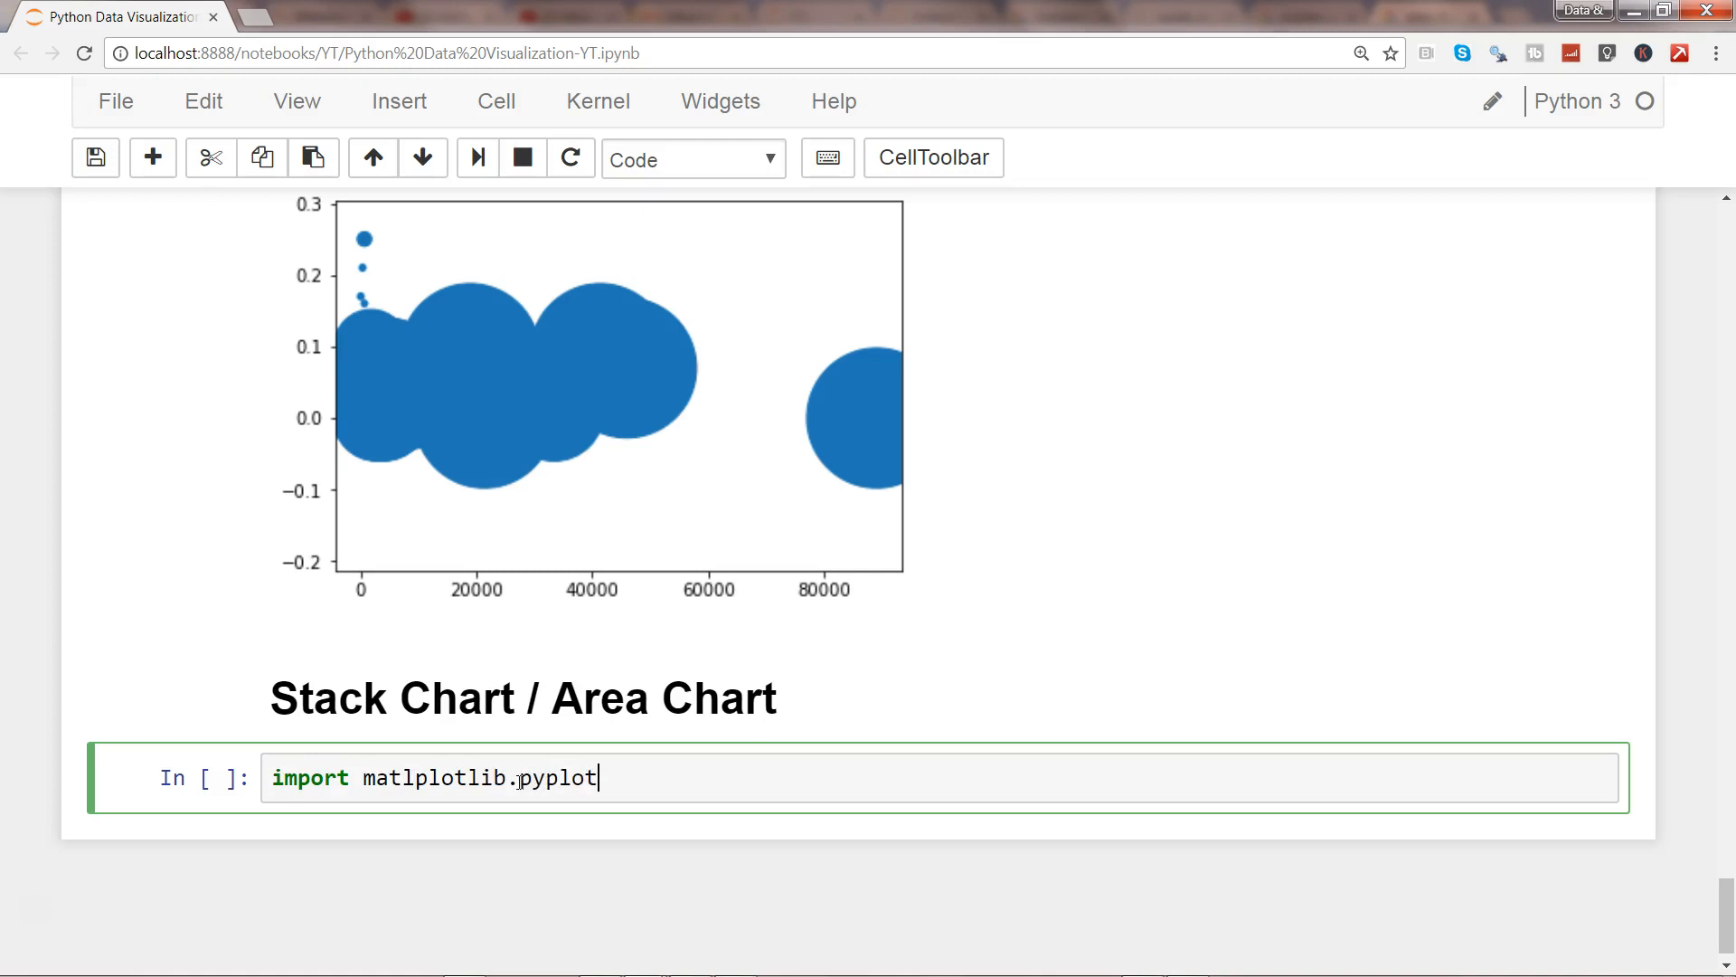
text(as plt)
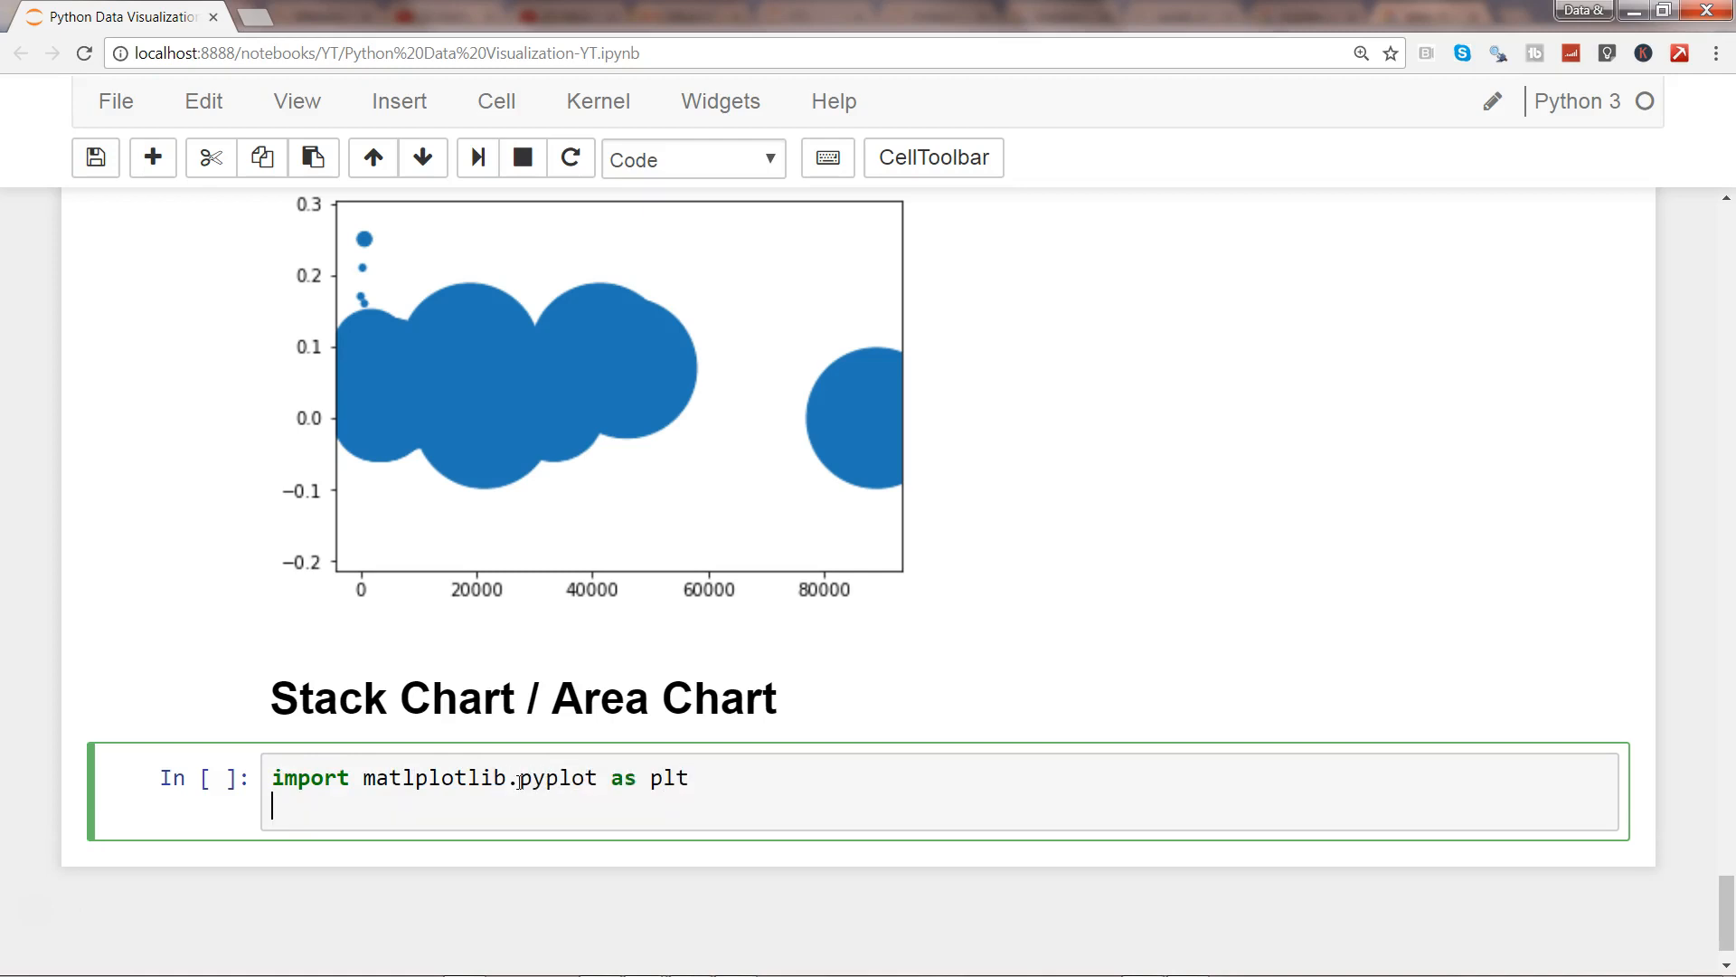
text(%matplo)
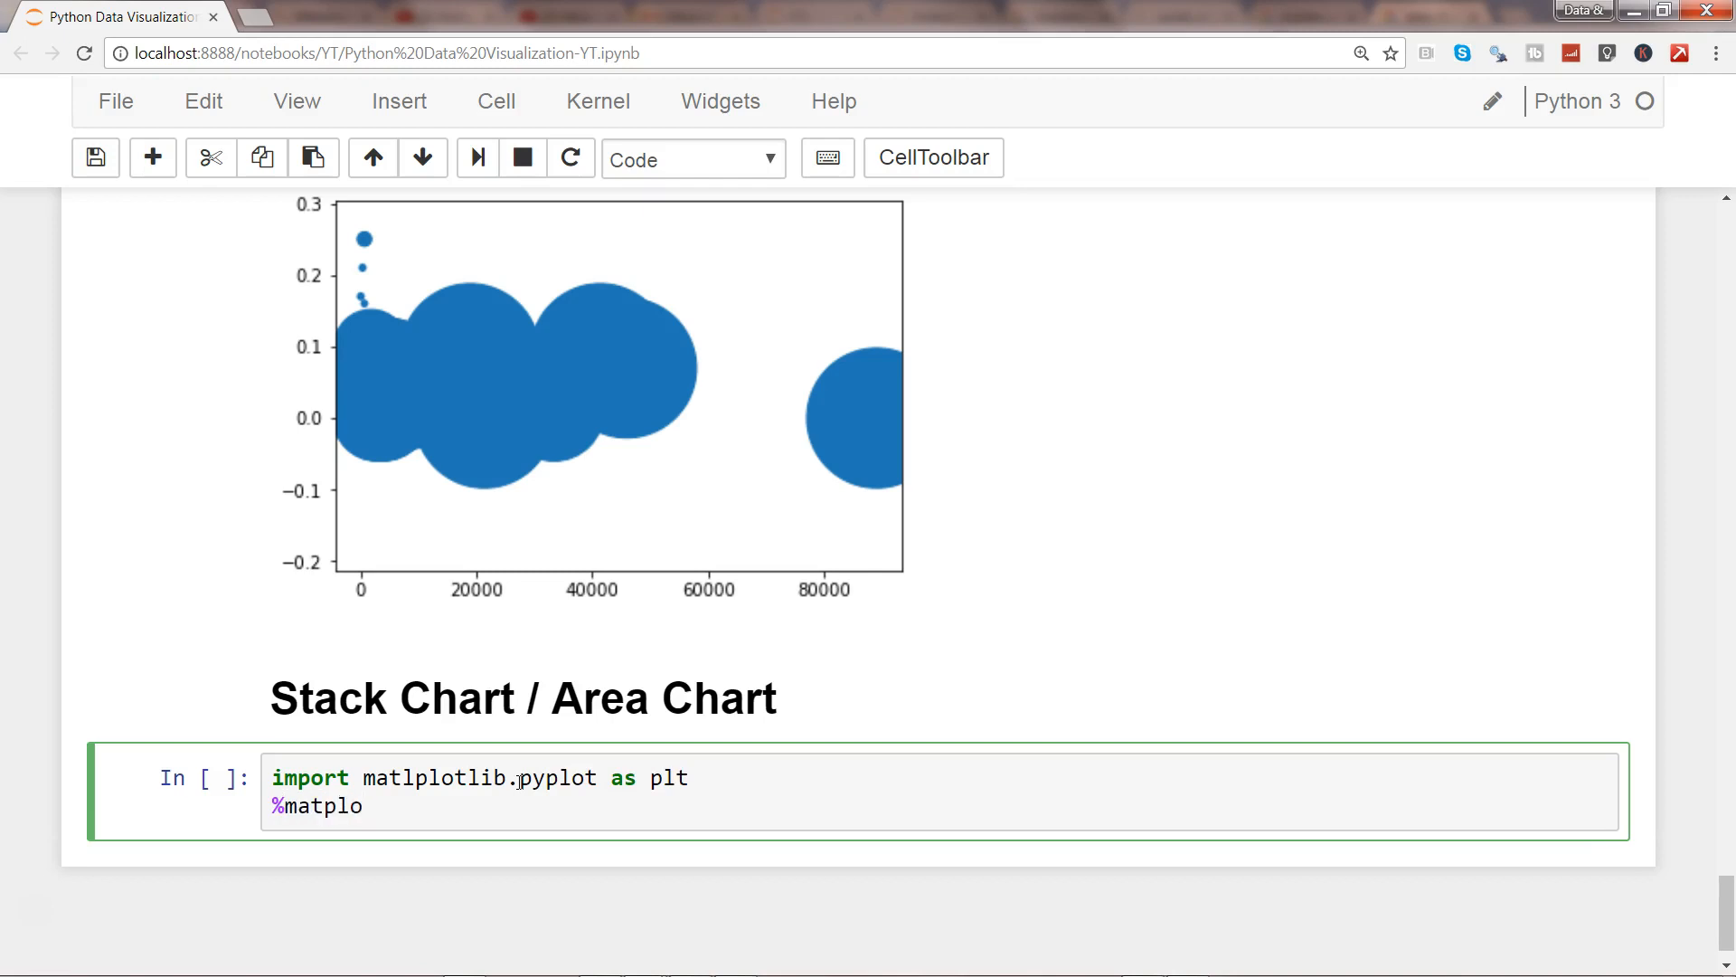
text(tlib inline)
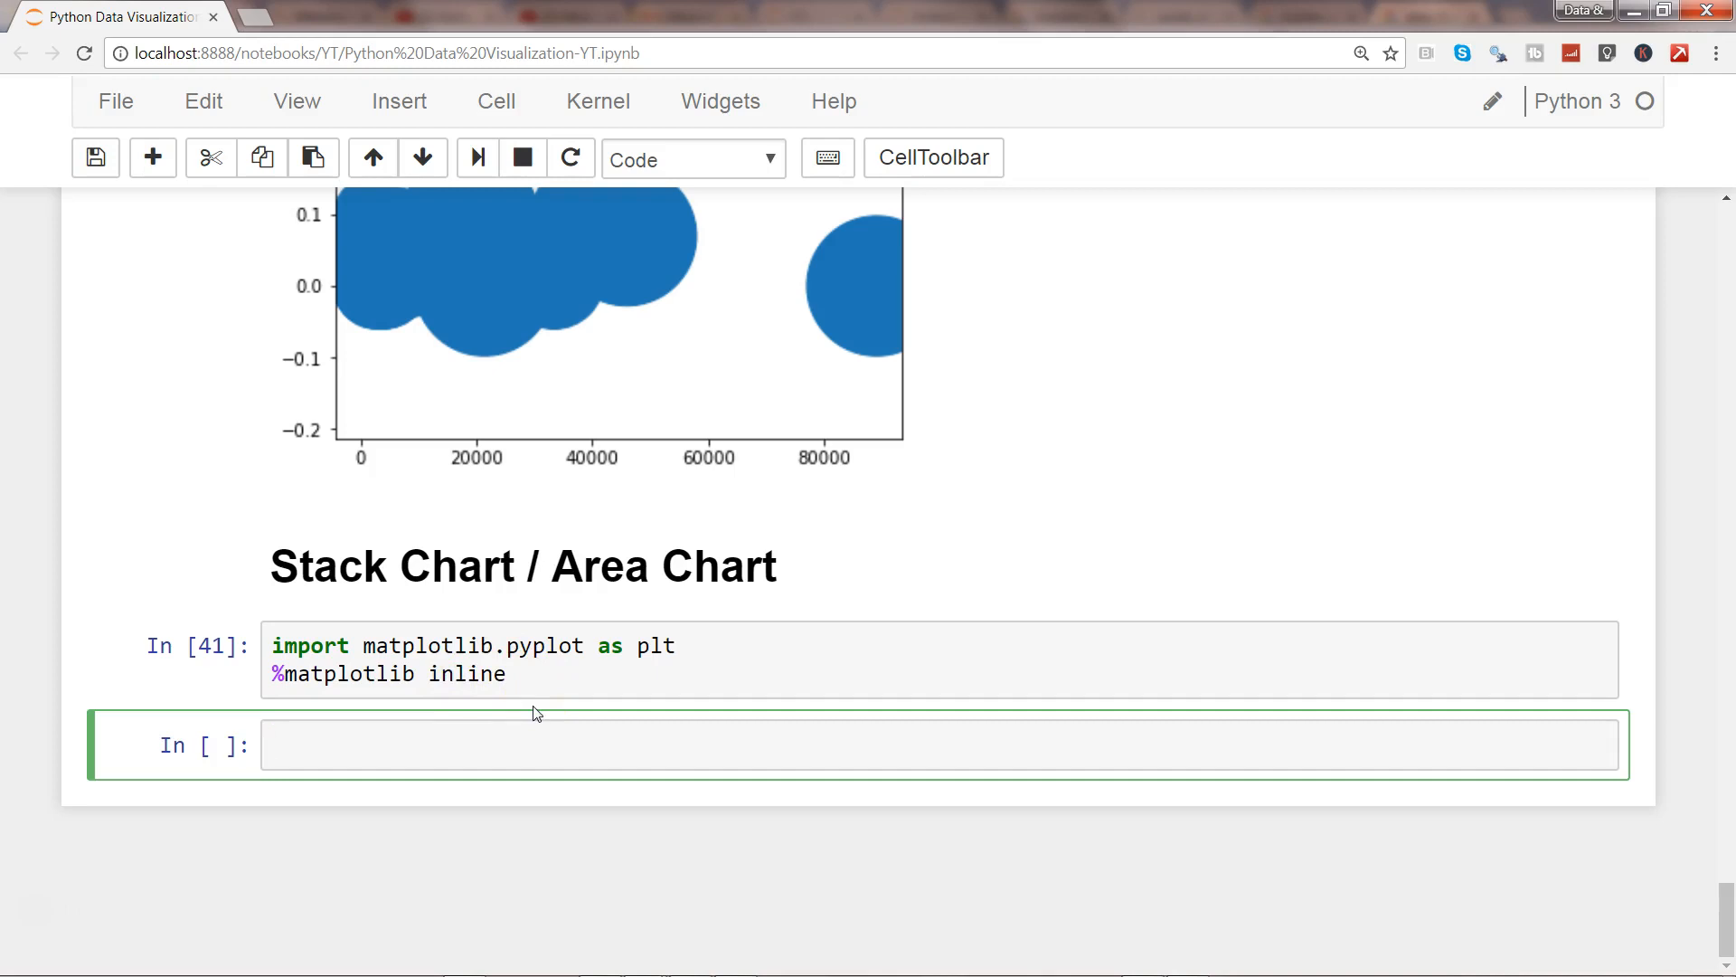
text(x)
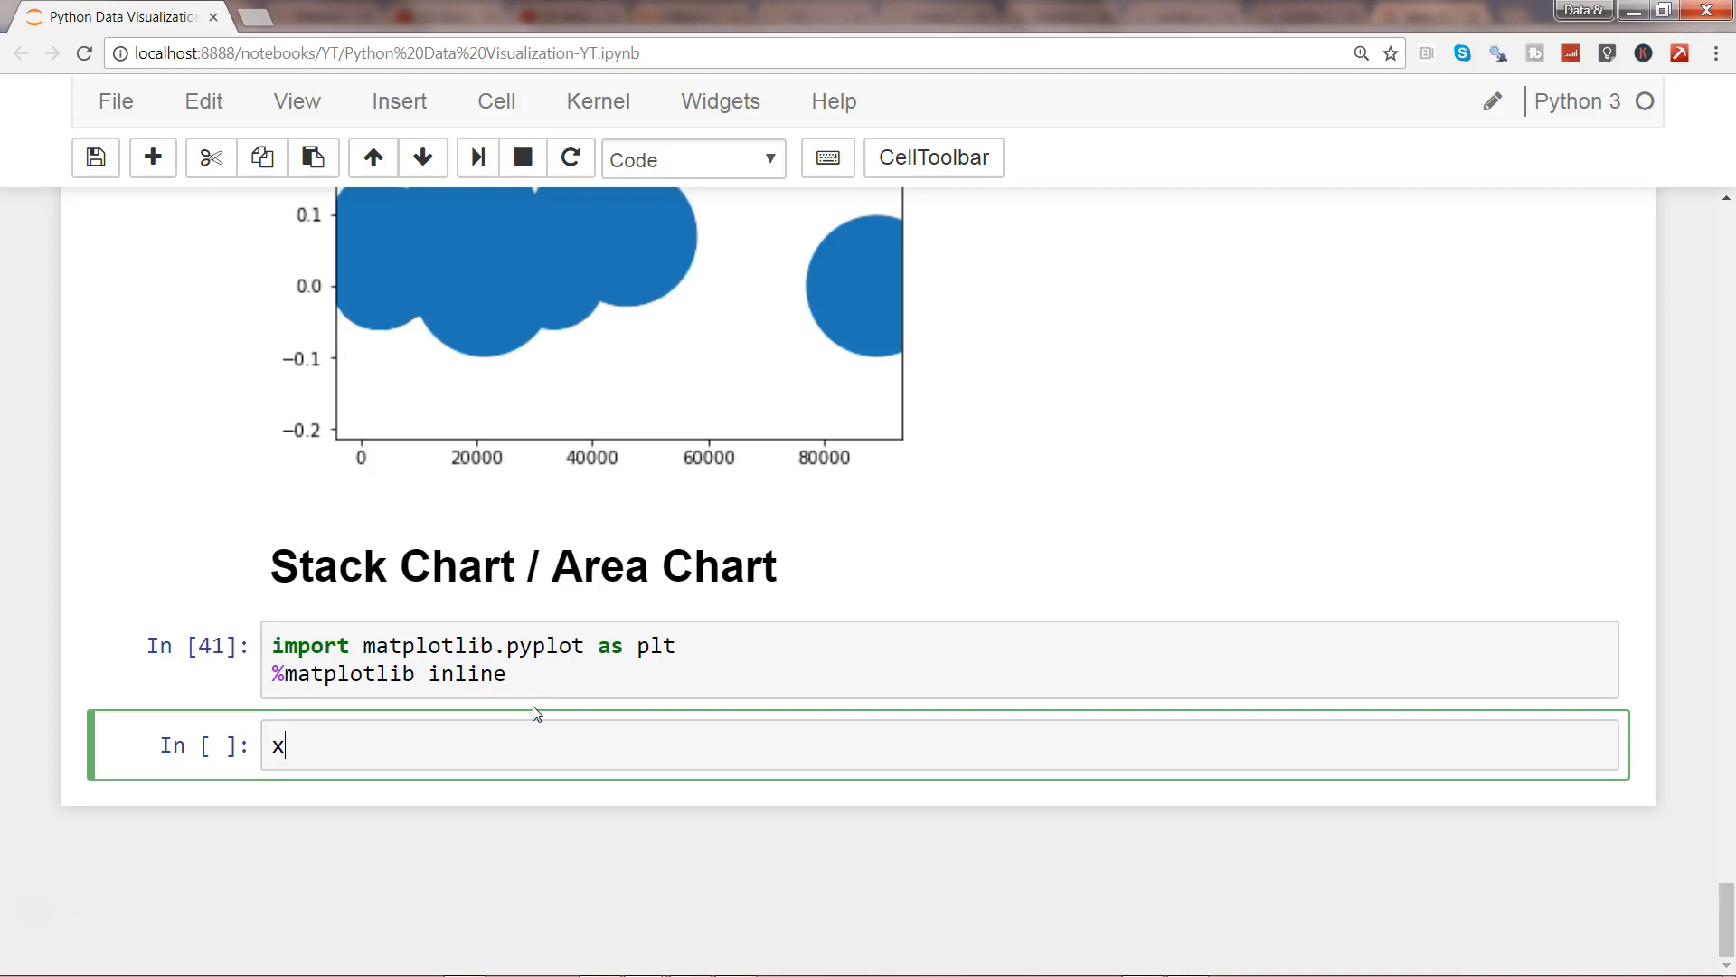
text(=)
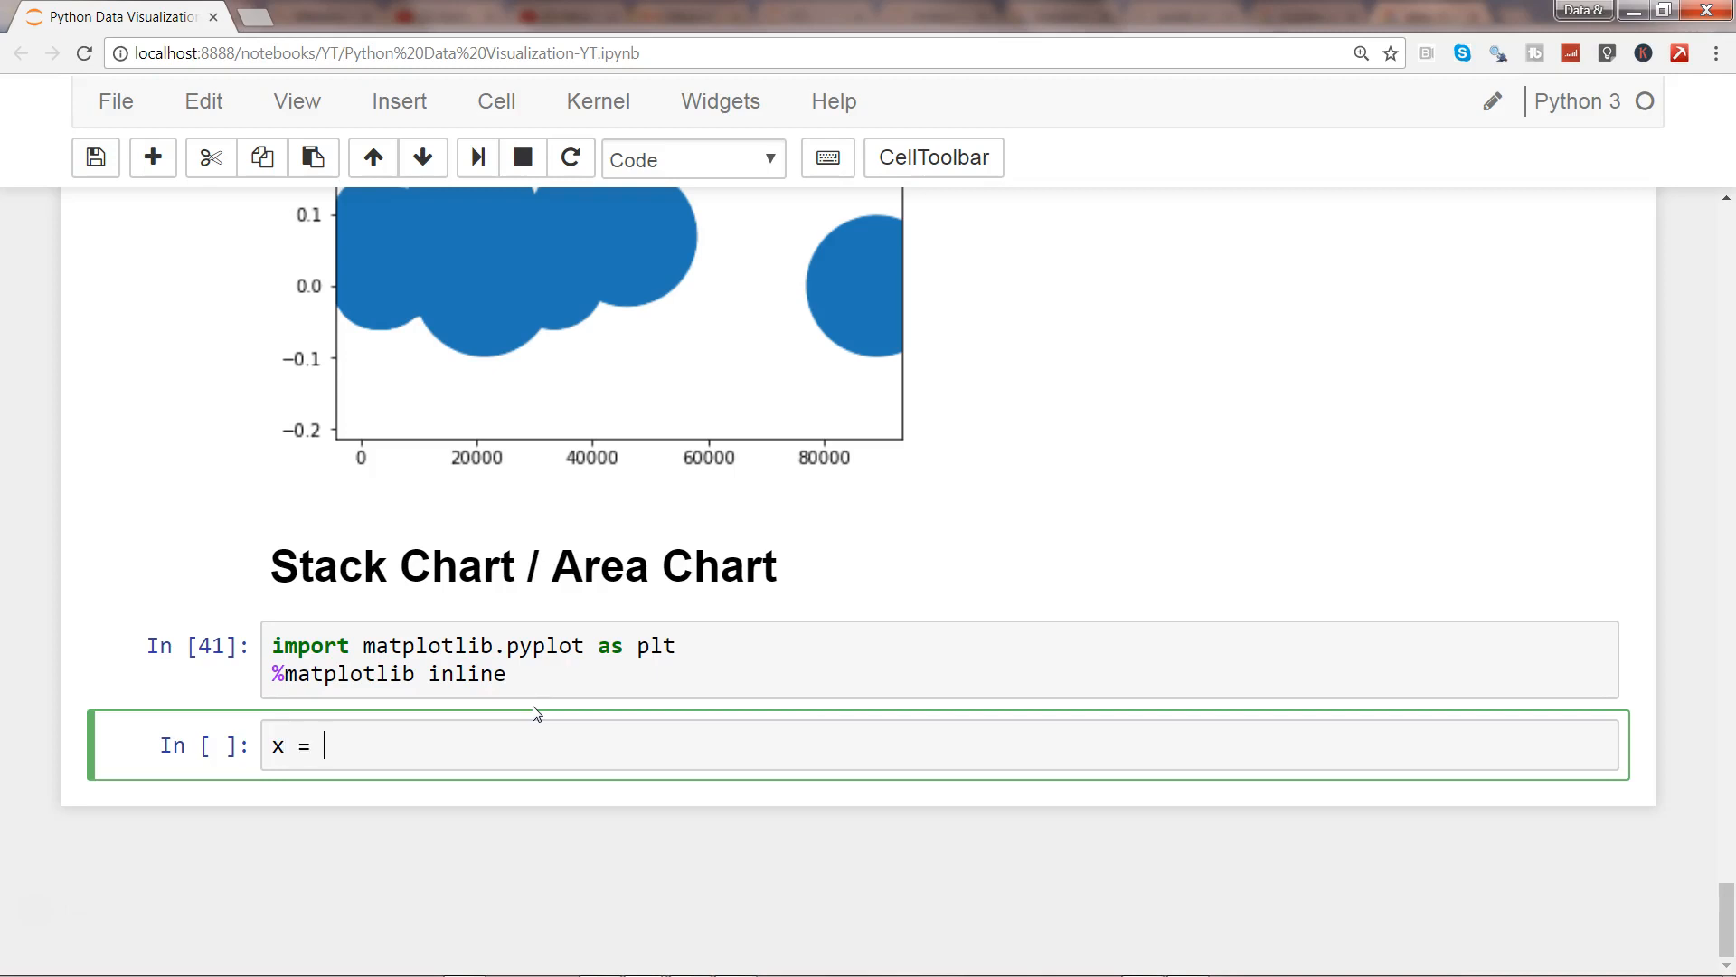
key(ctrl+a)
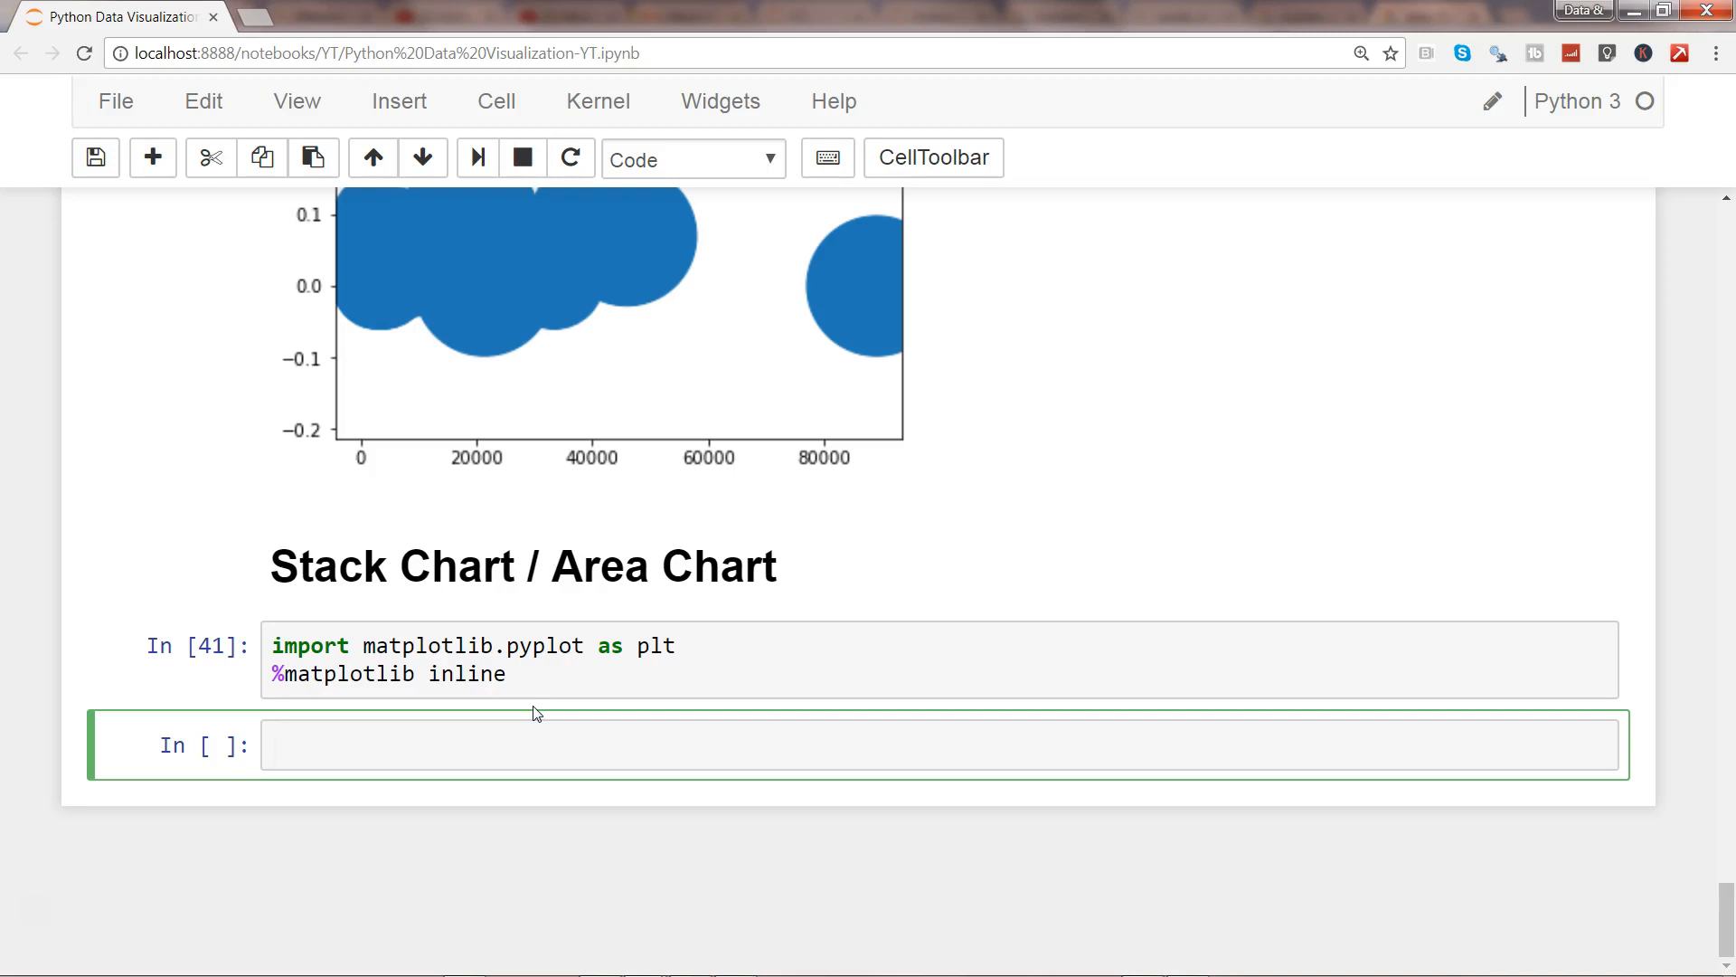
click(940, 743)
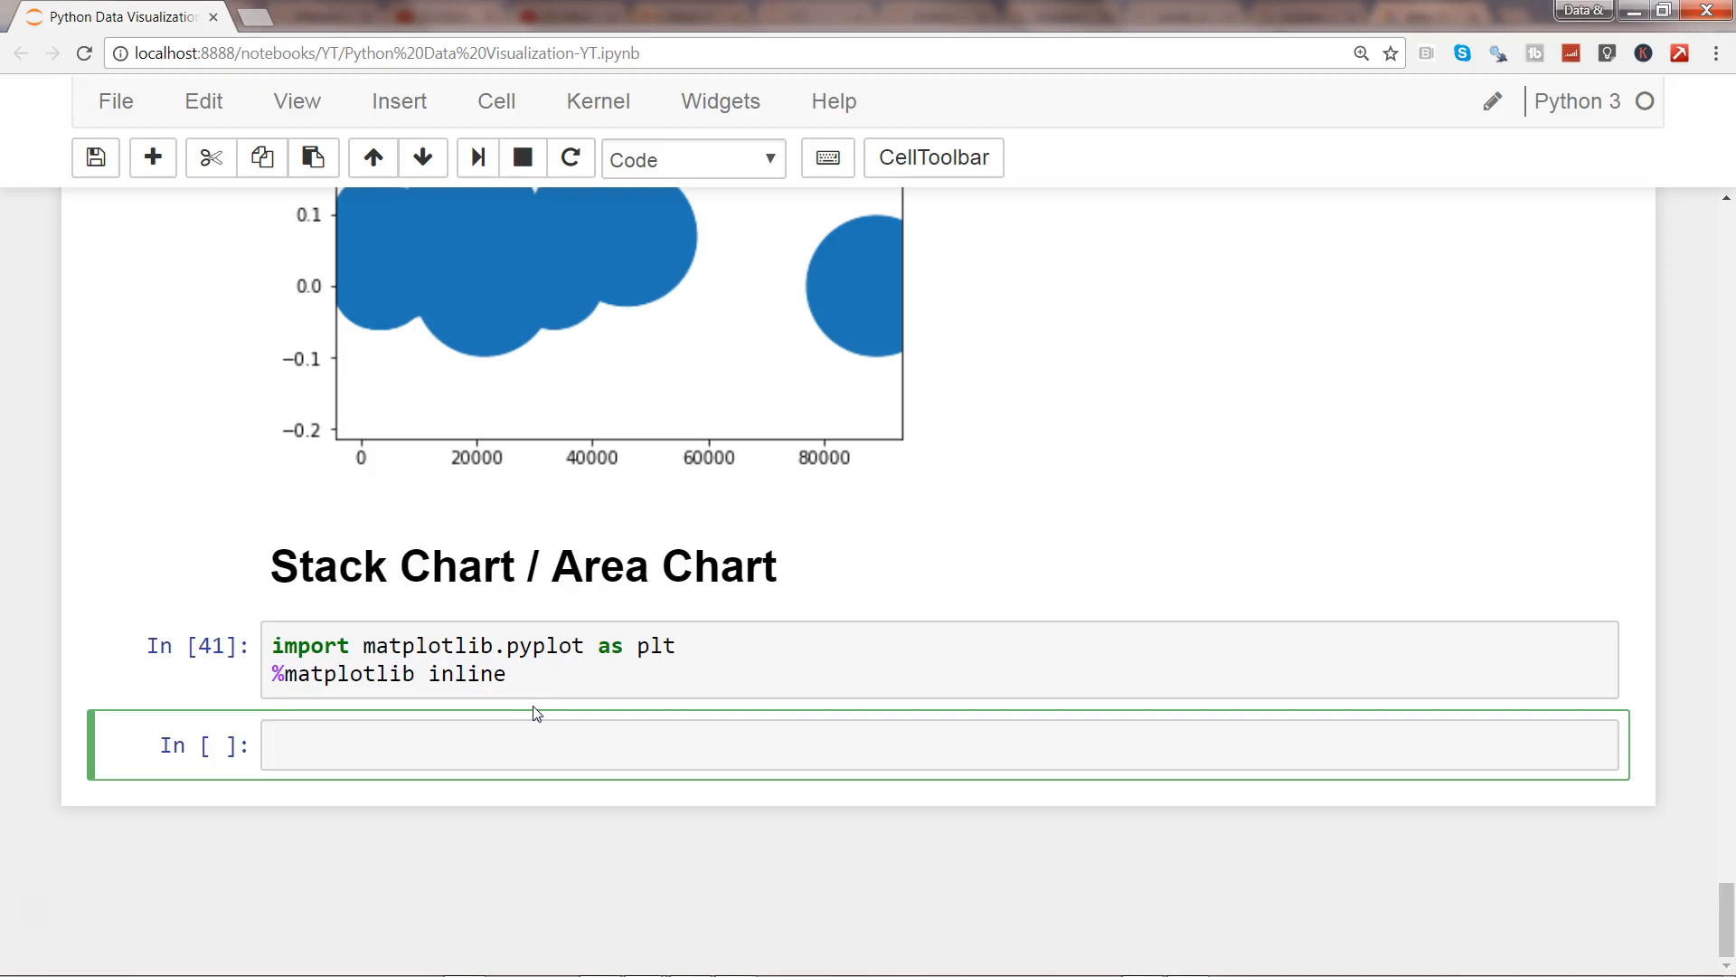
- Define week = [1,2,3,4,5]
text(week = [1)
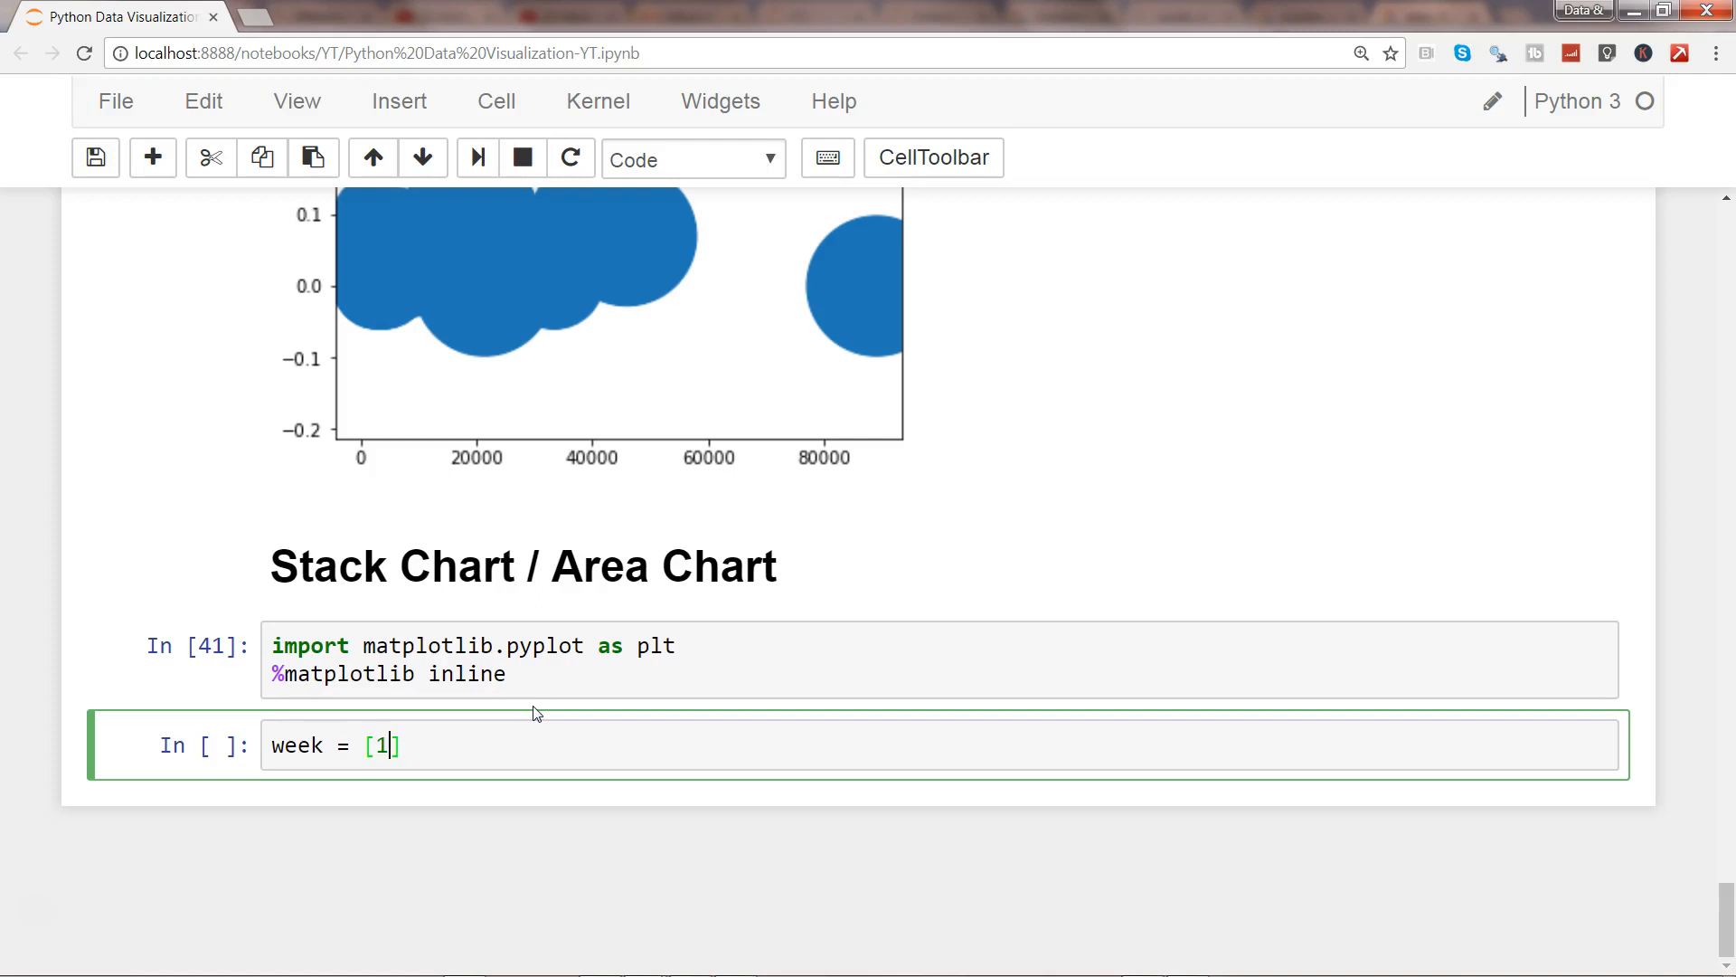
text(,2,3)
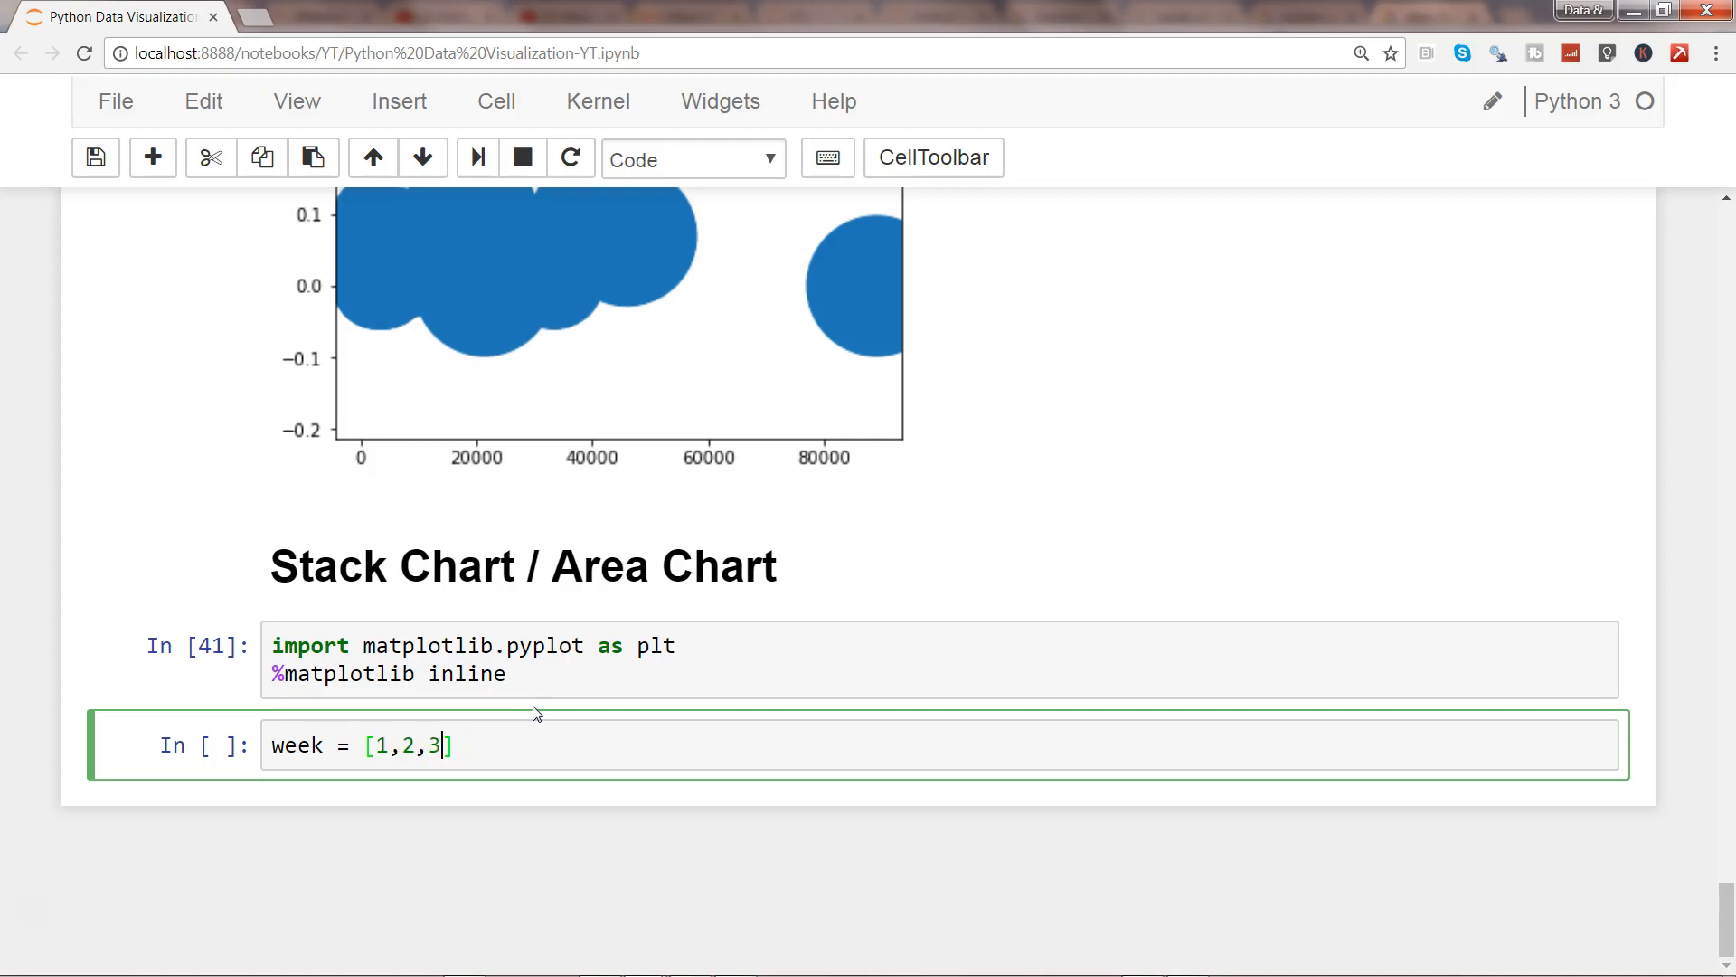
text(,4,5)
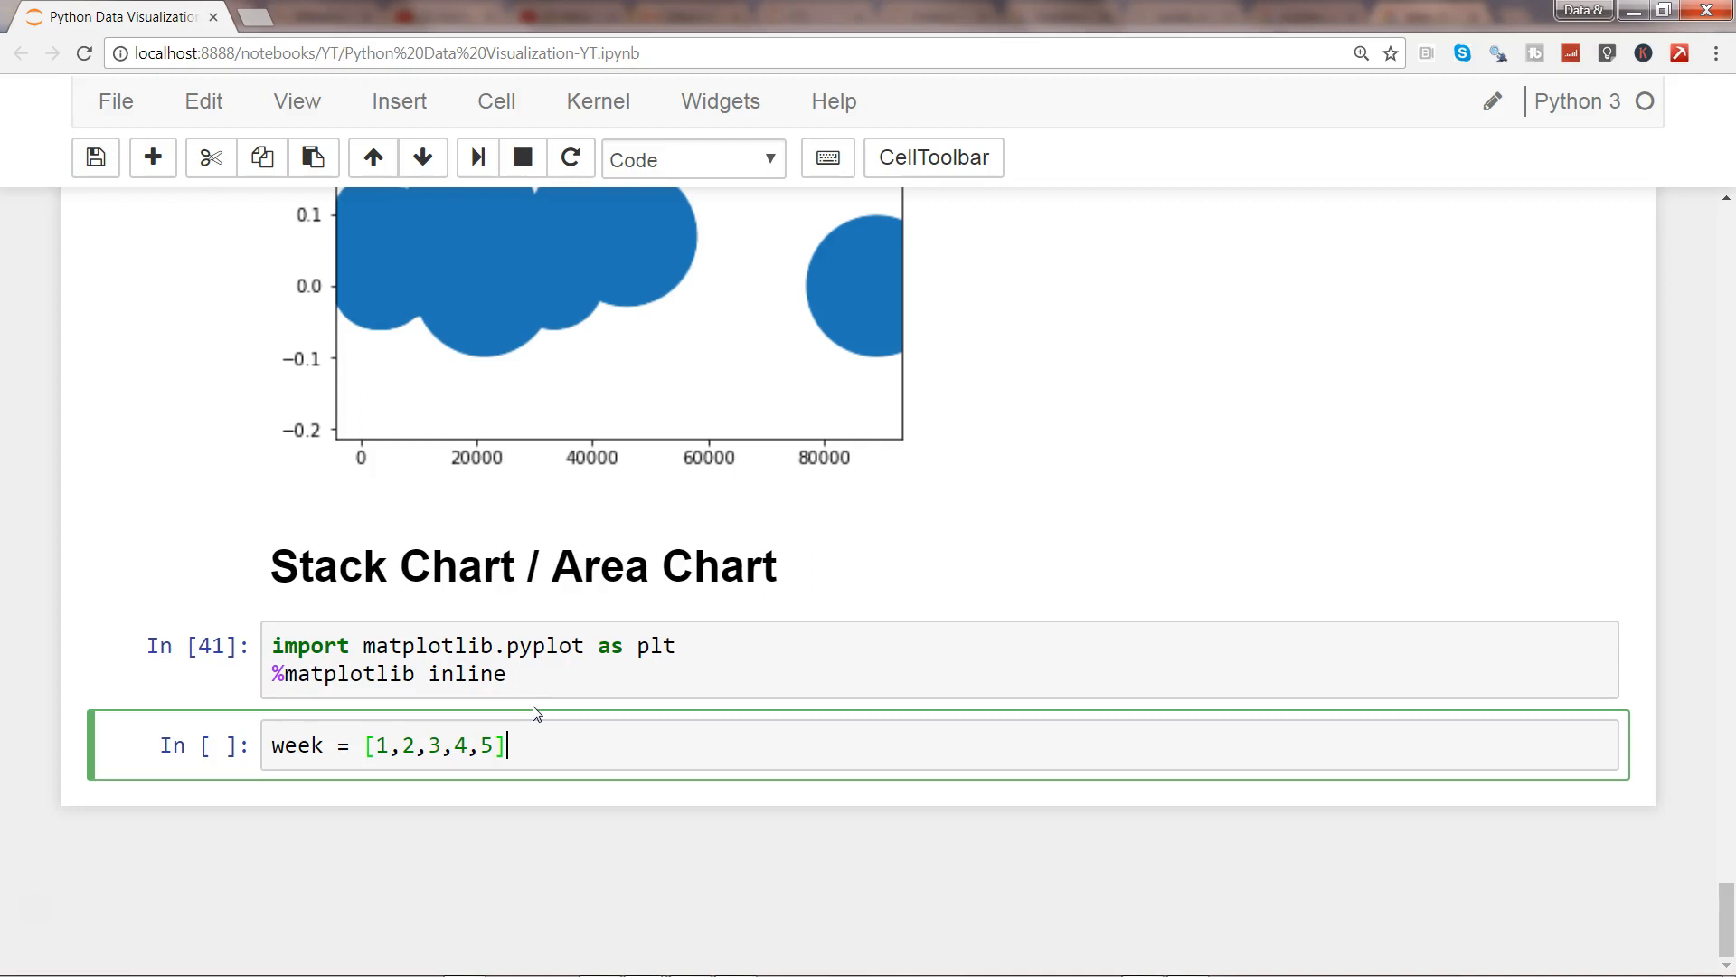
- Define shift1 as a list of hours starting 40, 35, 26, 23, 20
text(shift1)
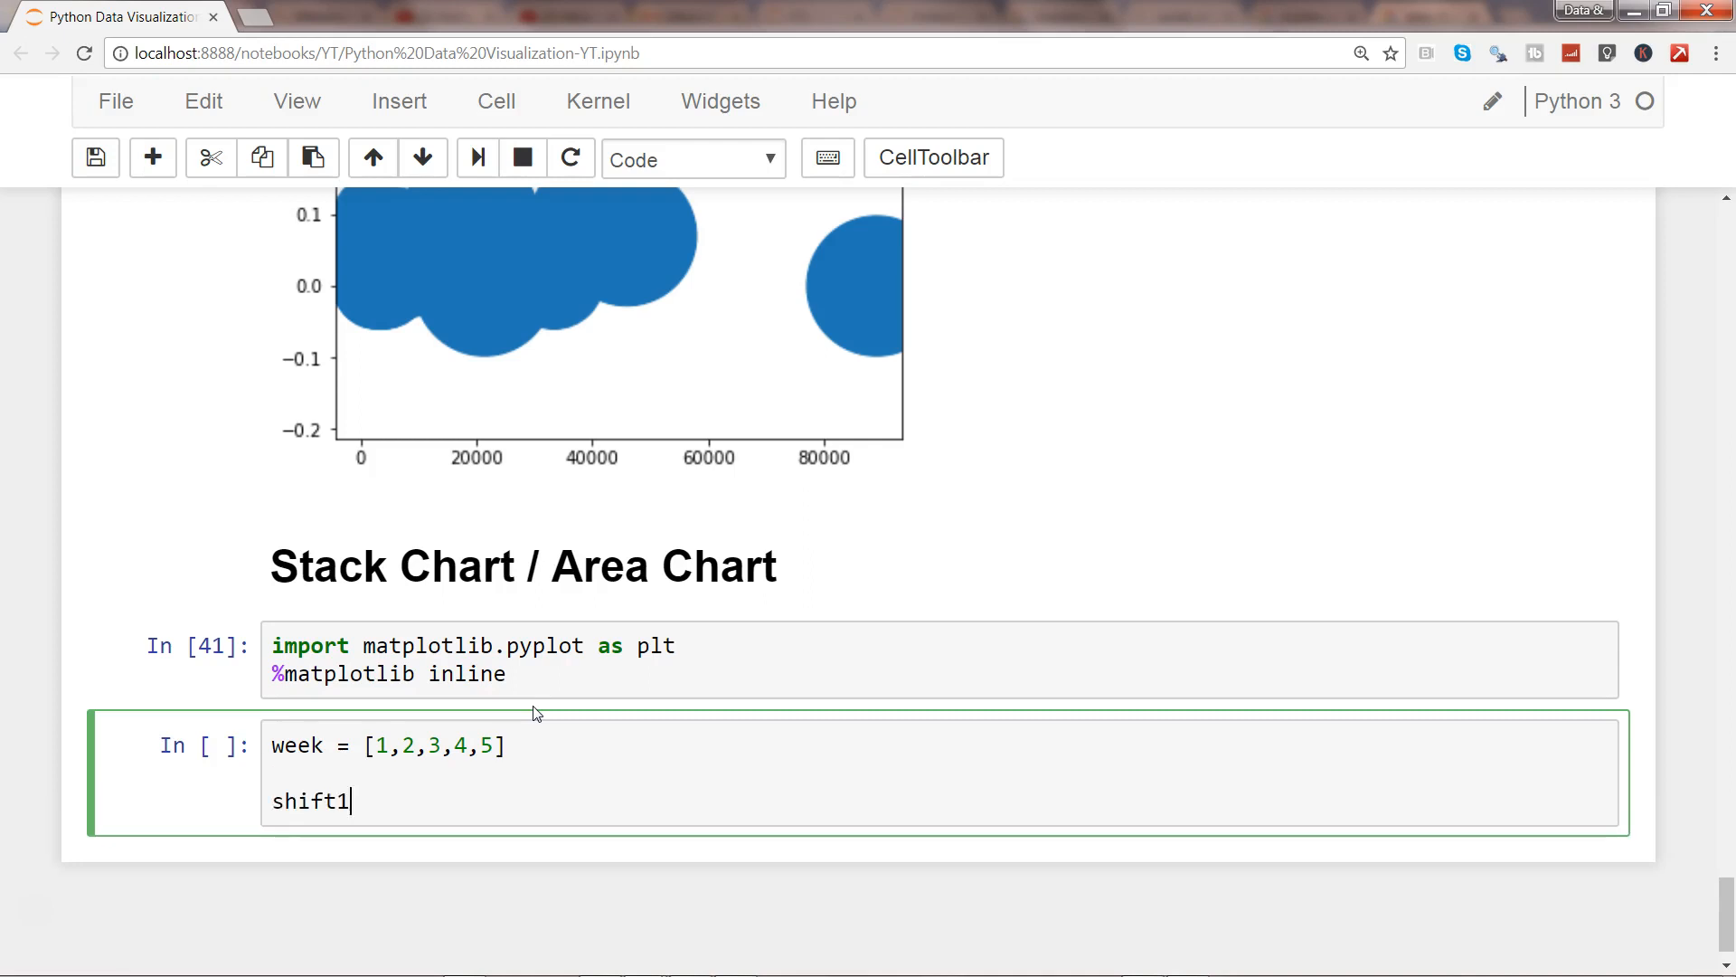
text(= [])
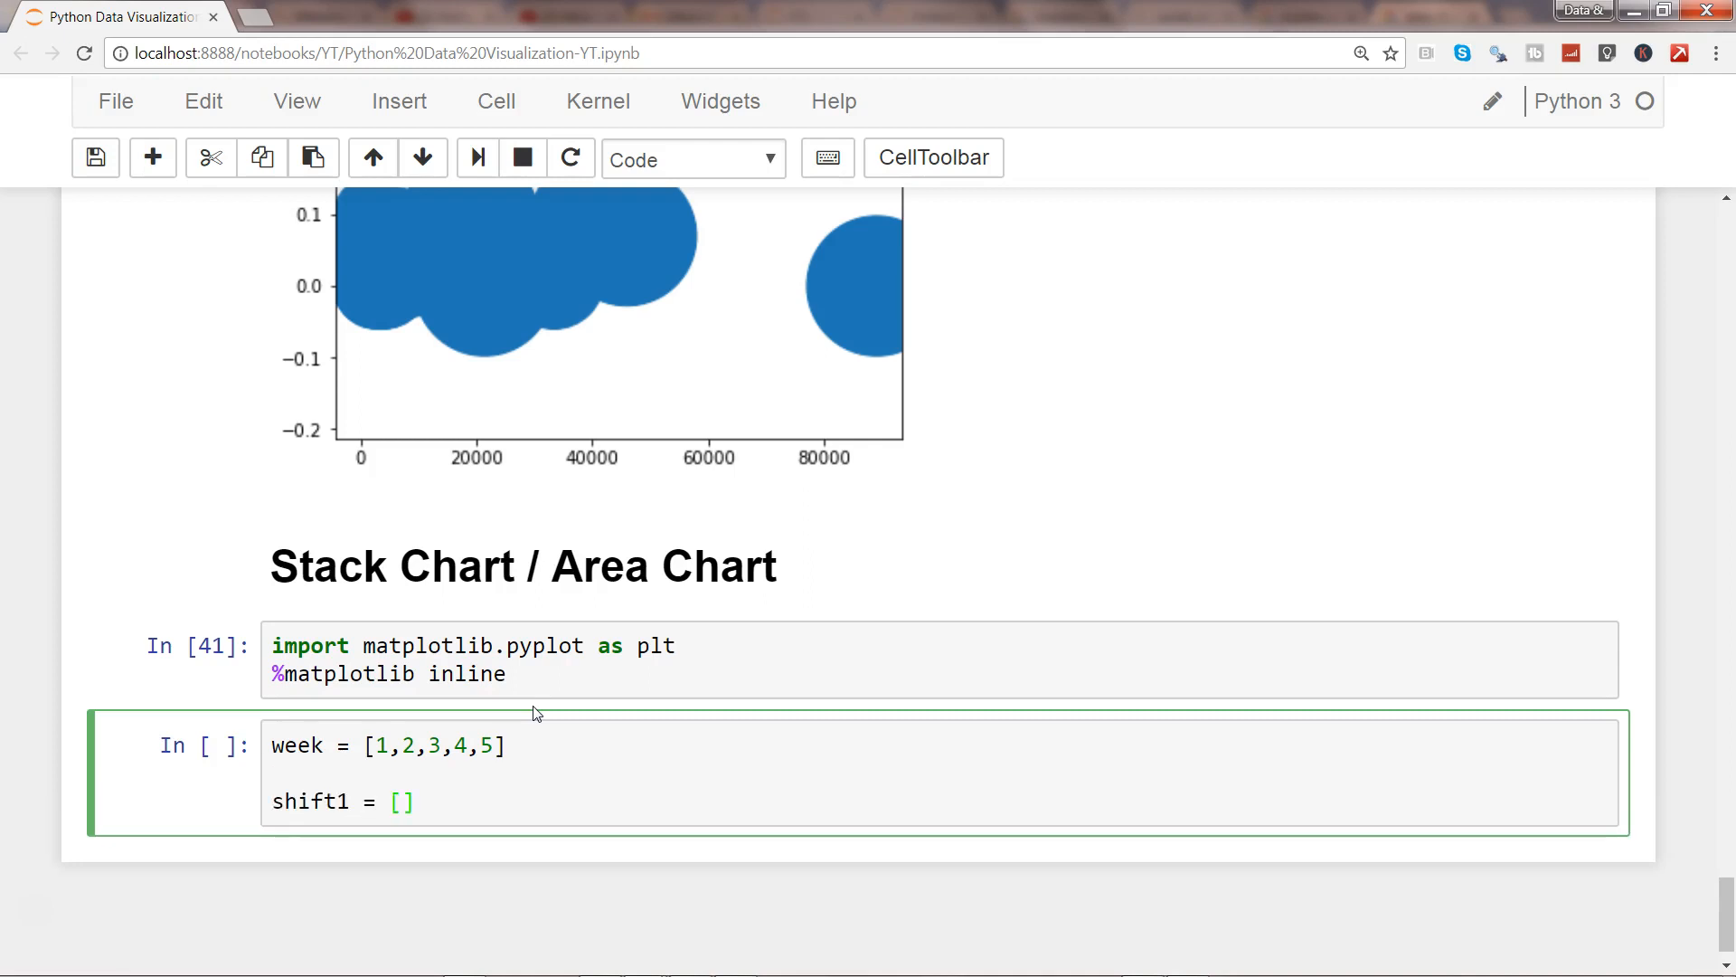
text(4)
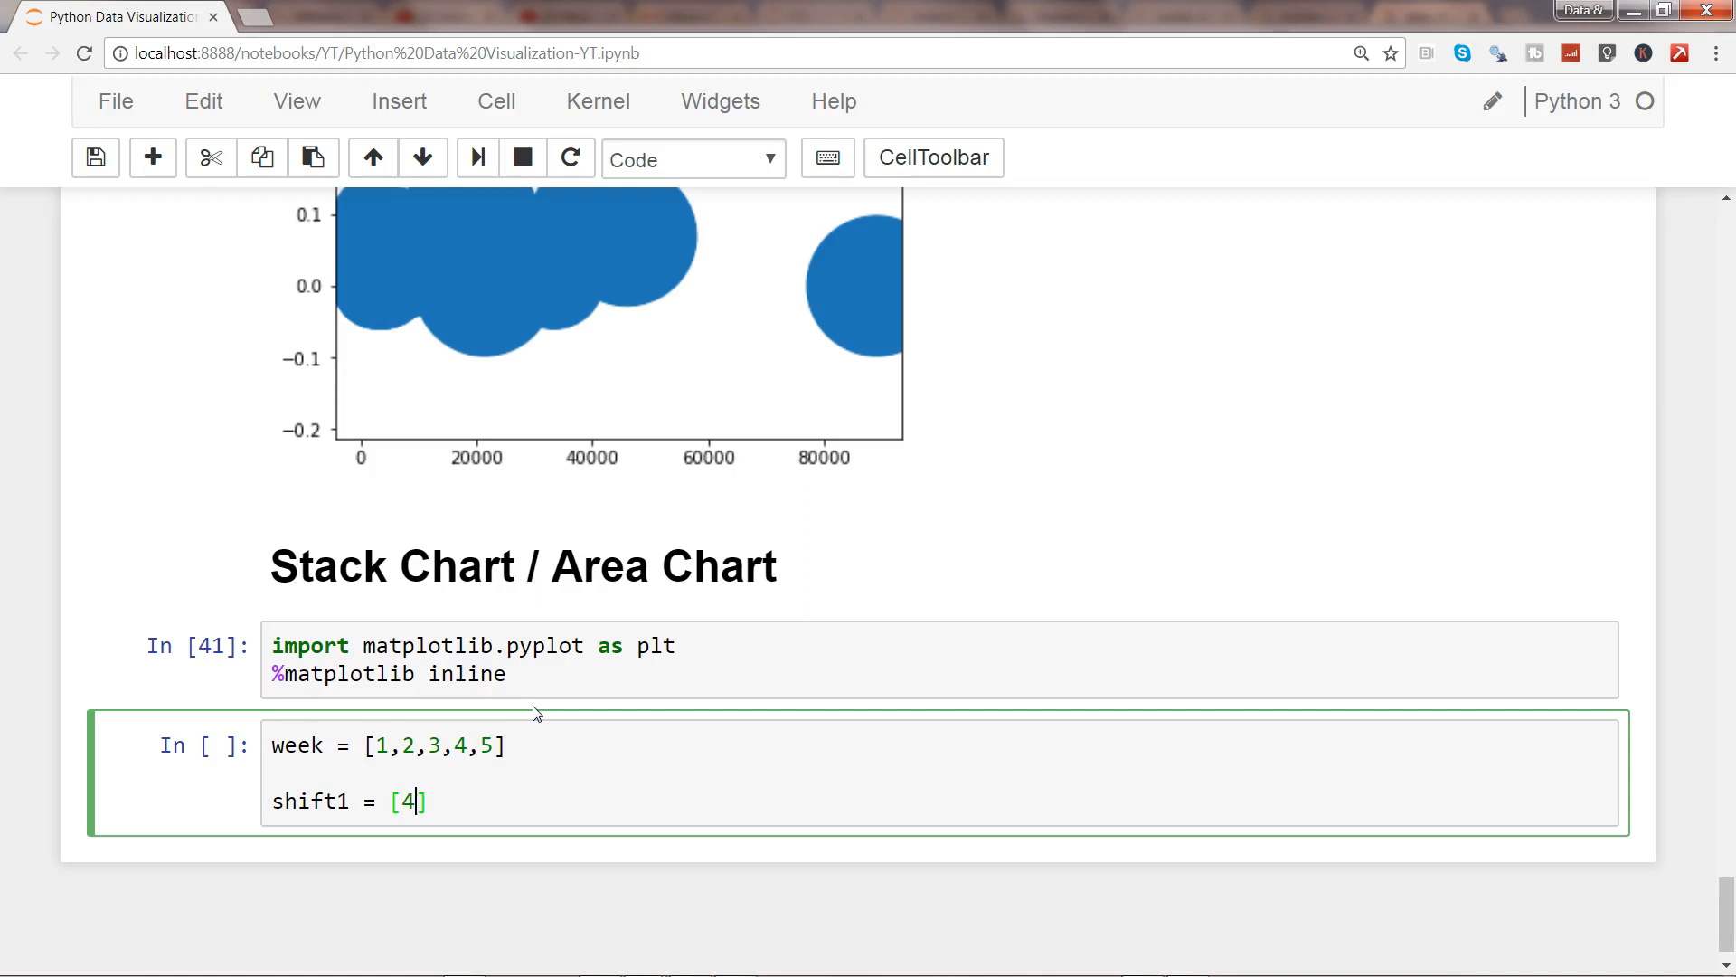
text(0,35,)
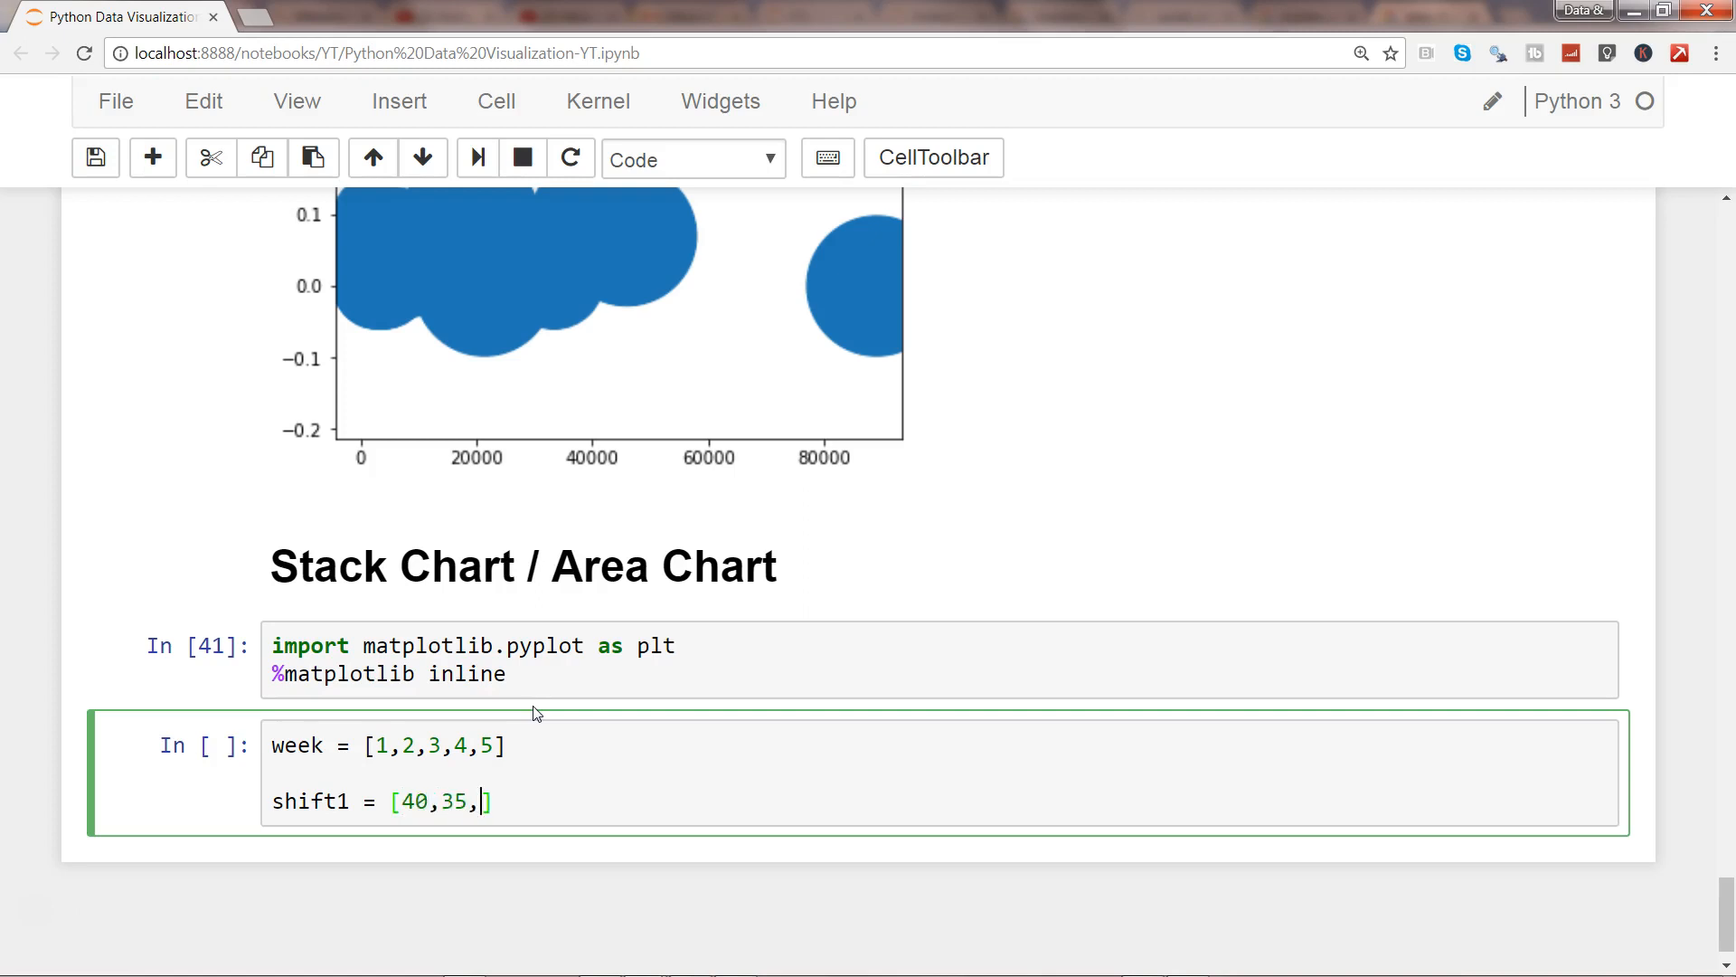
text(26,)
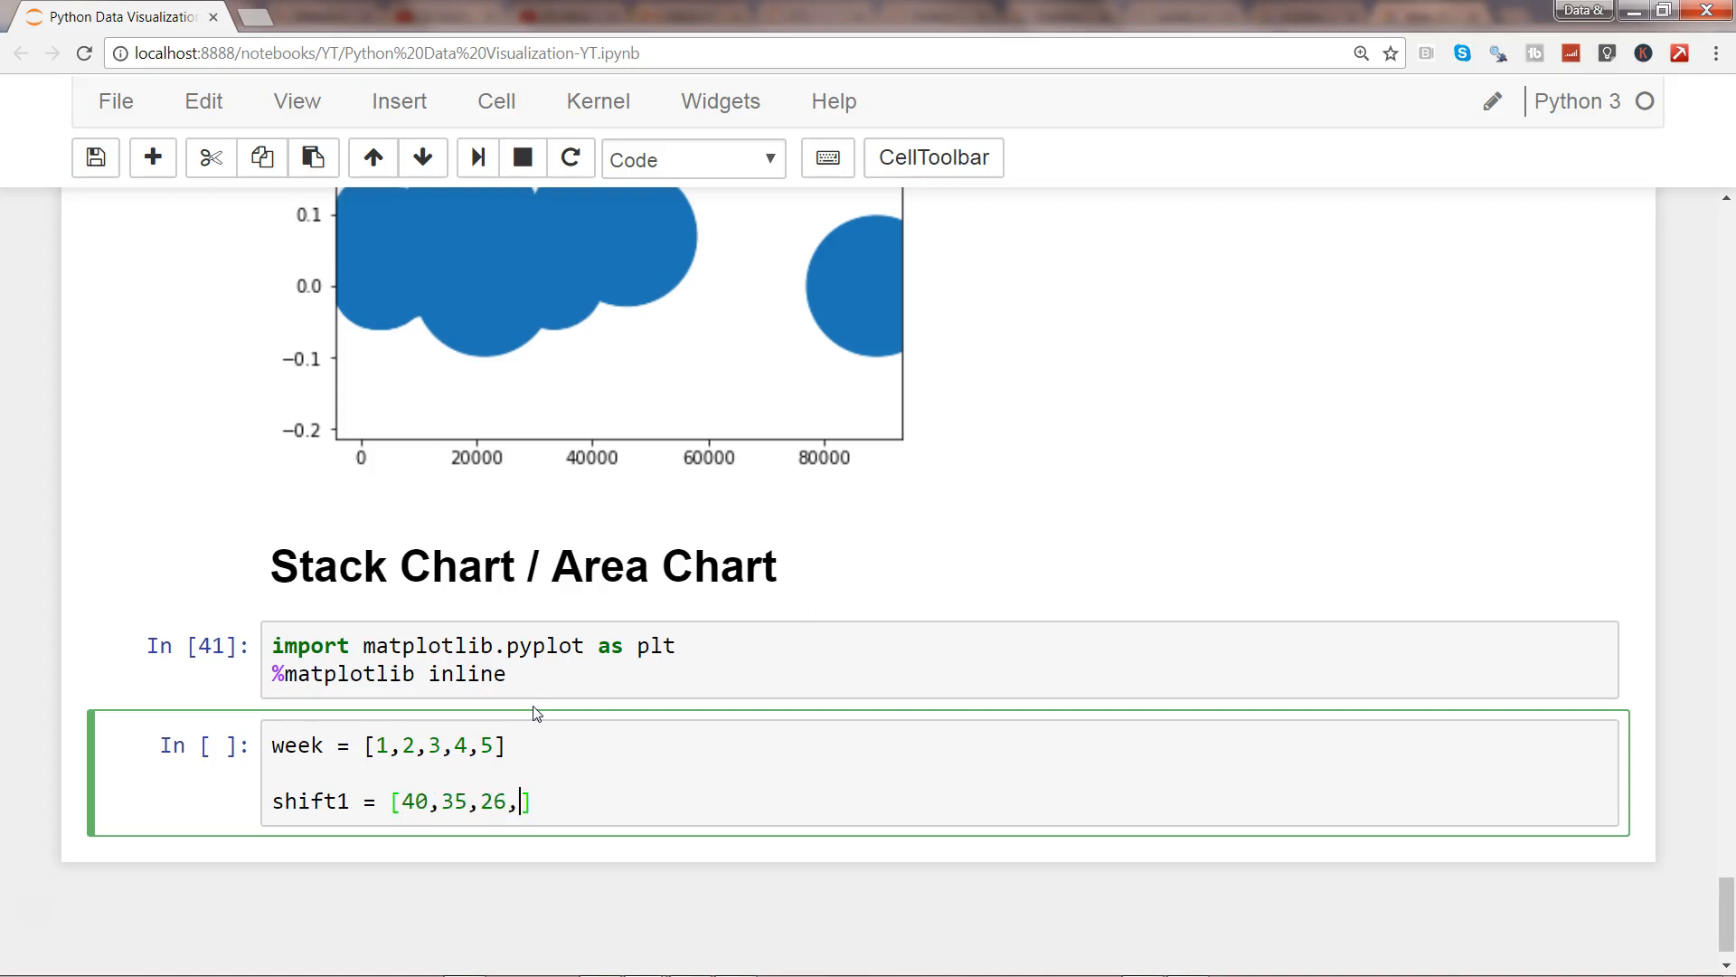
text(2)
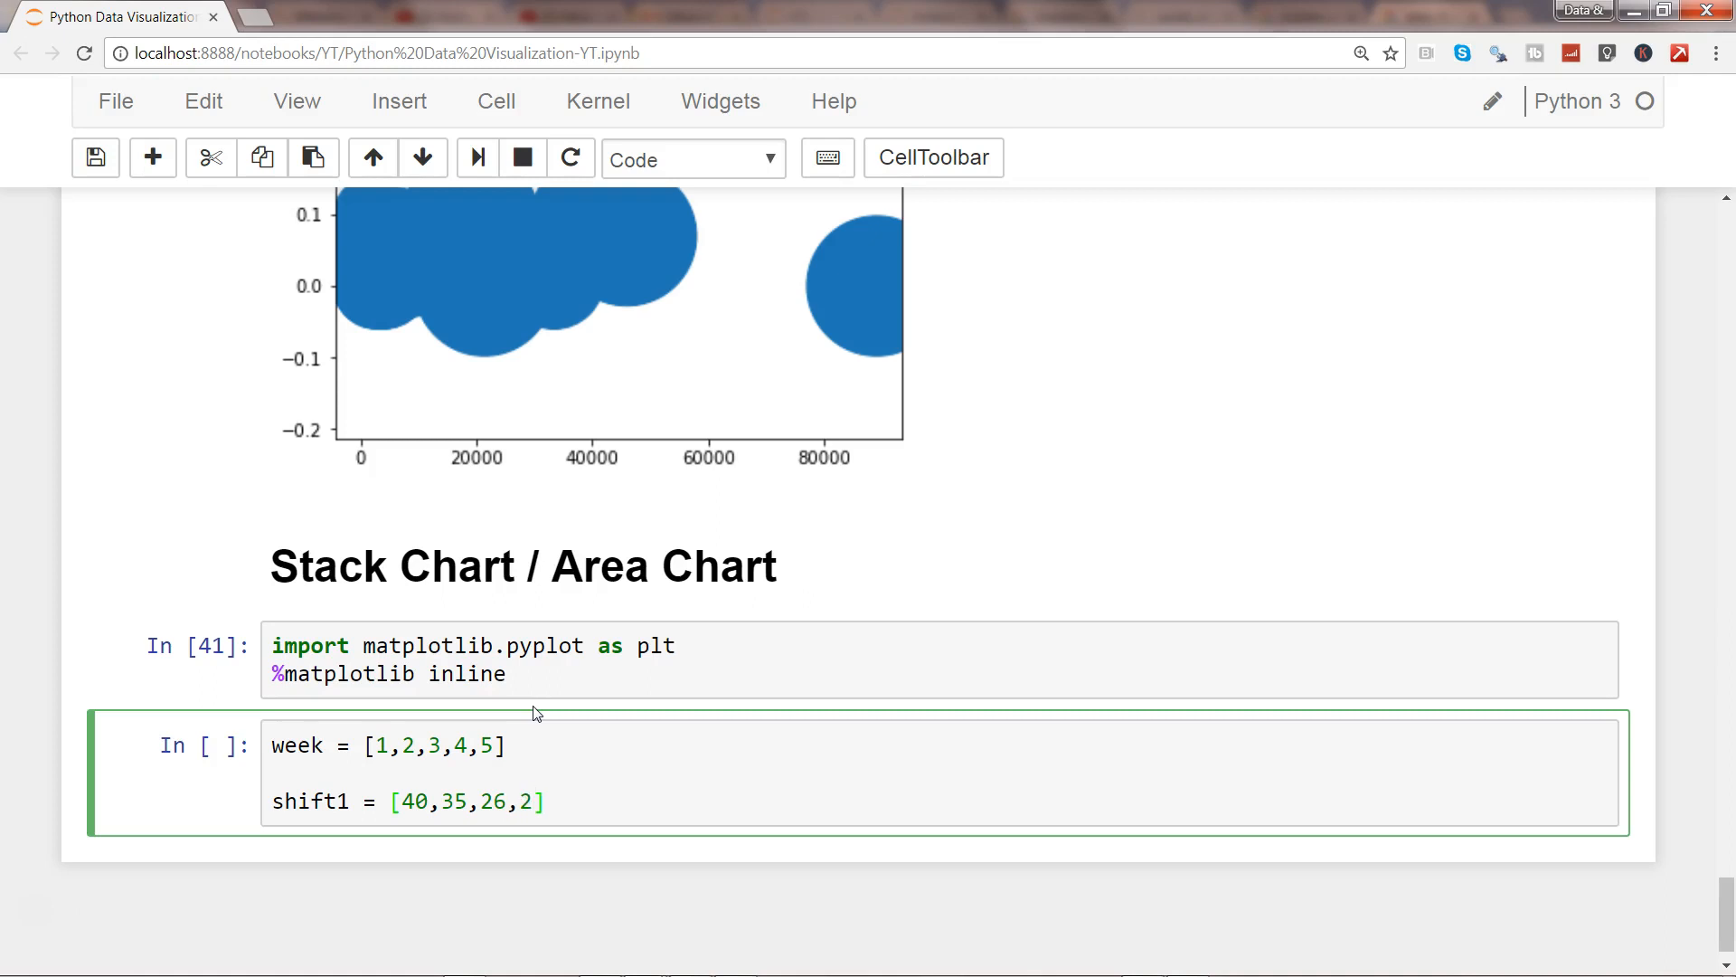
text(3)
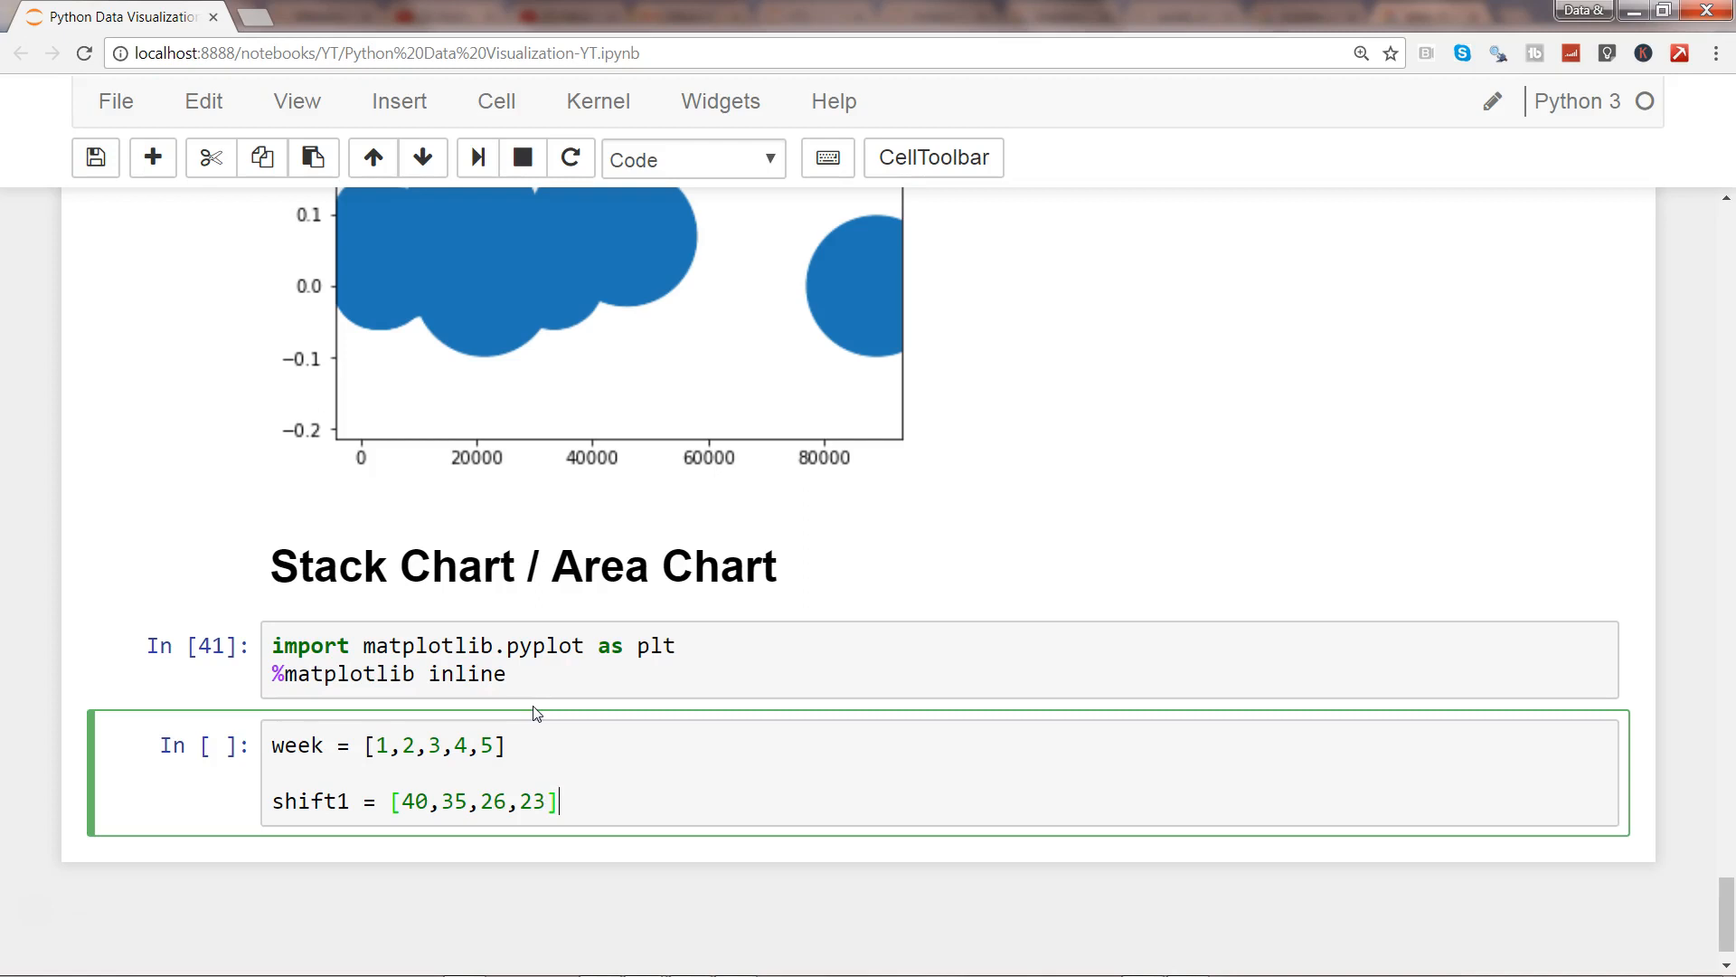
text(,20)
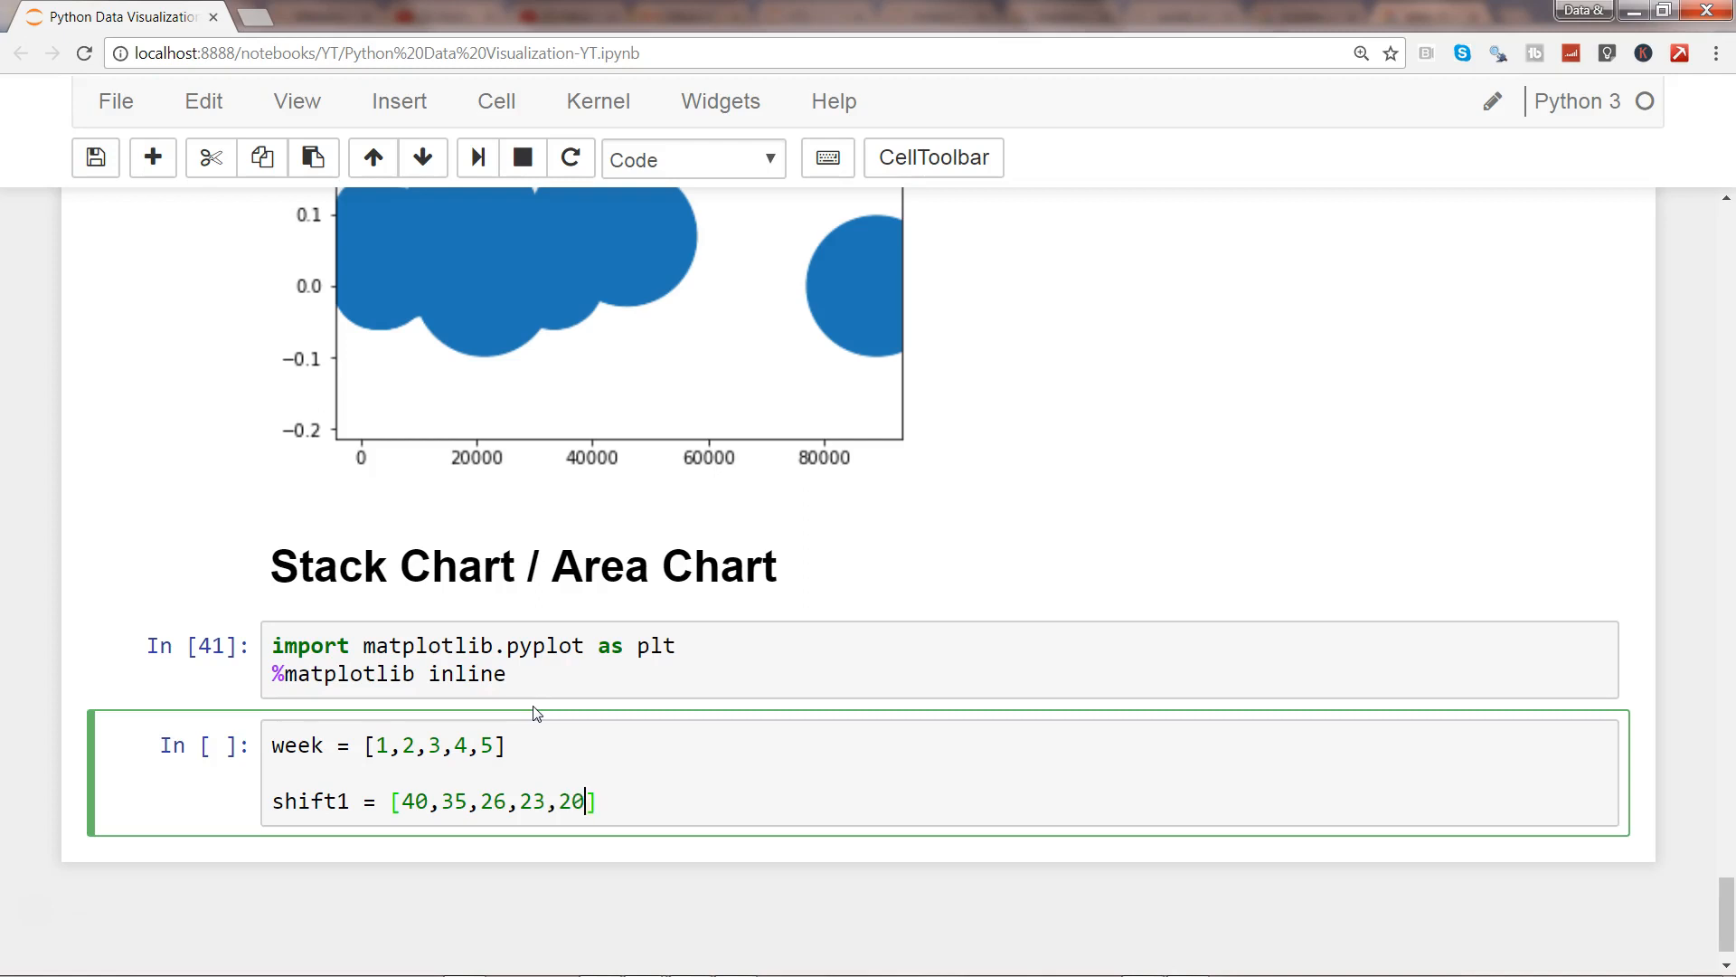
- Define shift2 = [40, 32, 30, 45, 50]
text(shift2)
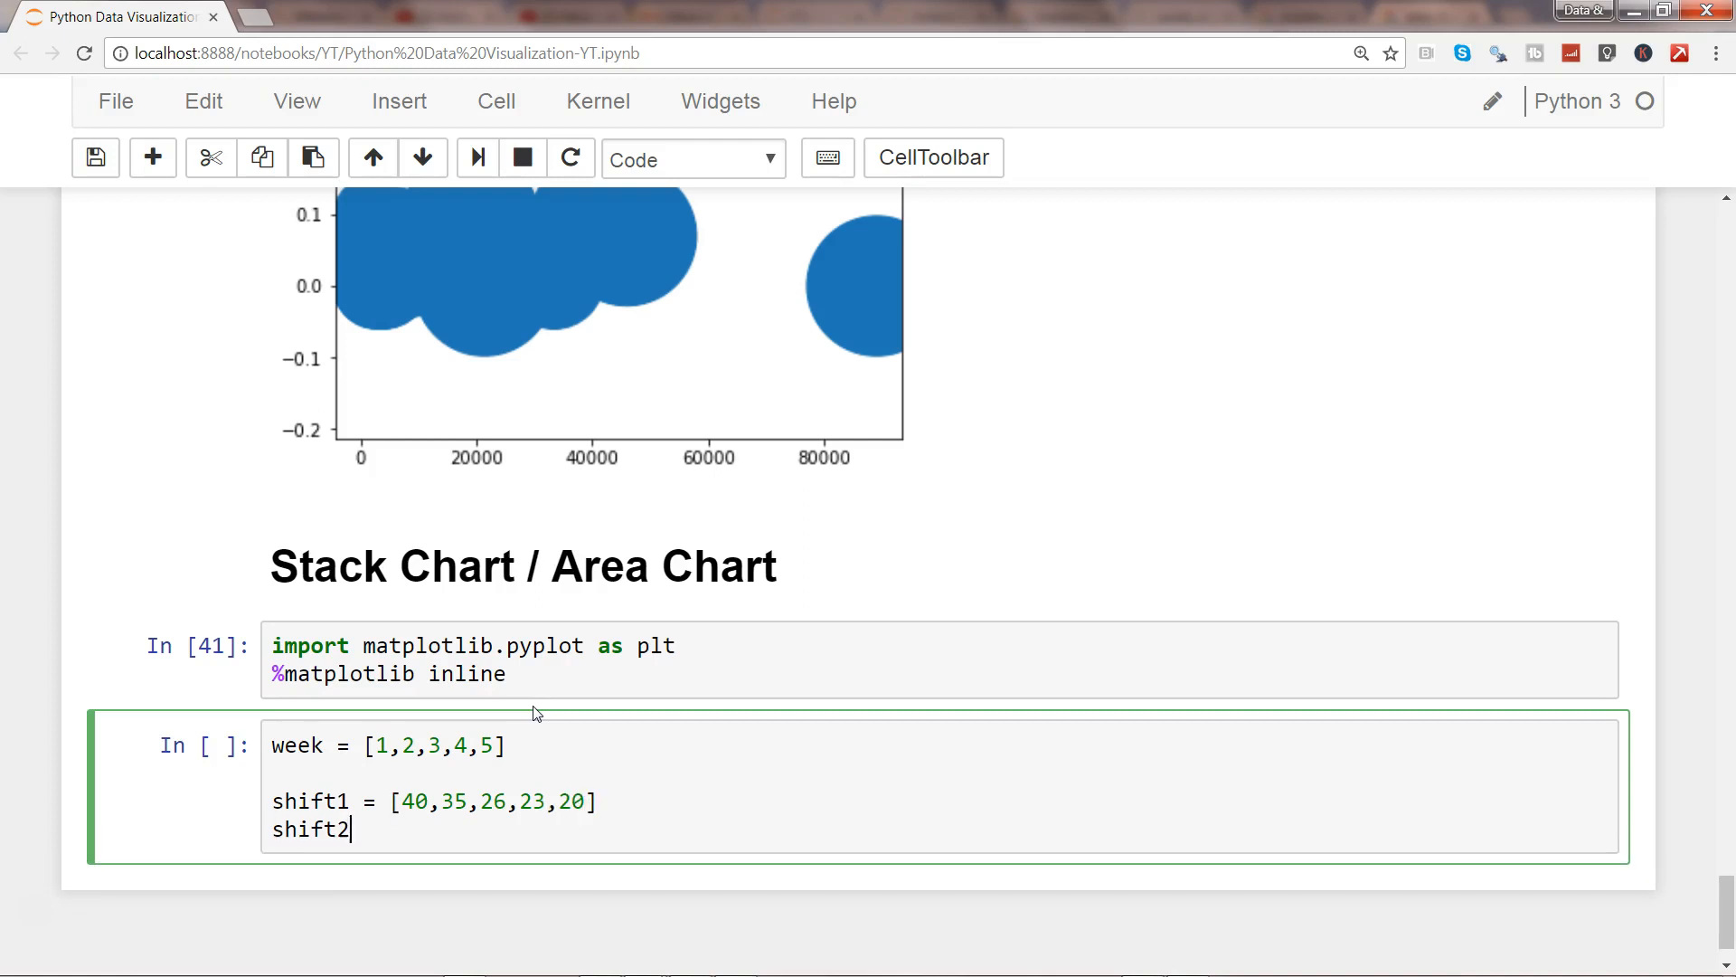
text(= [])
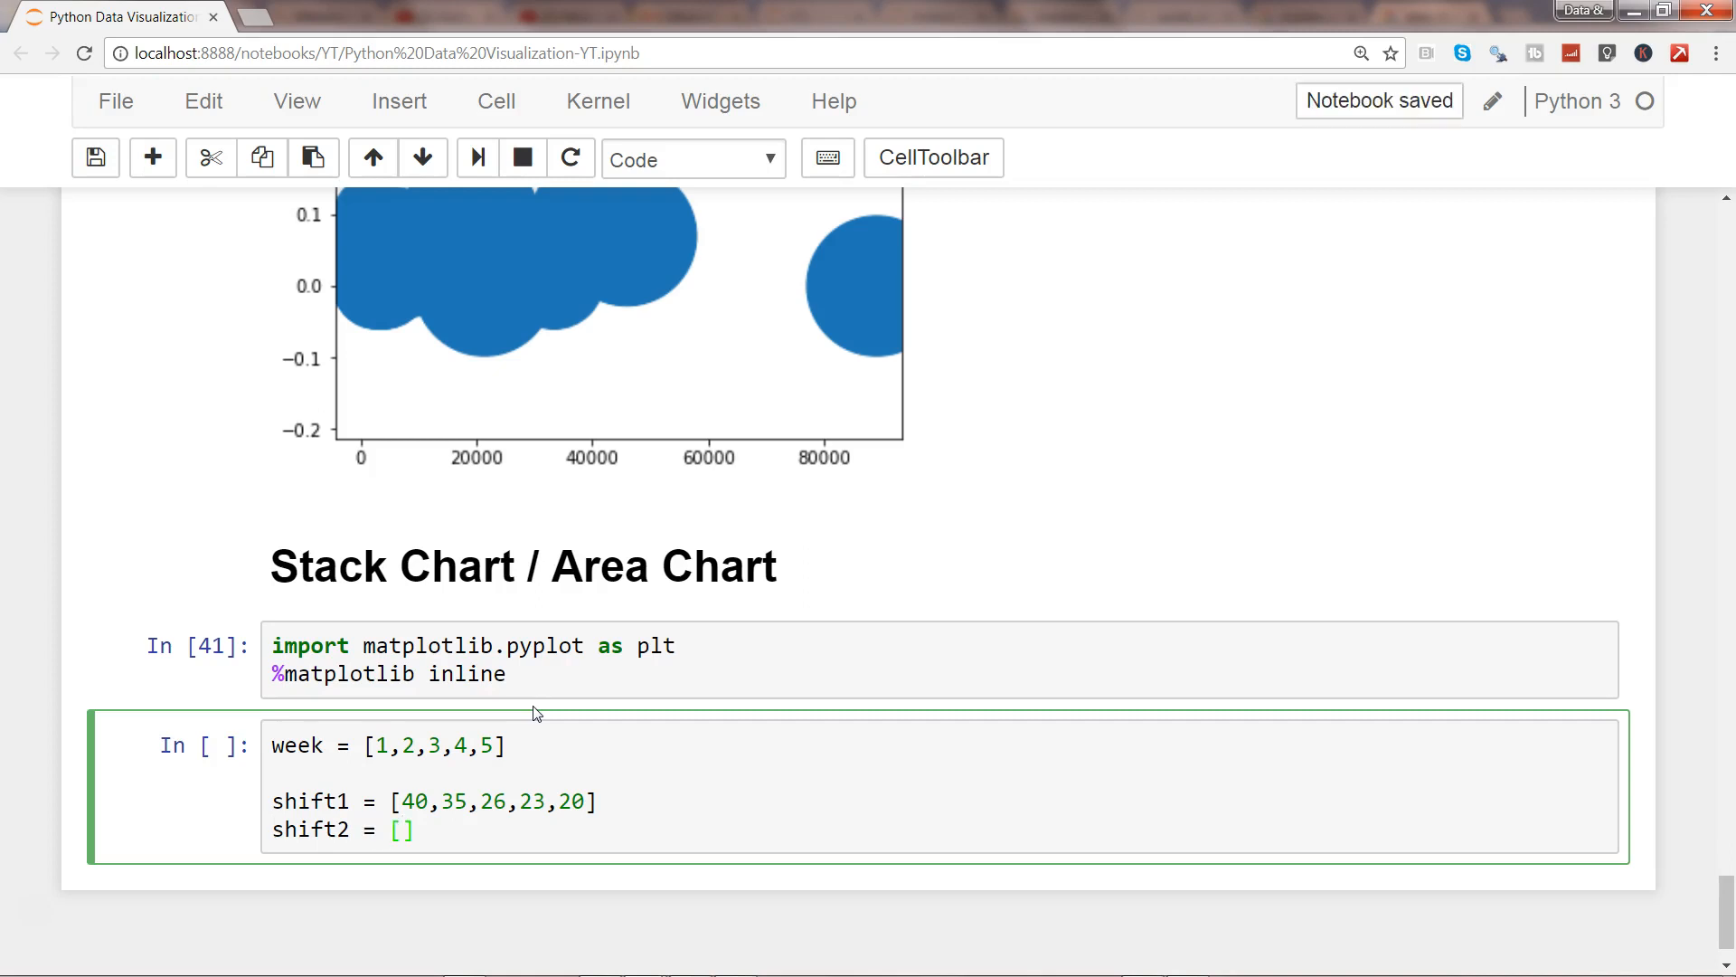
text(40,)
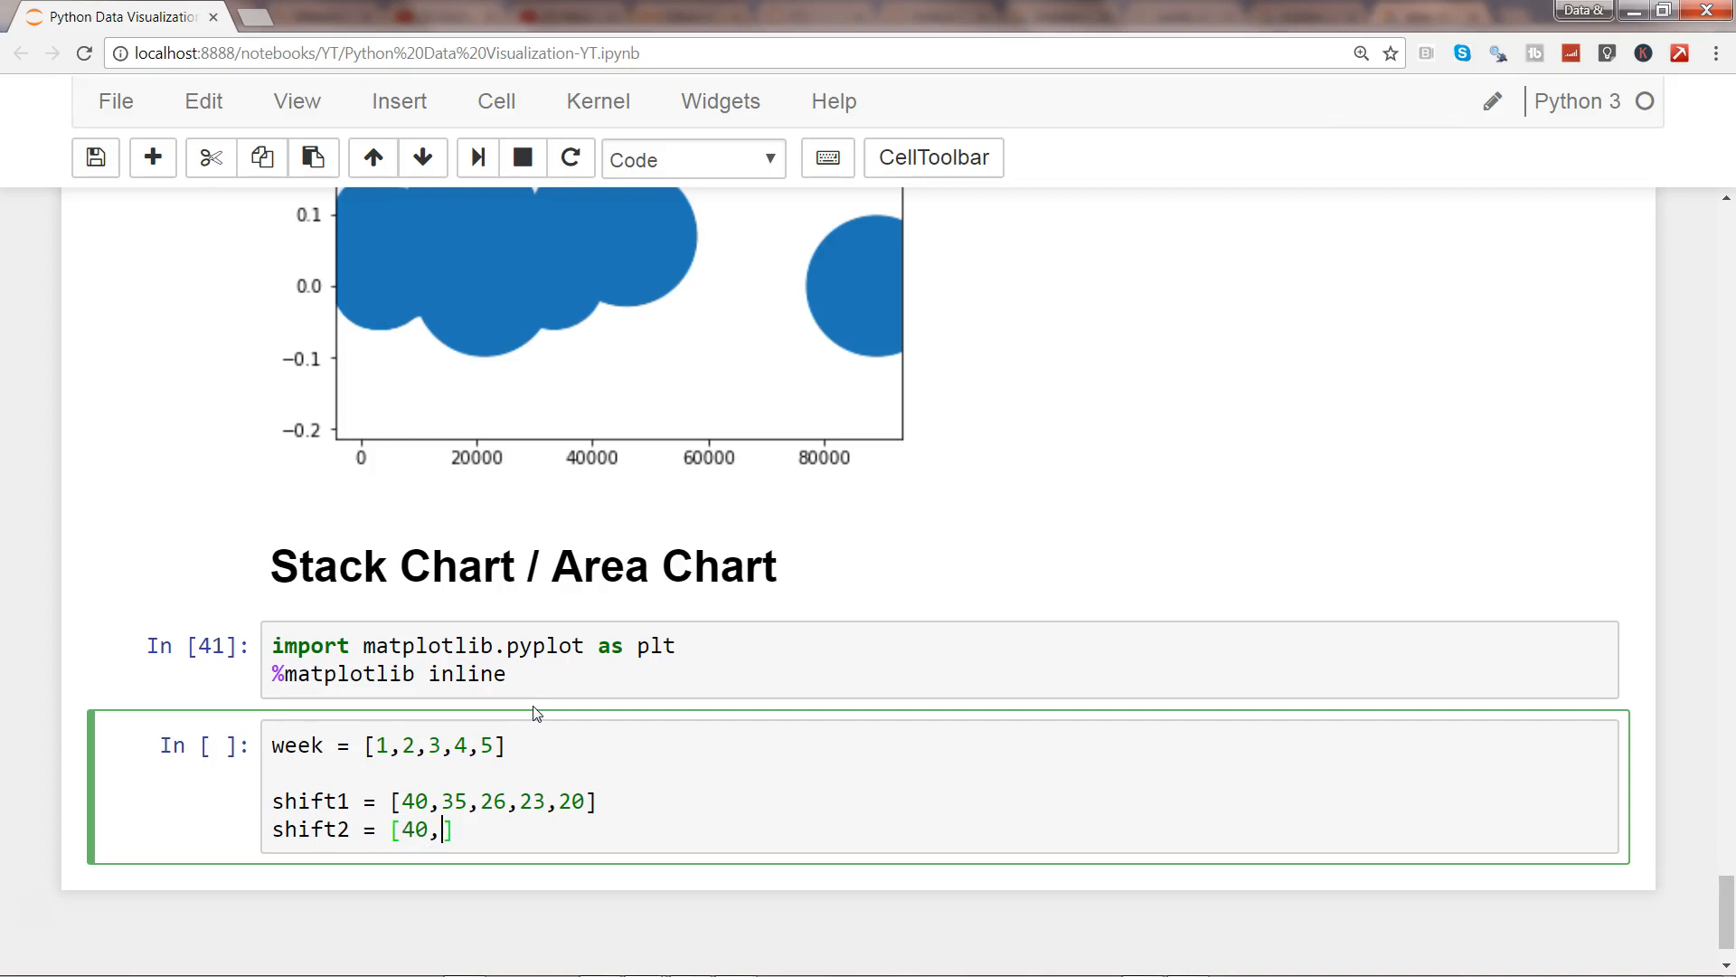
text(32,3)
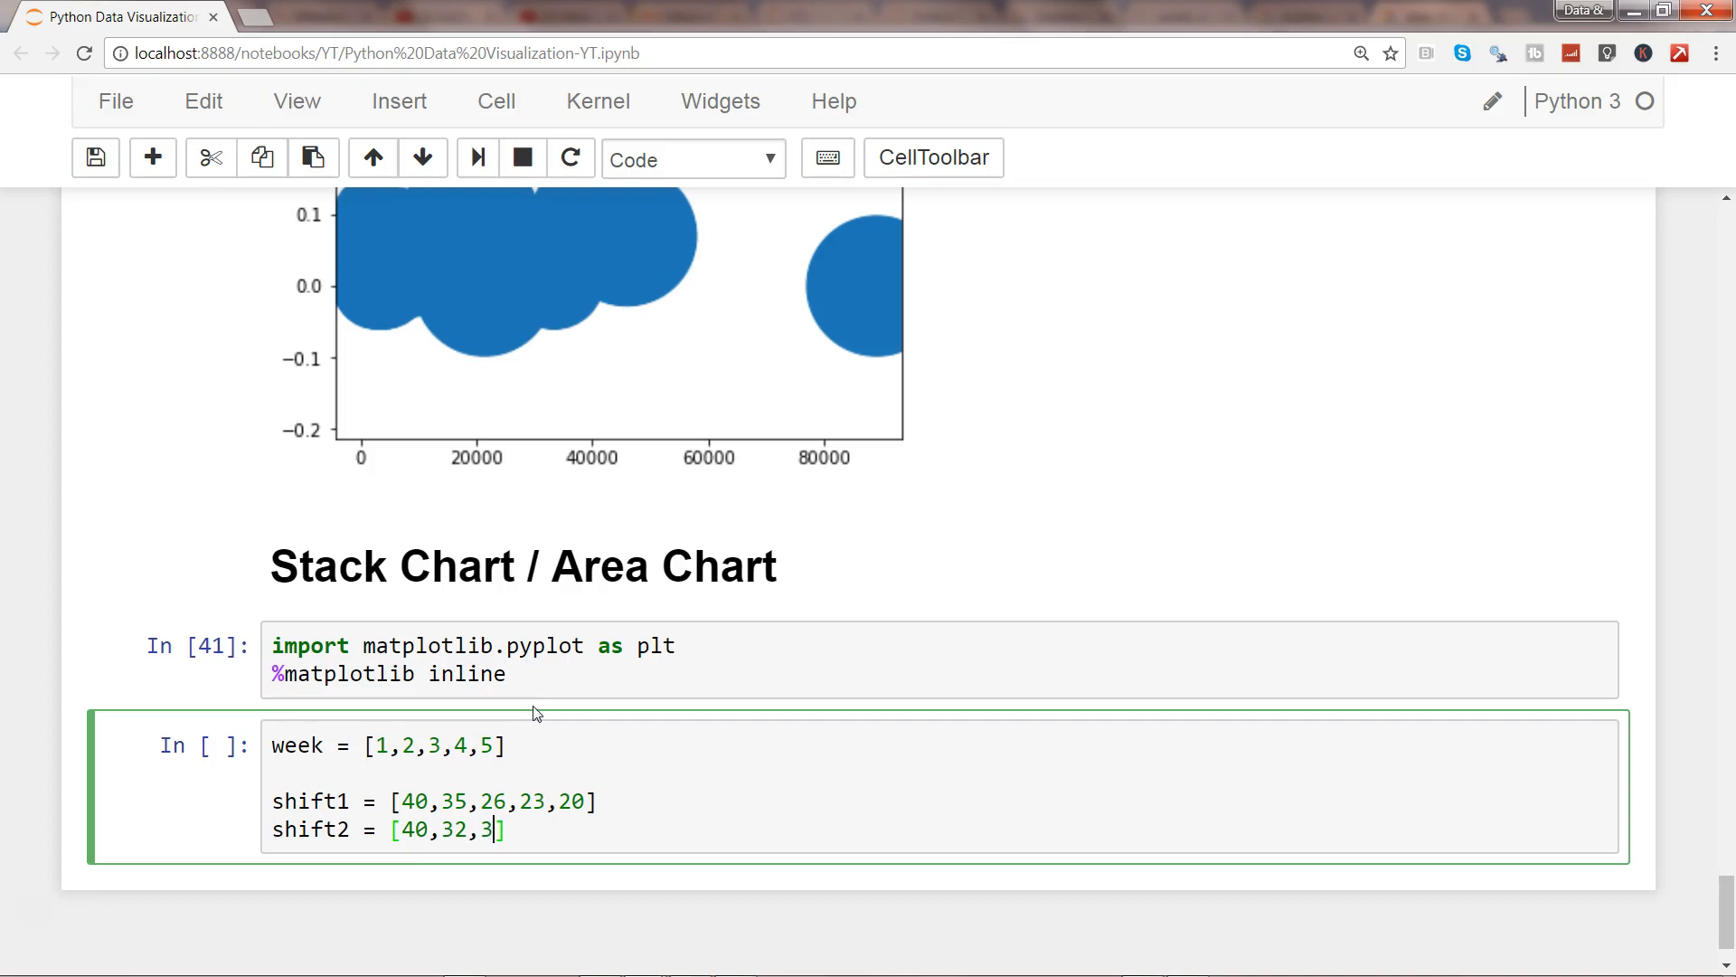
text(0)
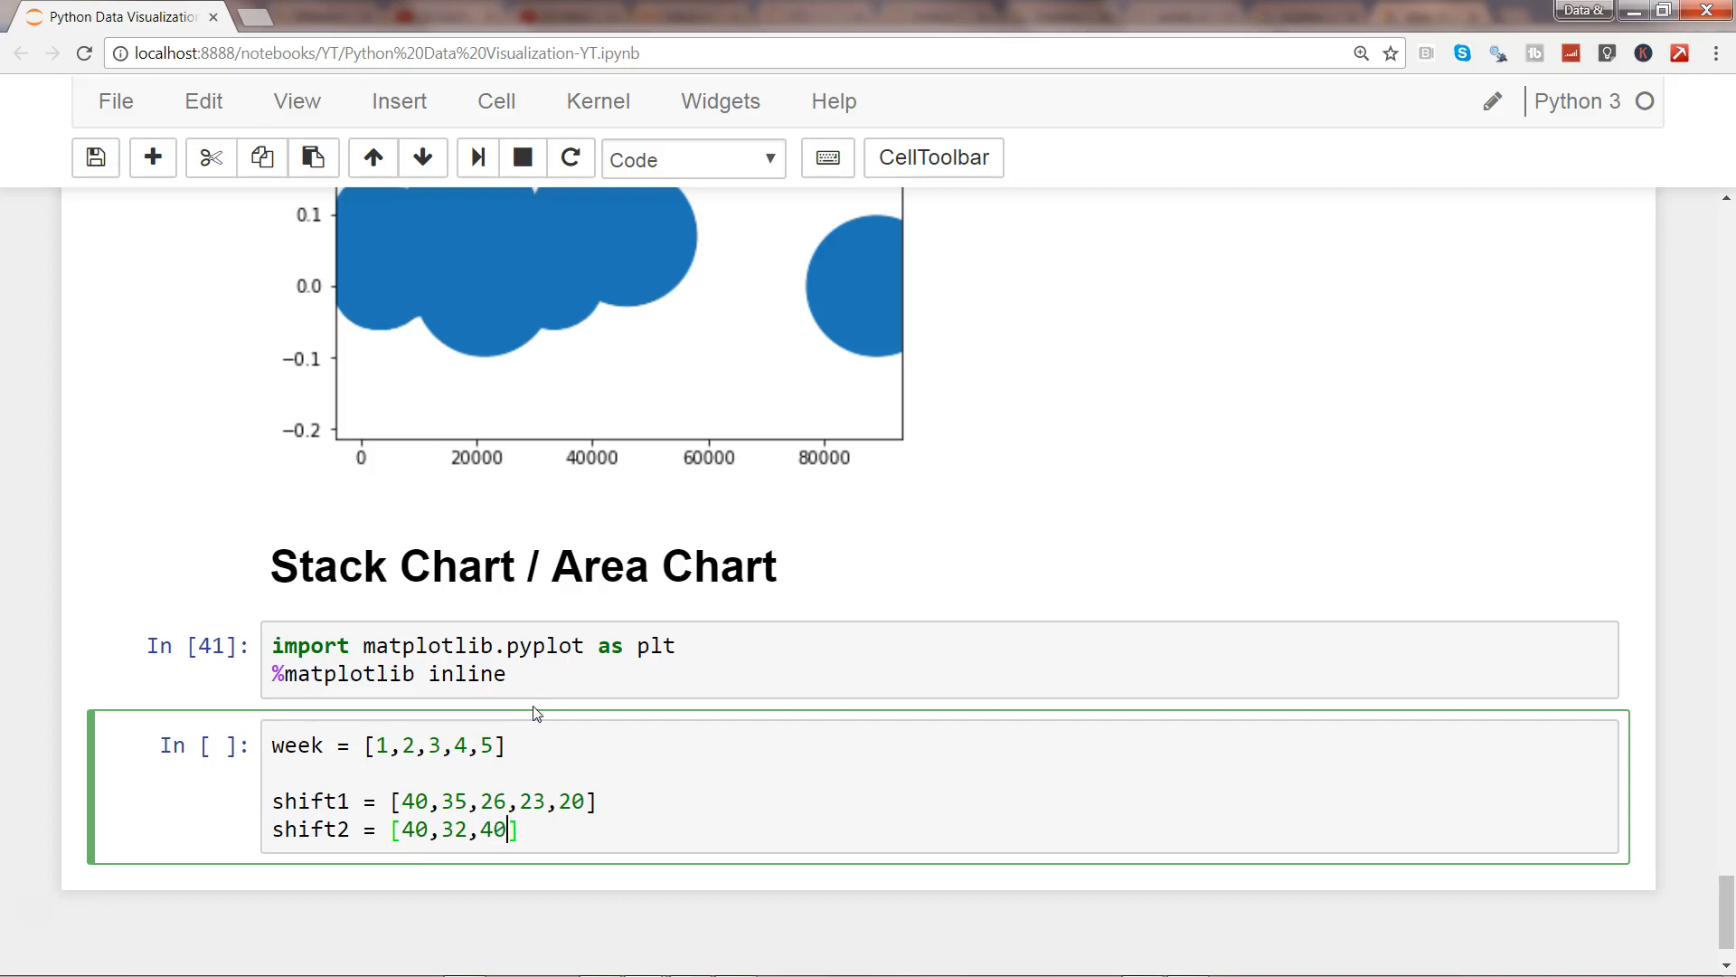
text(,)
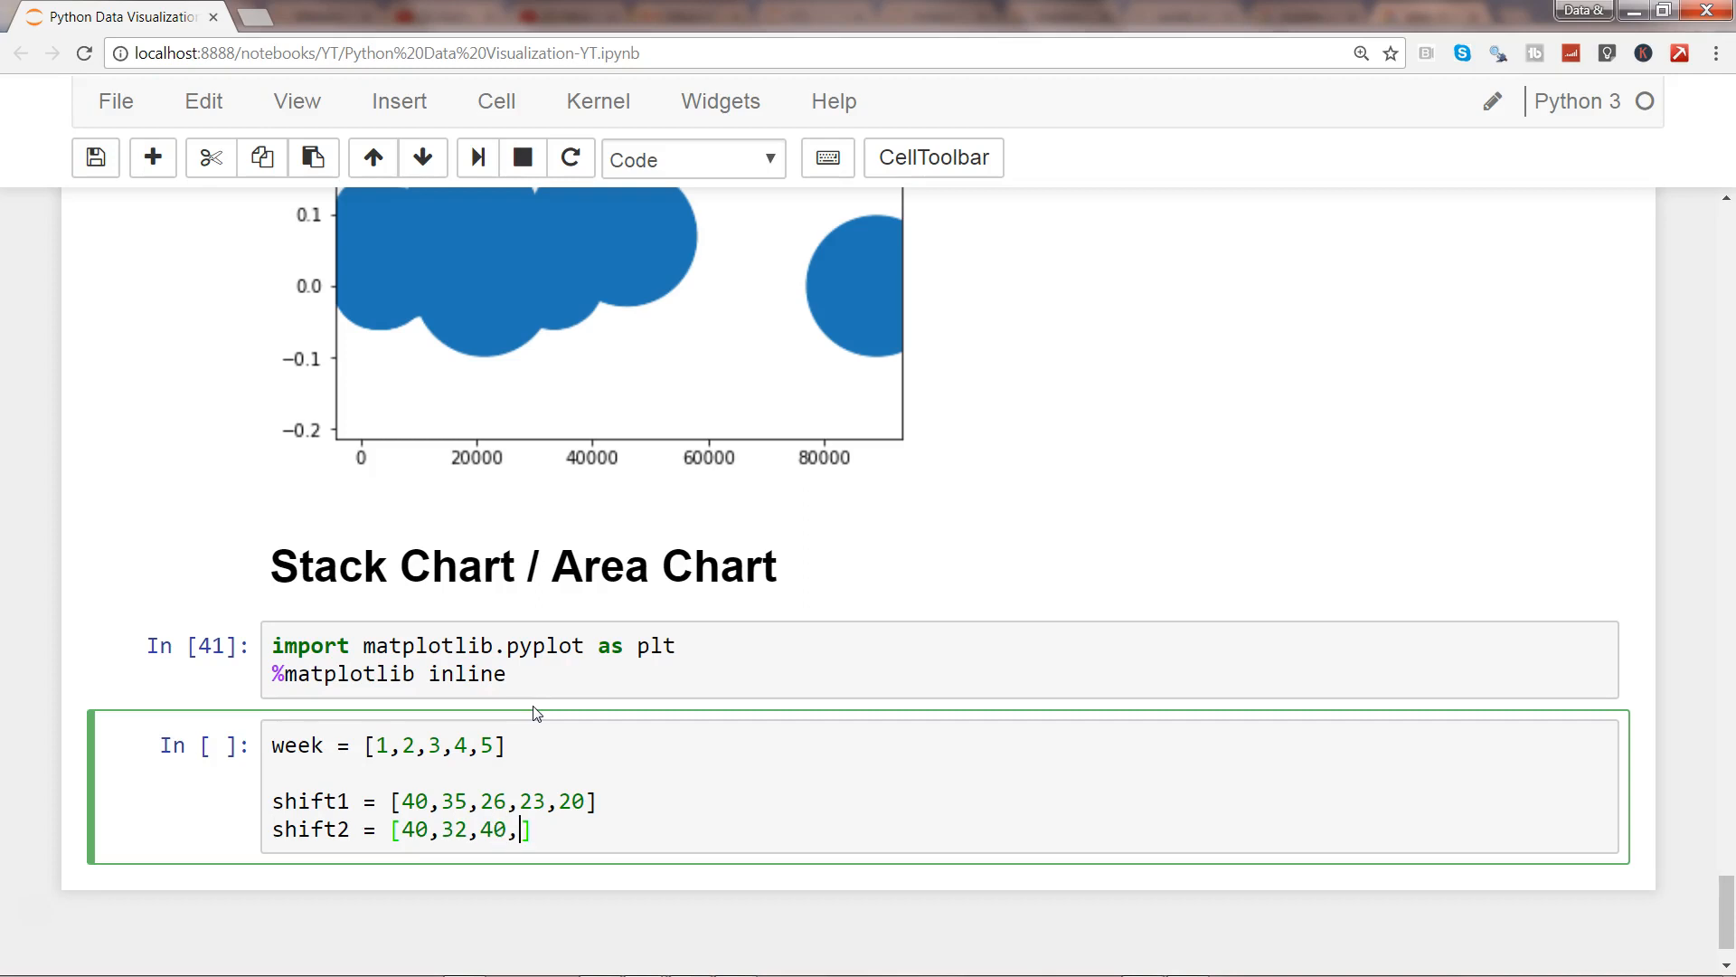
text(45,50)
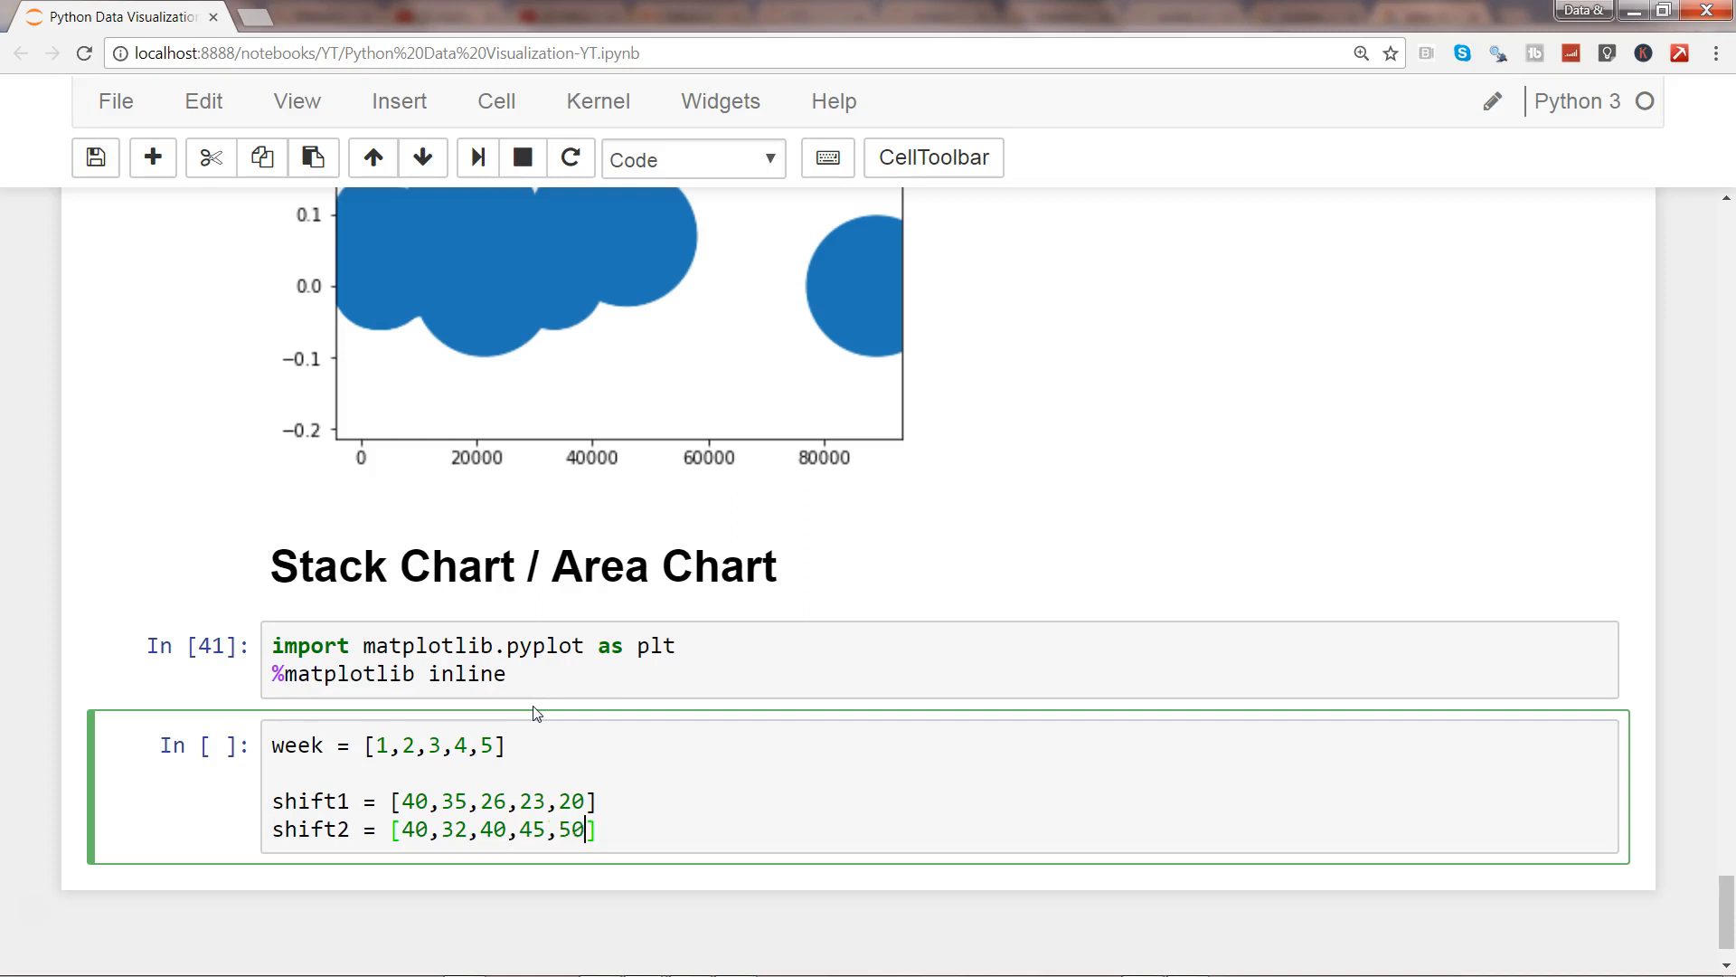
- Define shift3 as [40, 35, 45, 40, ...] and run the data cell
text(shift3)
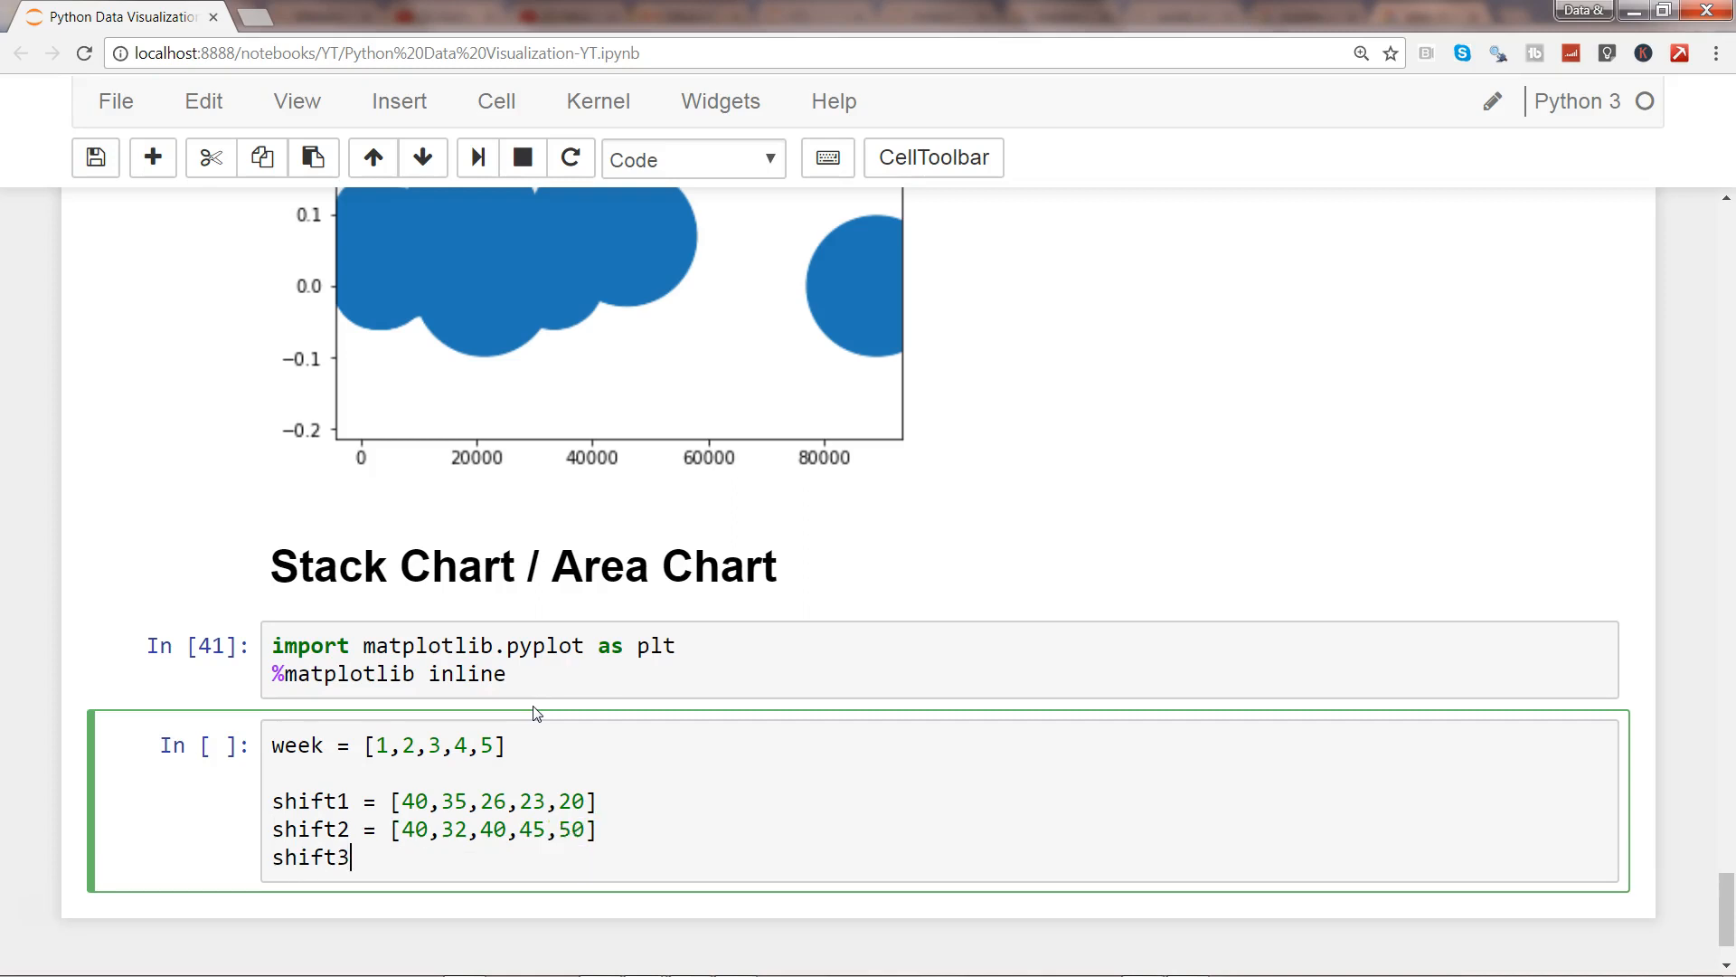
text(= [40])
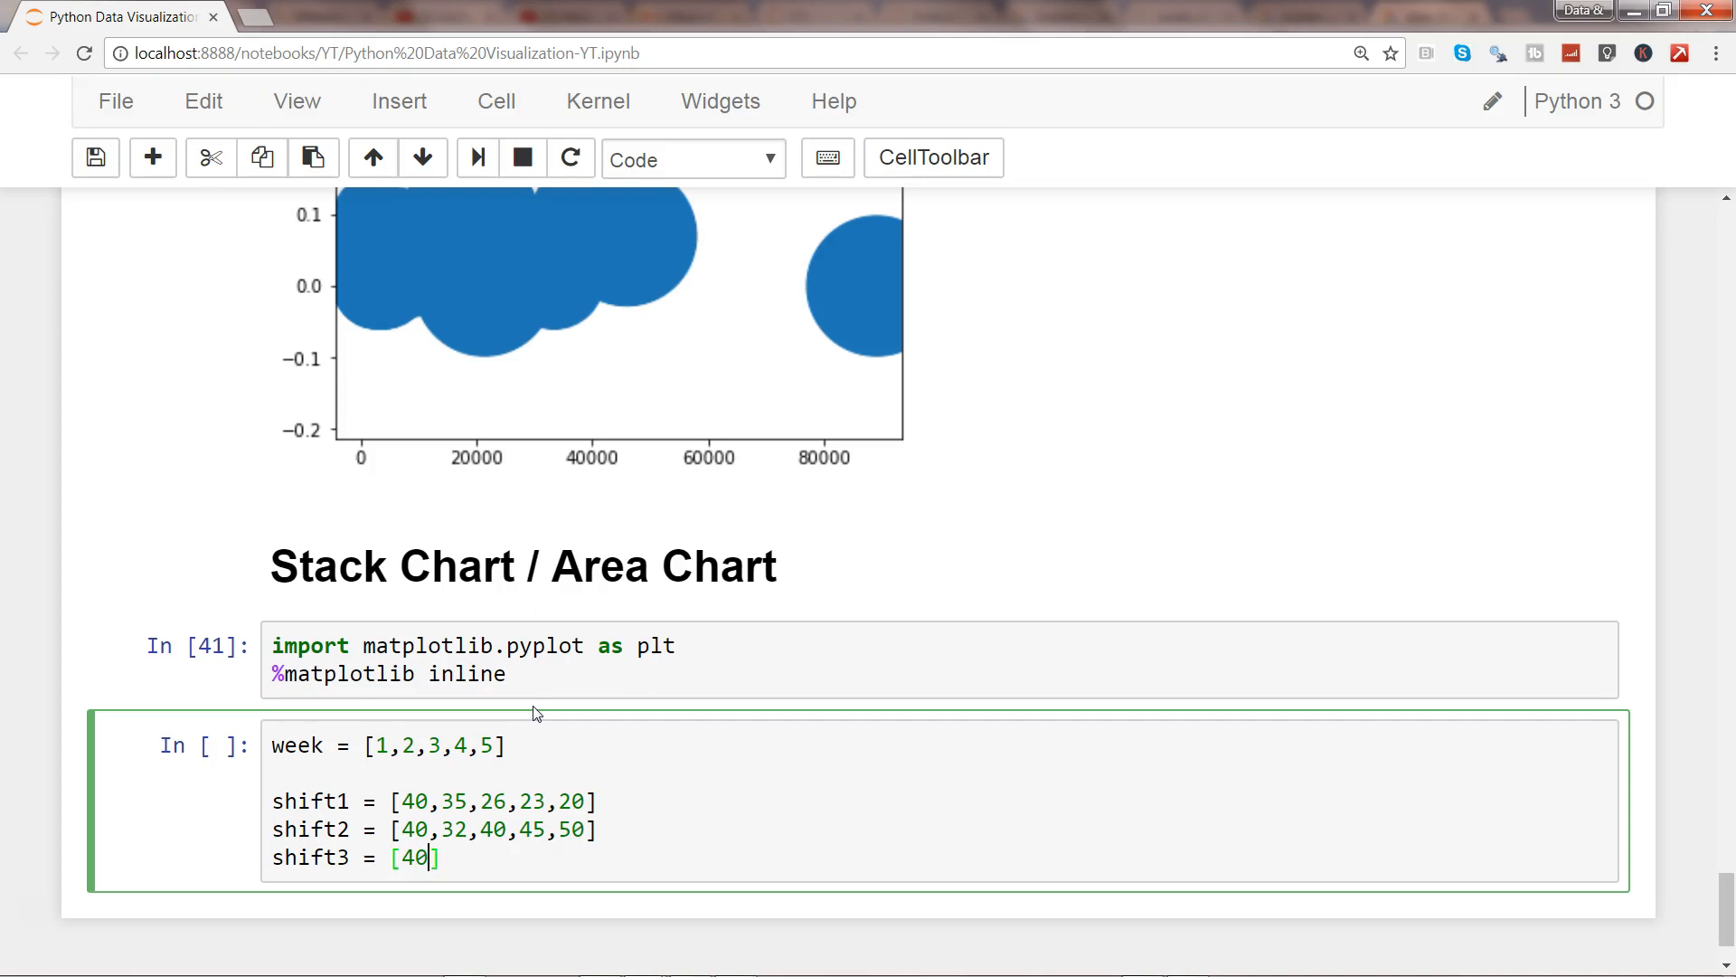
text(35,)
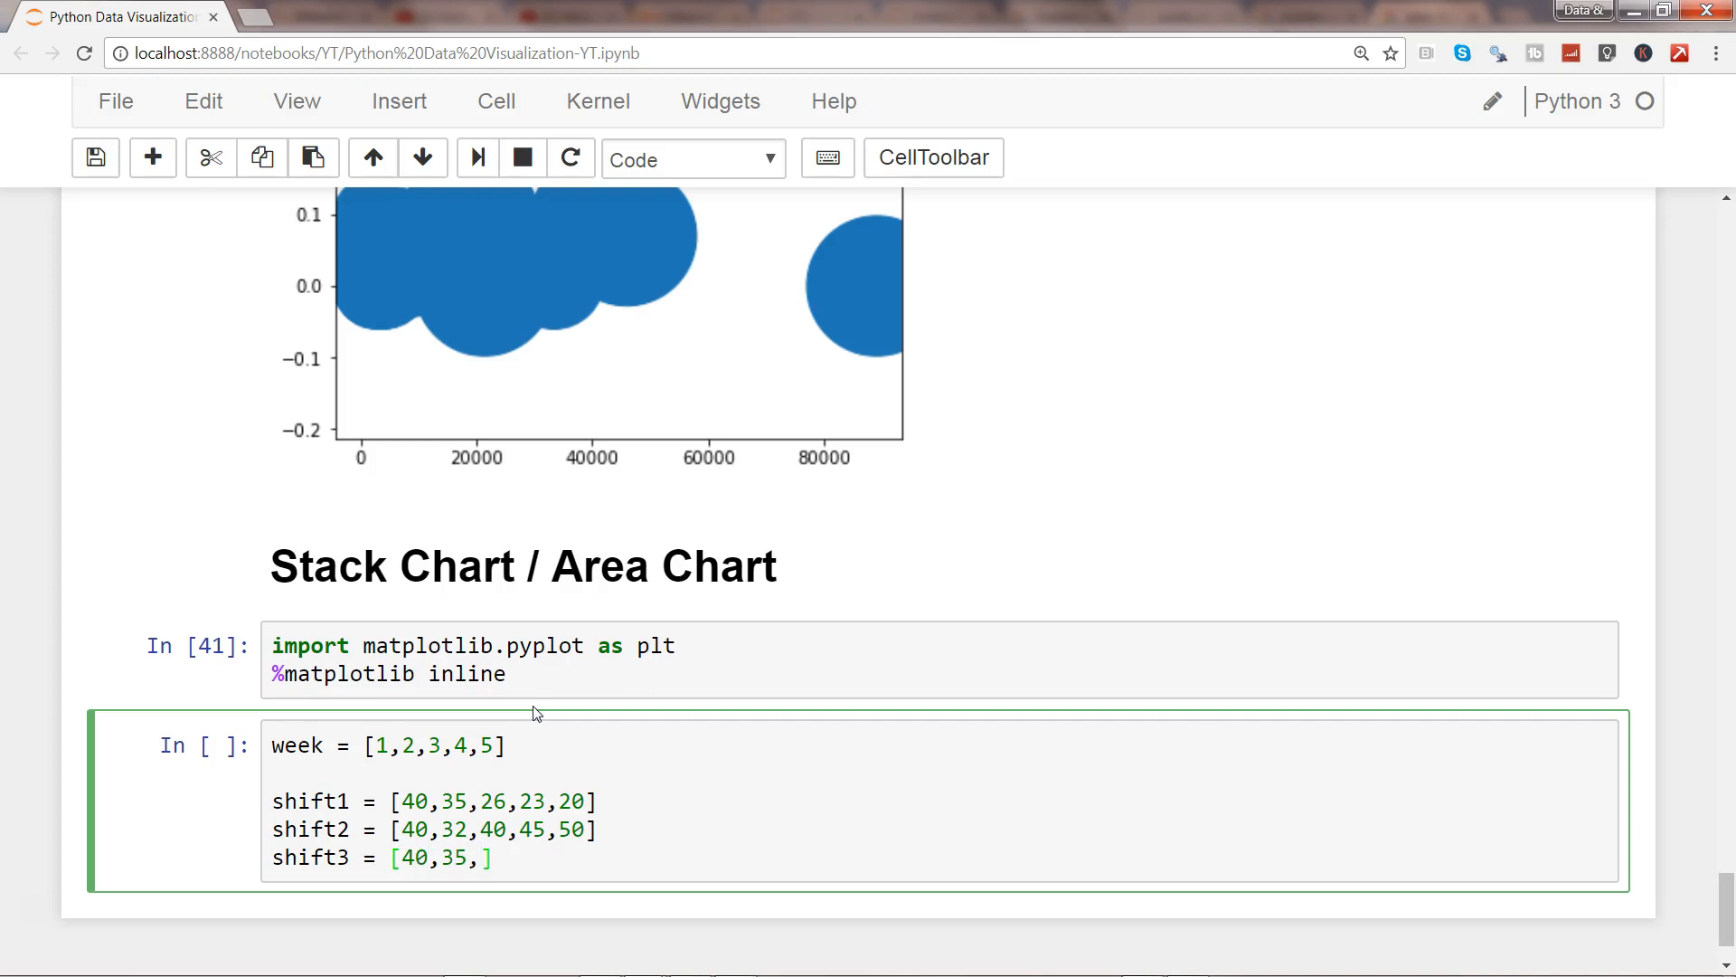
text(45,42,)
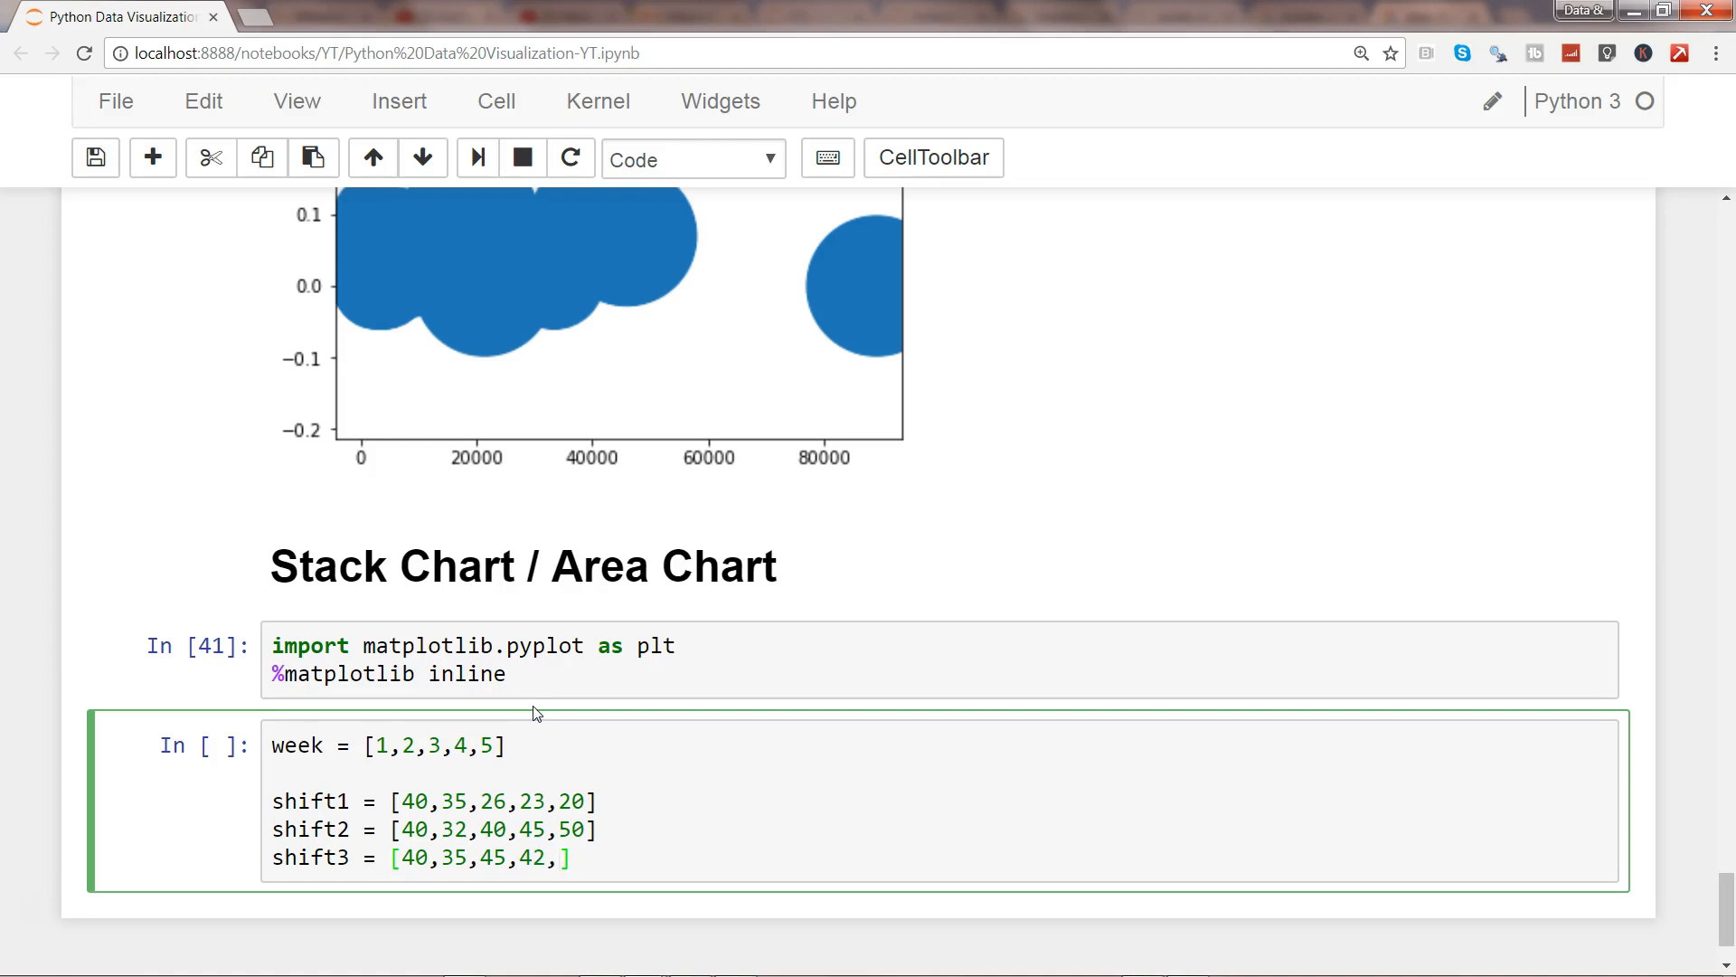
text(40)
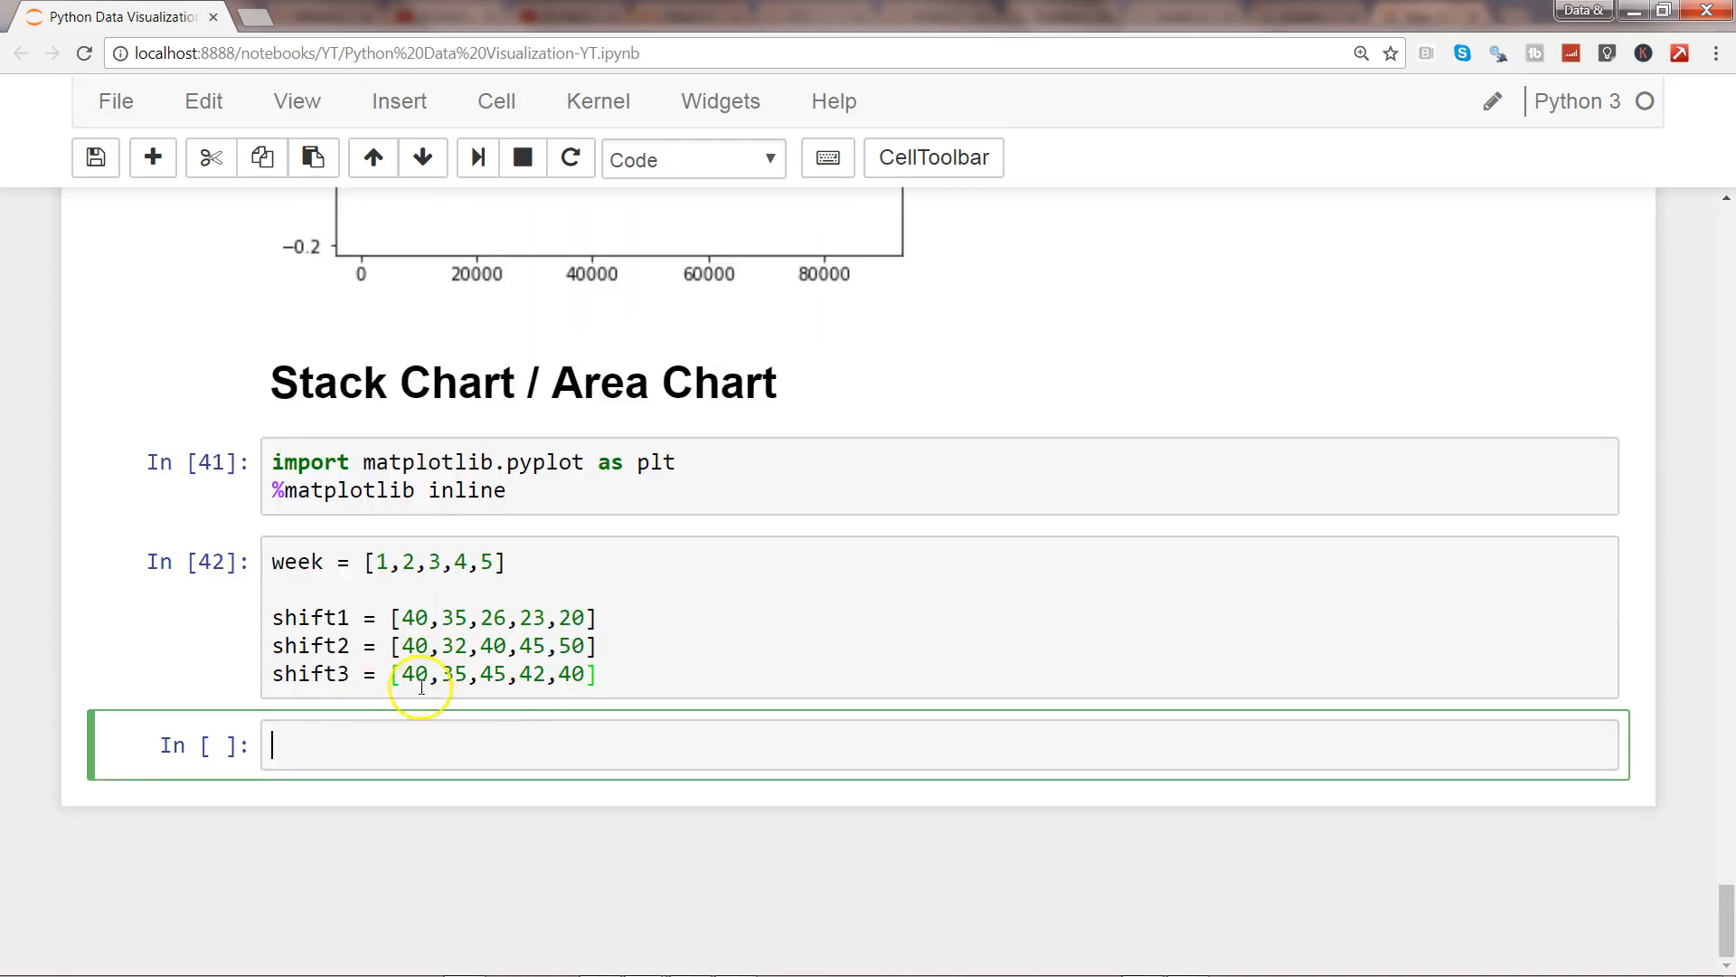
- Write plt.scatter(week, shift1, shift2, shift3) as a first attempt at the chart
text(p)
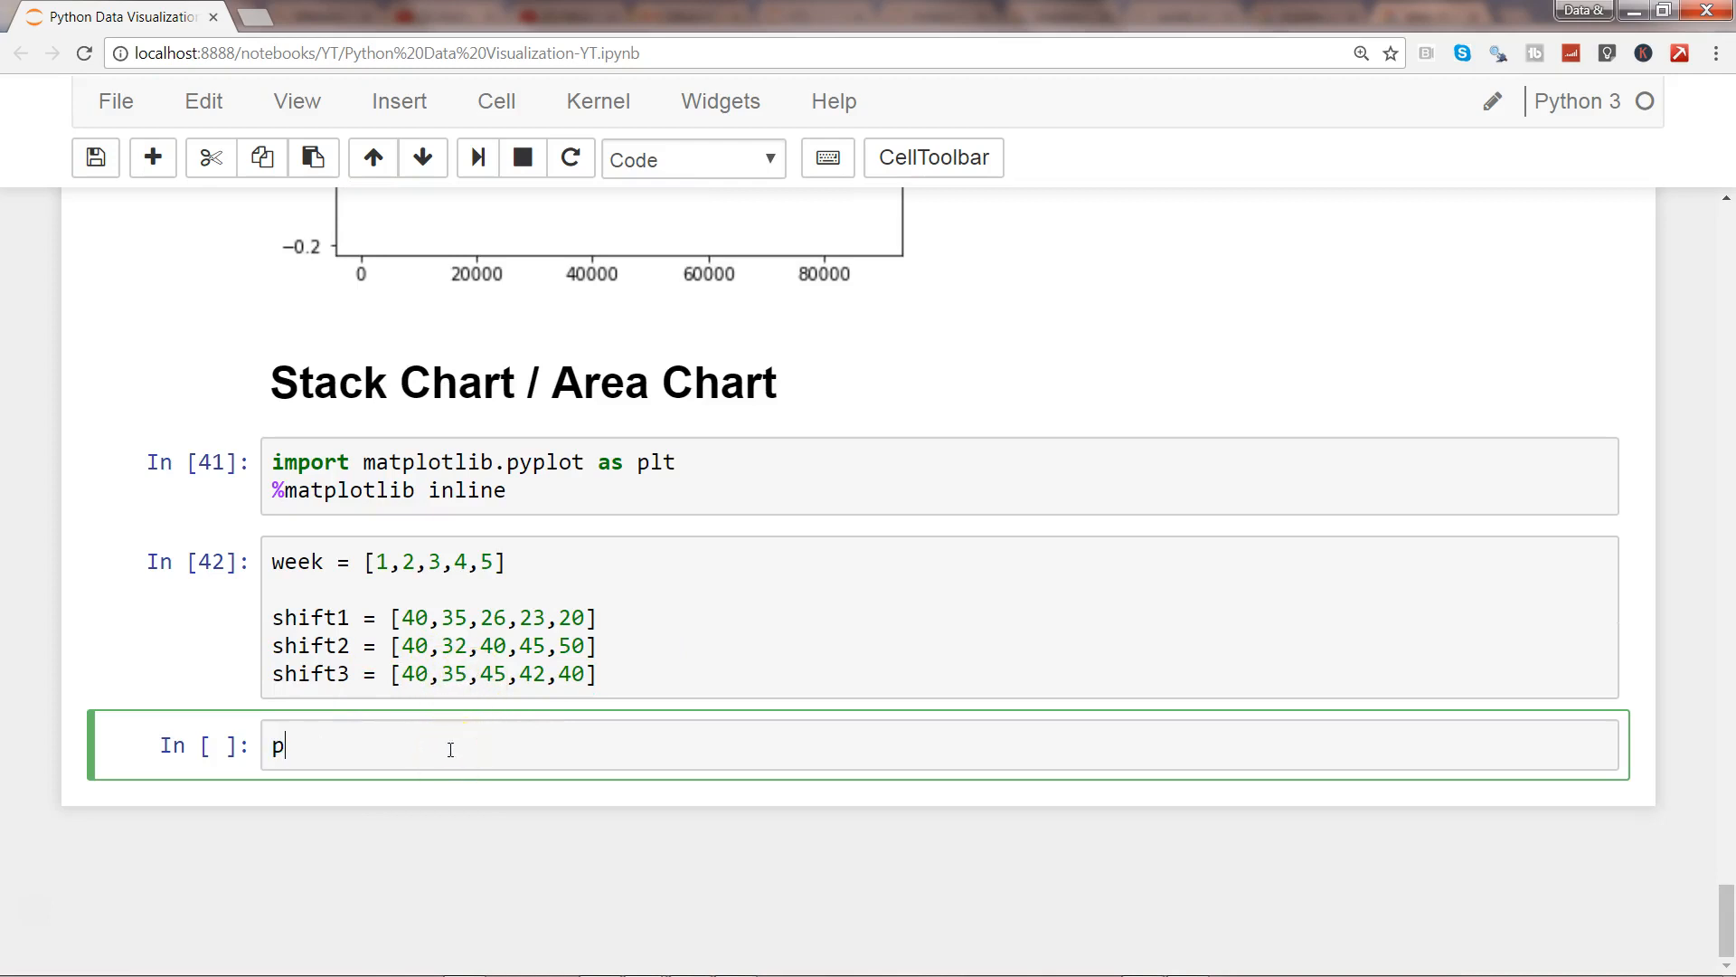
text(lt.scatter)
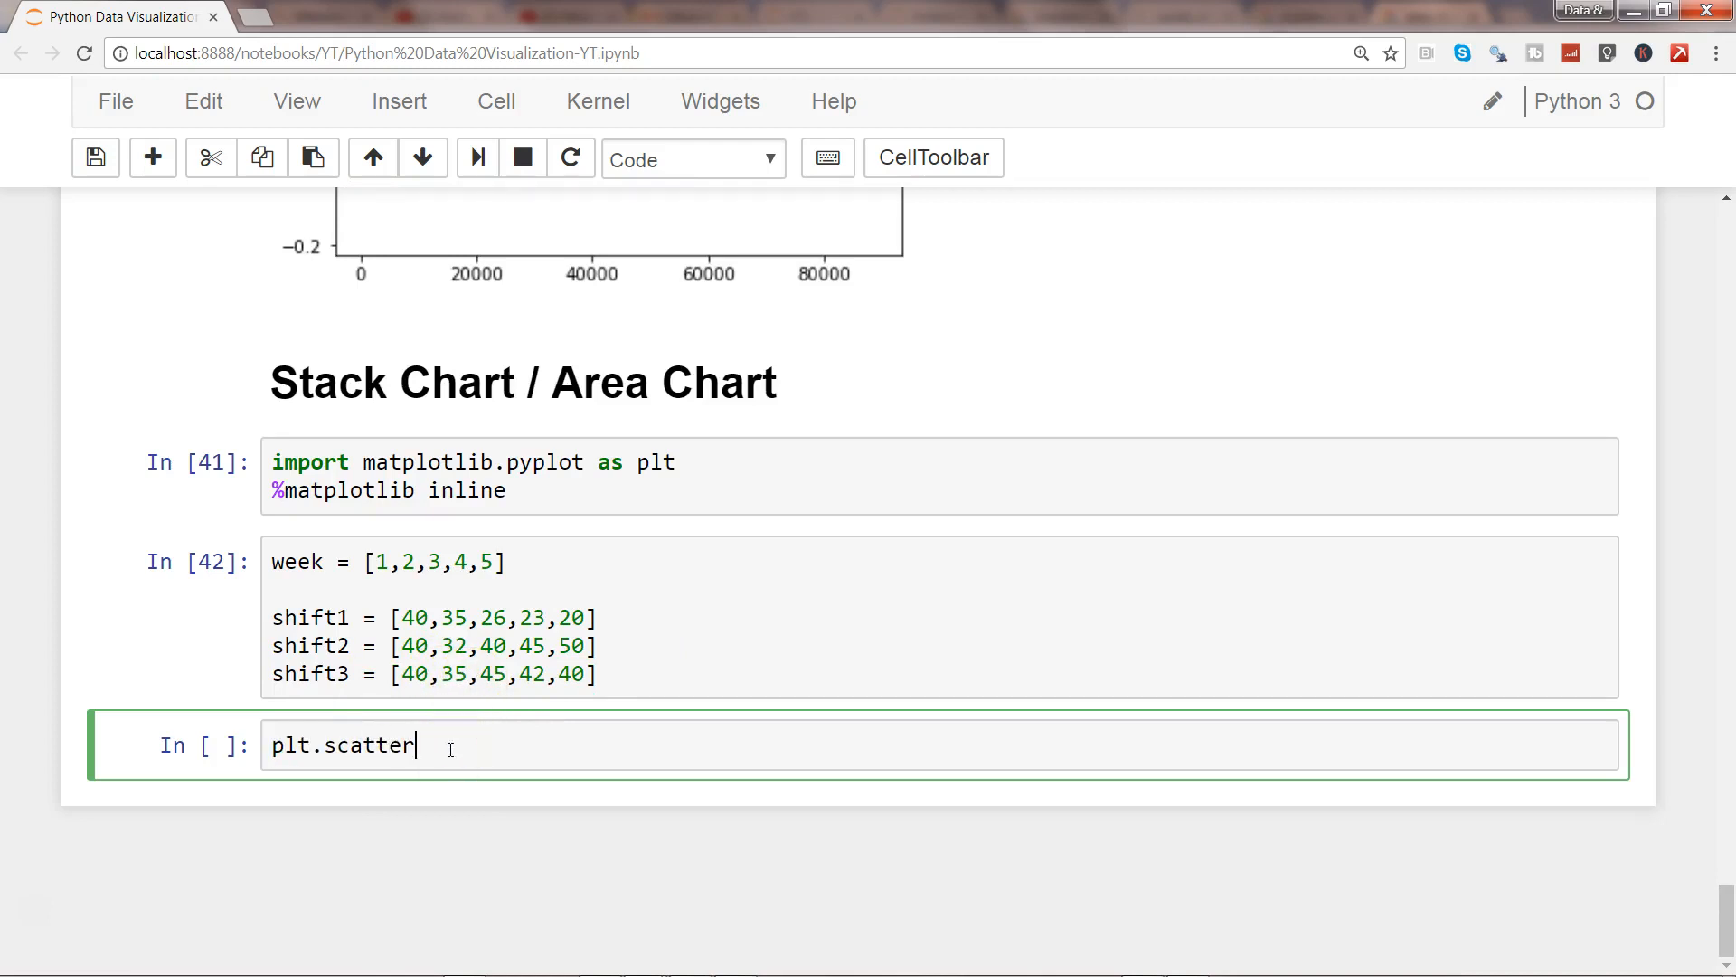
text(())
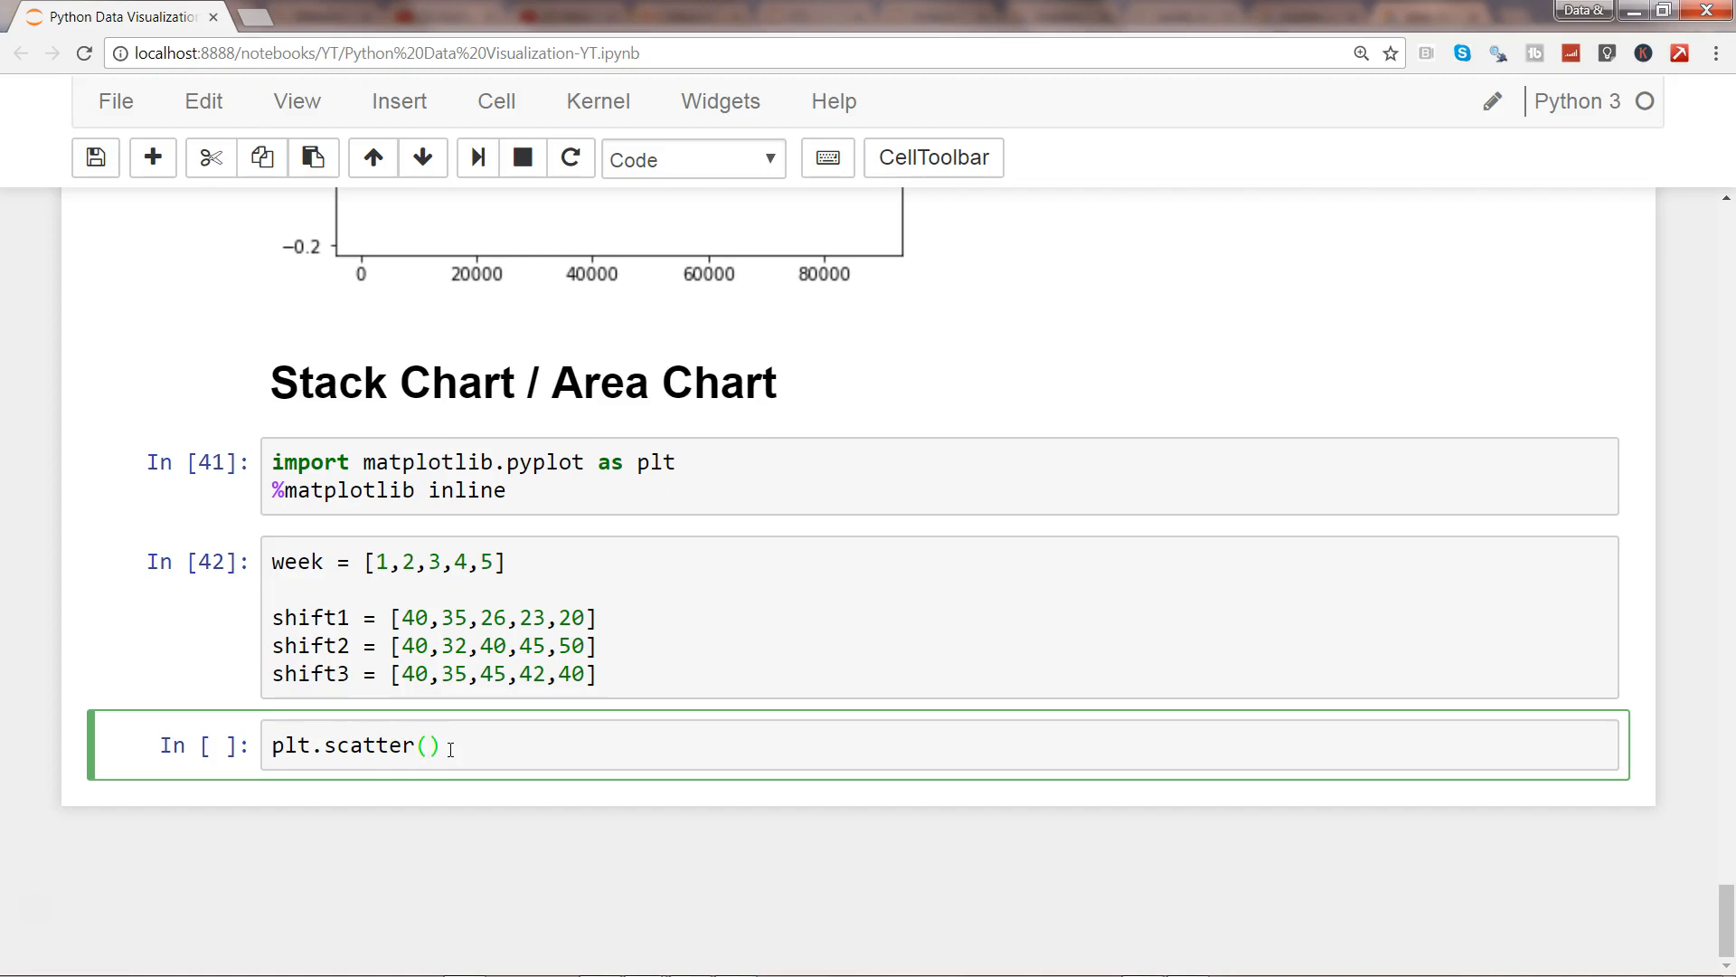
text(week,)
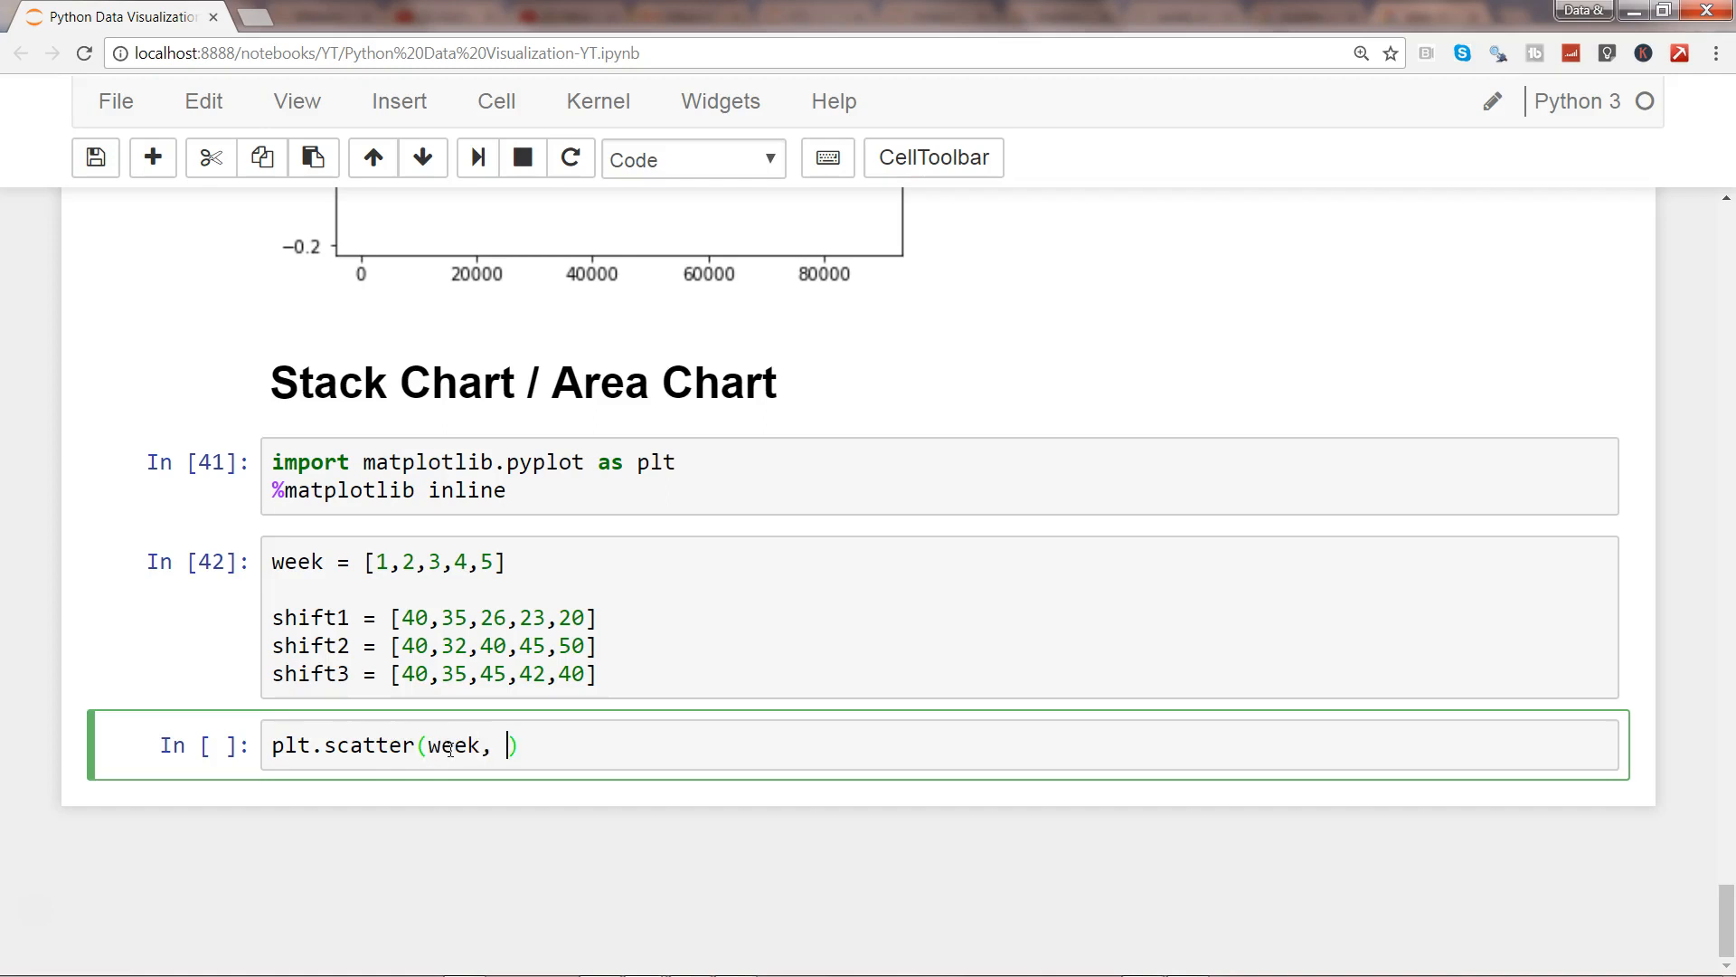
text(shift1, shi)
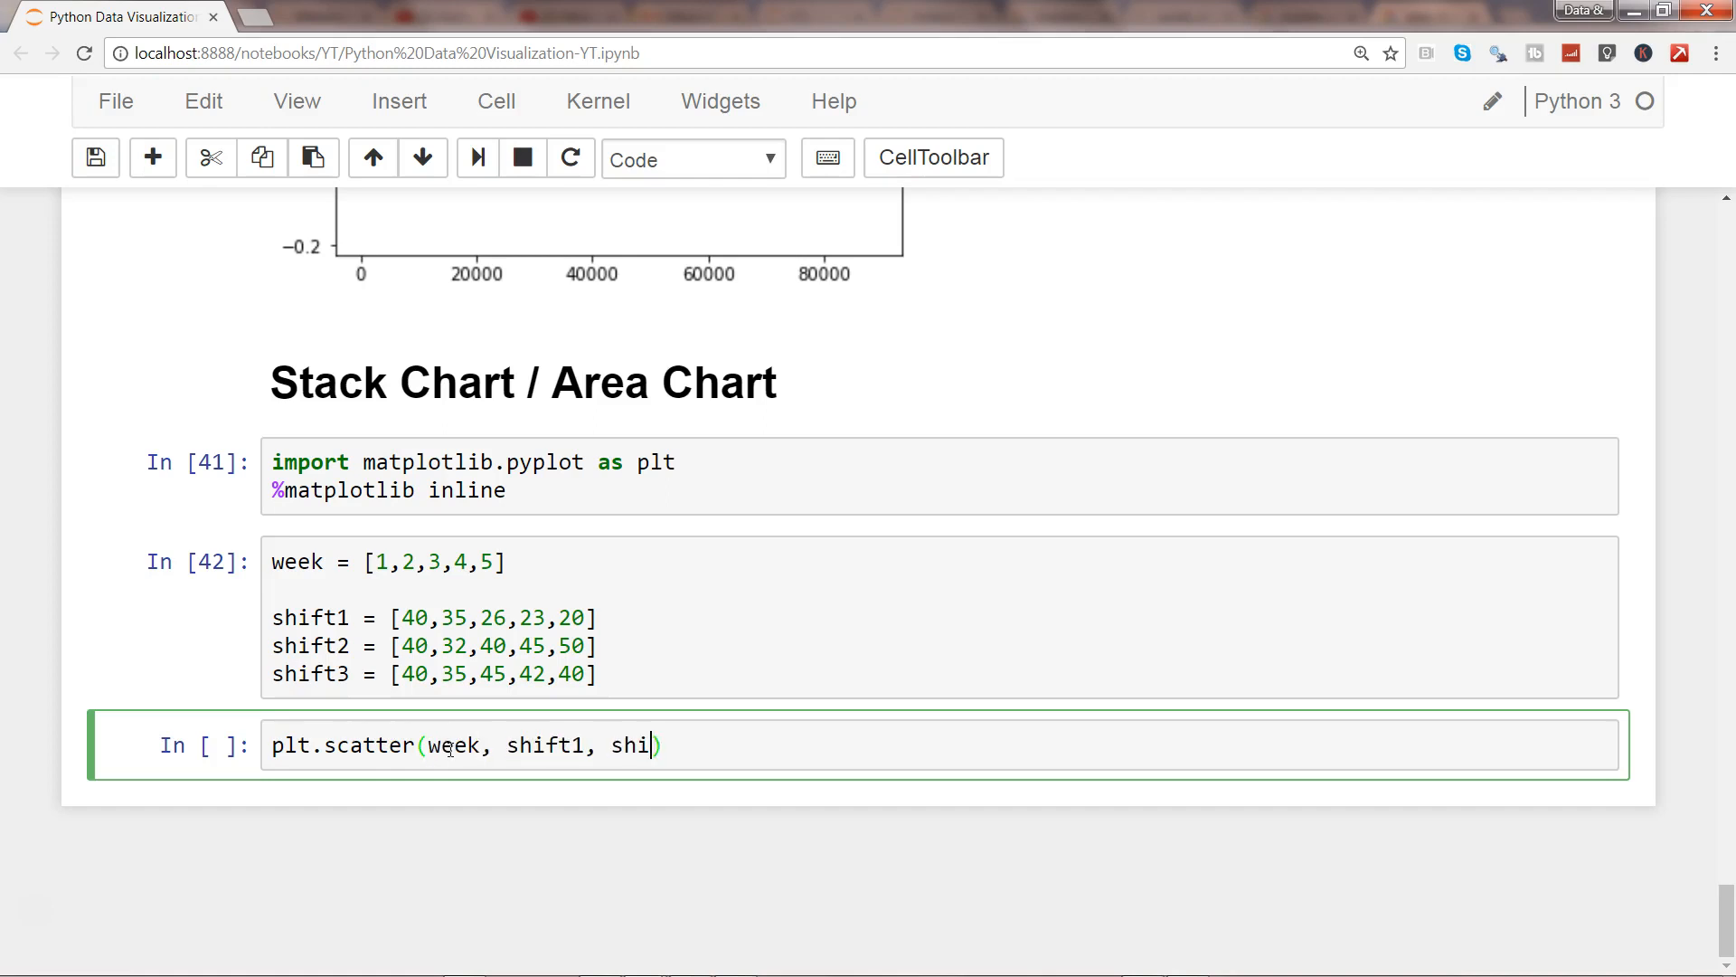
text(ft2, shift3)
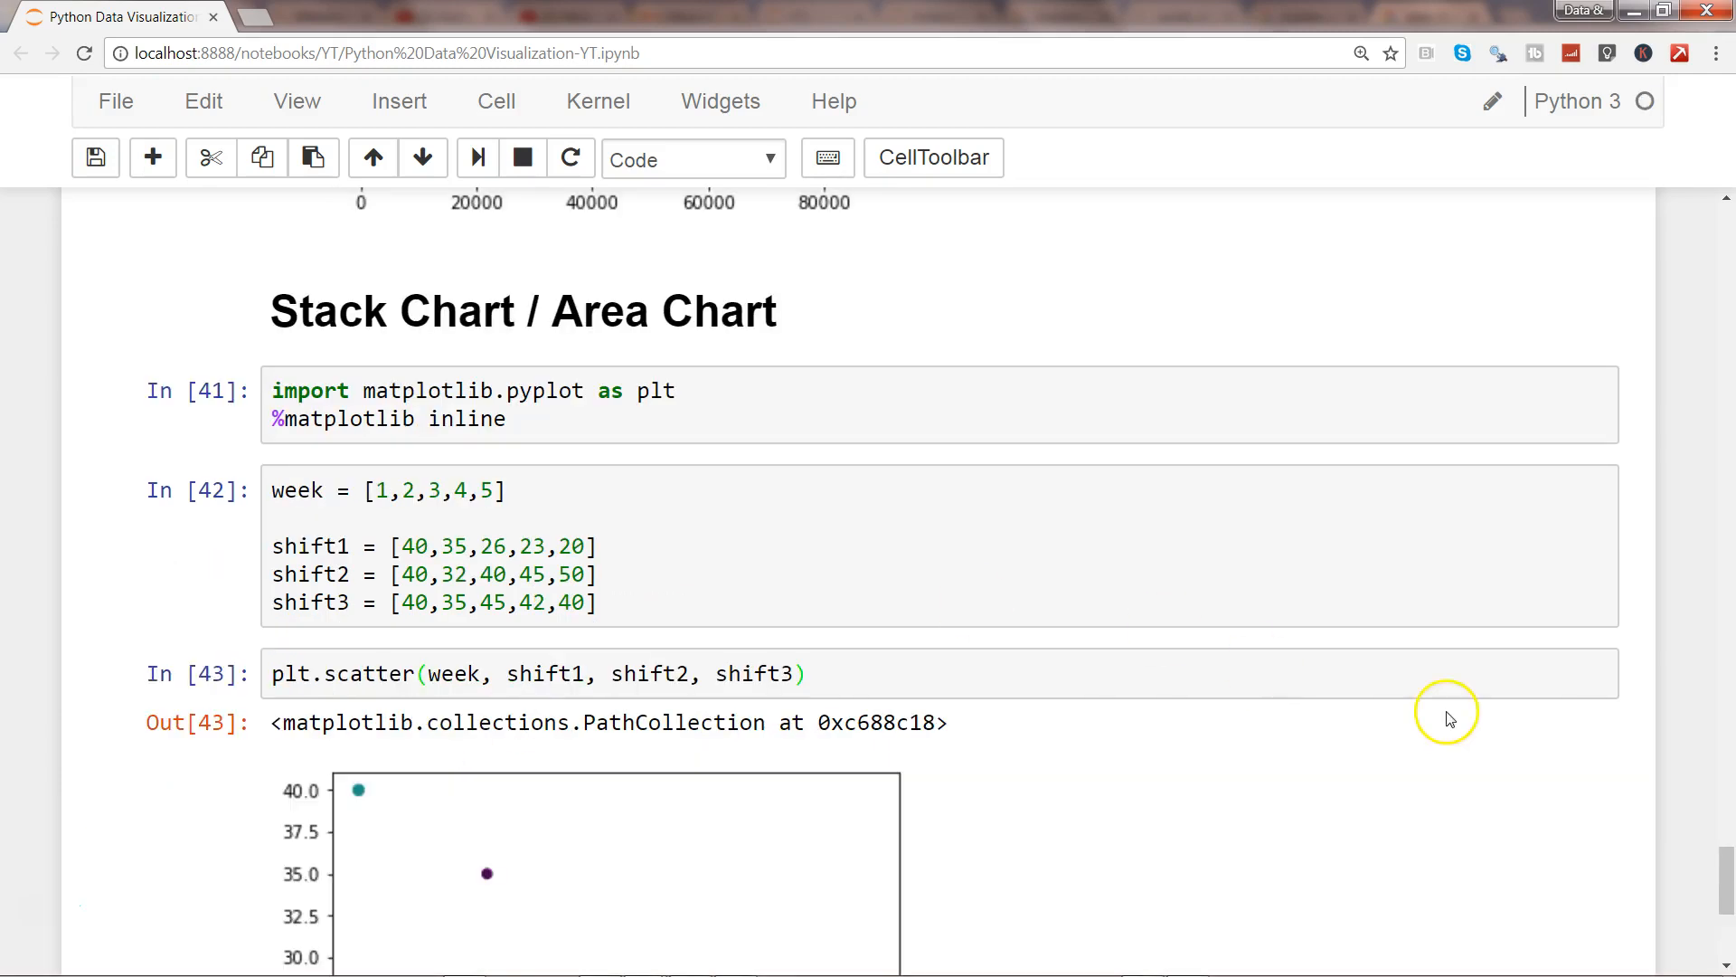
- Replace scatter with stackplot(week, shift1, shift2, shift3) and run it to get the stacked area chart
click(416, 673)
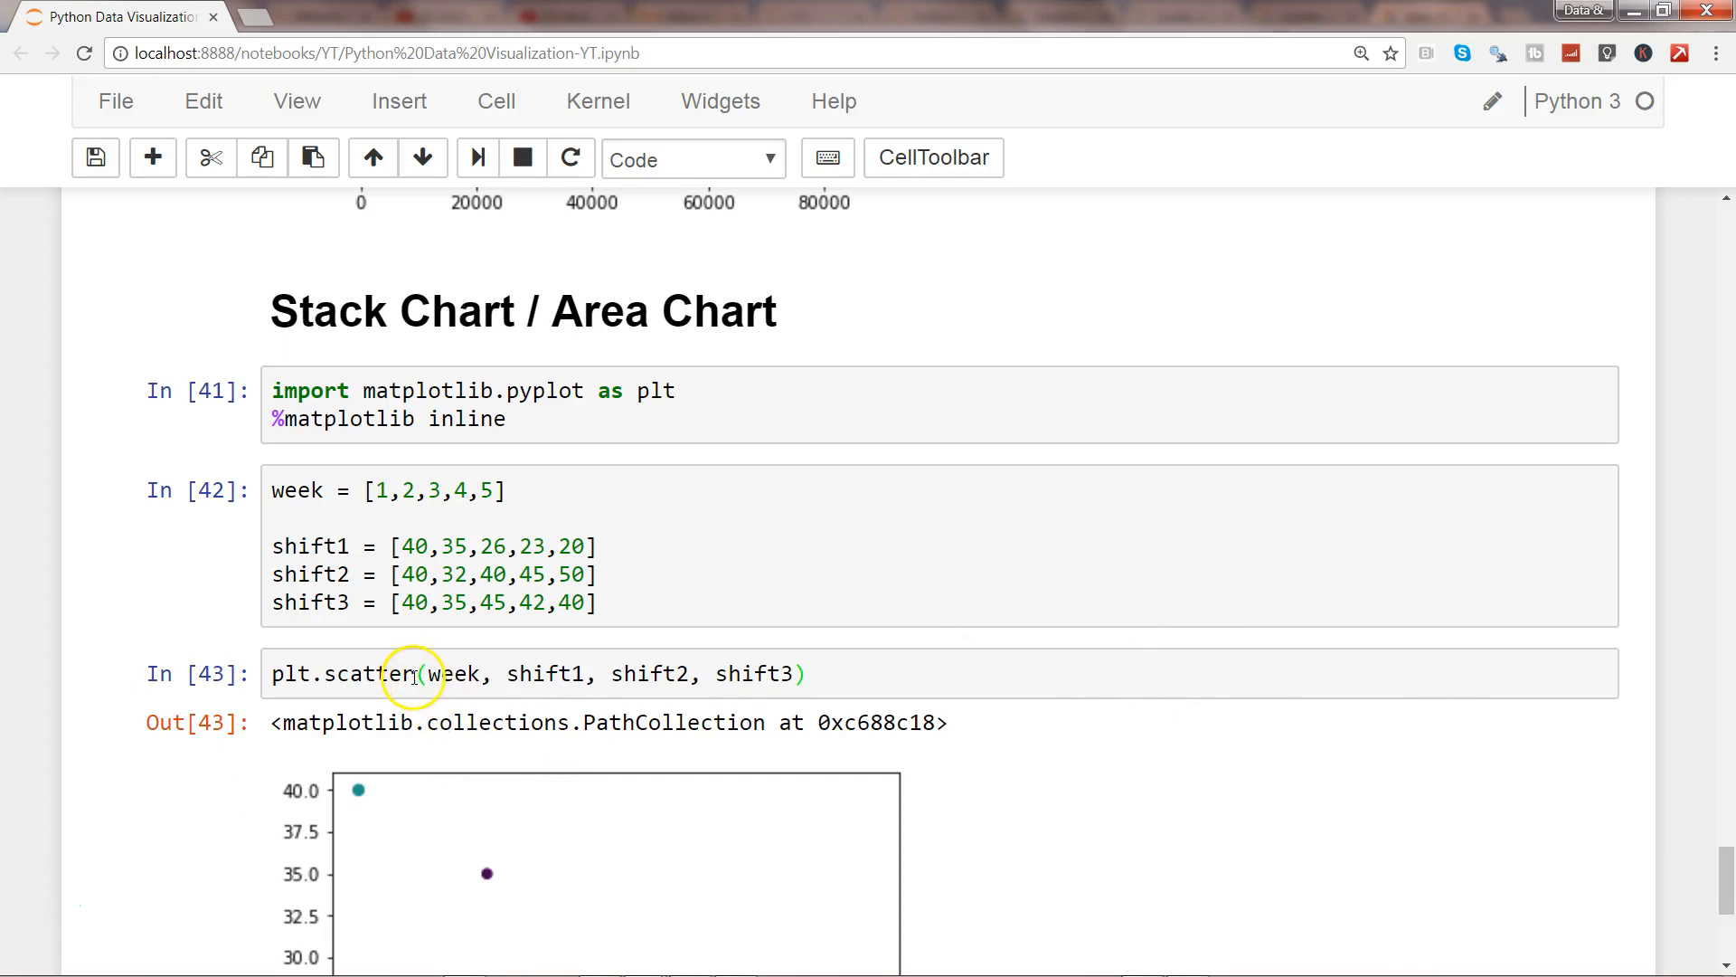
double_click(372, 673)
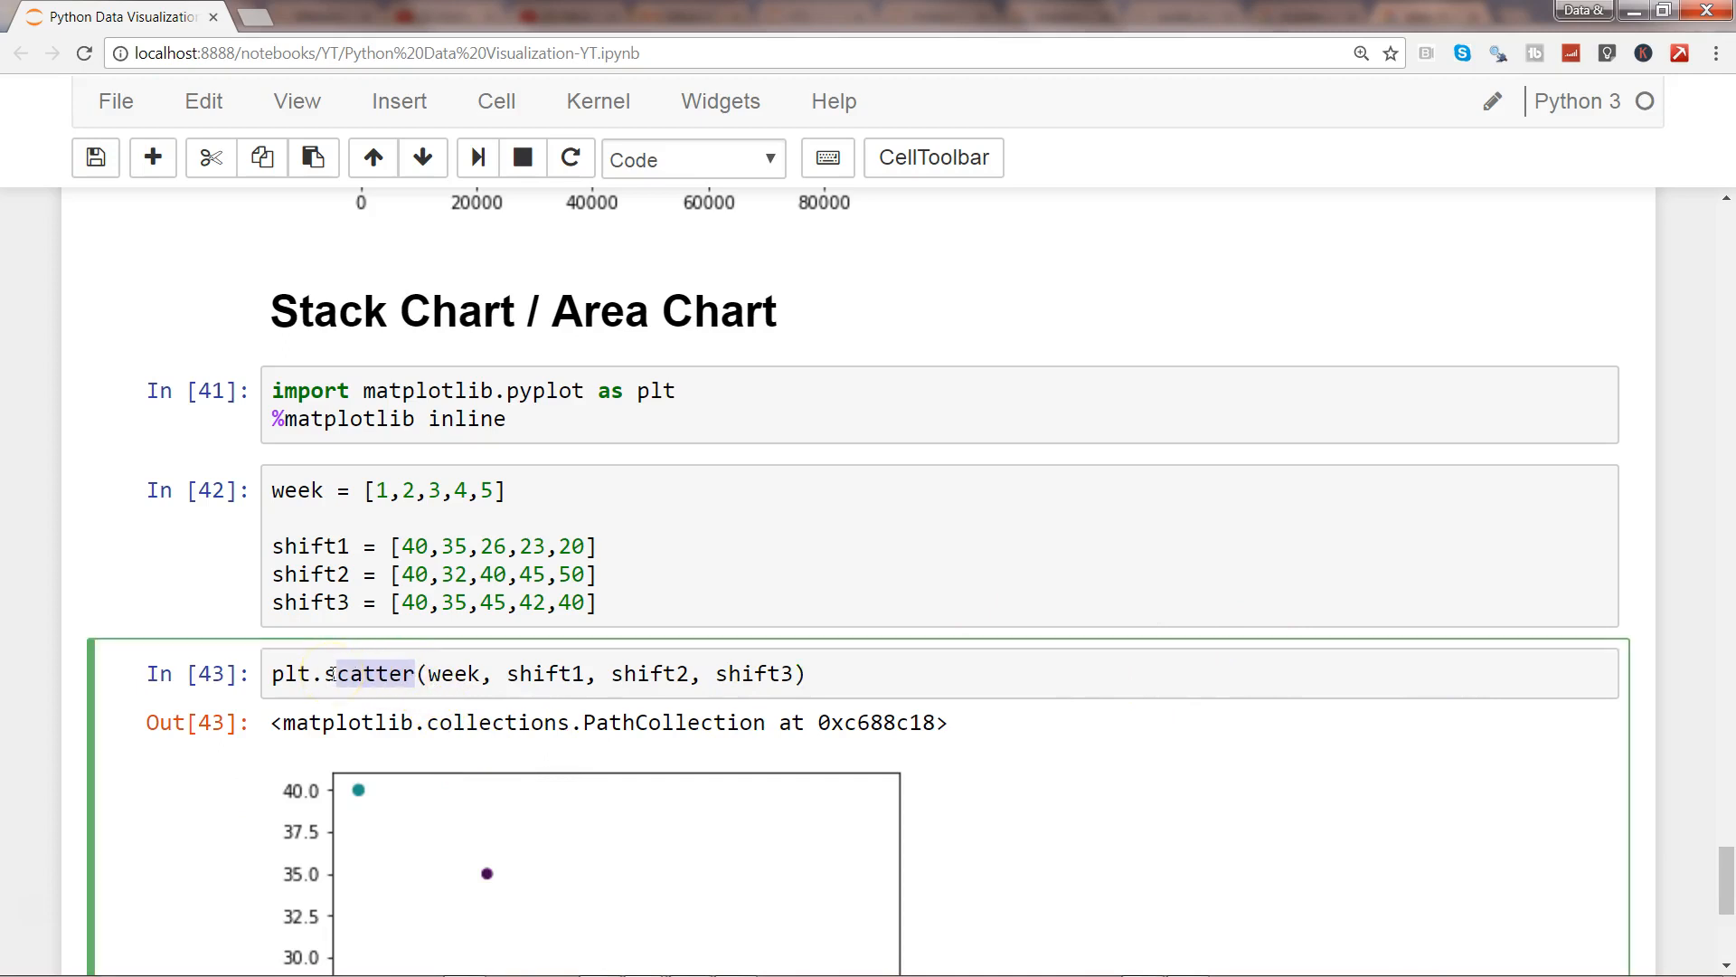
key(Delete)
text(tack)
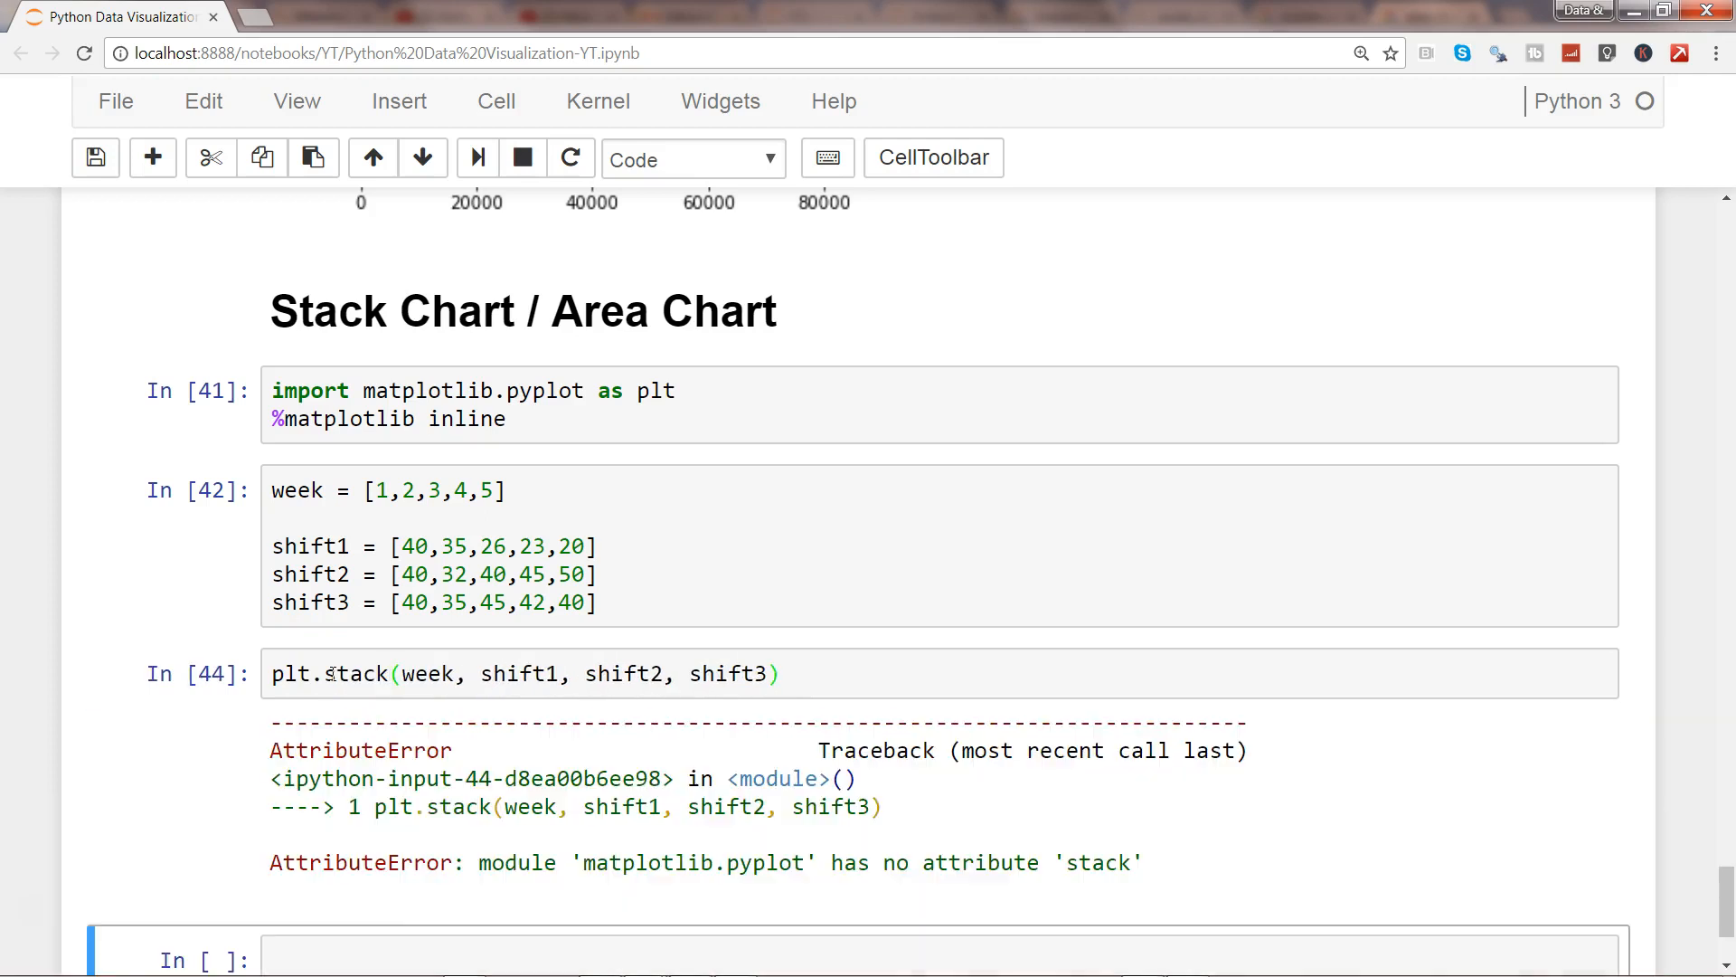
mouse_move(861, 678)
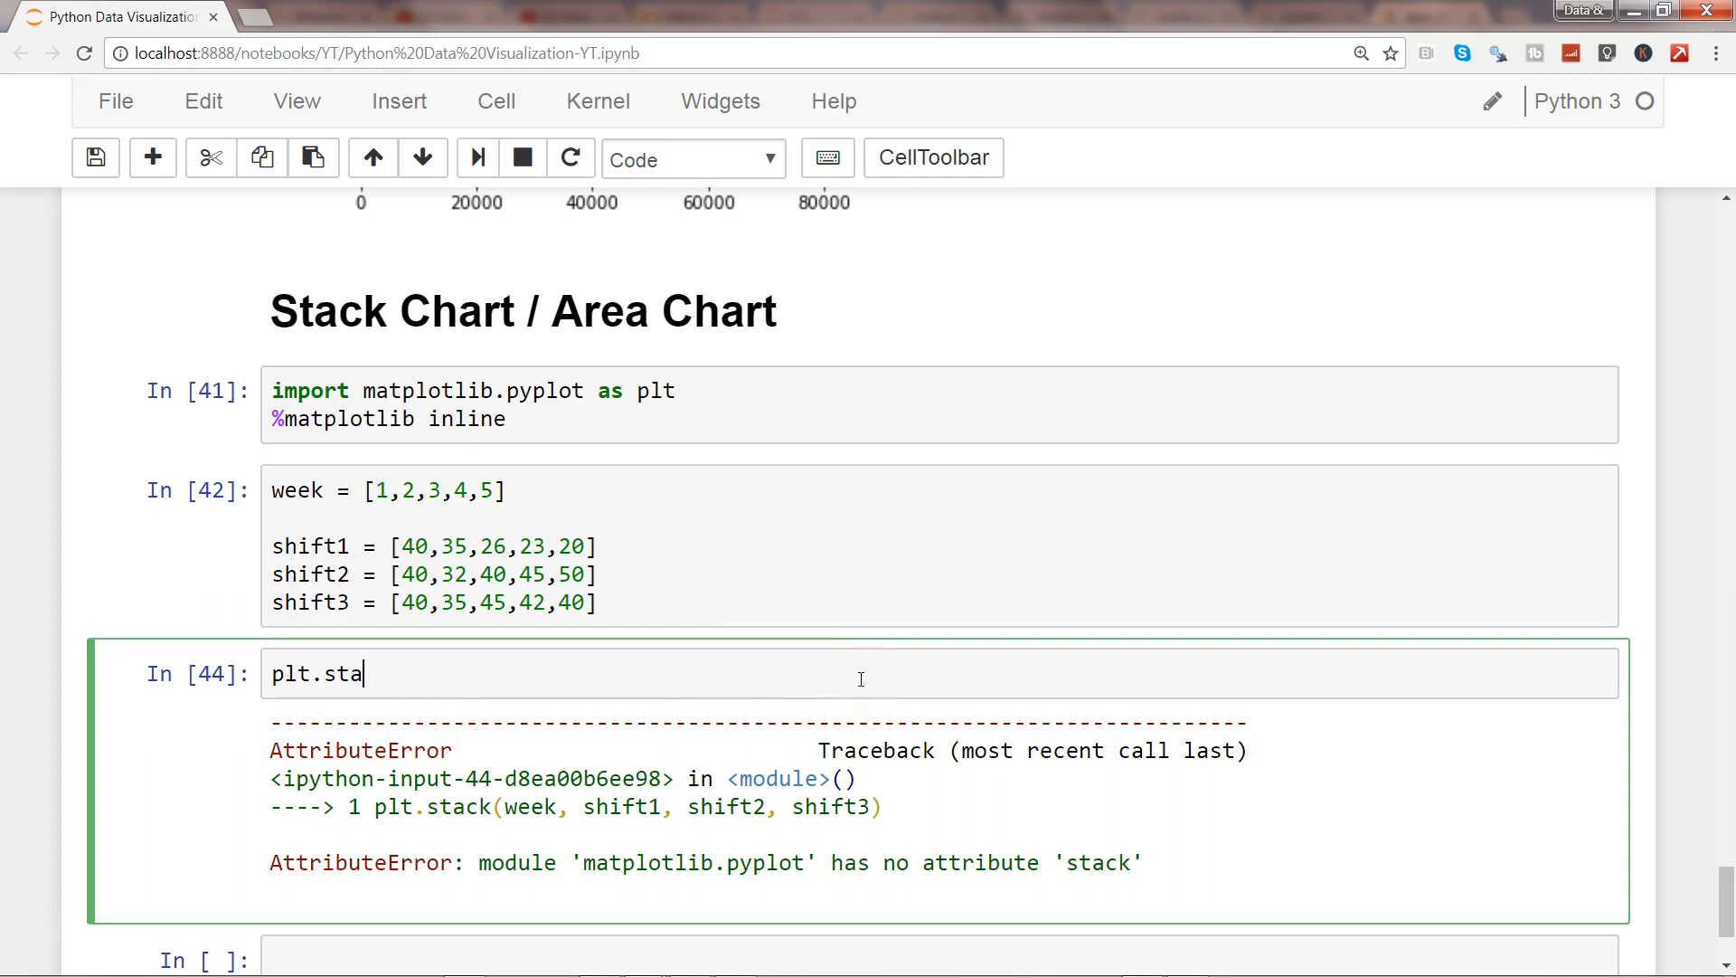
text(kplot)
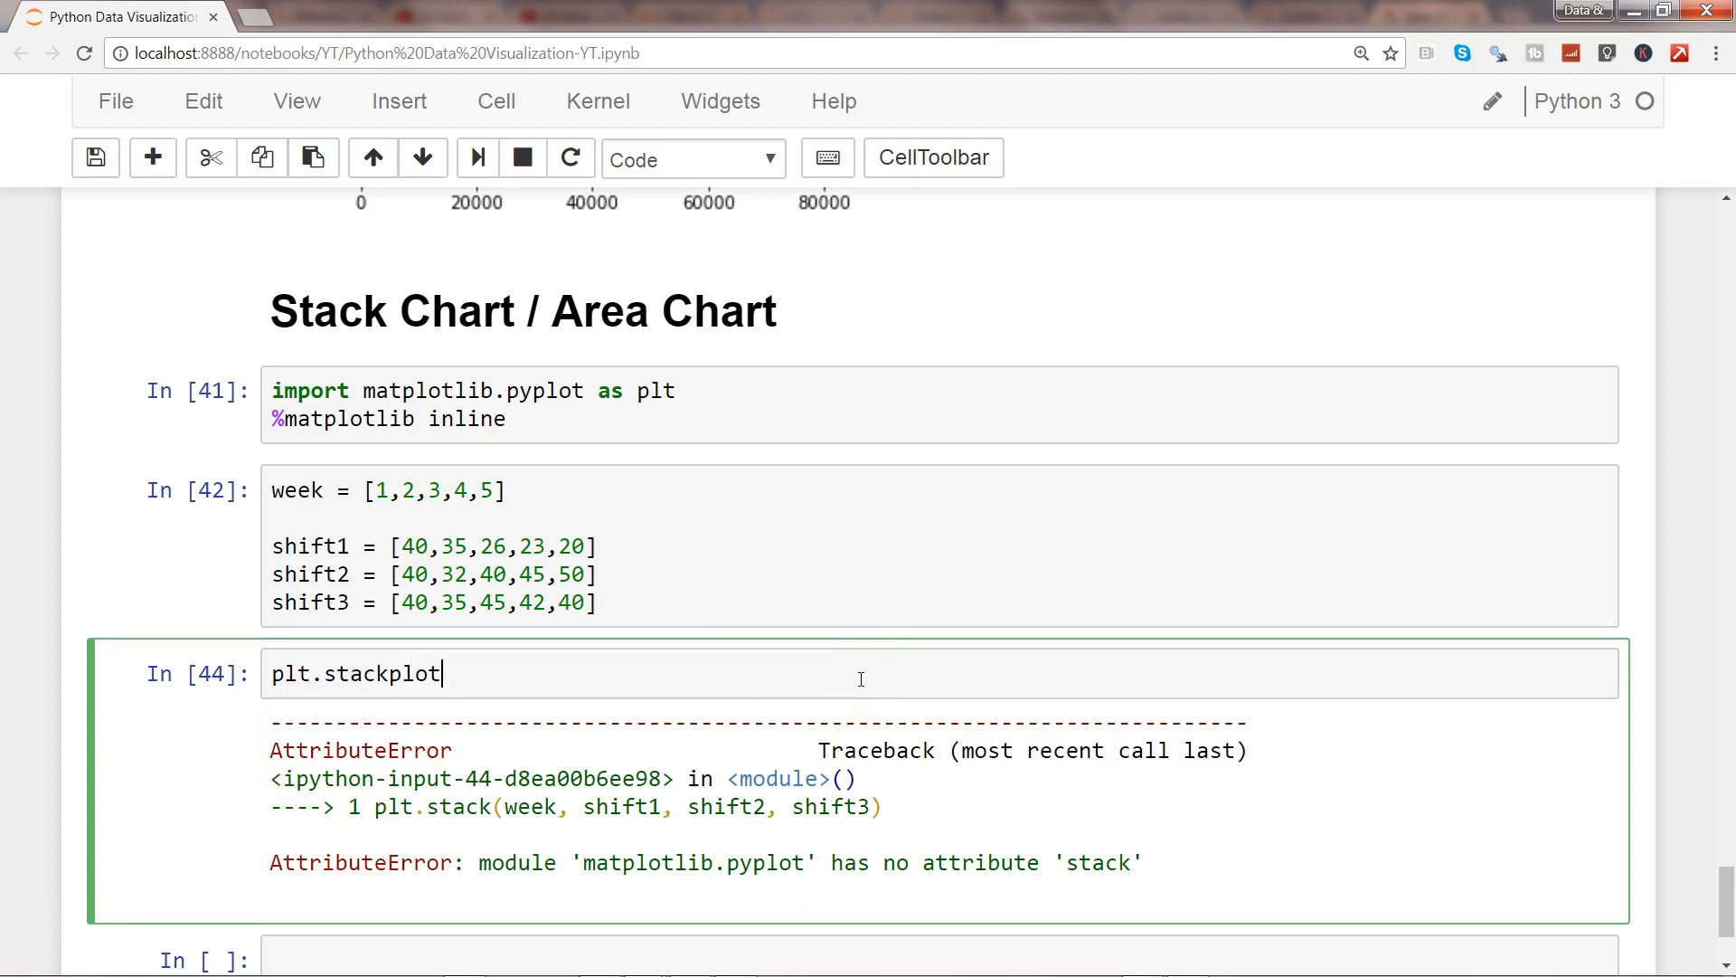
text((w)
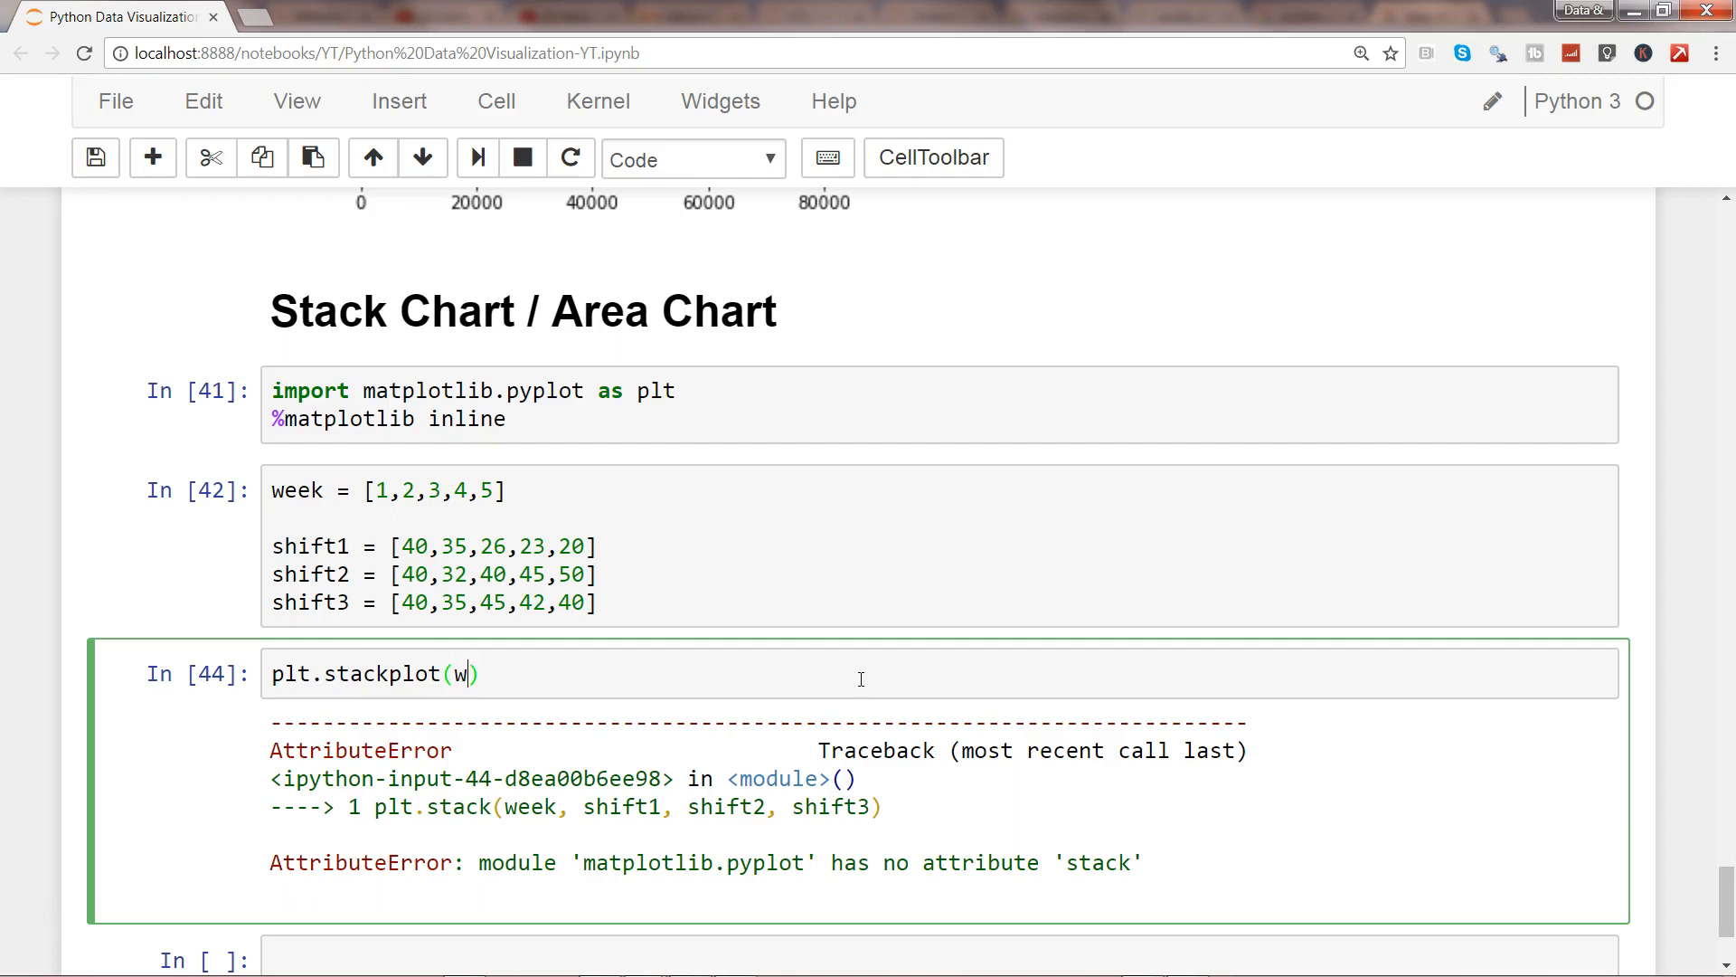
text(eek, shift1, shift2, shift3)
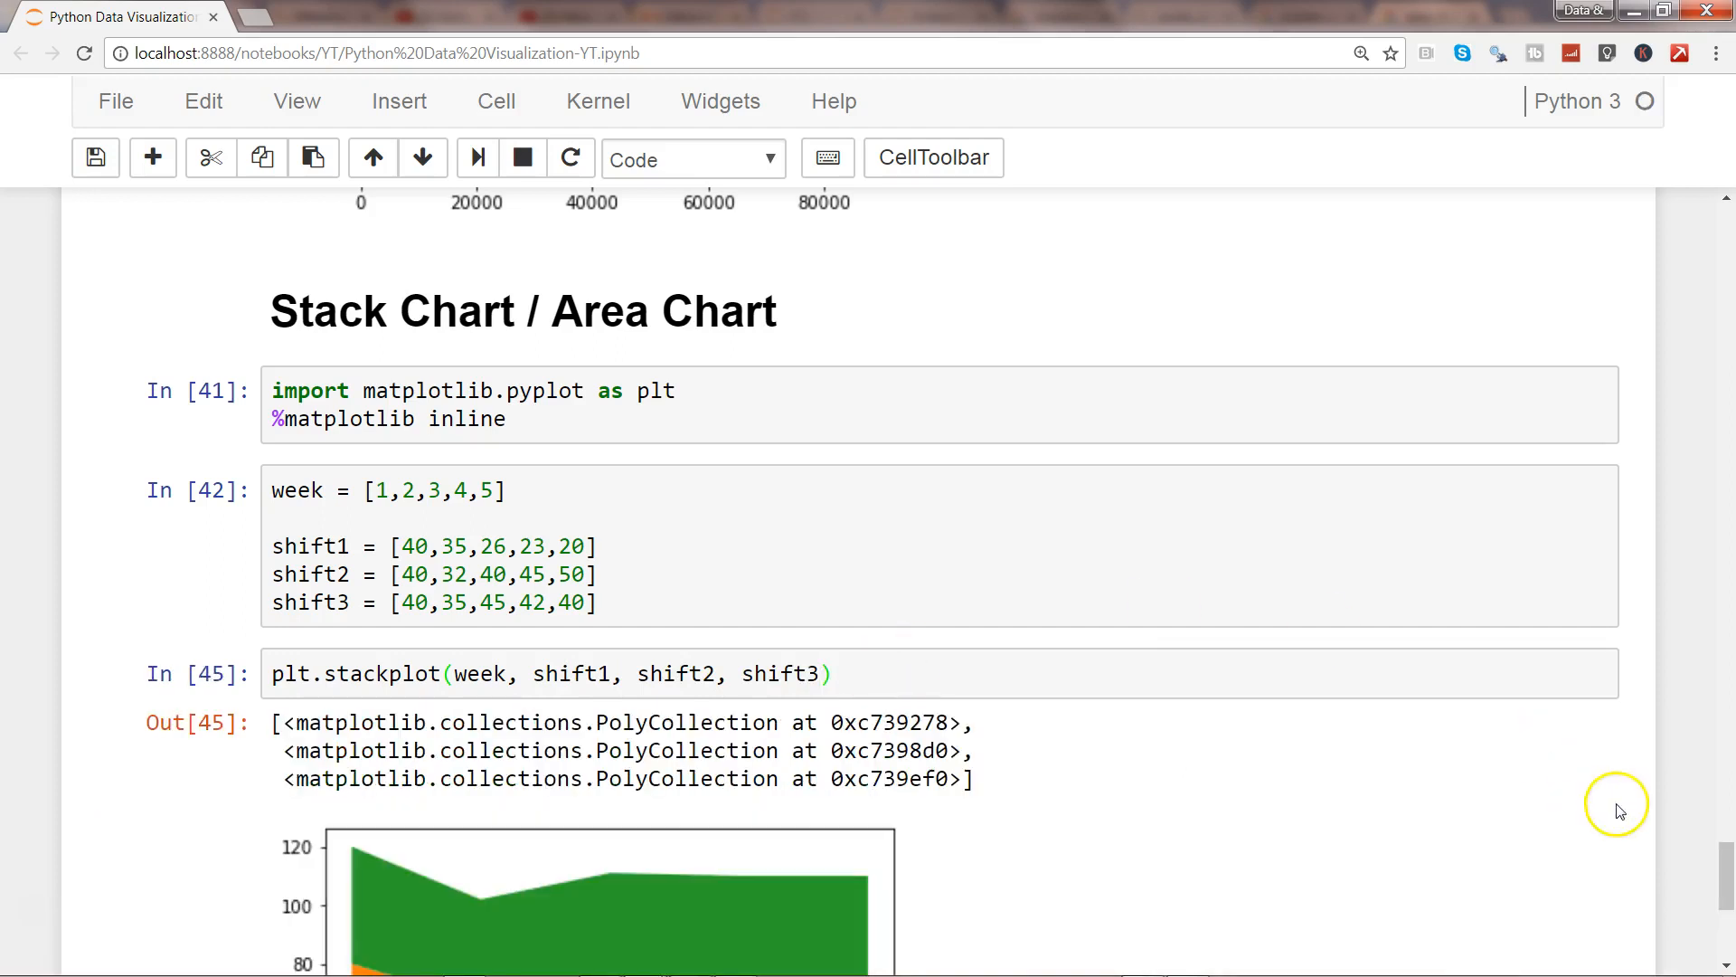
scroll(down, 3)
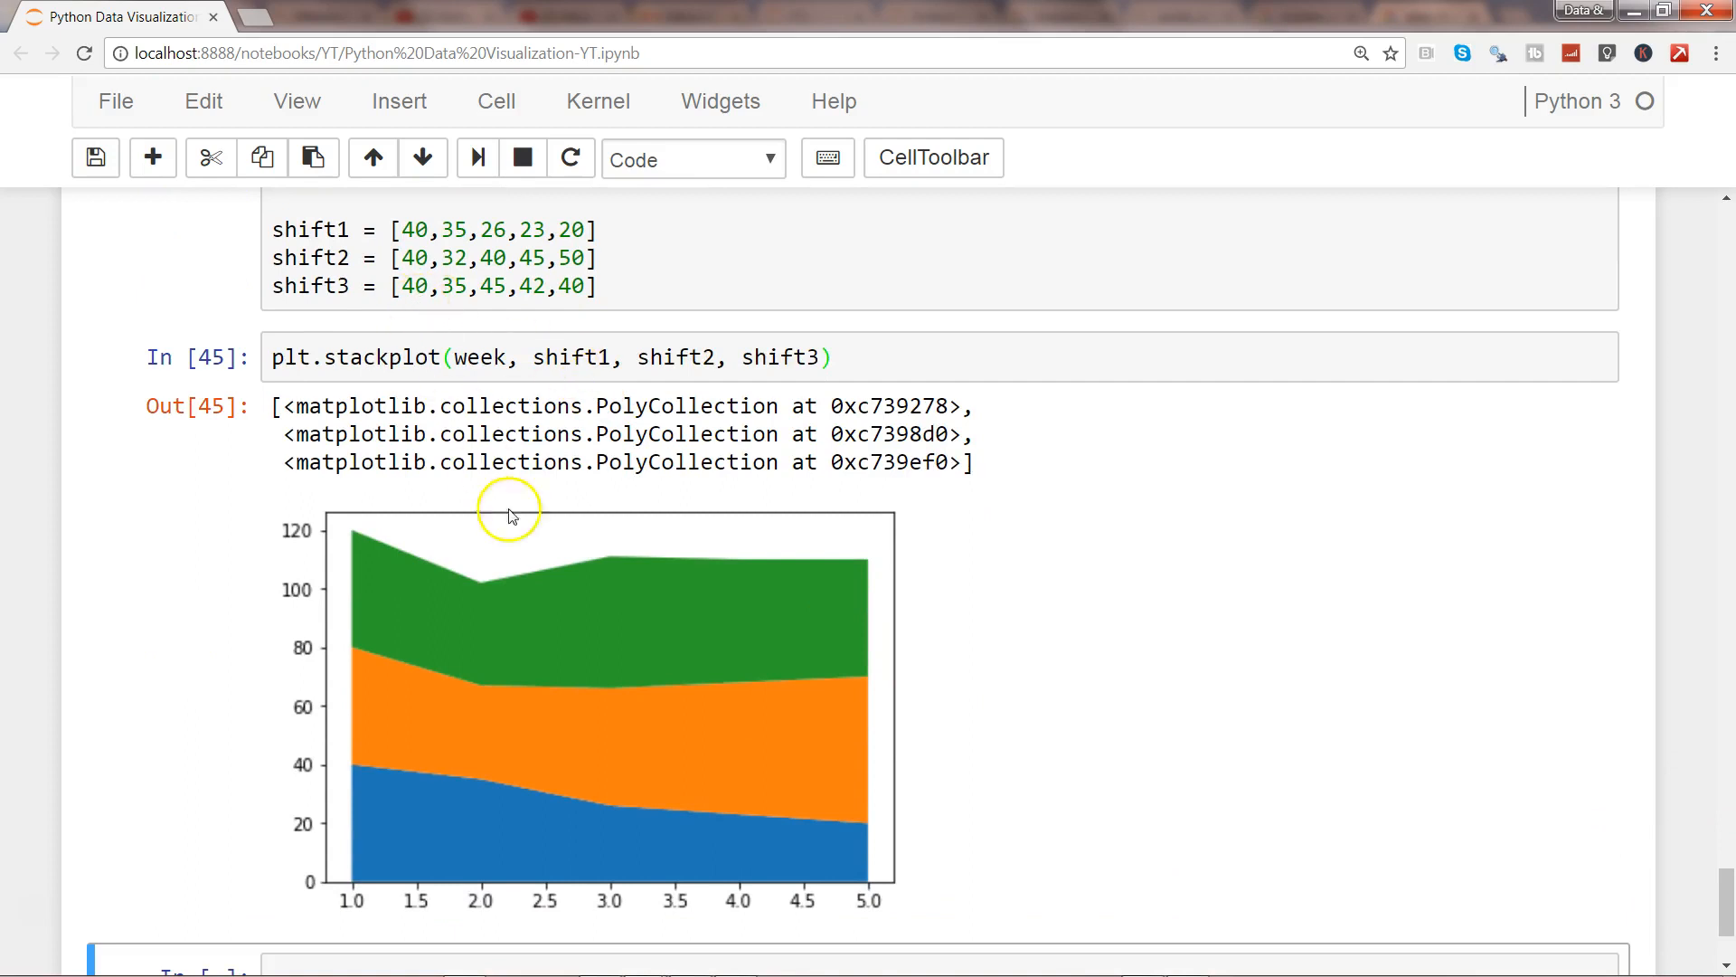
mouse_move(380, 259)
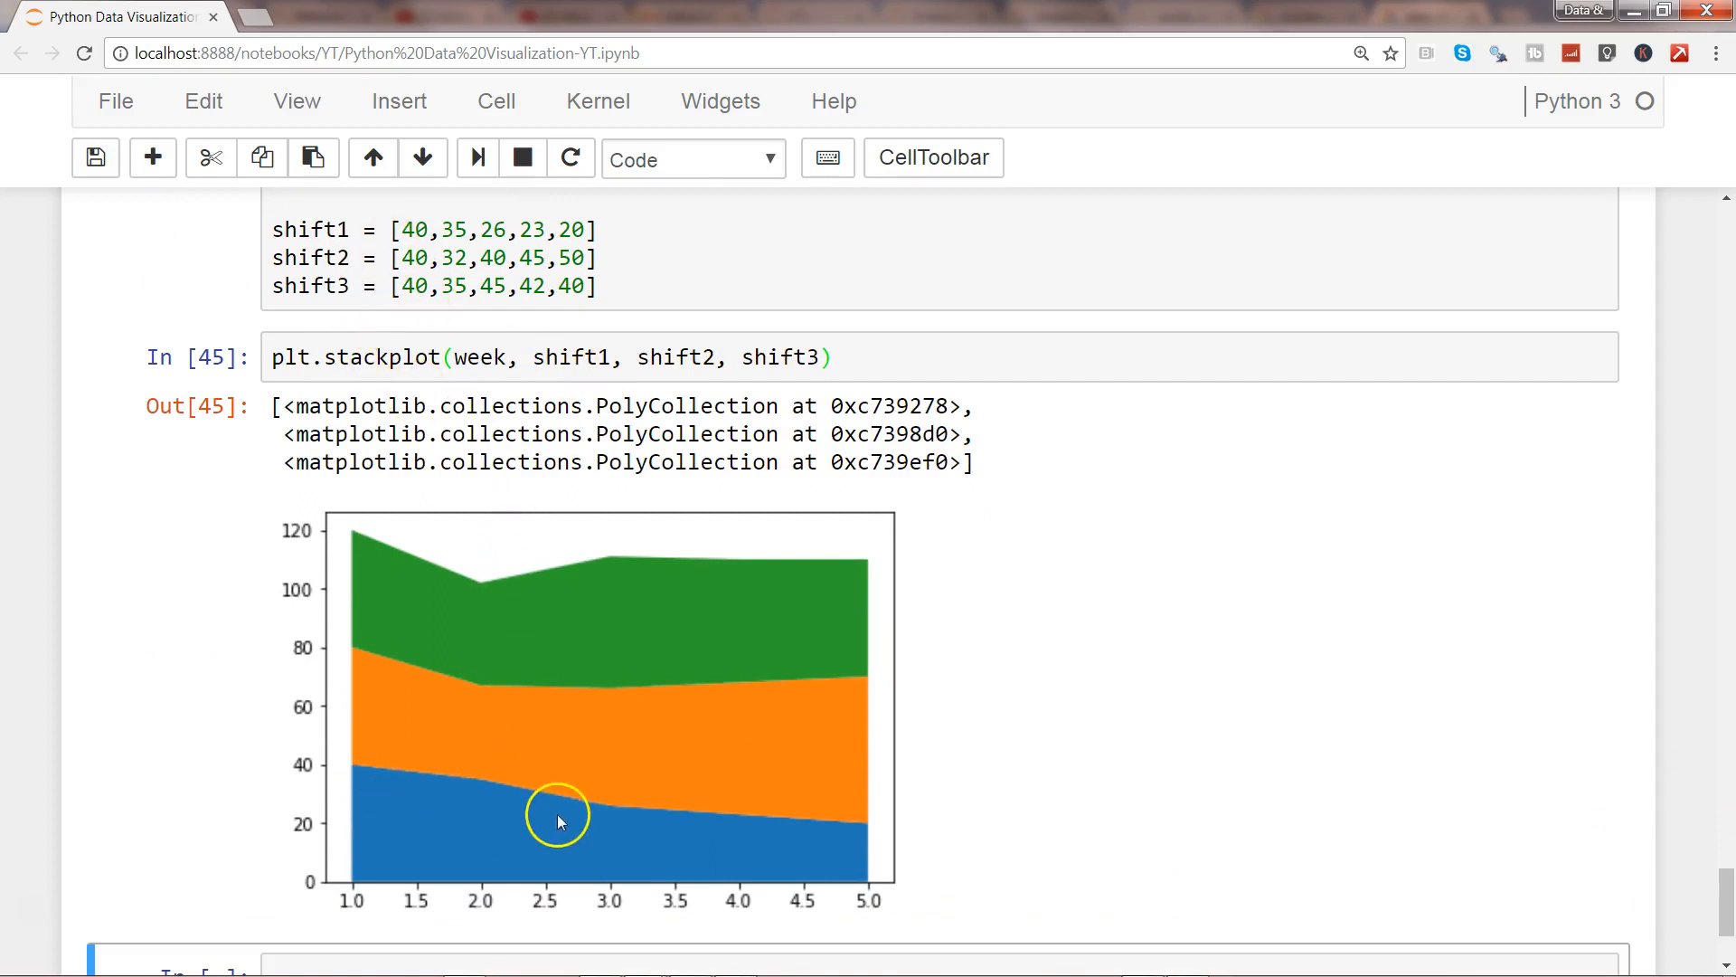
mouse_move(851, 848)
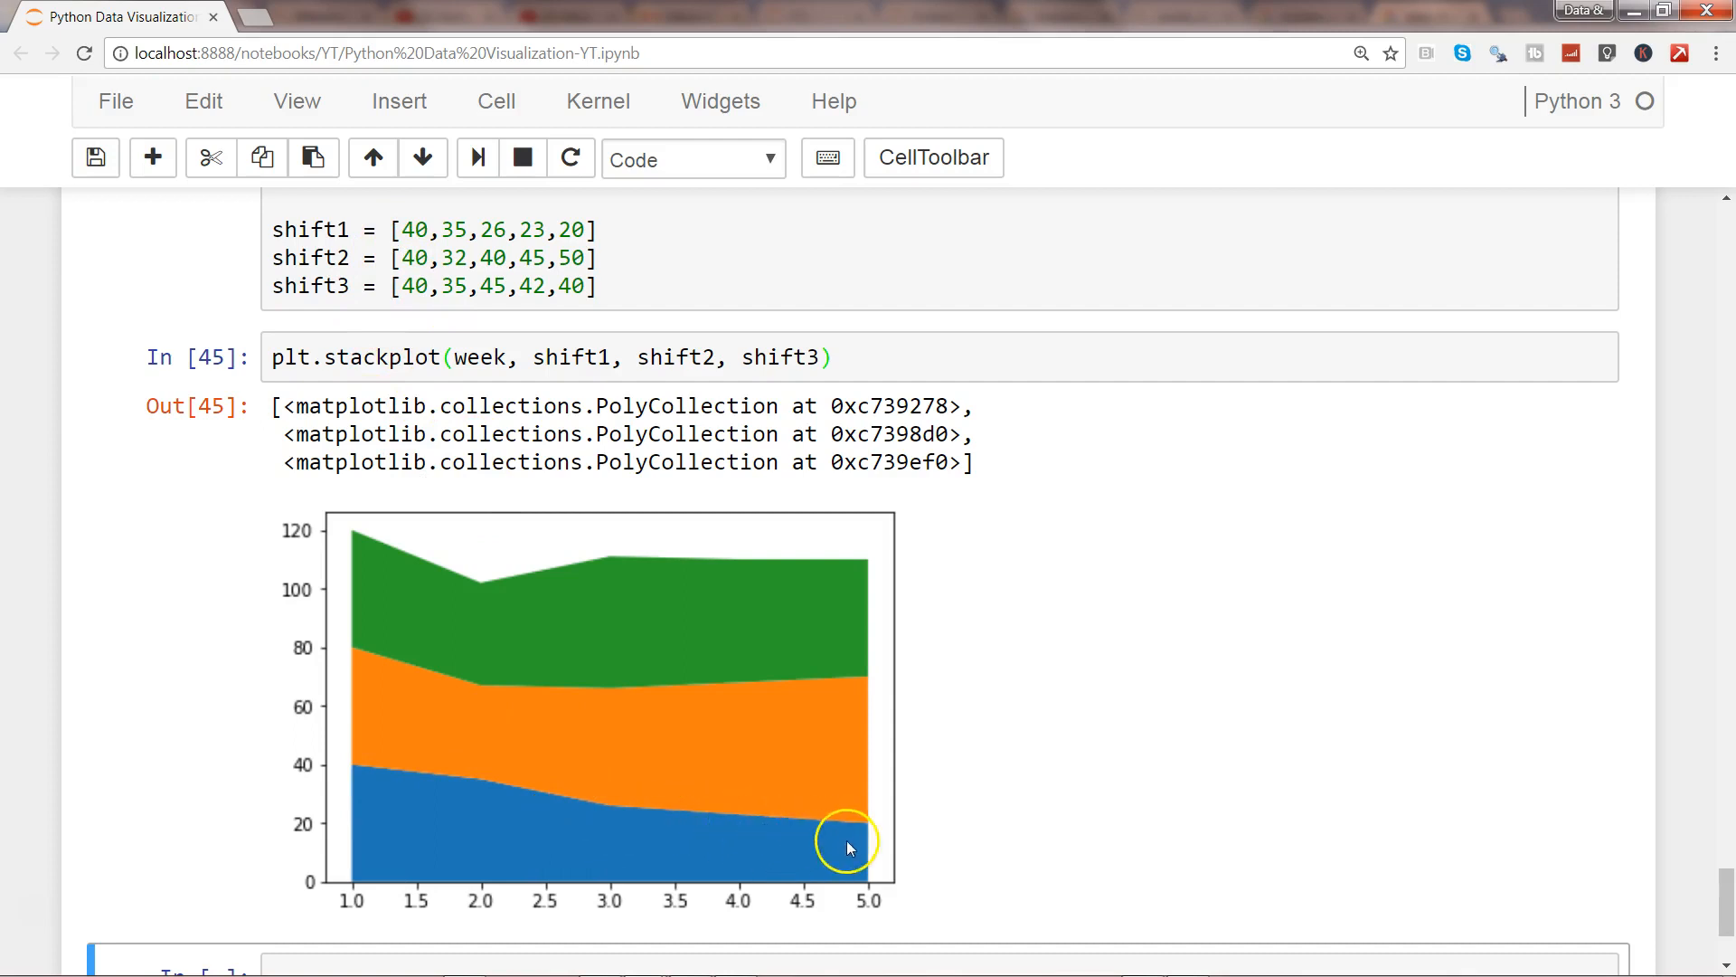
mouse_move(729, 743)
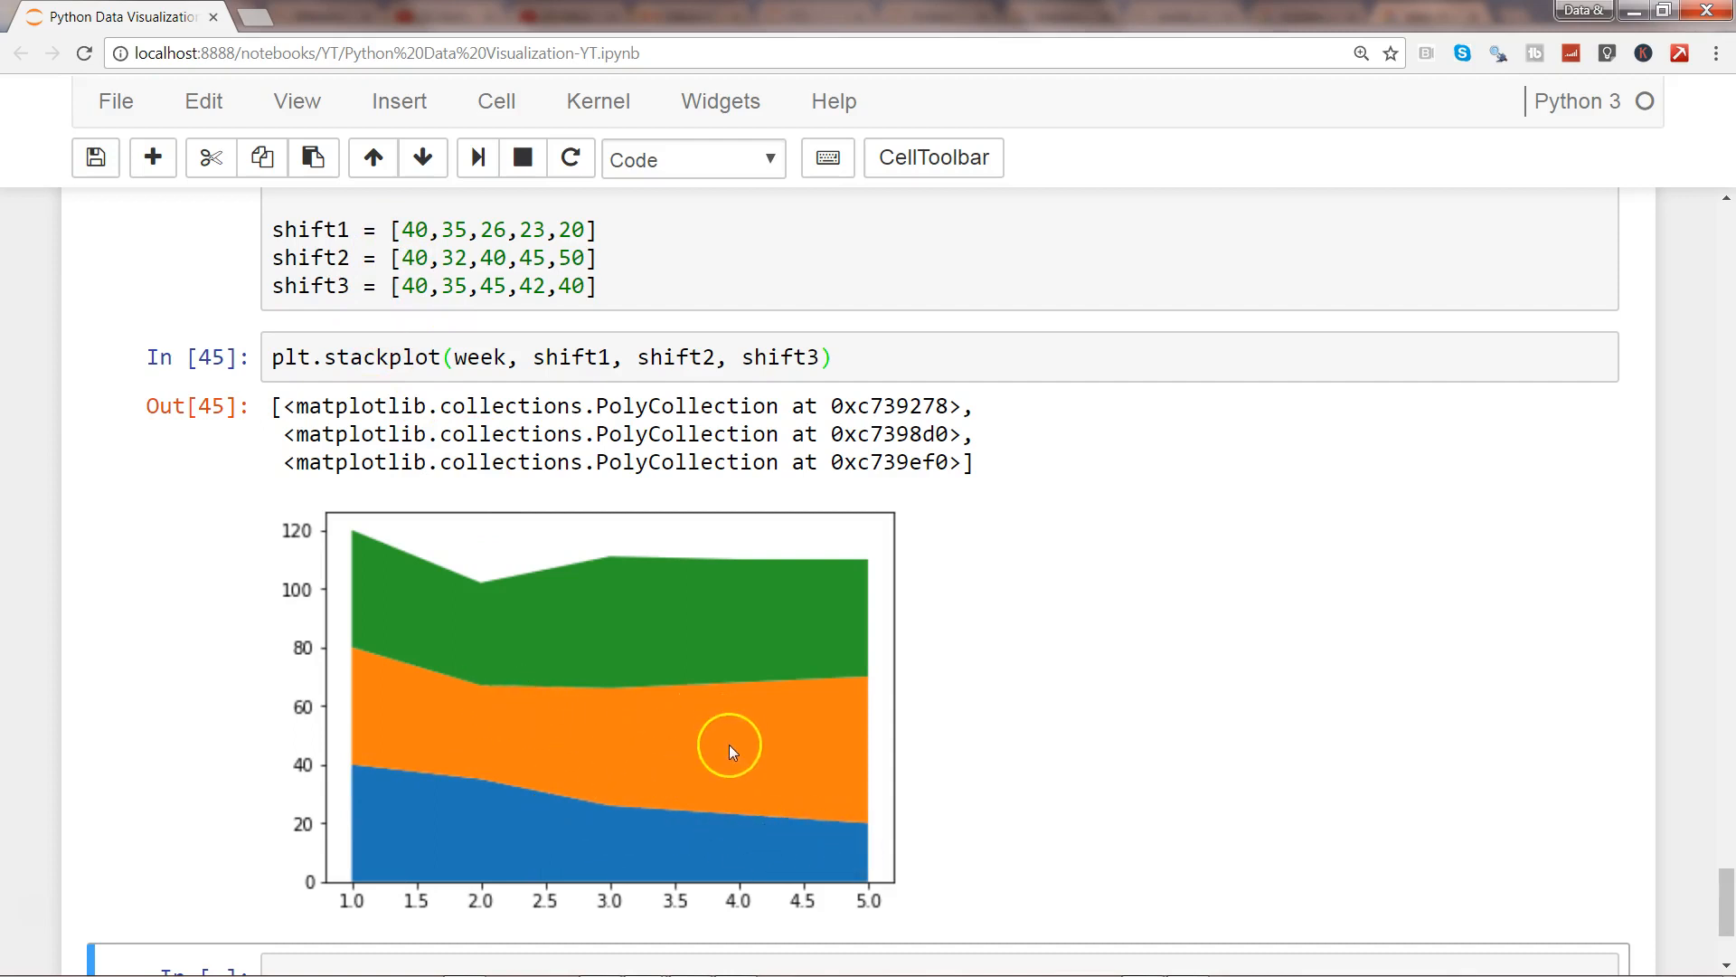
mouse_move(788, 871)
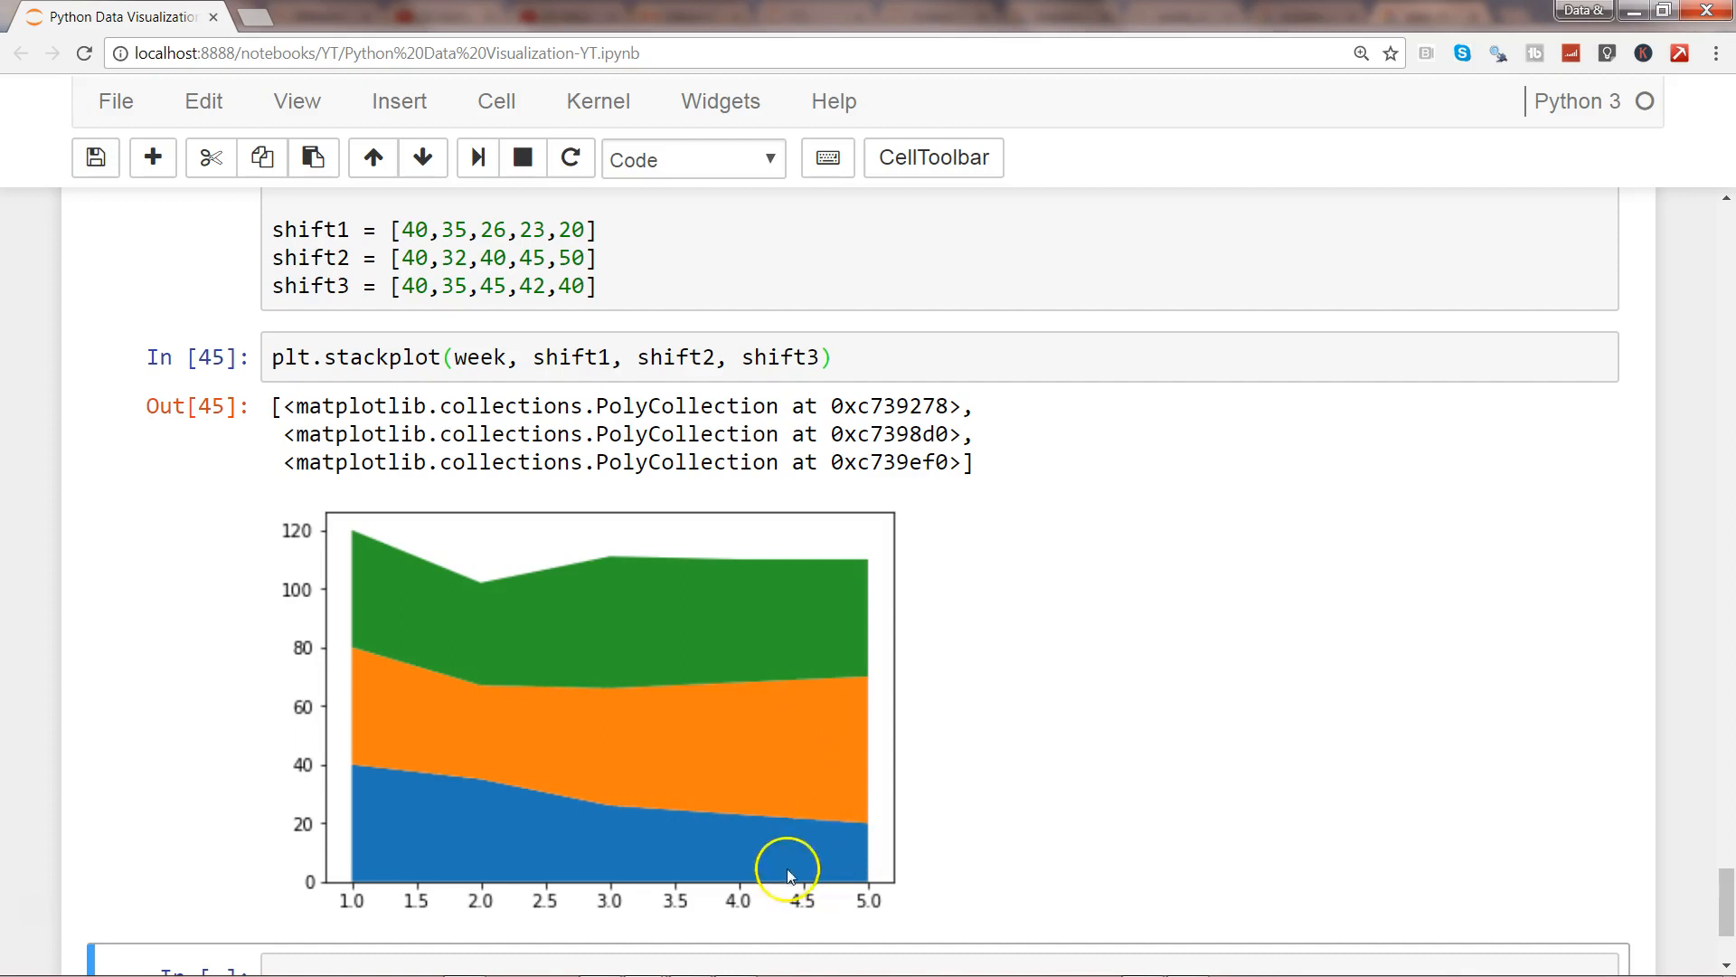
mouse_move(796, 756)
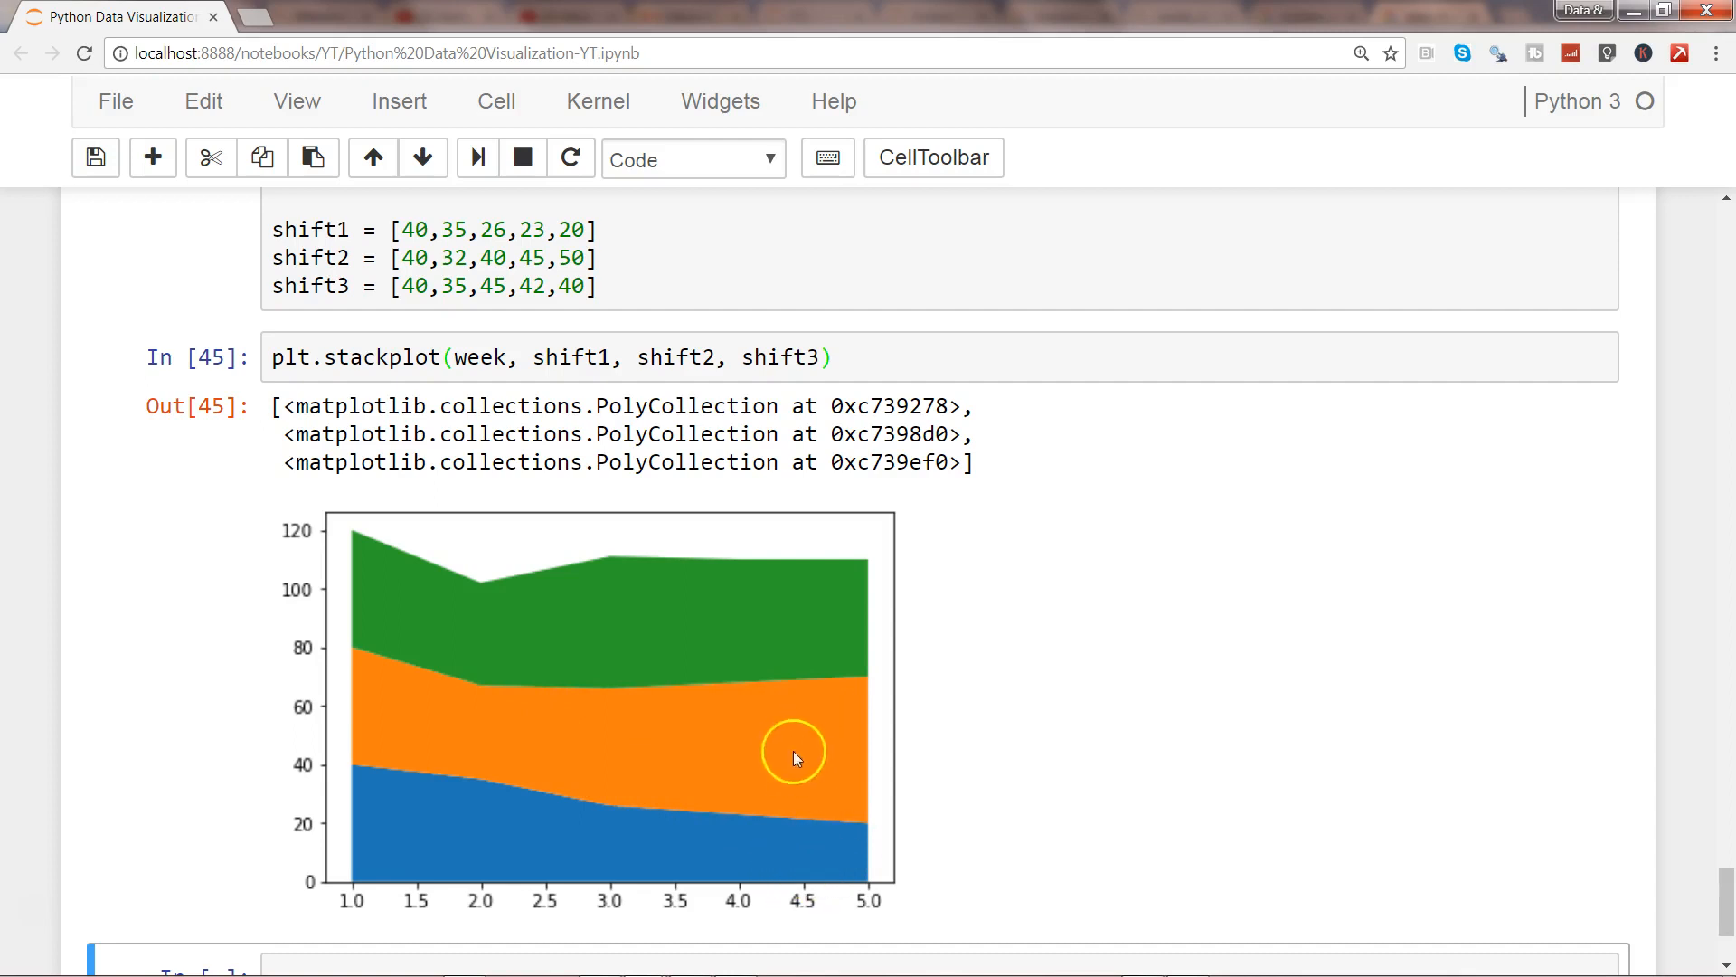
mouse_move(825, 754)
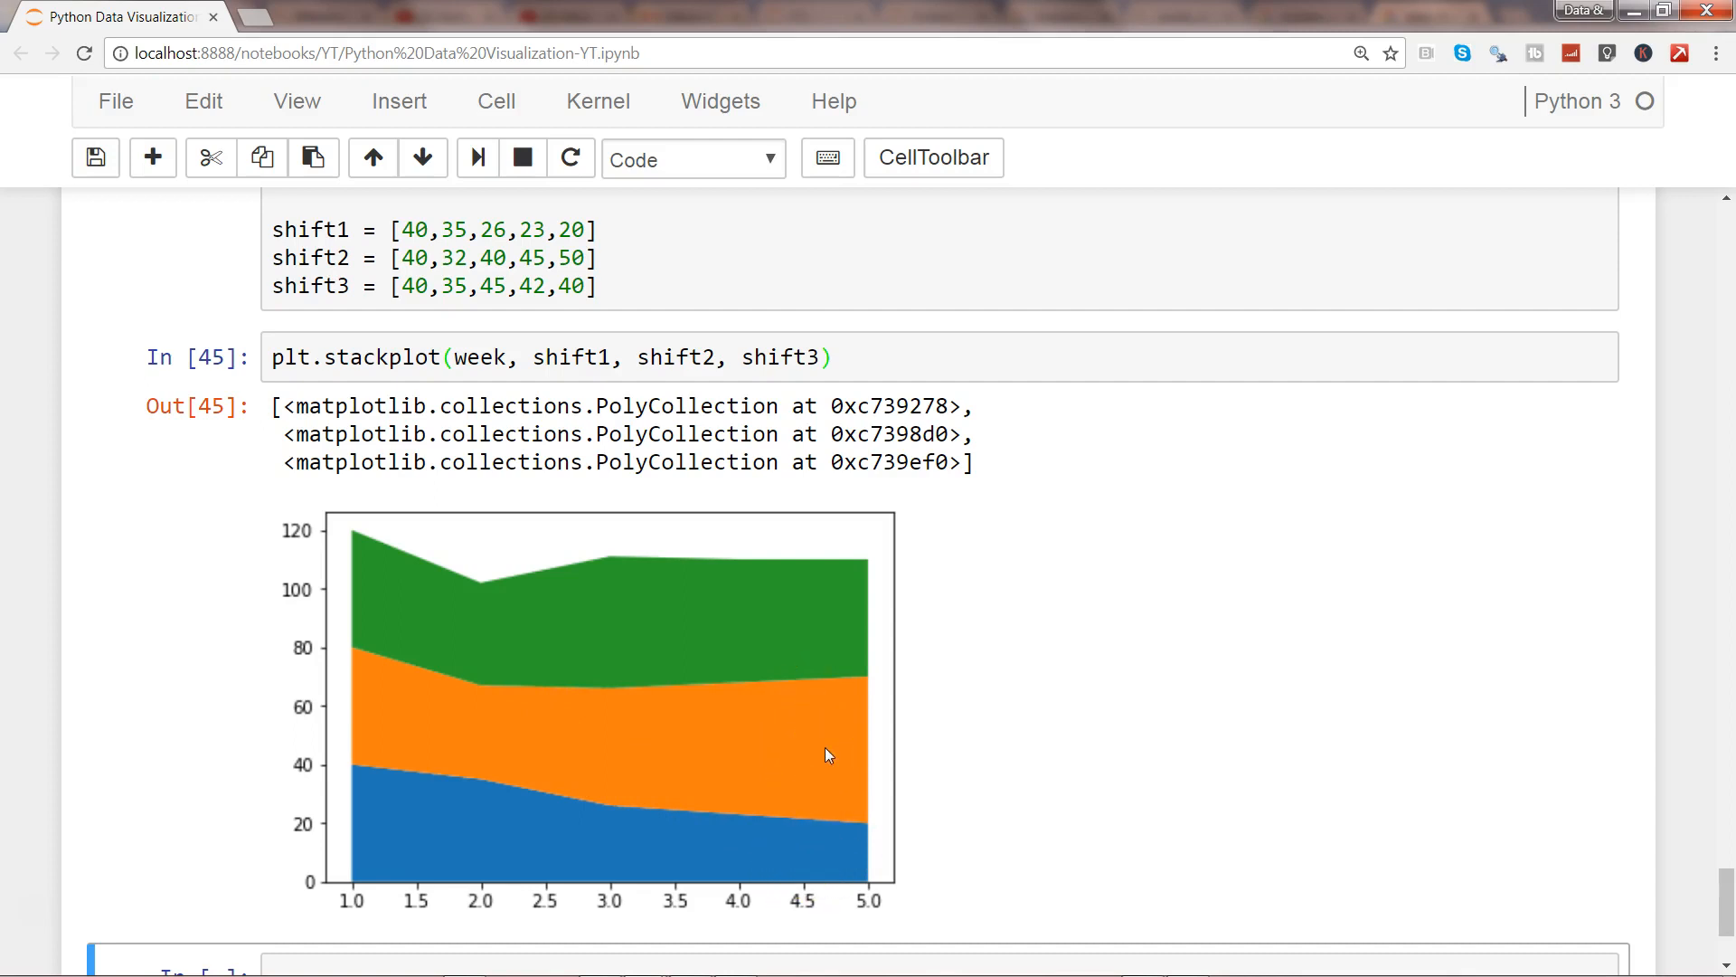
- Select the cell area below the rendered stacked area chart
click(818, 738)
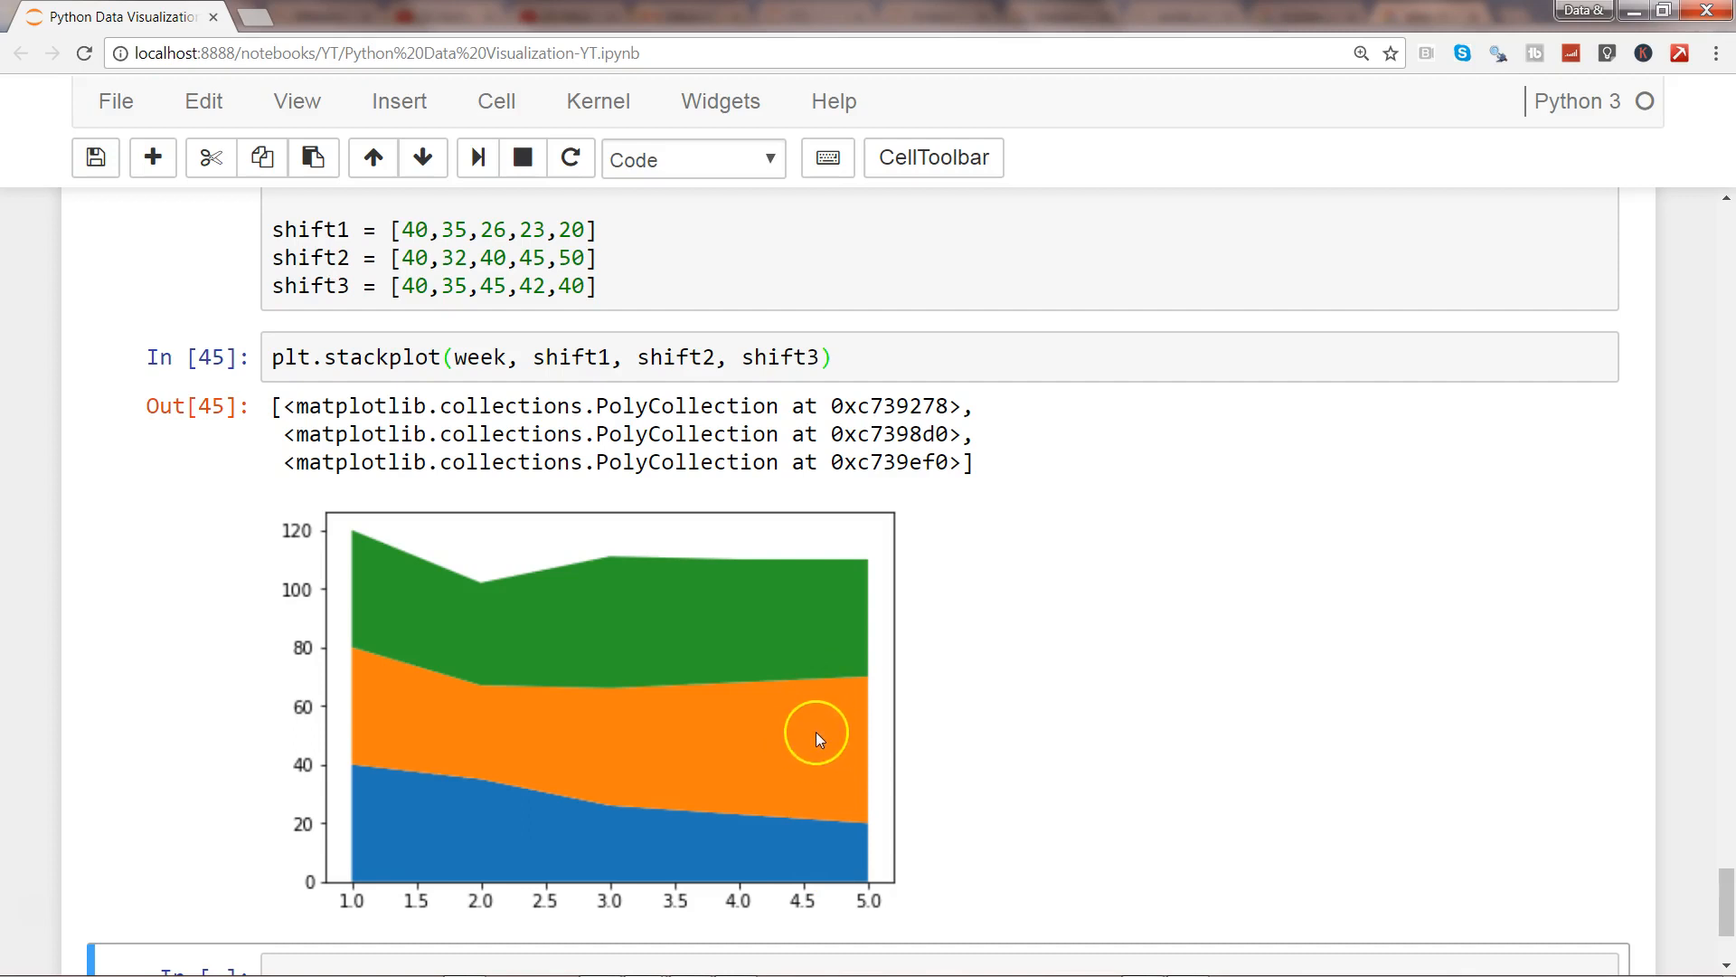
mouse_move(521, 599)
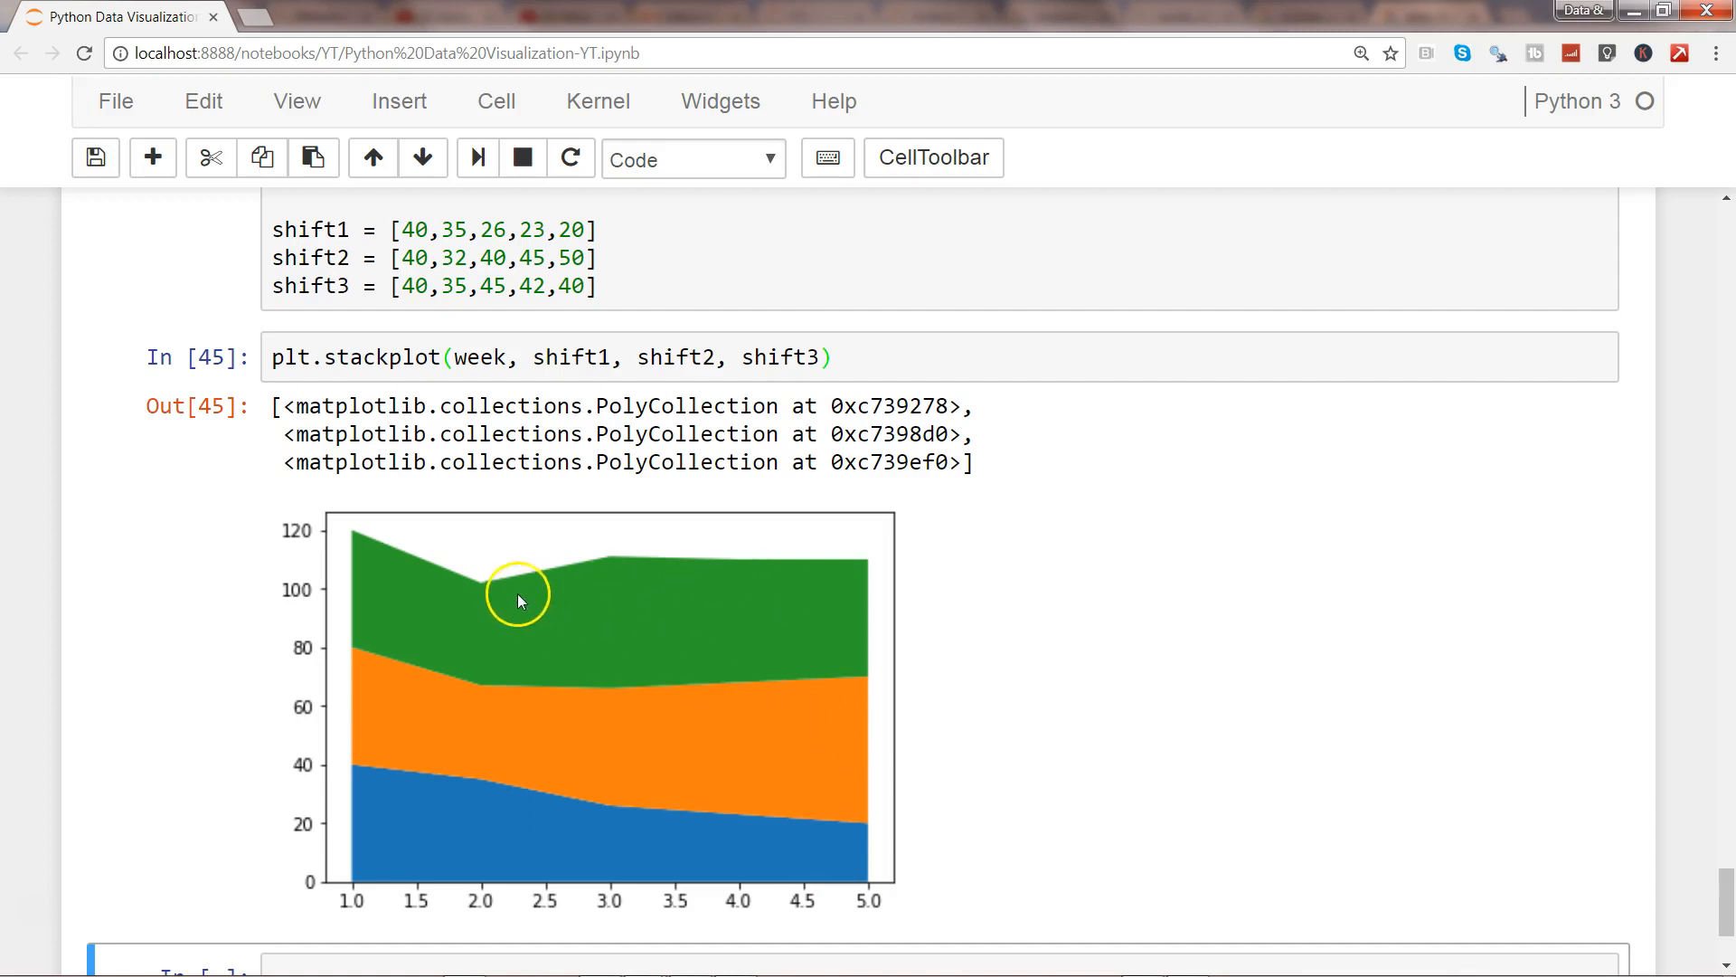
mouse_move(626, 615)
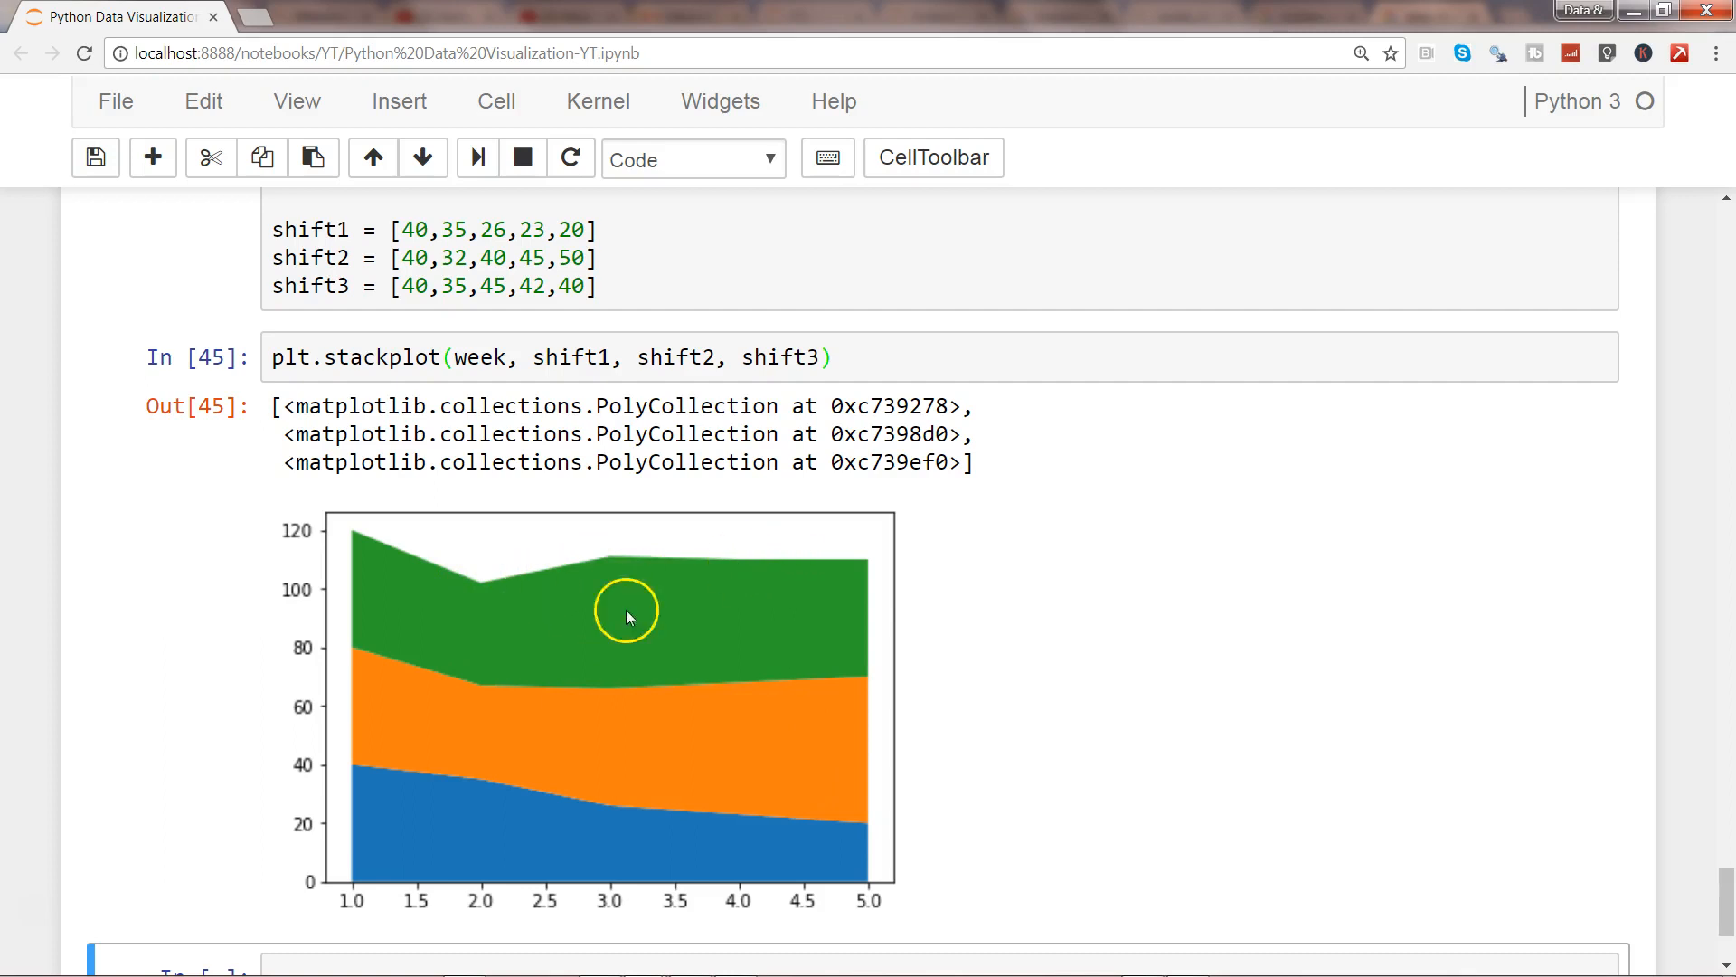
mouse_move(753, 631)
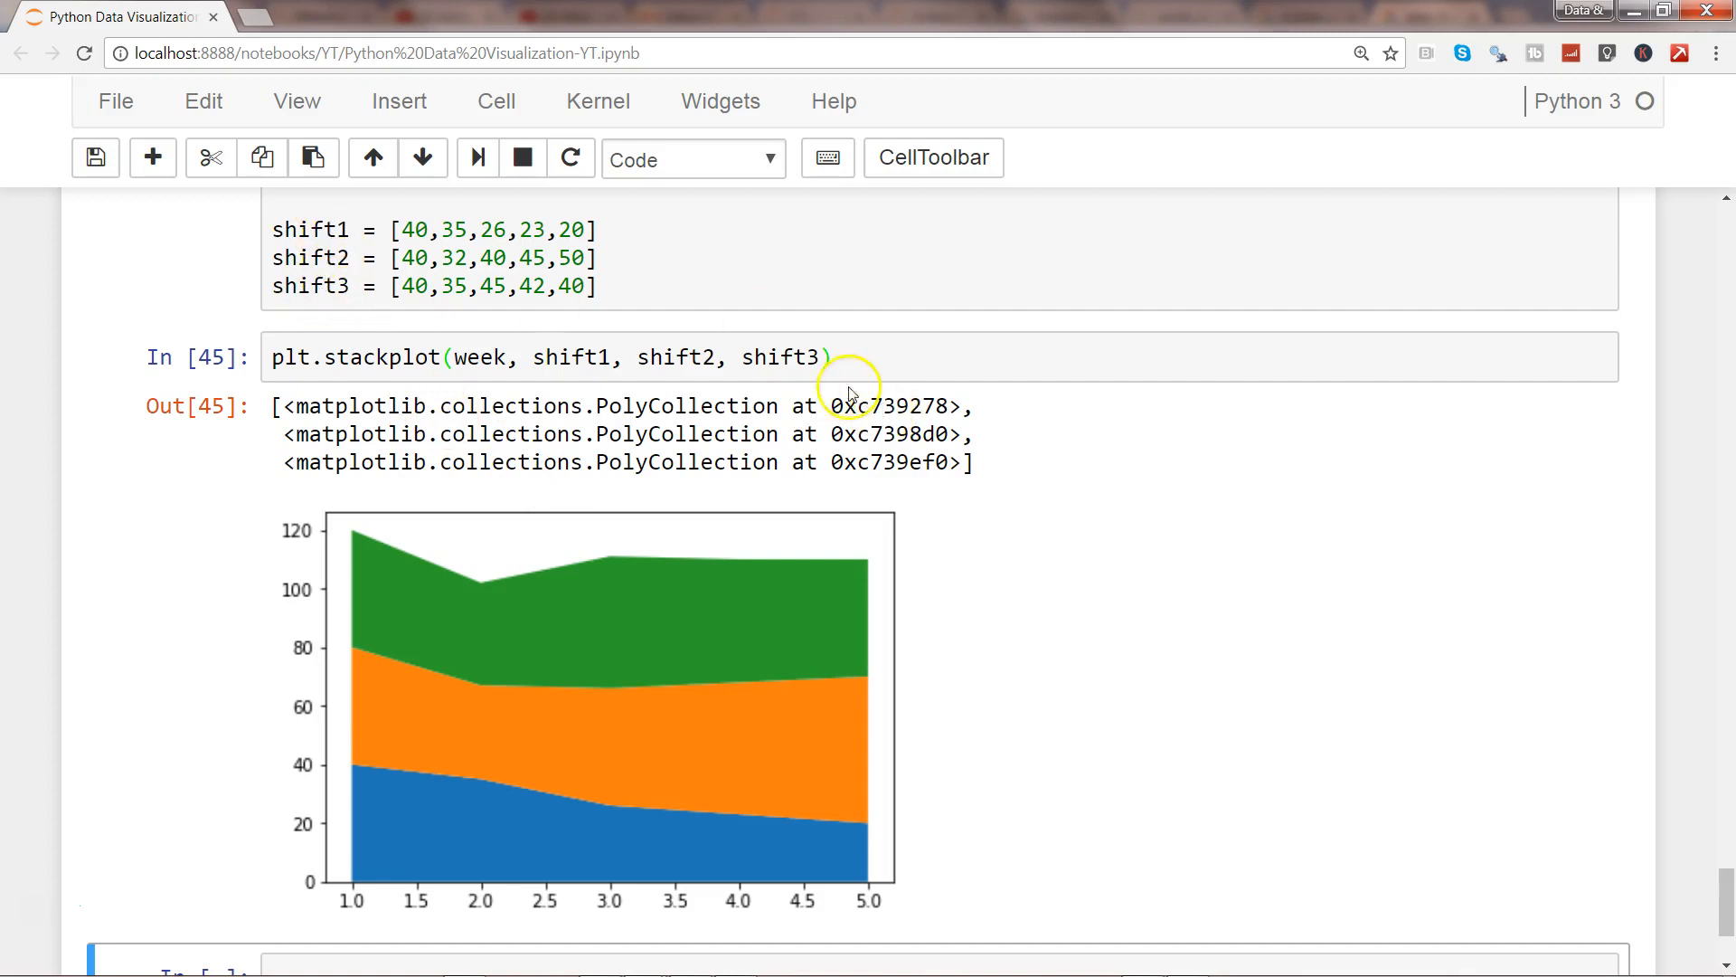
- Add label=['Shift 1','Shift 2','Shift 3'] to the stackplot call
click(830, 356)
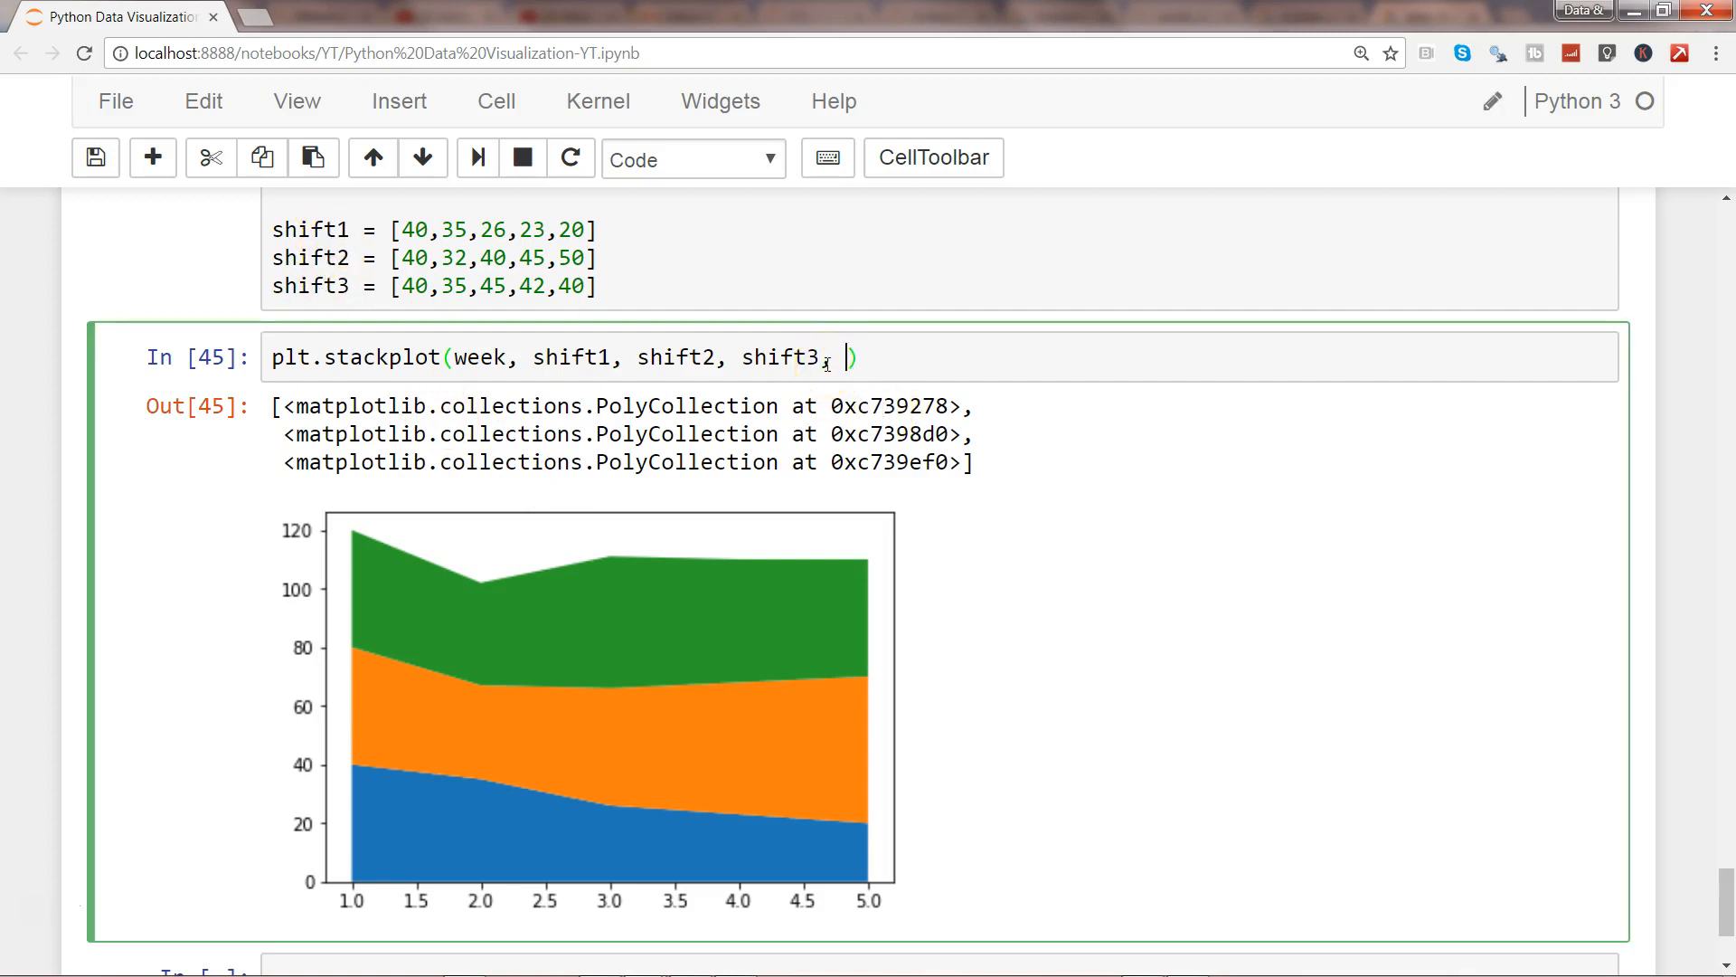
text(label=[])
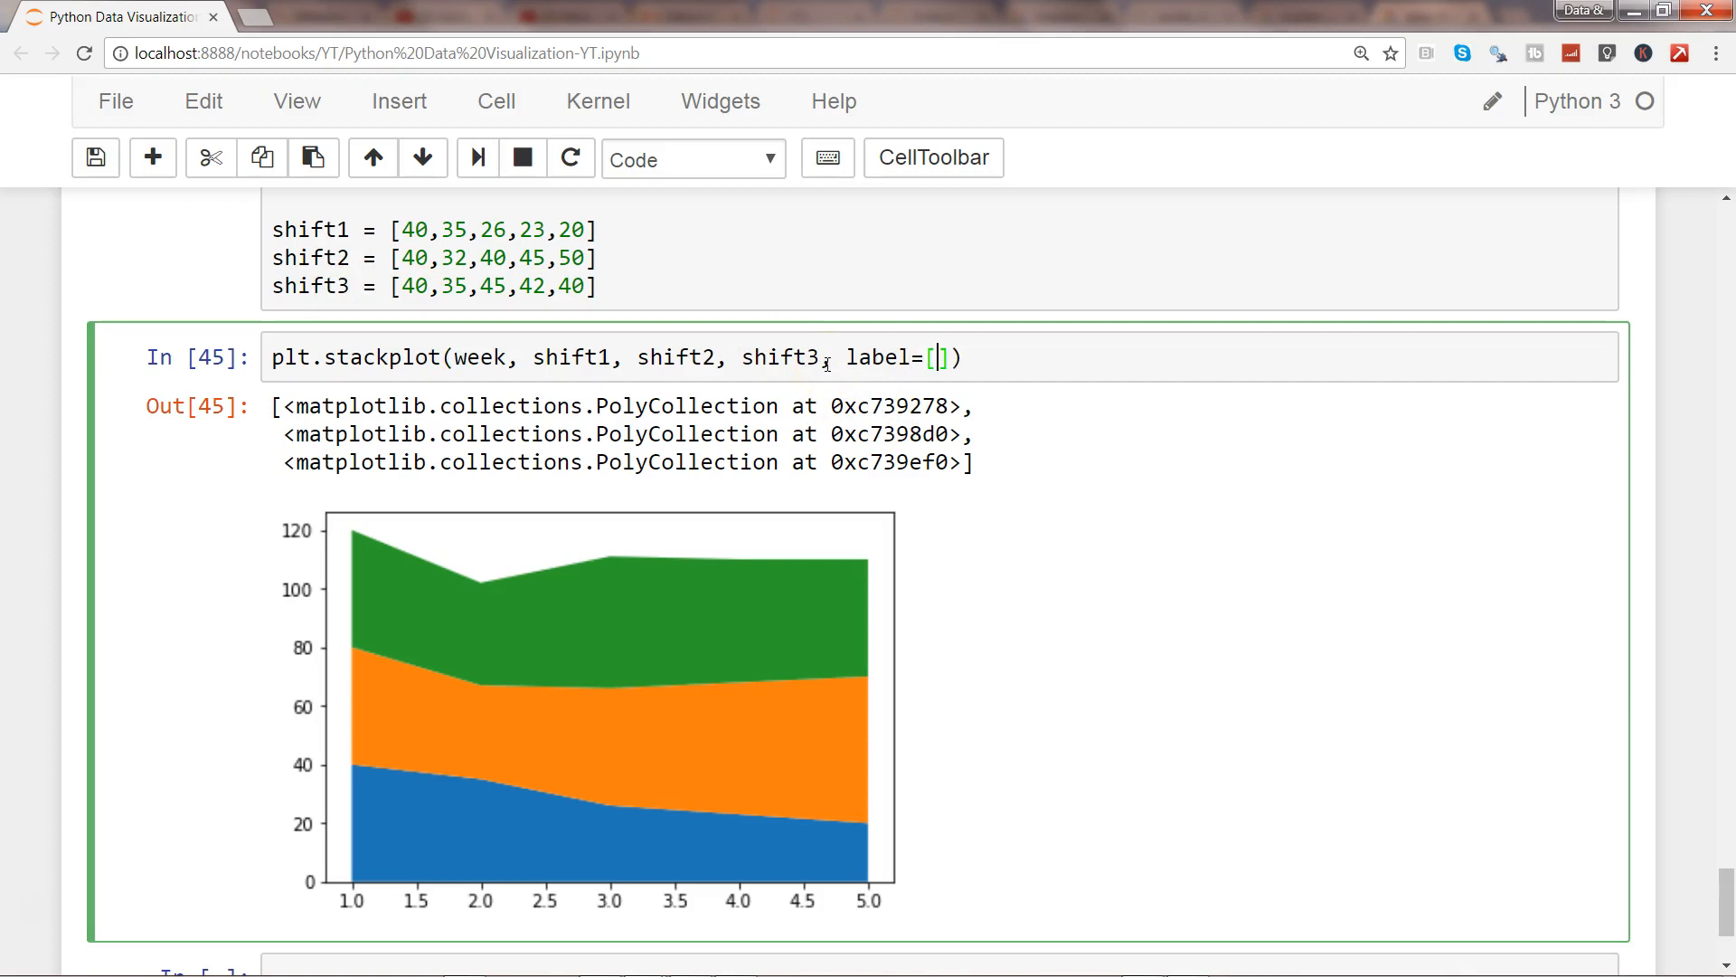
text('Shift 1')
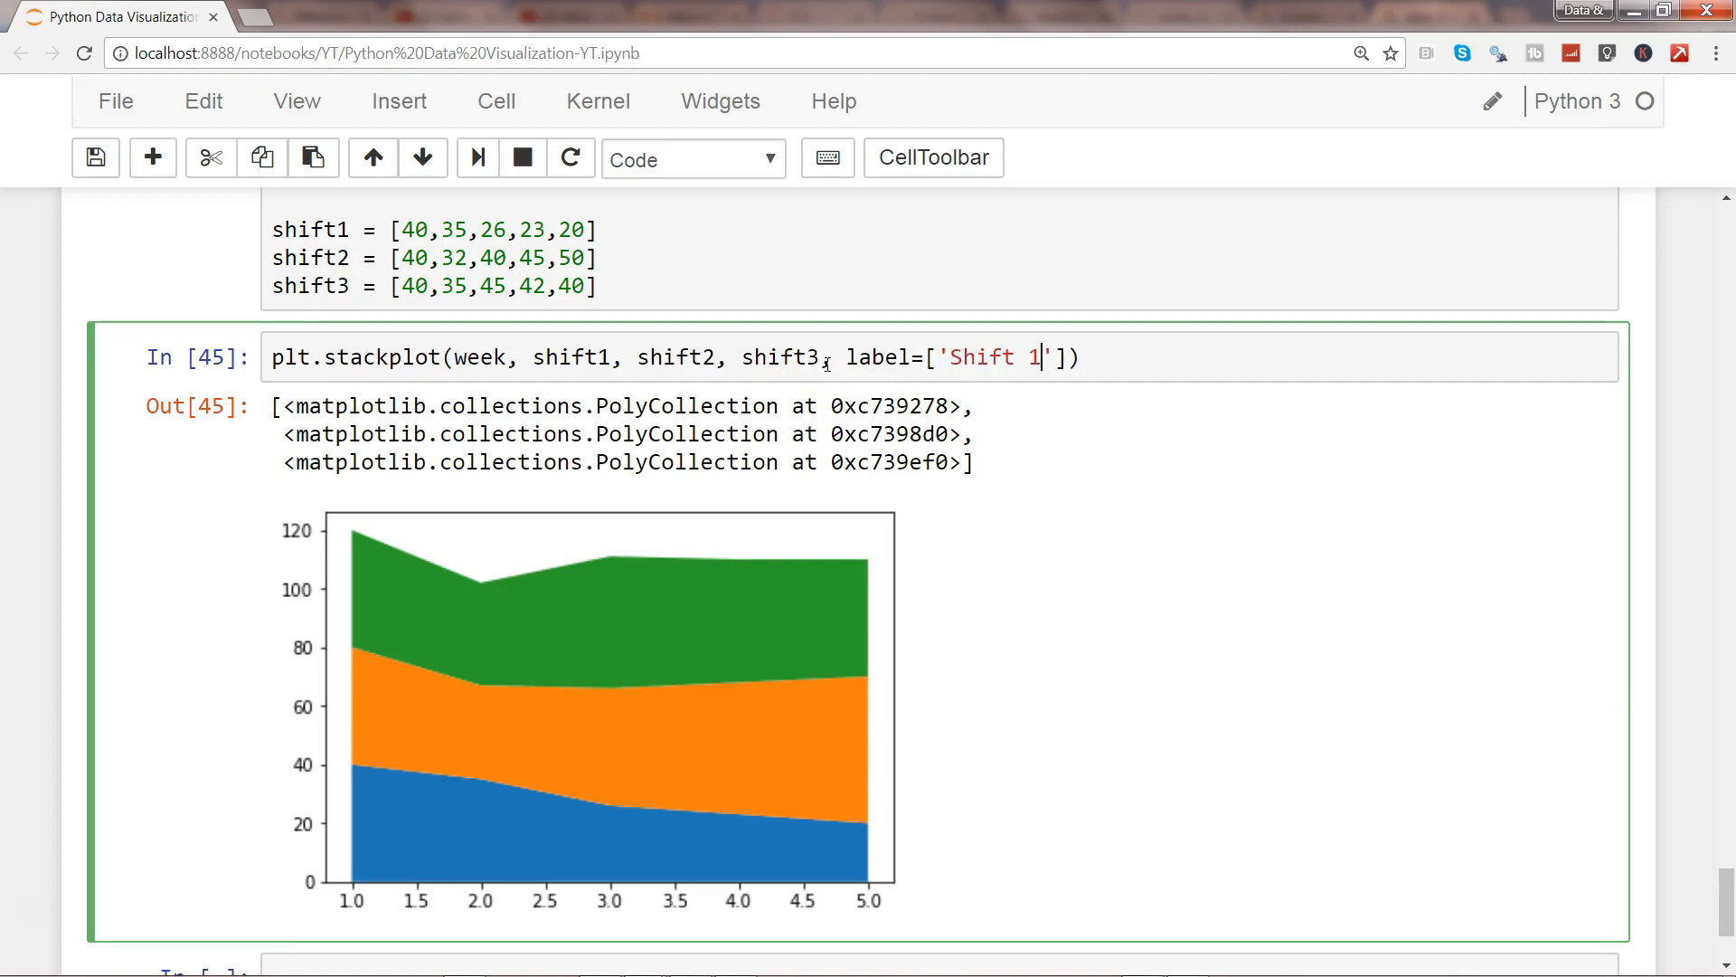
text(,)
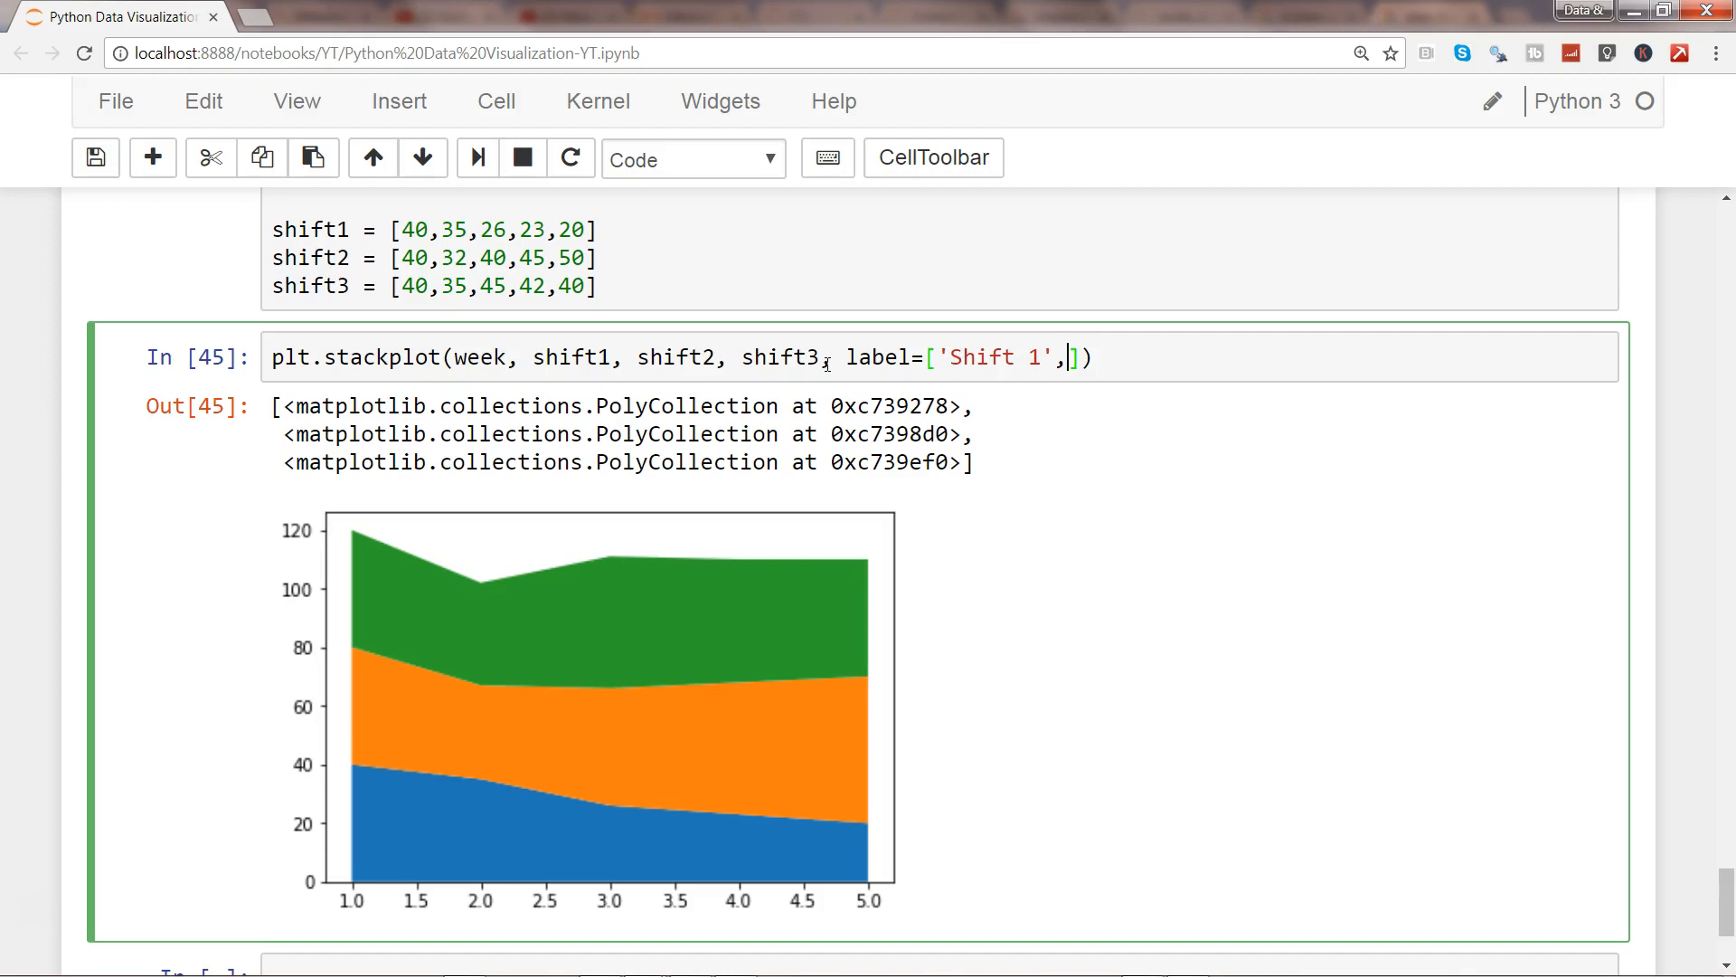
text('Shift 2','Shift 3)
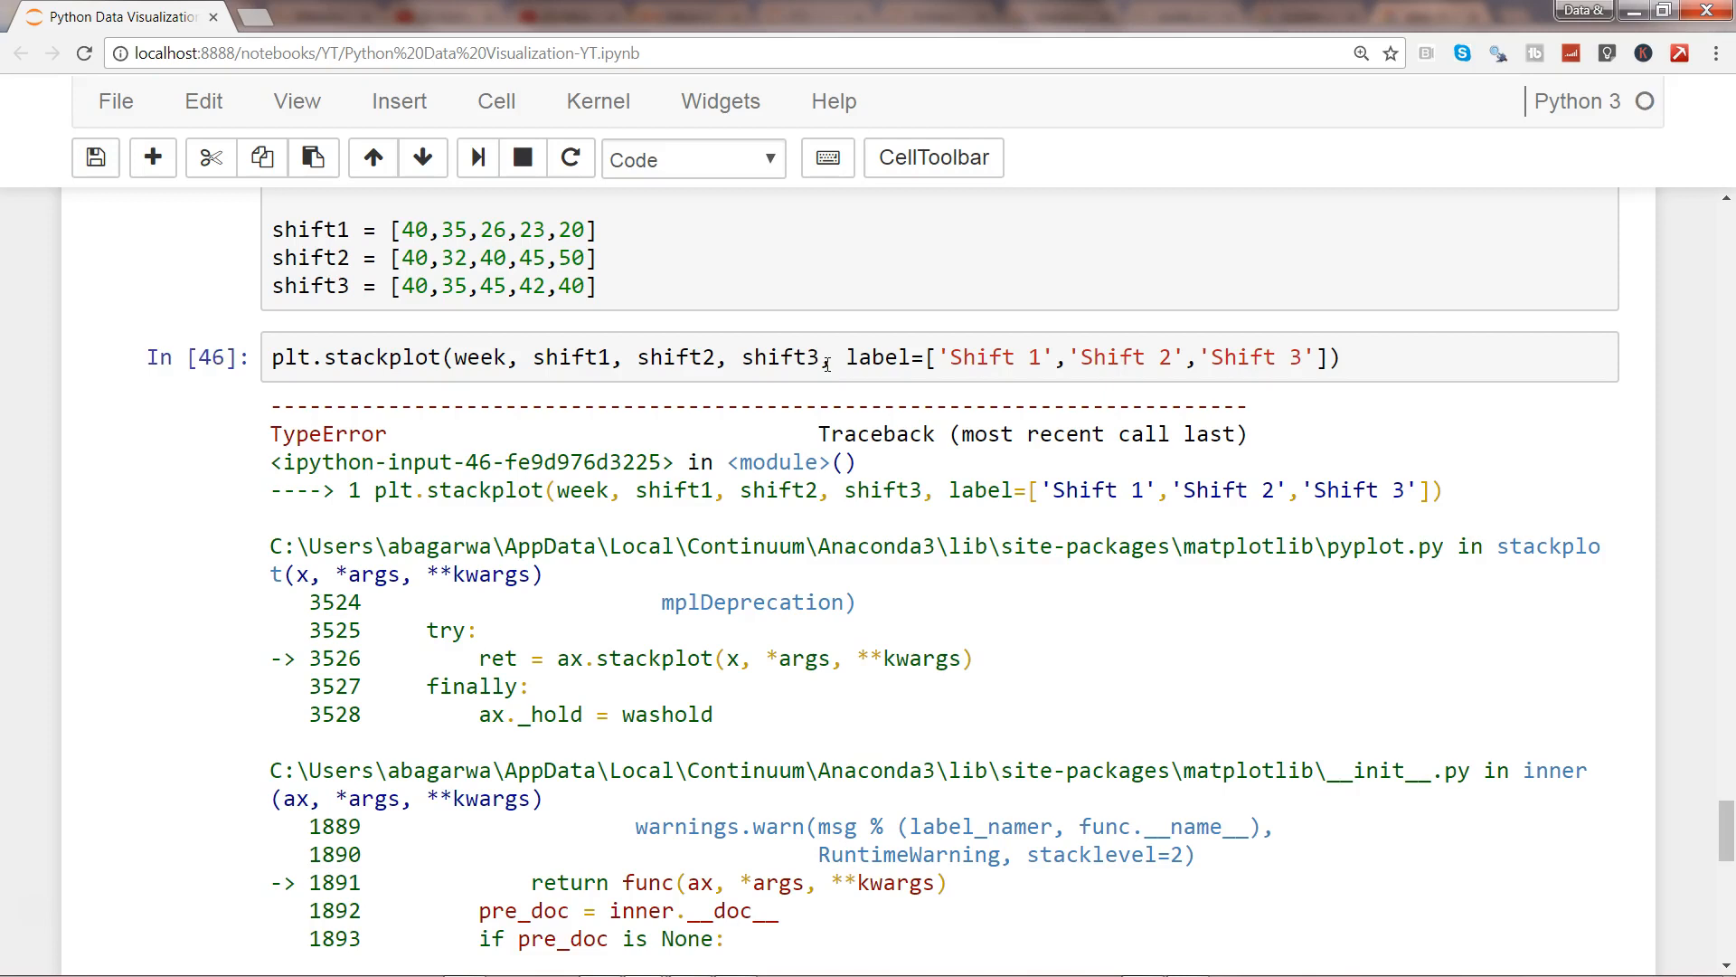
- Add plt.legend(), run the cell and read through the TypeError about duplicate 'label' arguments
click(1357, 356)
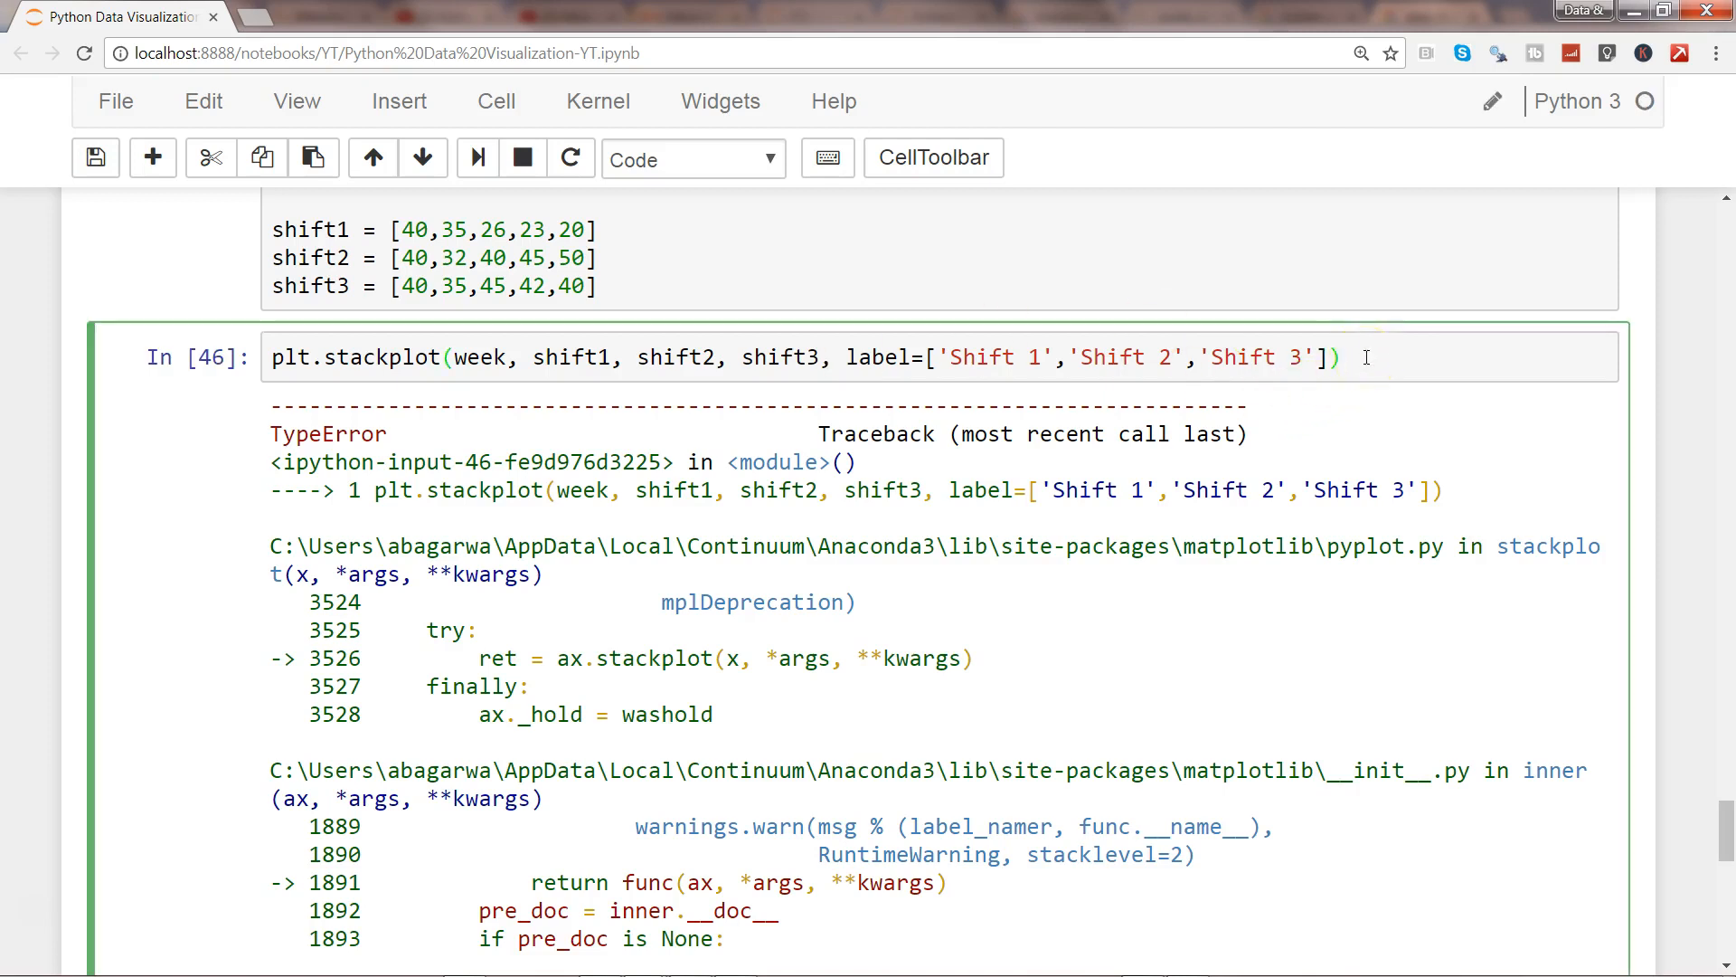
text(plt.legend()
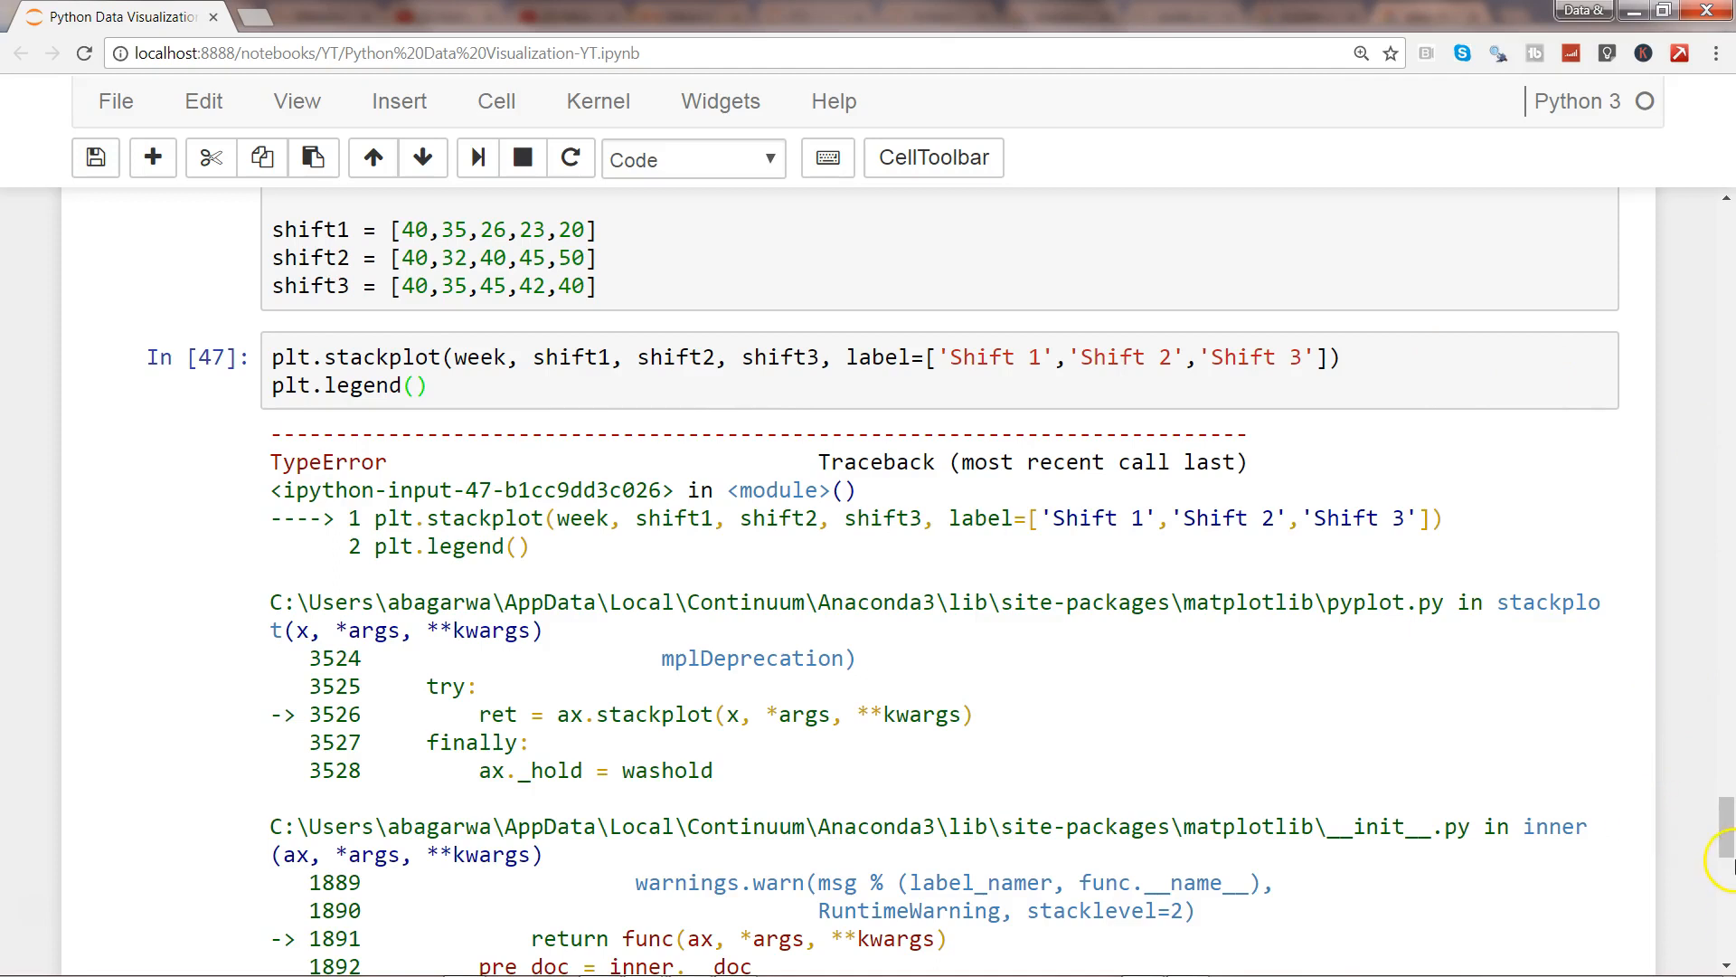
scroll(down, 3)
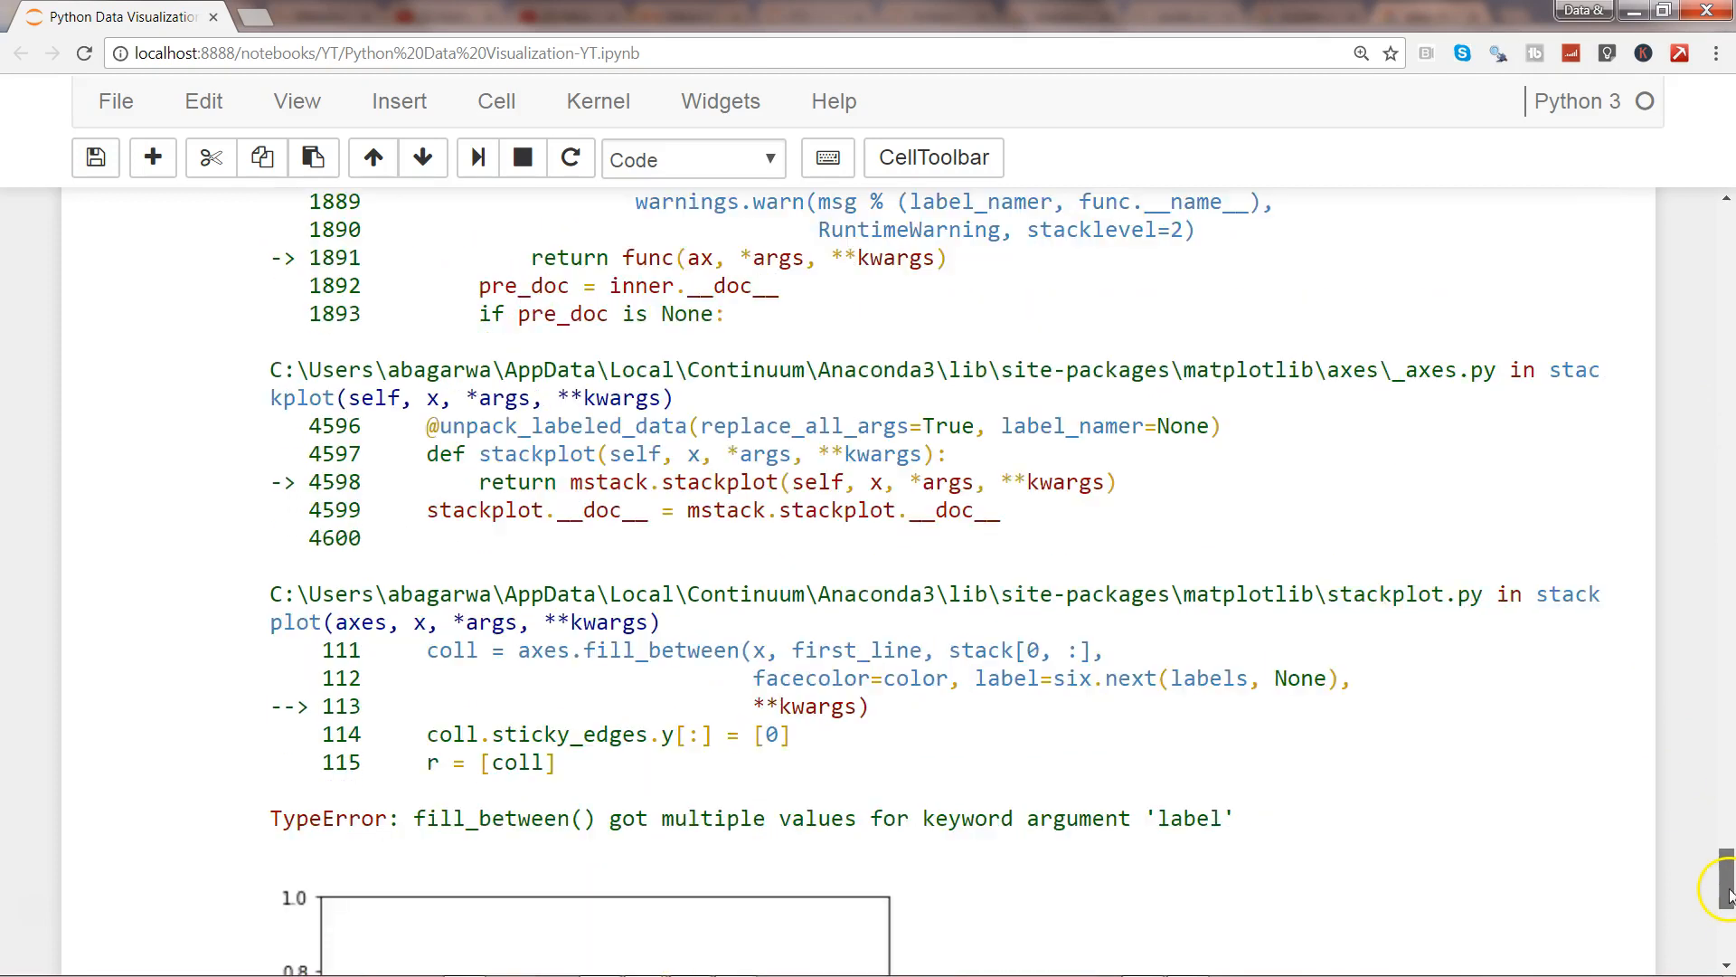
scroll(down, 3)
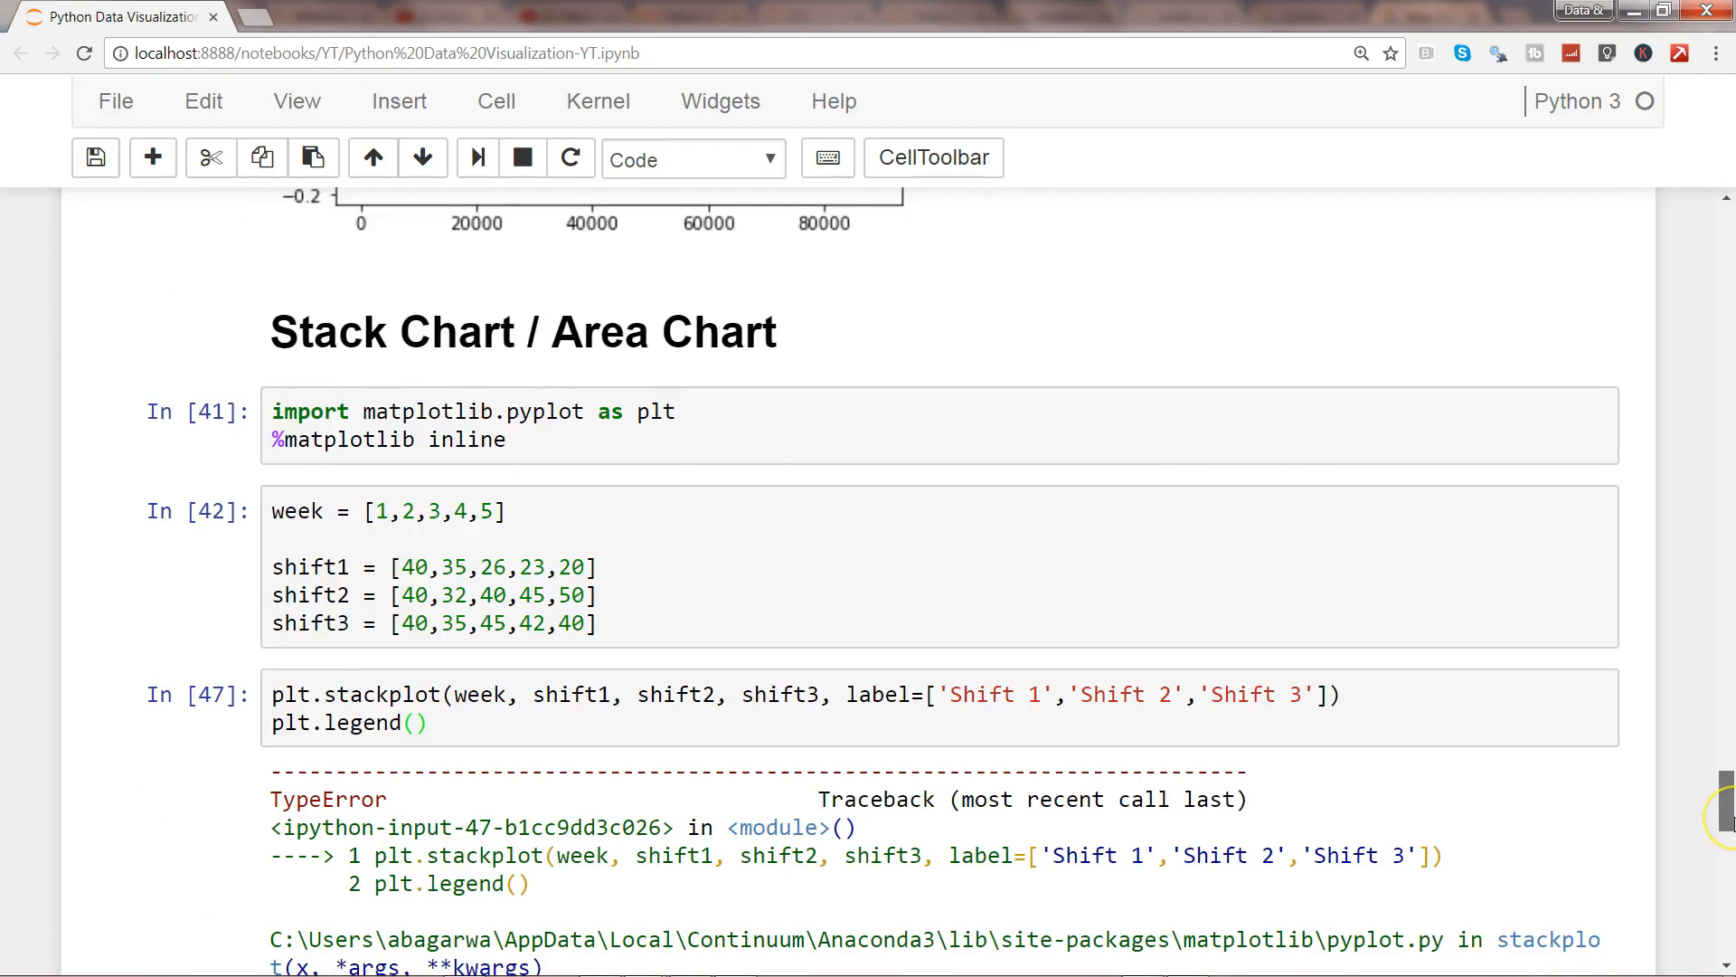
scroll(down, 3)
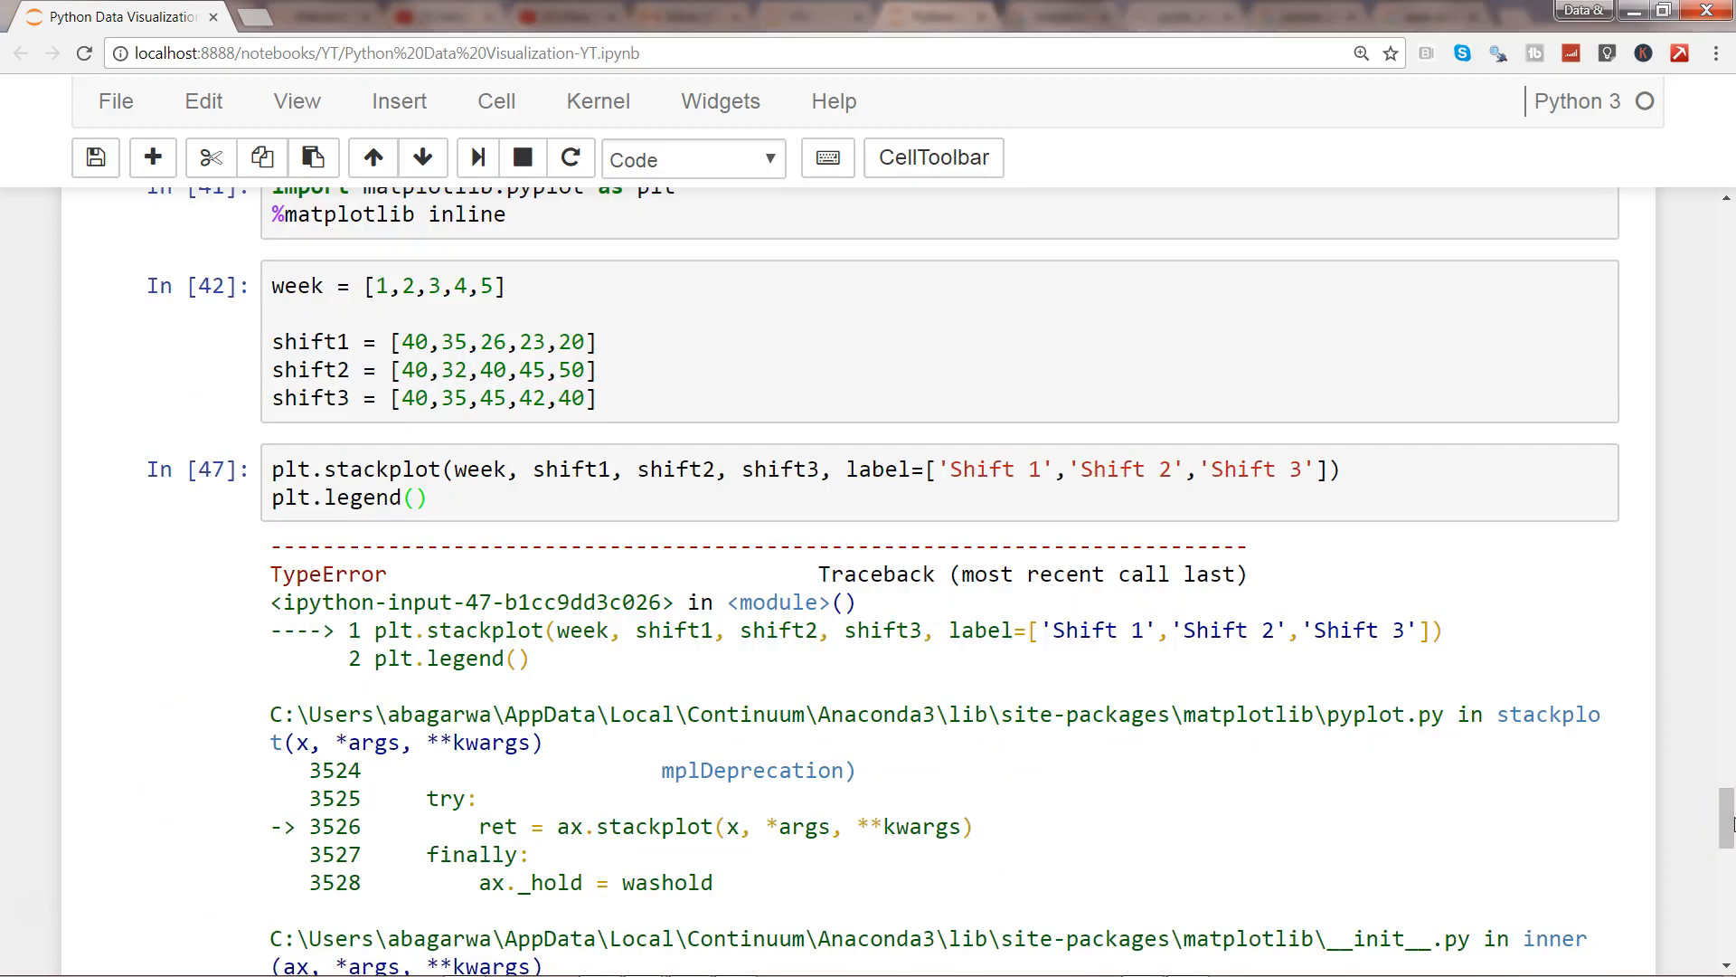
- Rename label to labels, check it in the docstring, and rerun so the chart shows a Shift 1–3 legend
click(910, 468)
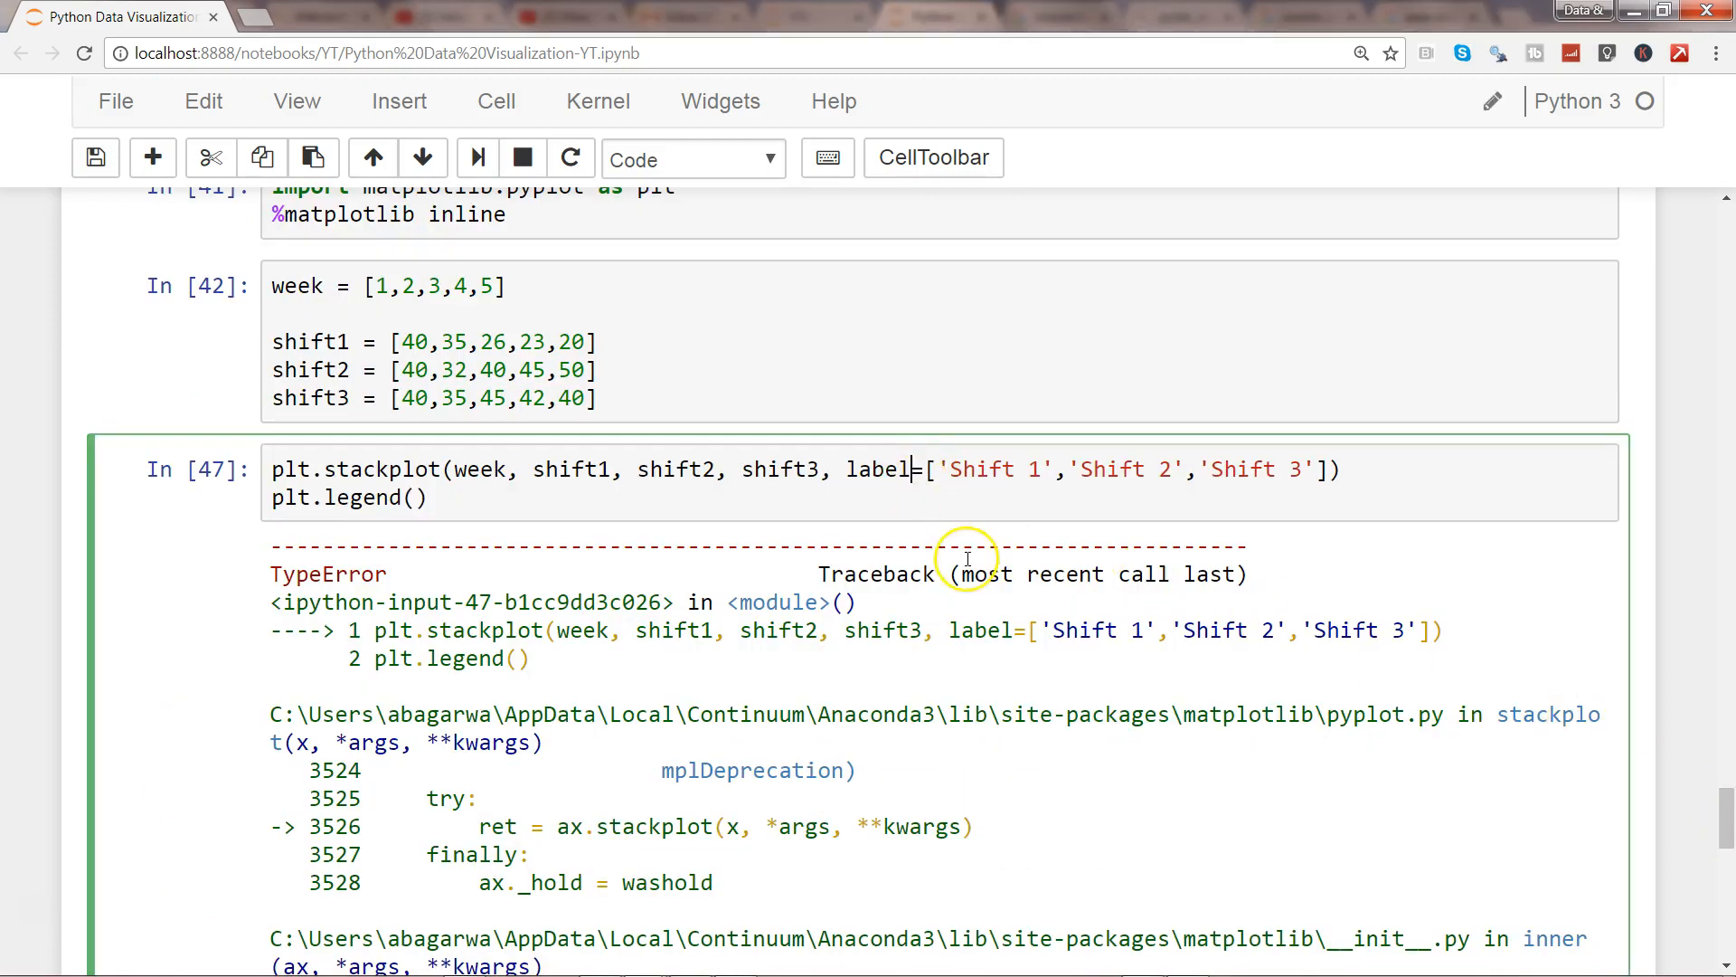
text(s)
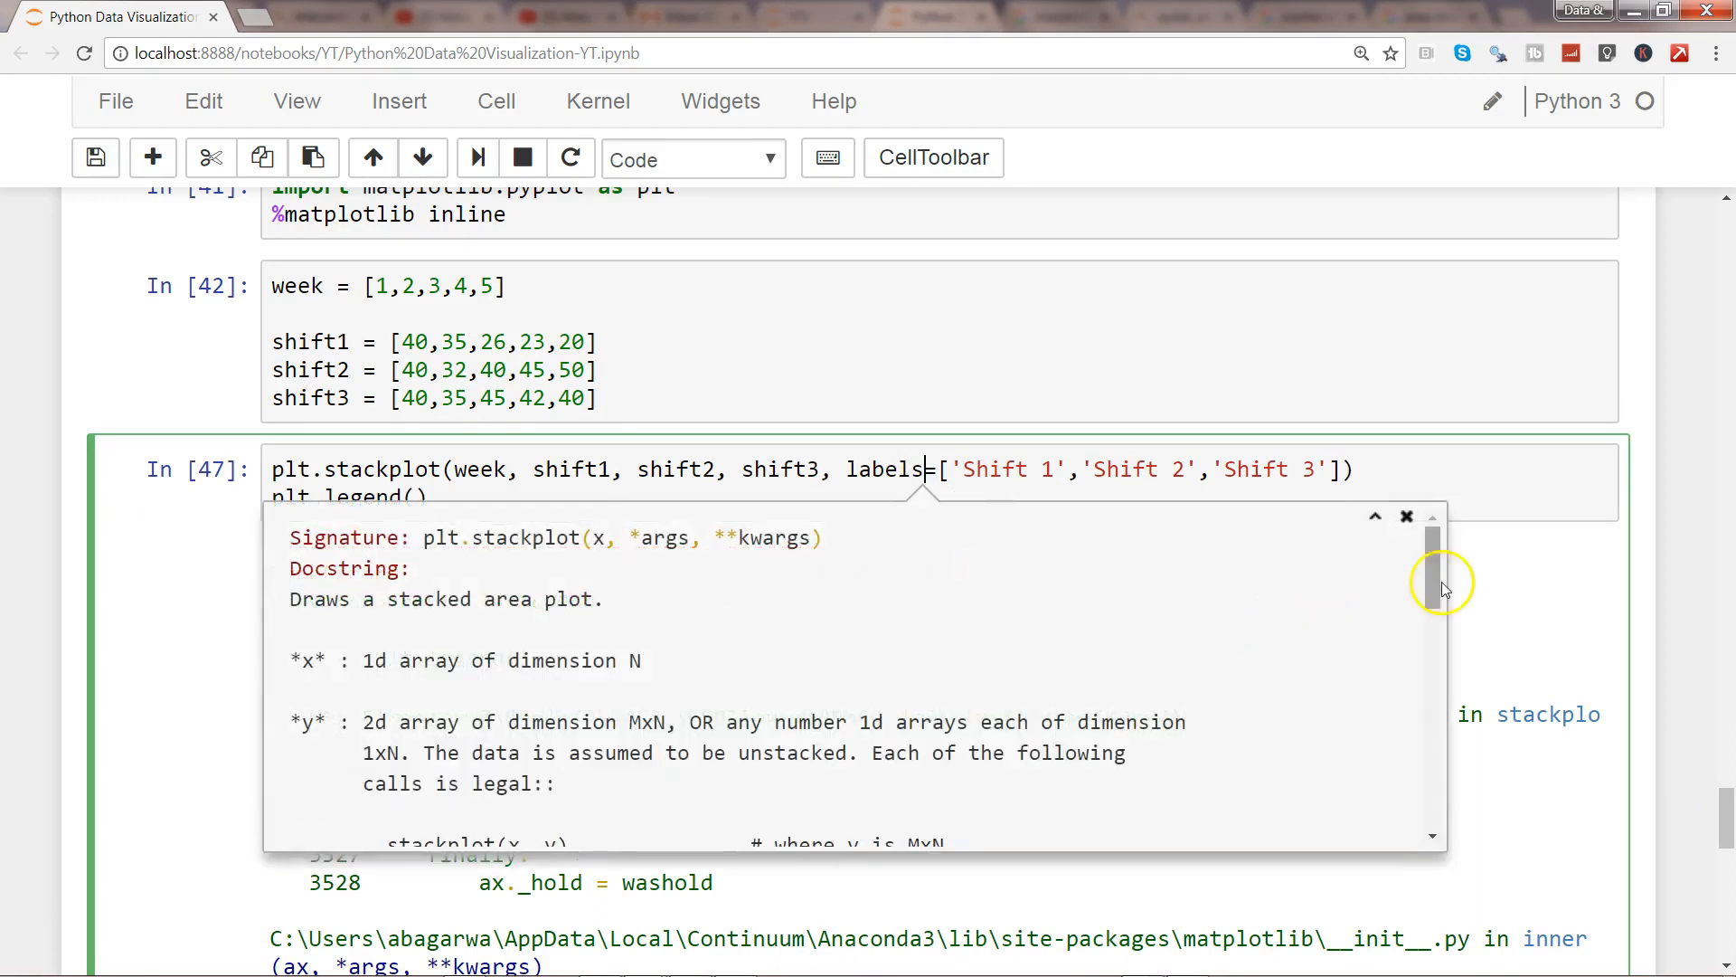
scroll(down, 3)
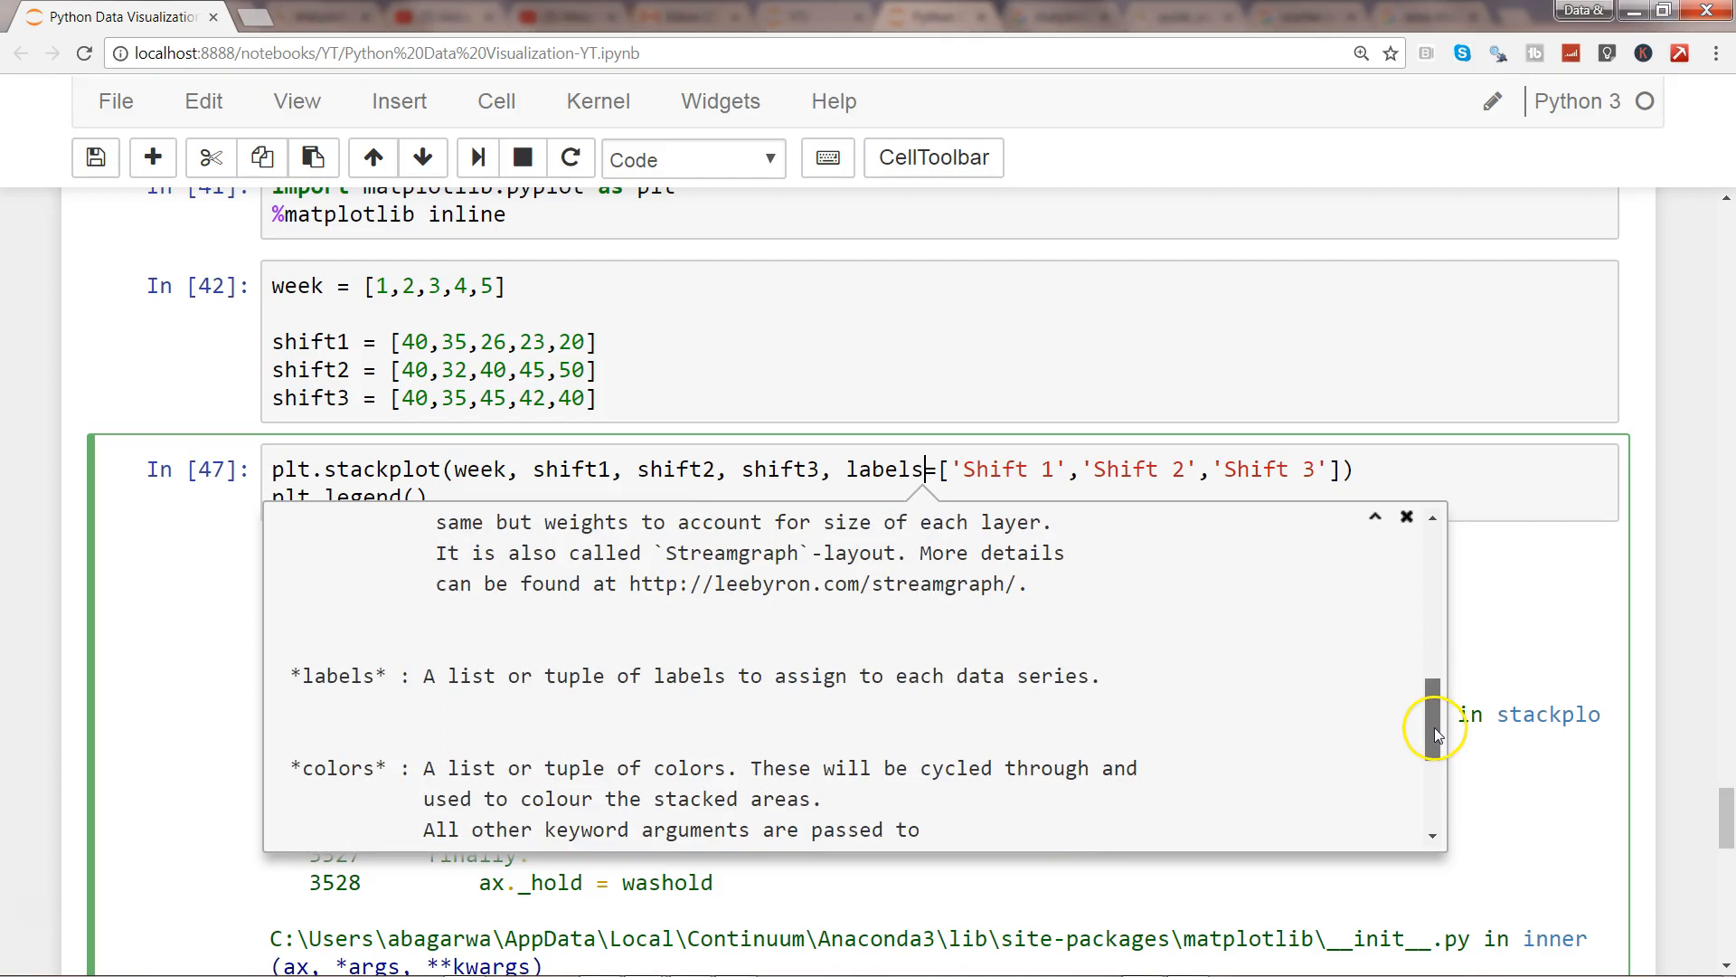
double_click(344, 674)
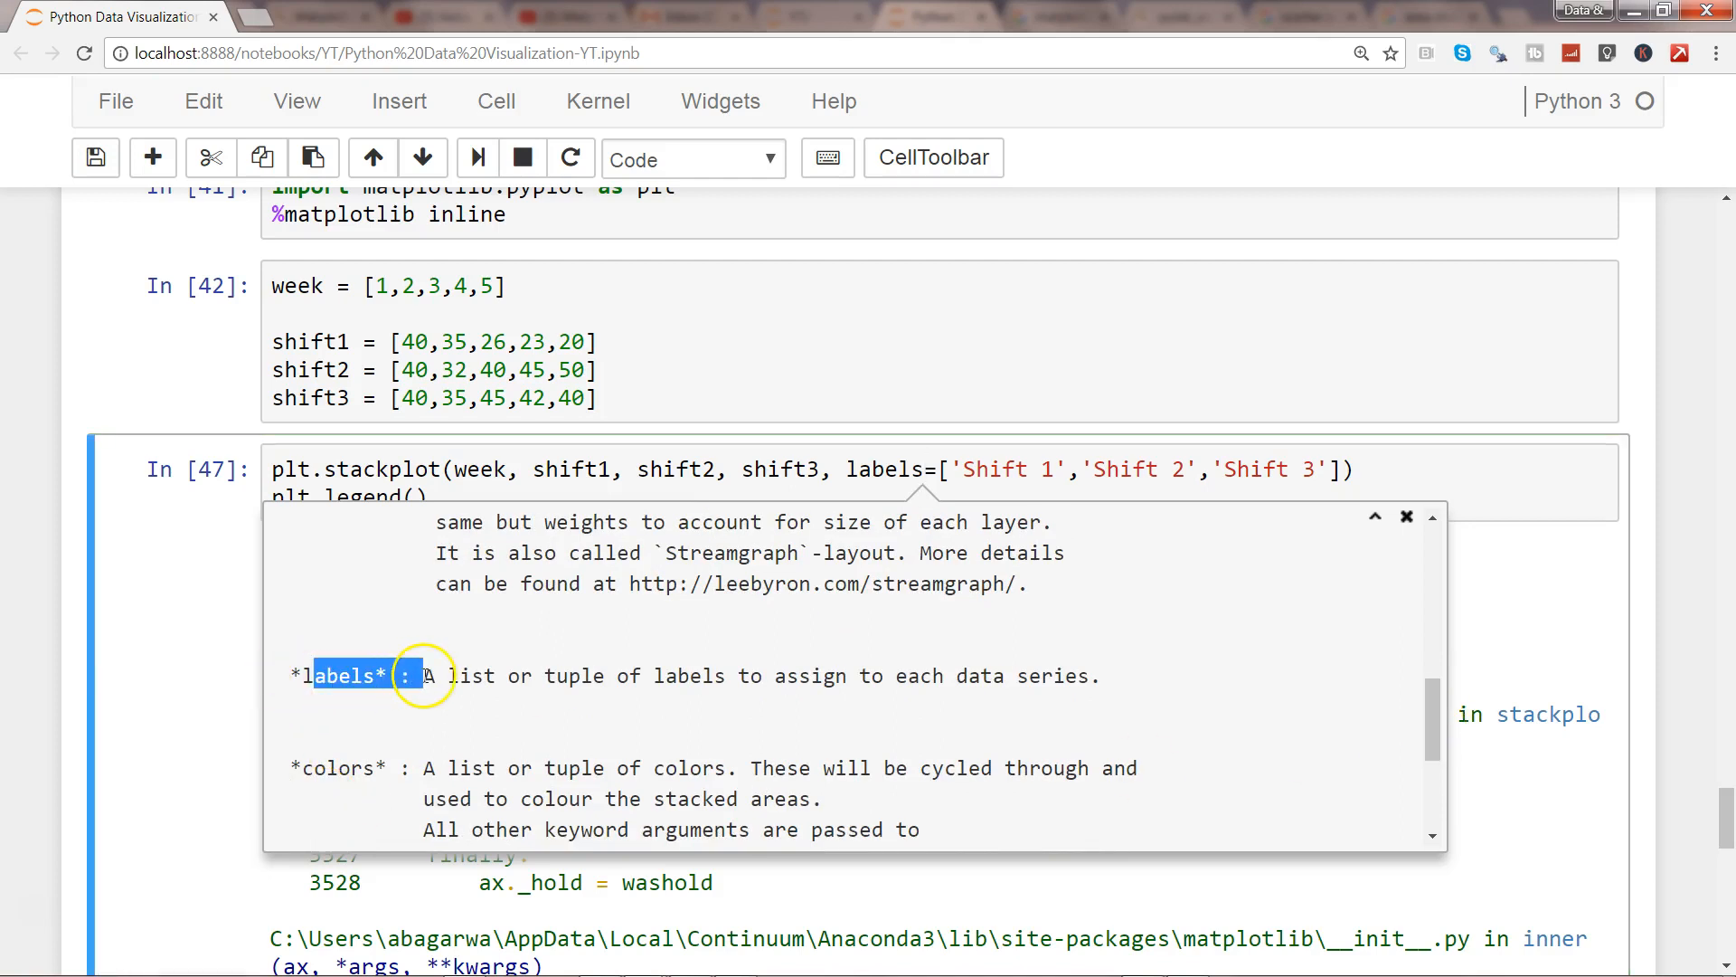
double_click(559, 675)
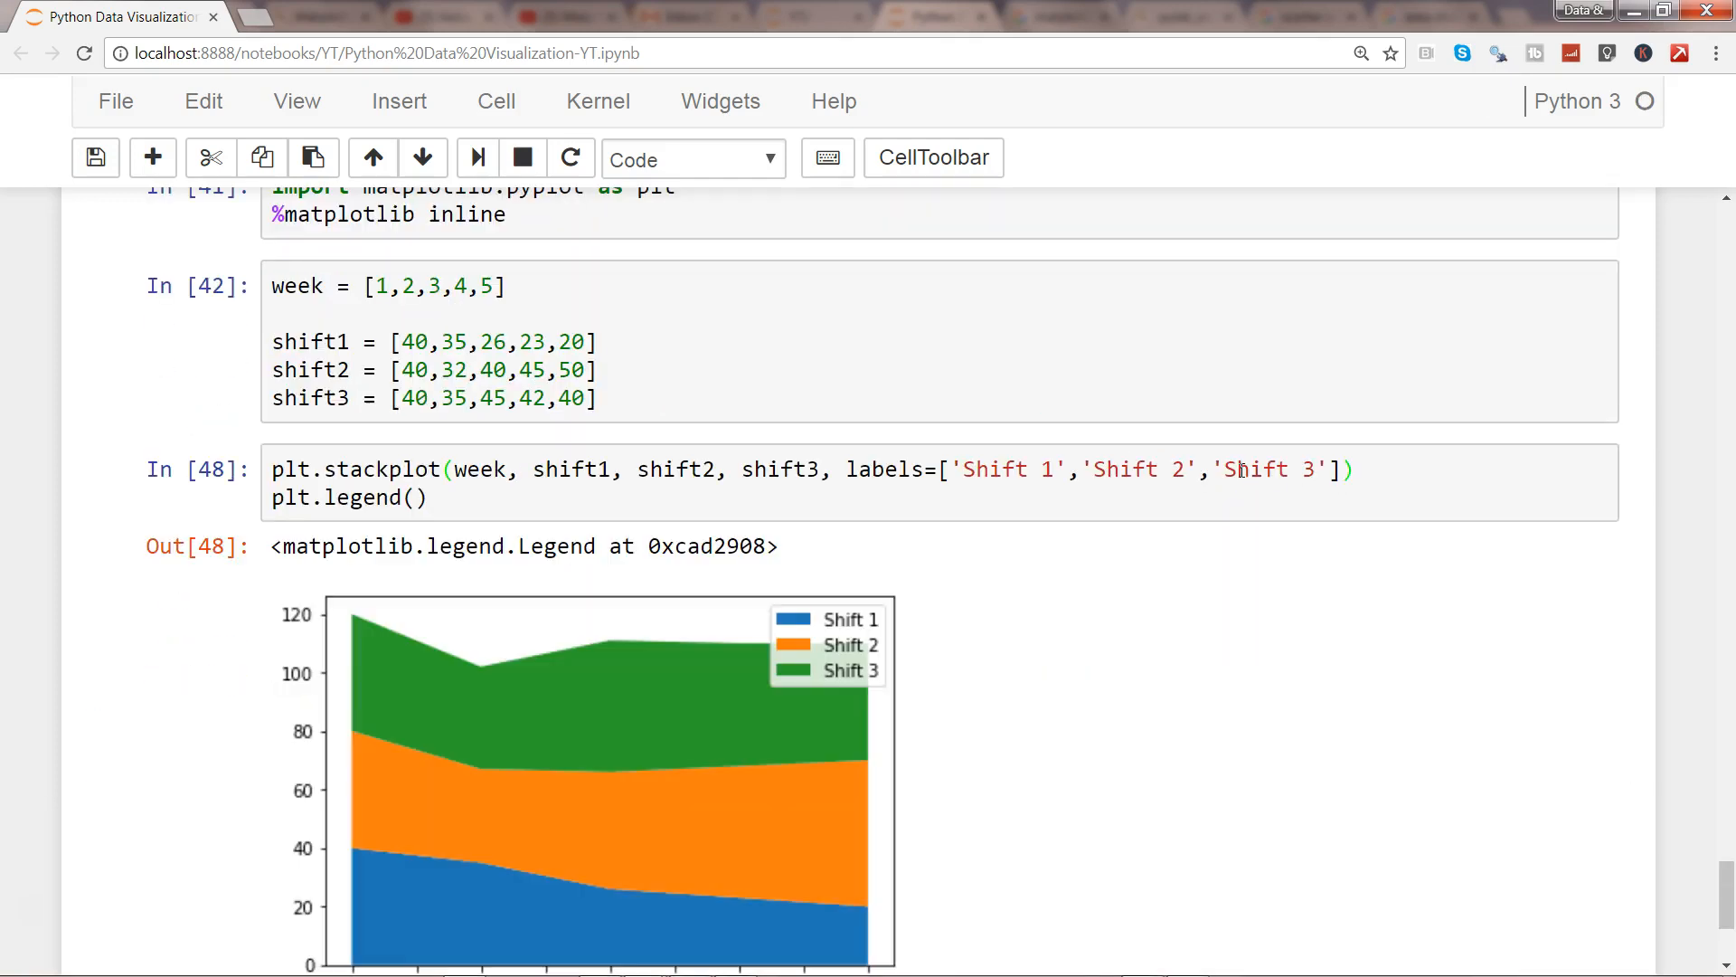
mouse_move(1715, 895)
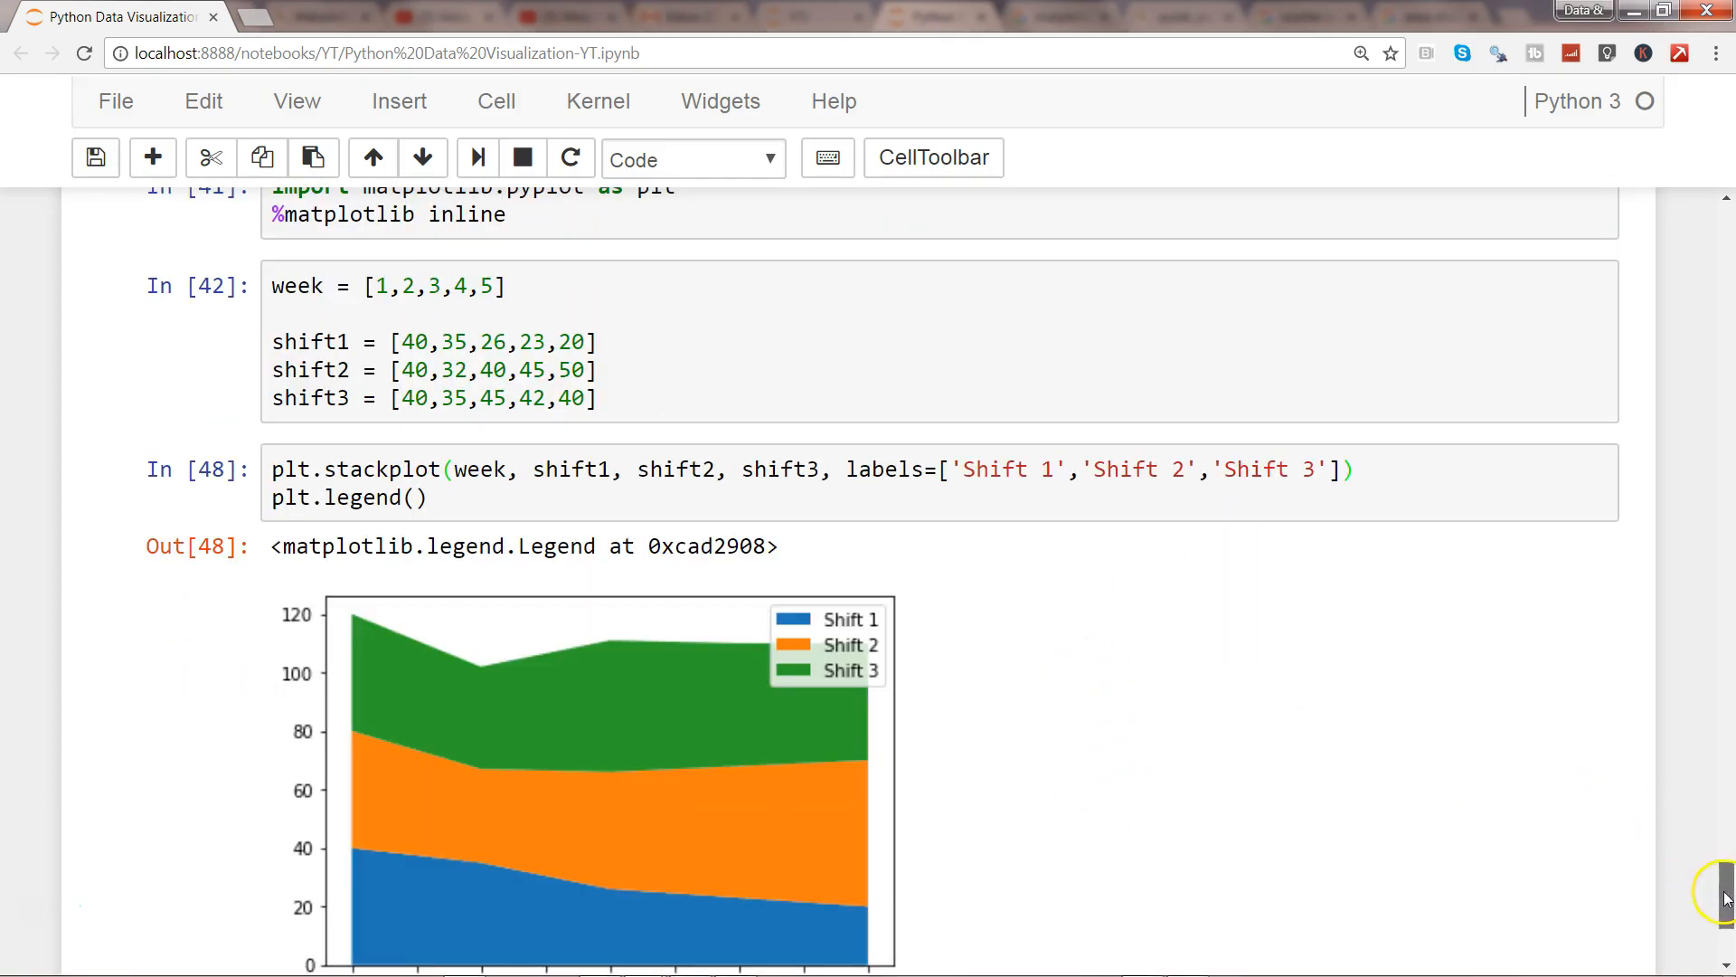
scroll(down, 3)
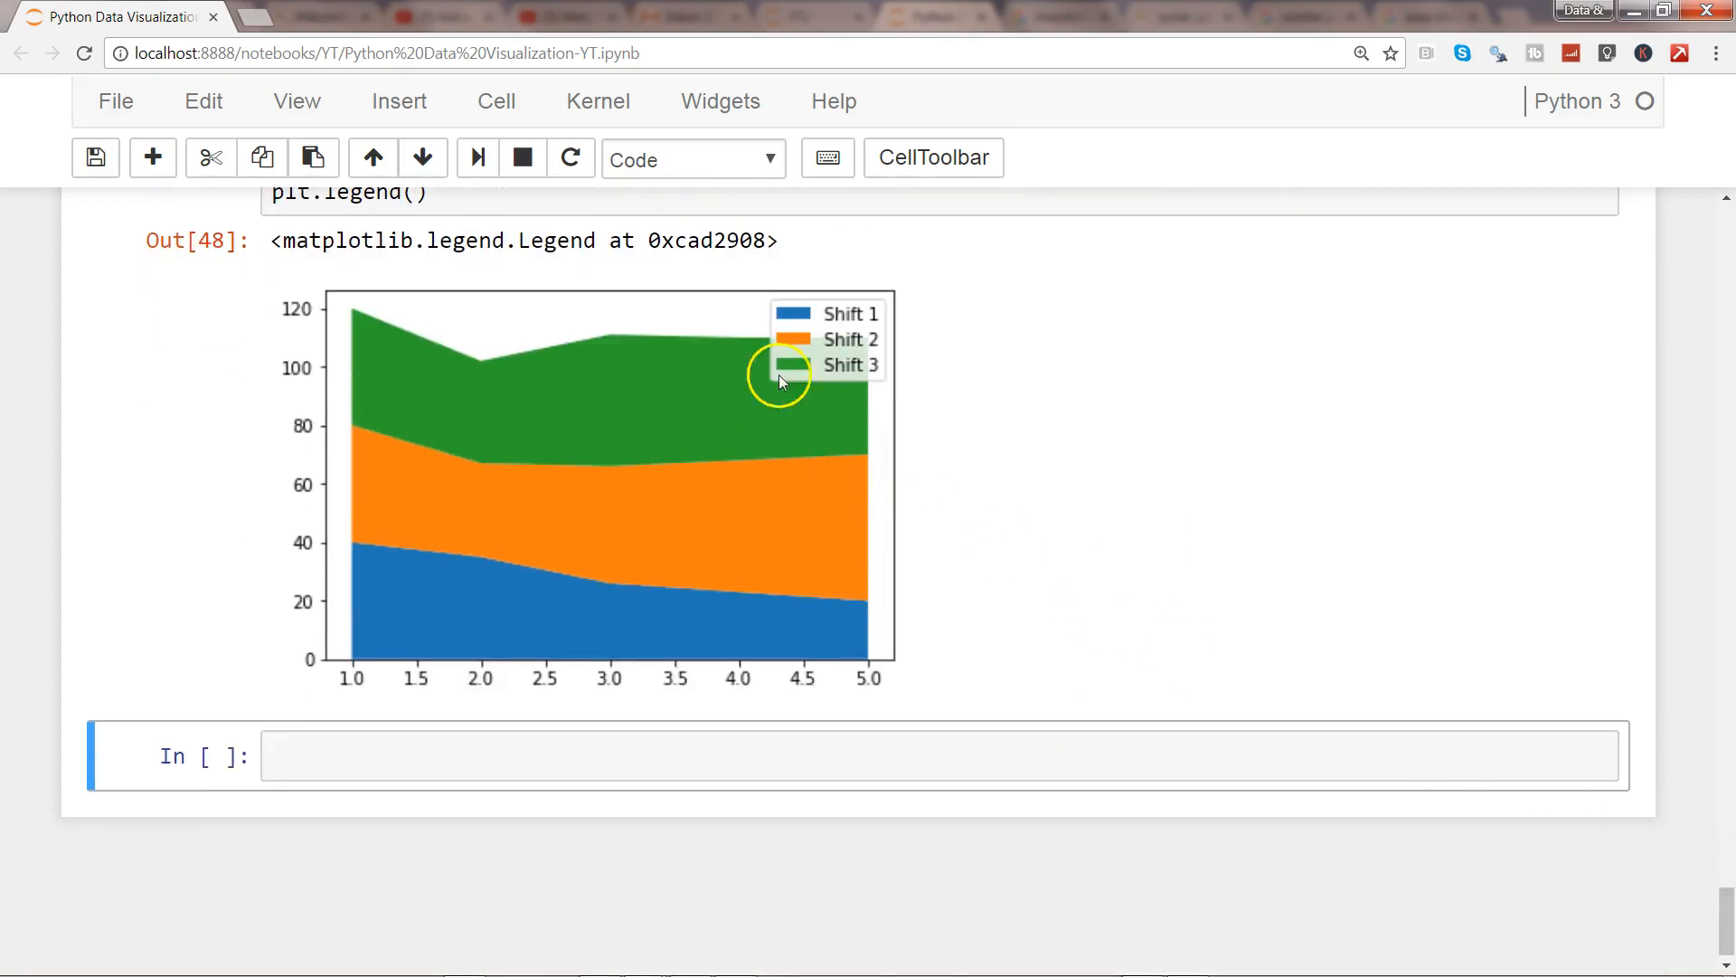
mouse_move(798, 349)
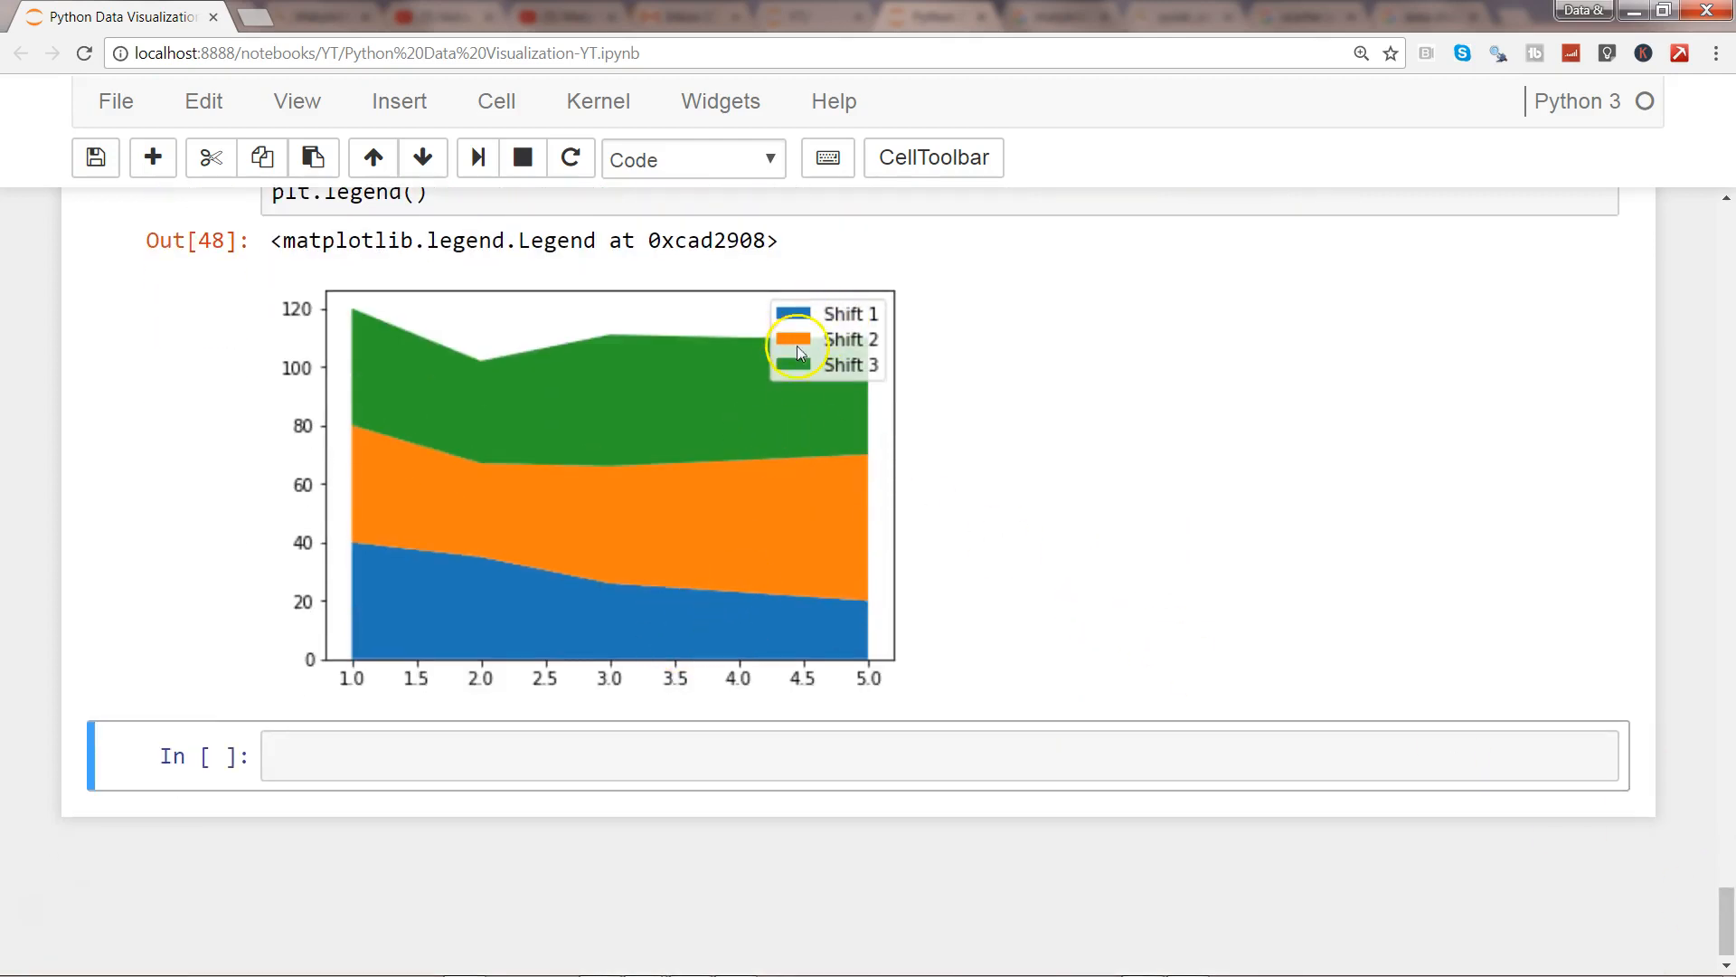
mouse_move(761, 428)
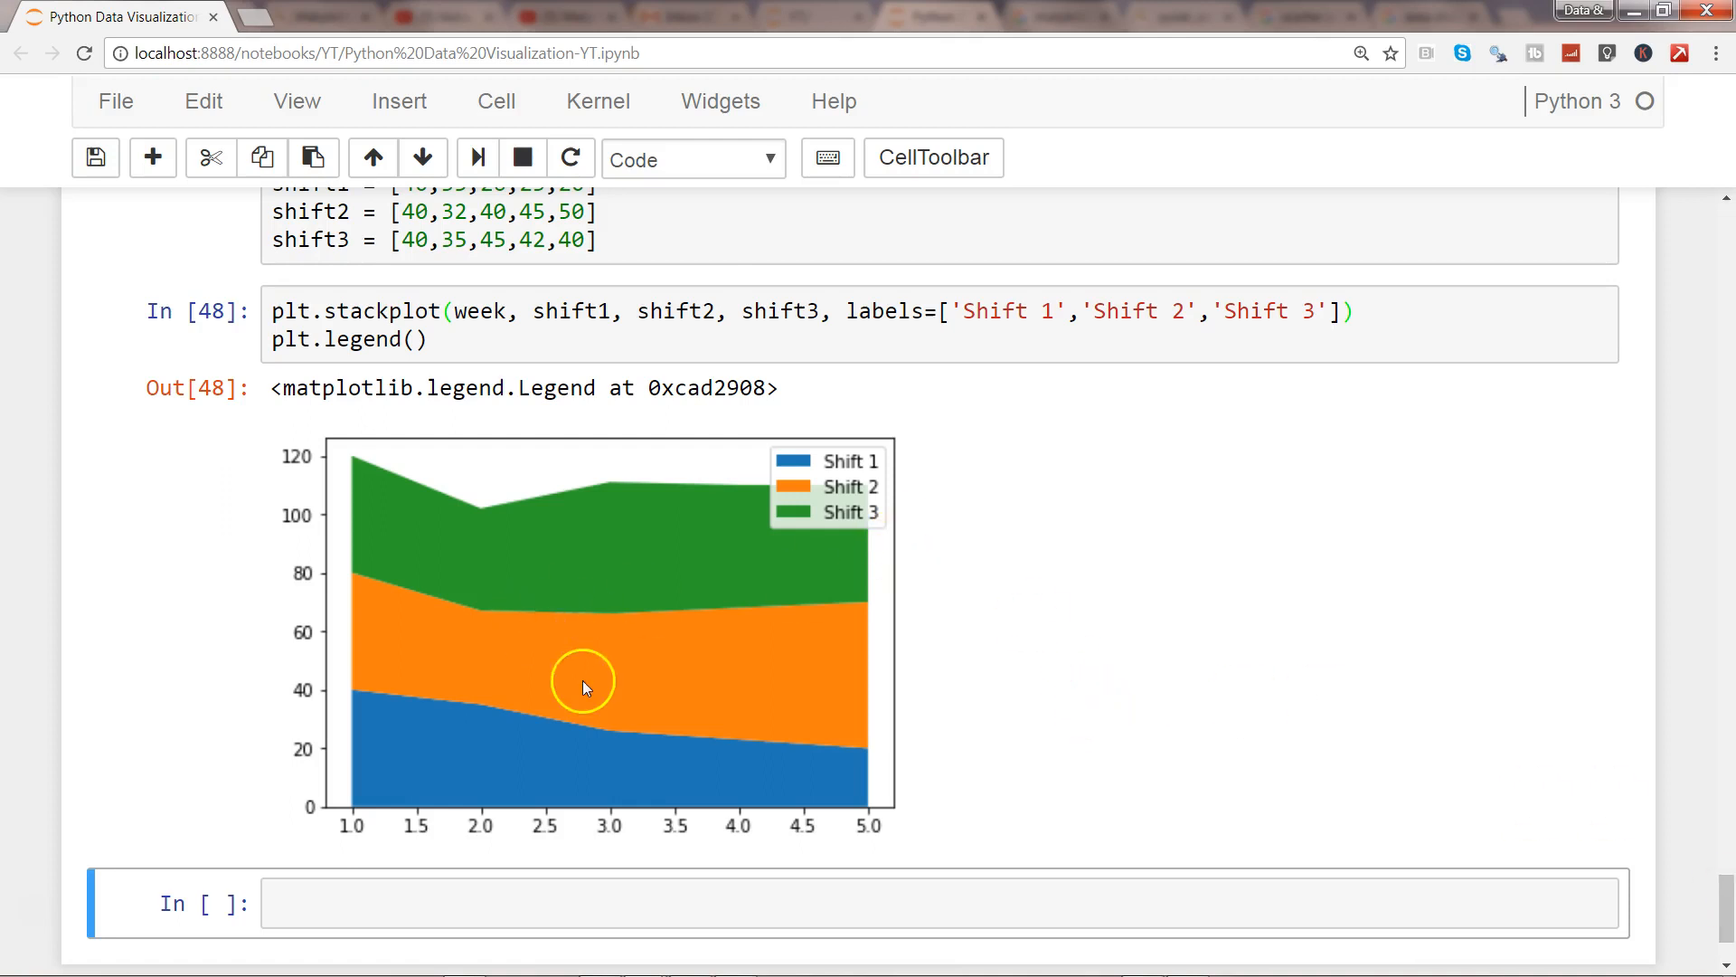
mouse_move(693, 656)
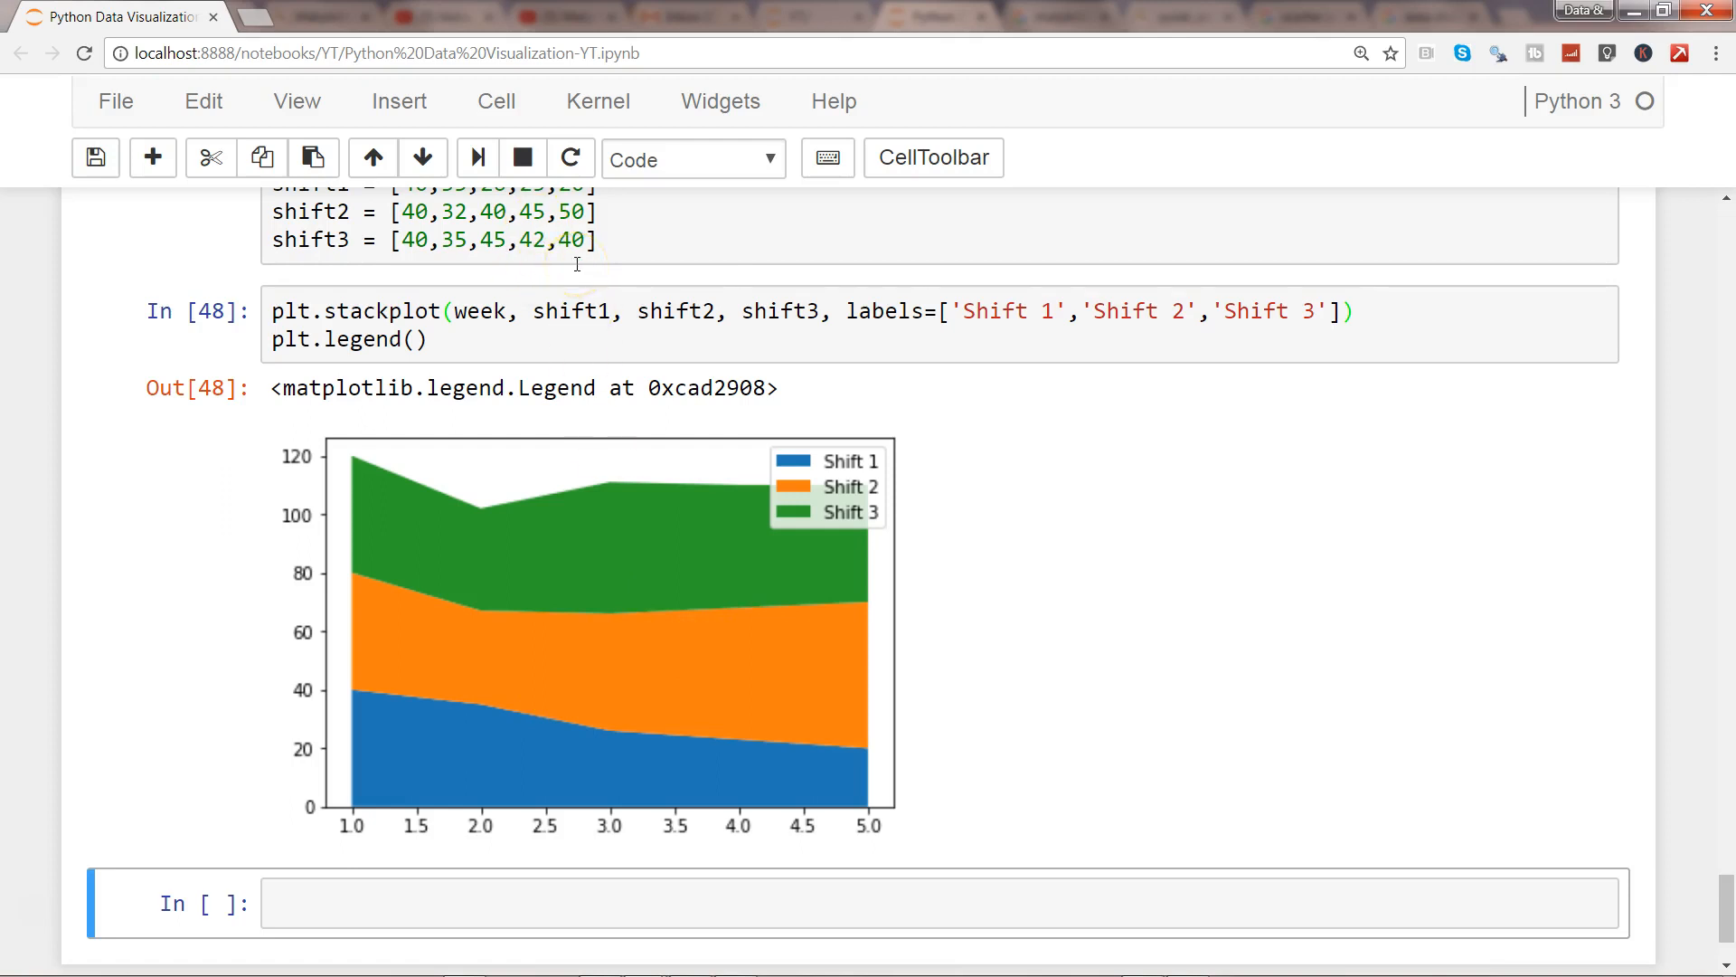
click(1335, 309)
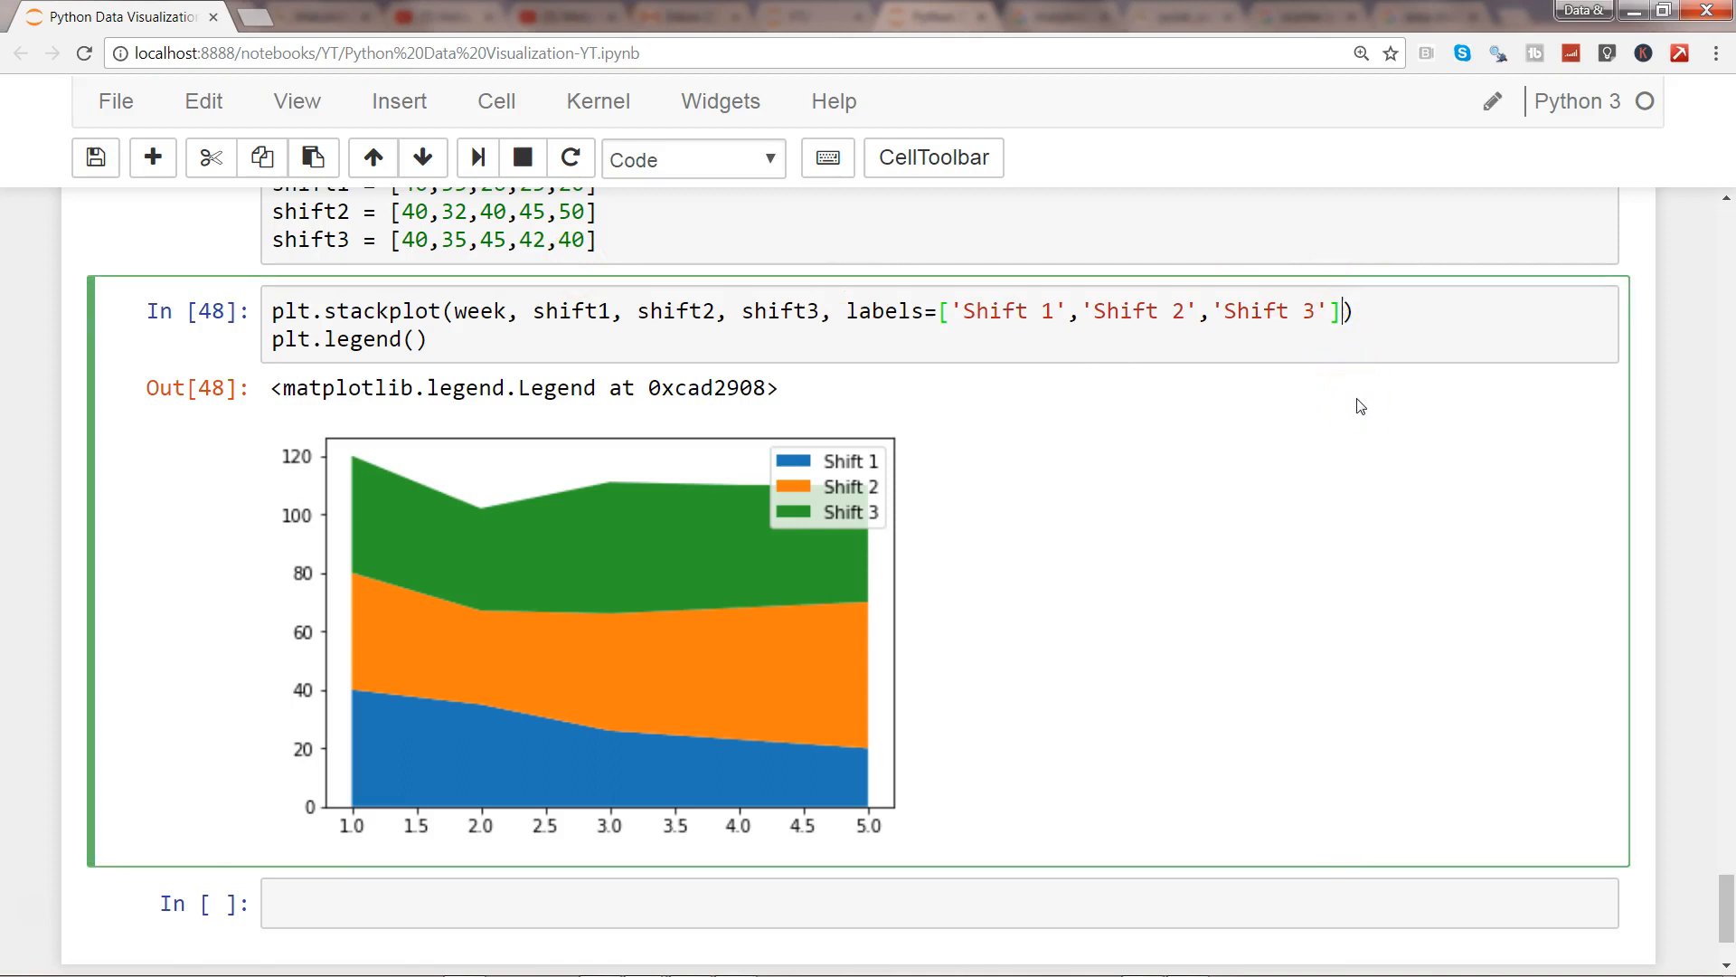
key(shift+Tab)
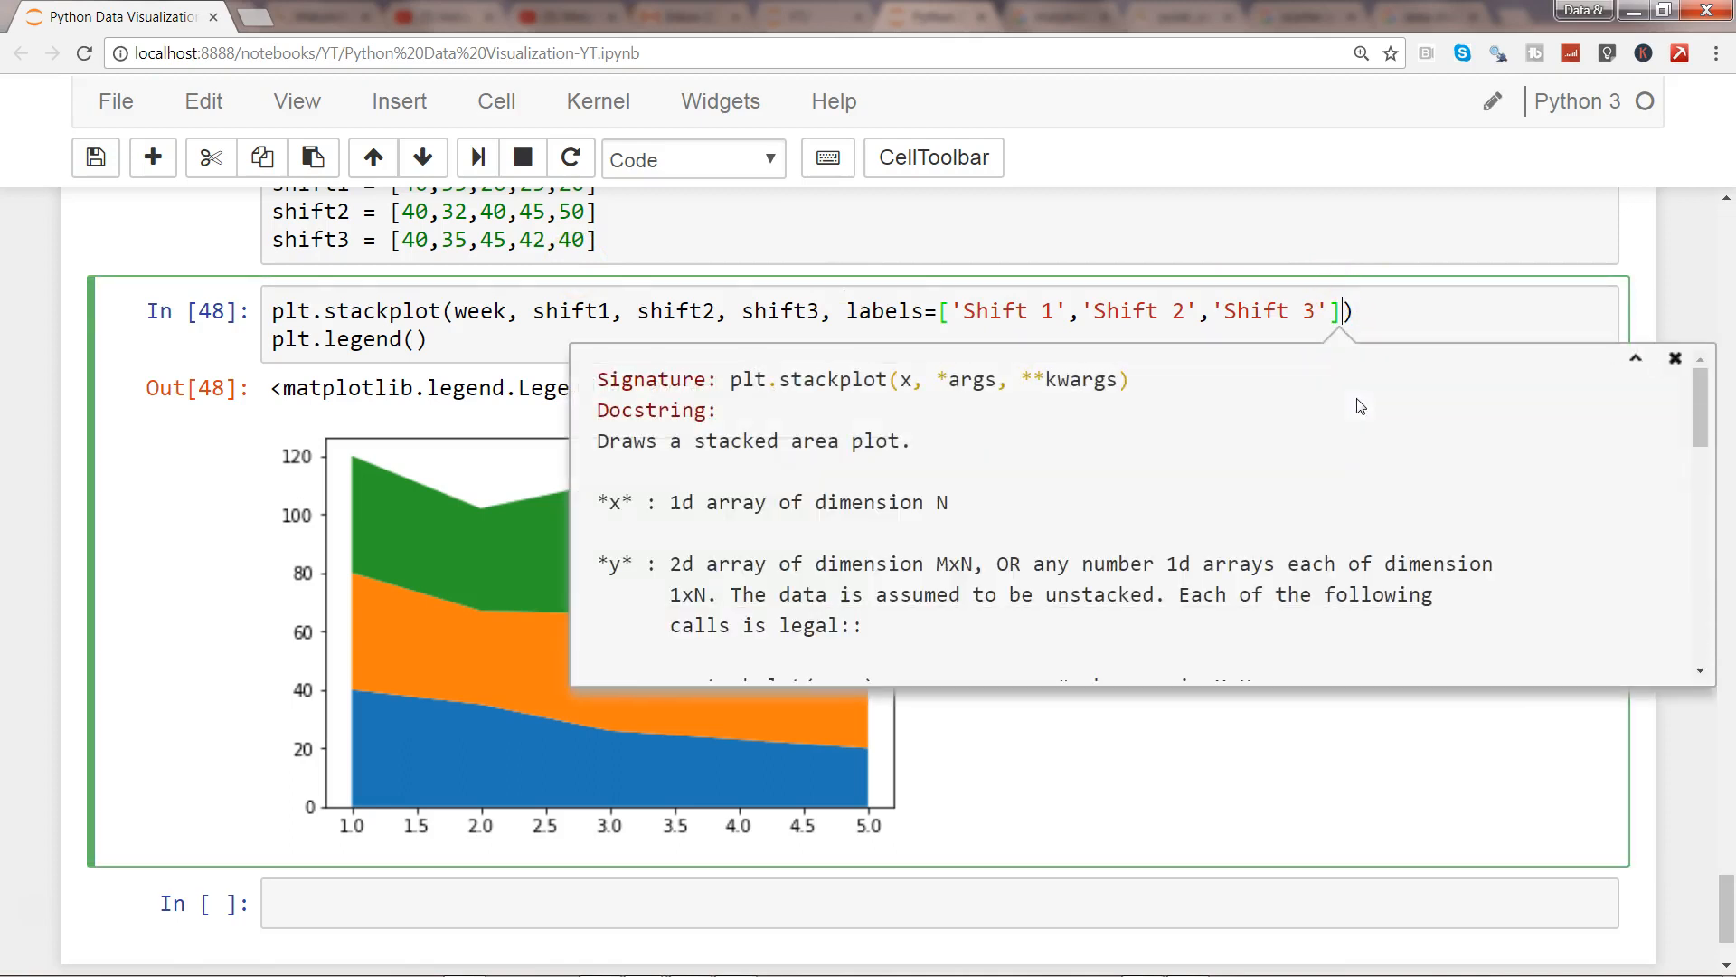
scroll(down, 3)
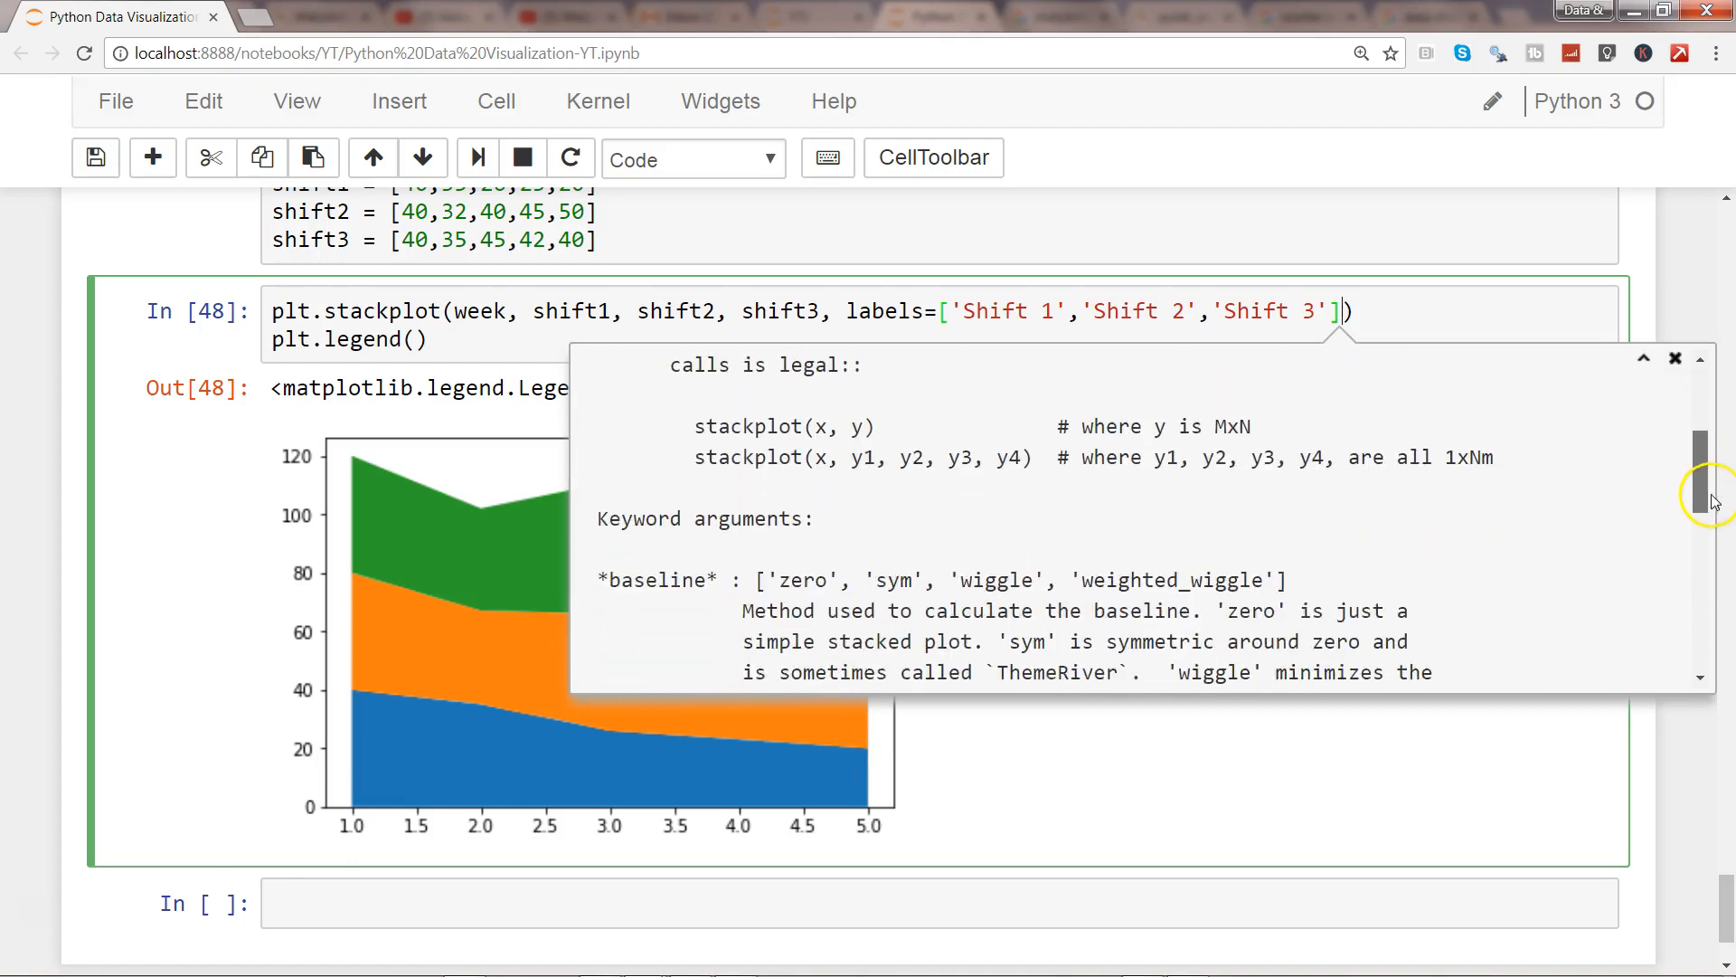
scroll(down, 3)
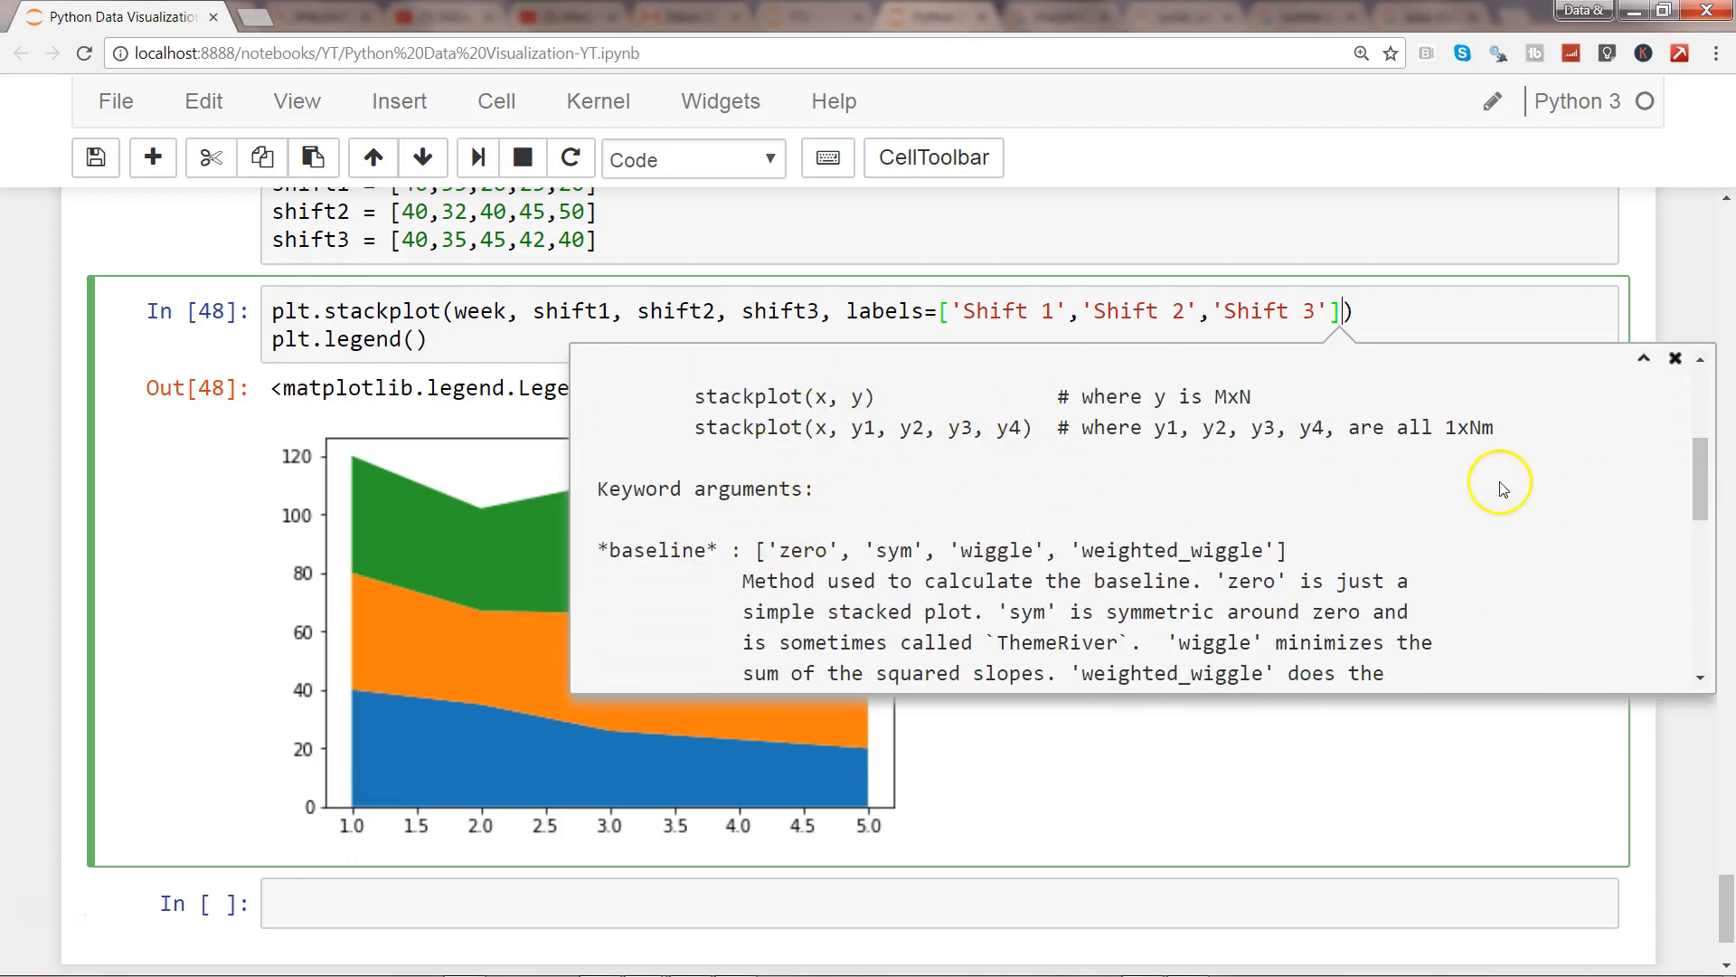
scroll(down, 3)
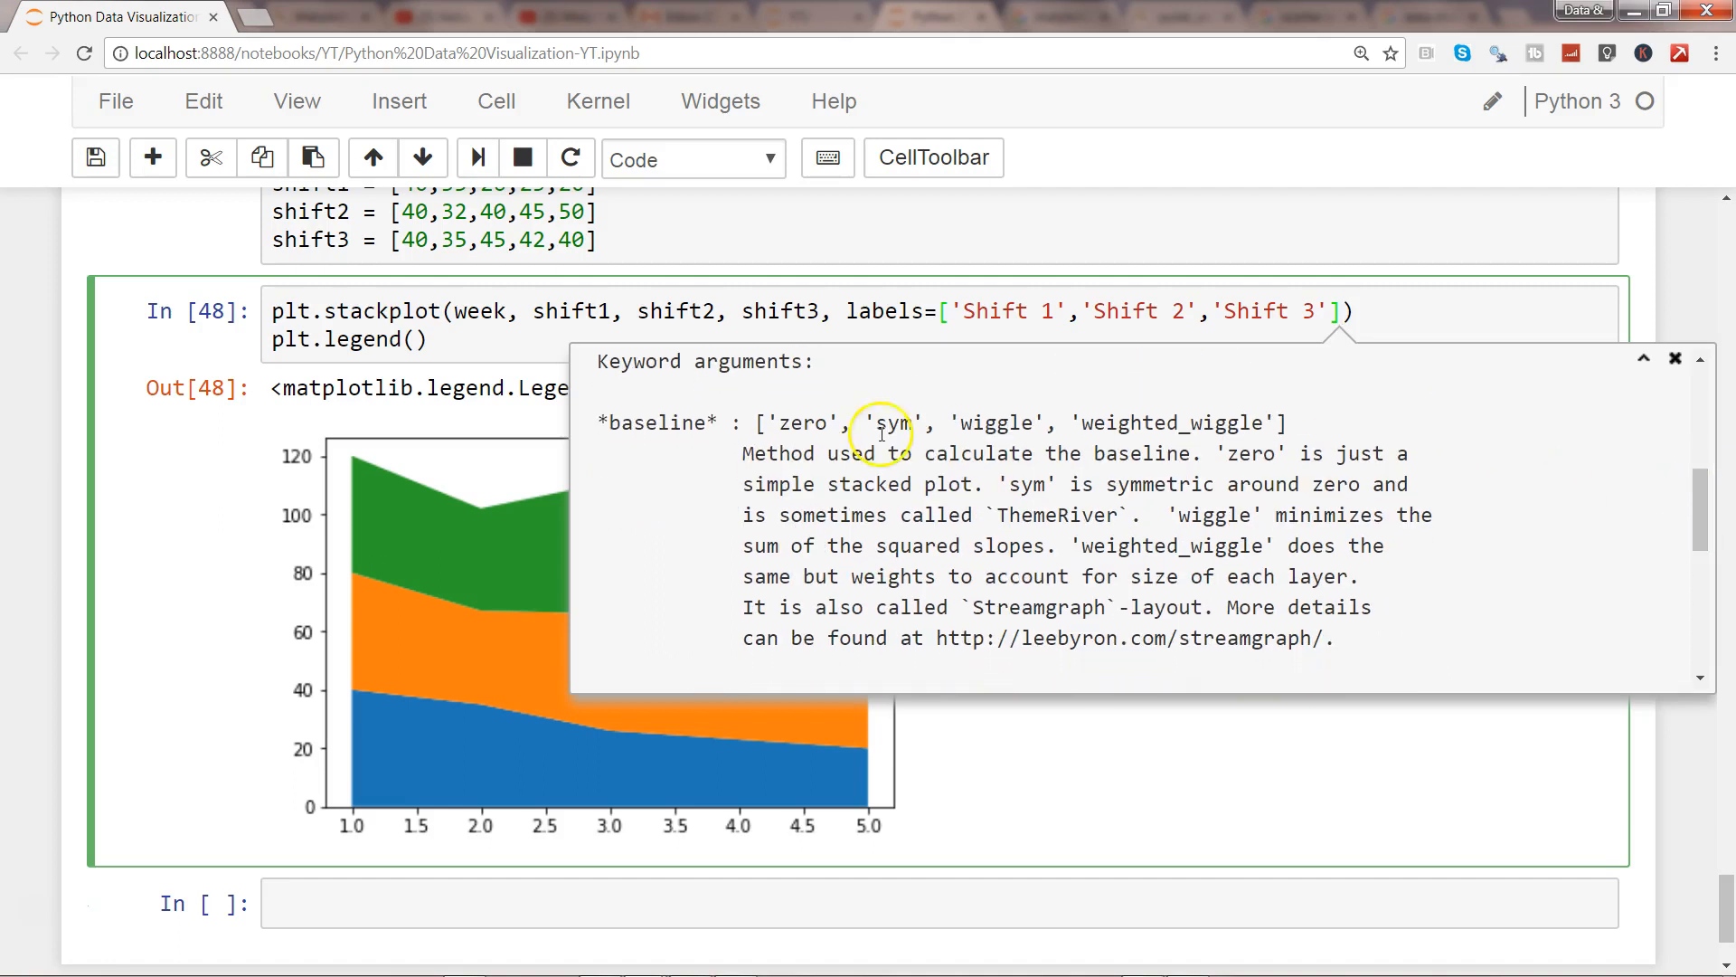
double_click(658, 421)
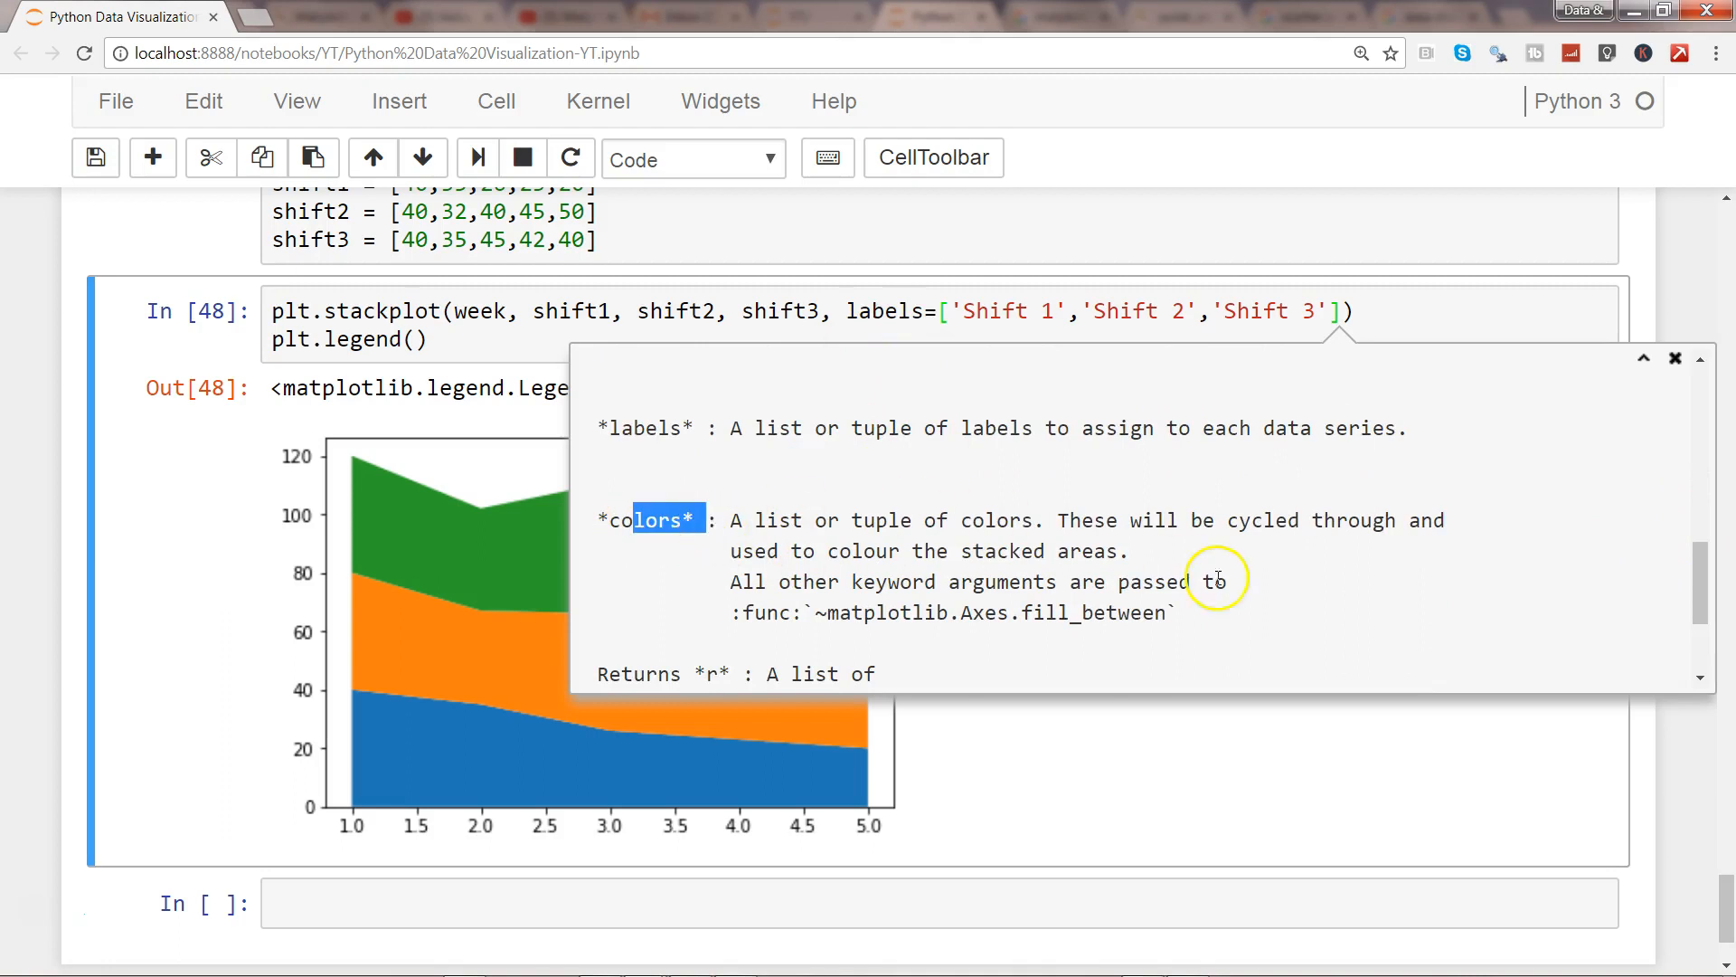
scroll(down, 3)
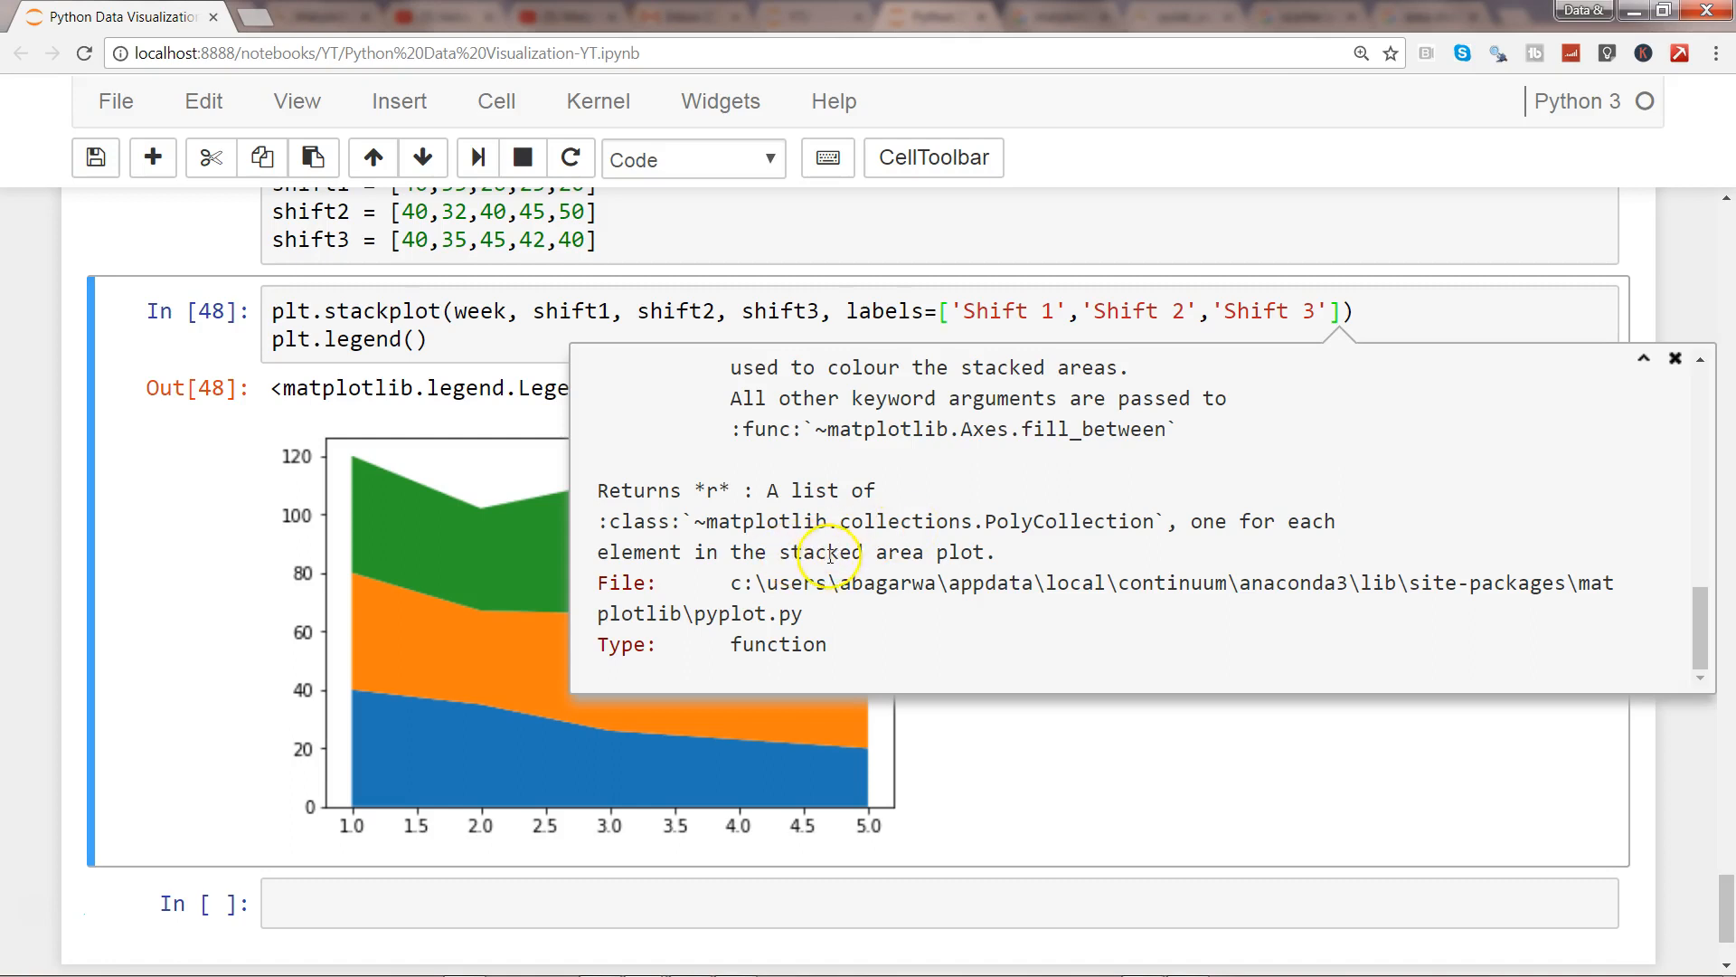
double_click(718, 521)
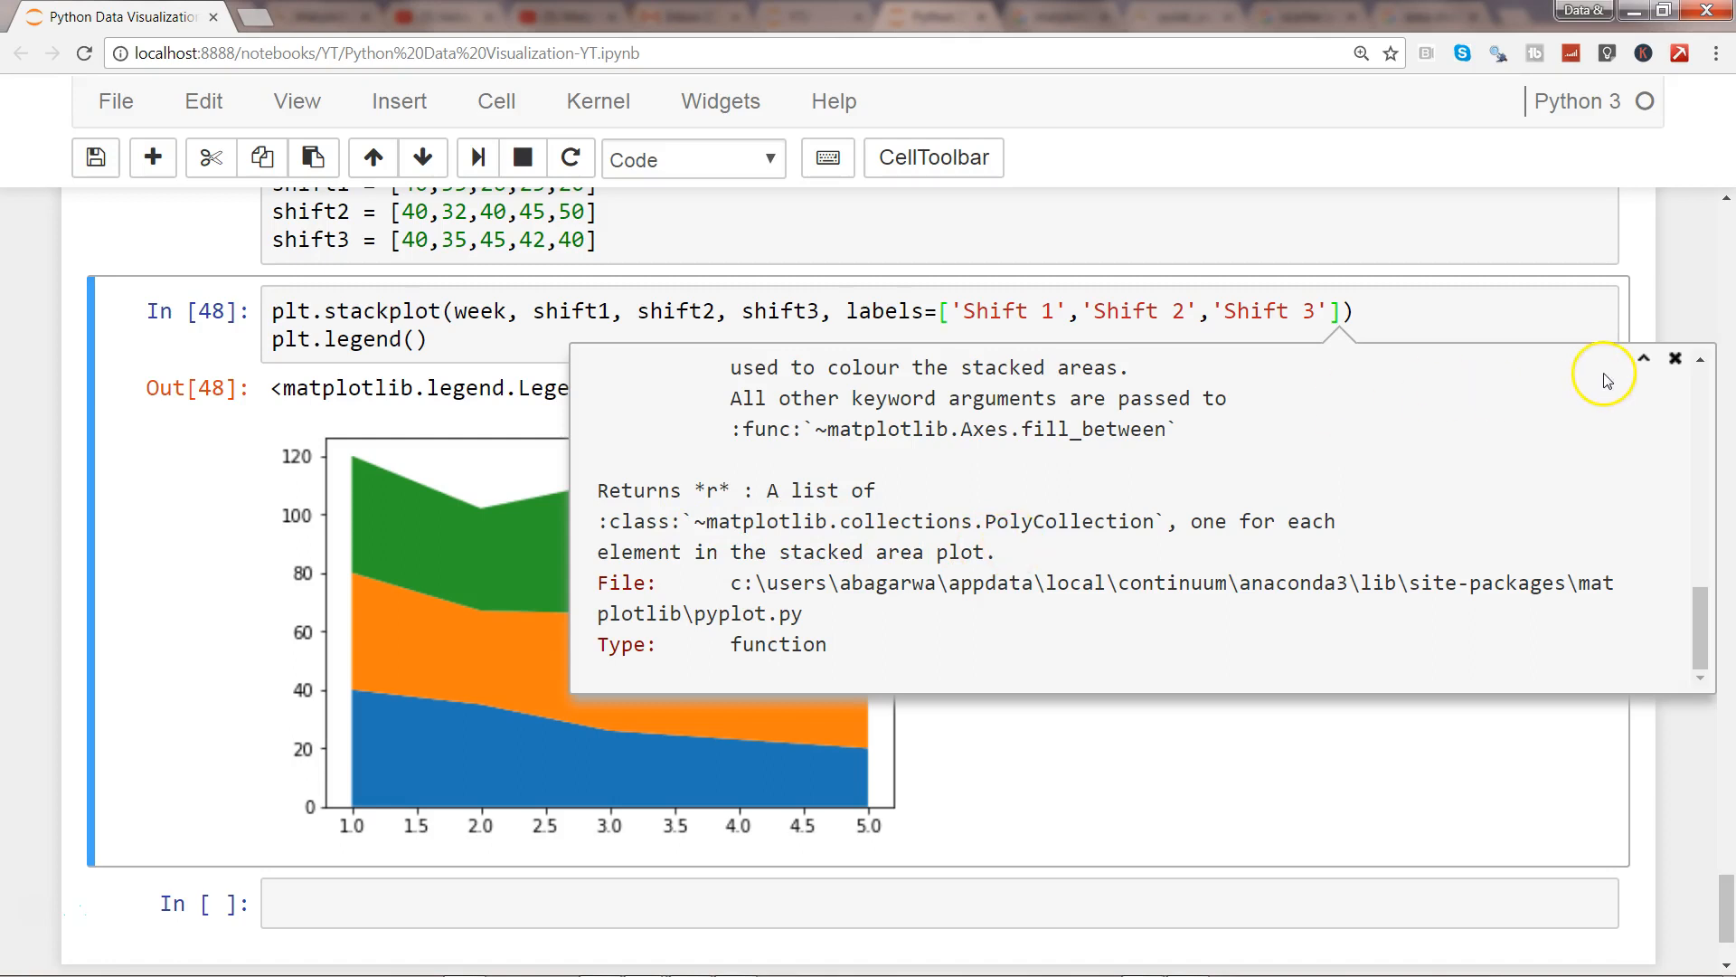
click(1675, 358)
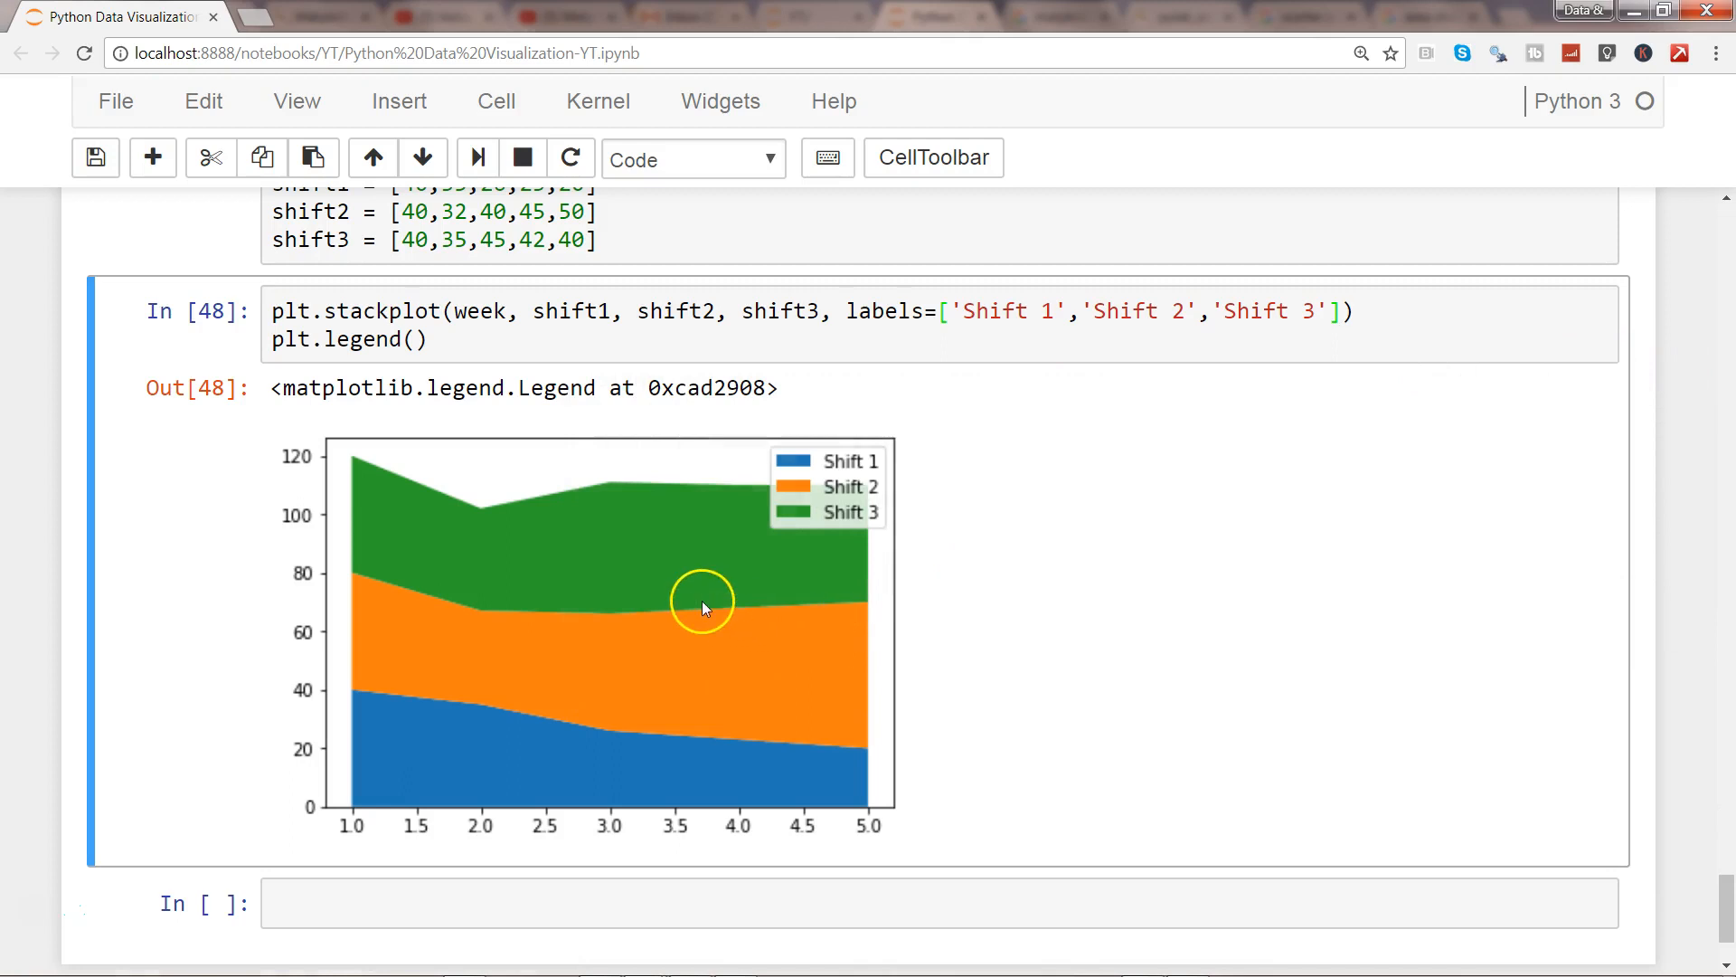